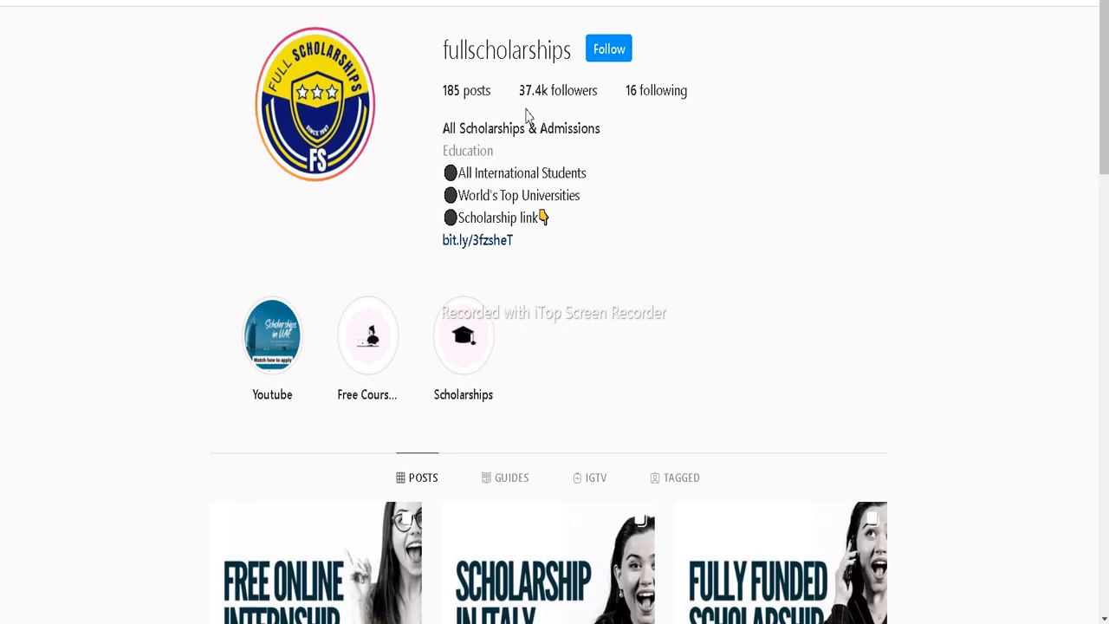
{"action": "mouse_move", "coordinate": [528, 113]}
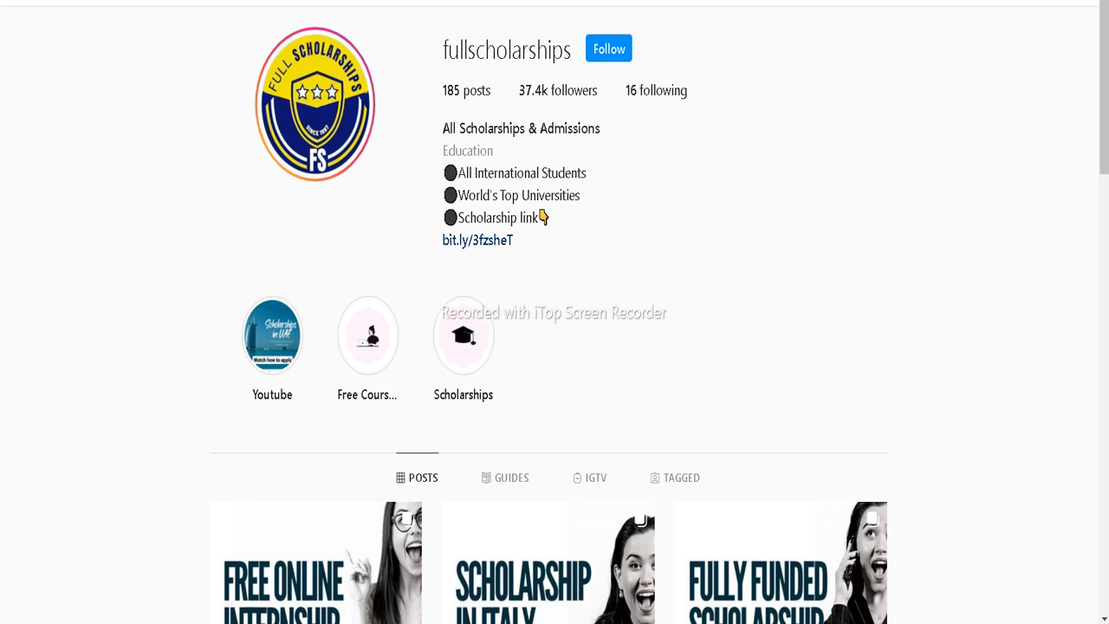
{"action": "mouse_move", "coordinate": [620, 76]}
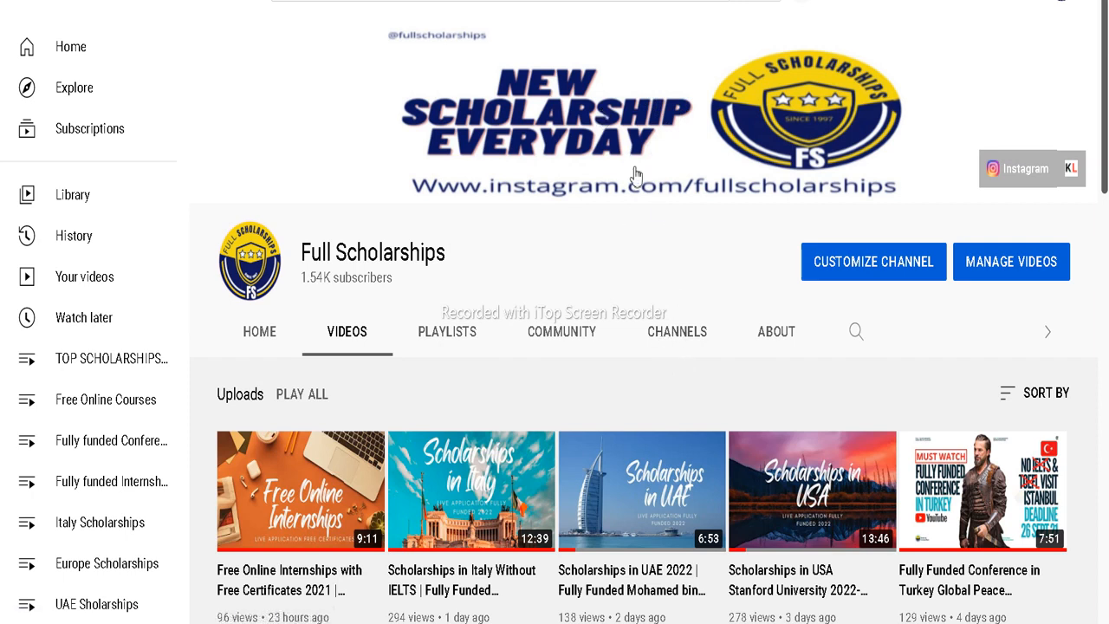
Follow the Instagram bio link to Kashmir Look's SIIT scholarships article and scroll into it.
{"action": "left_click", "coordinate": [637, 177]}
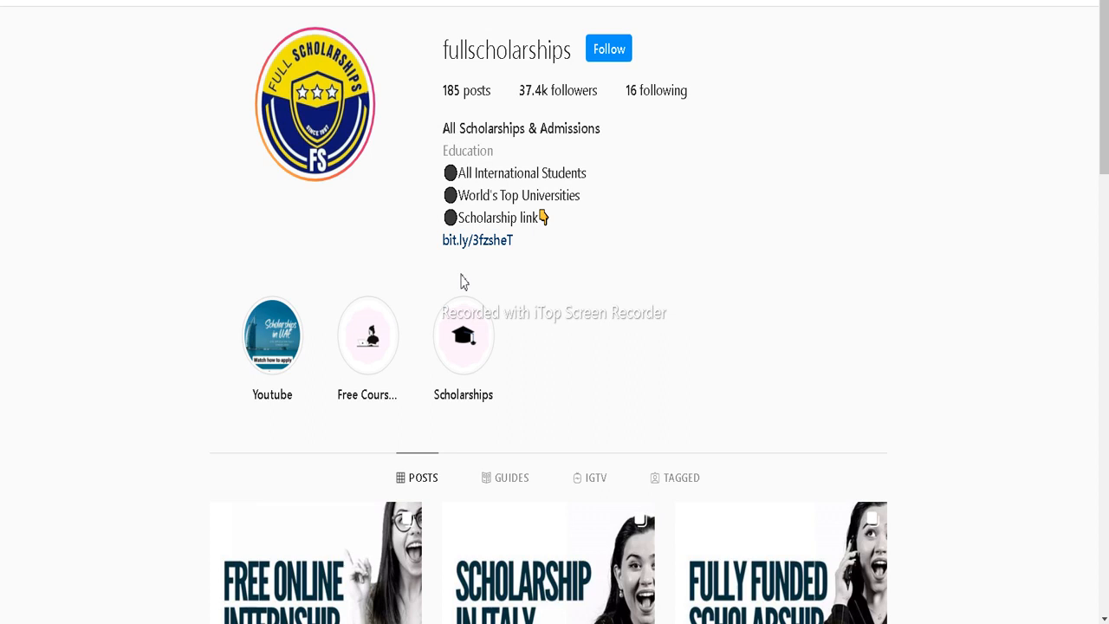
{"action": "mouse_move", "coordinate": [319, 114]}
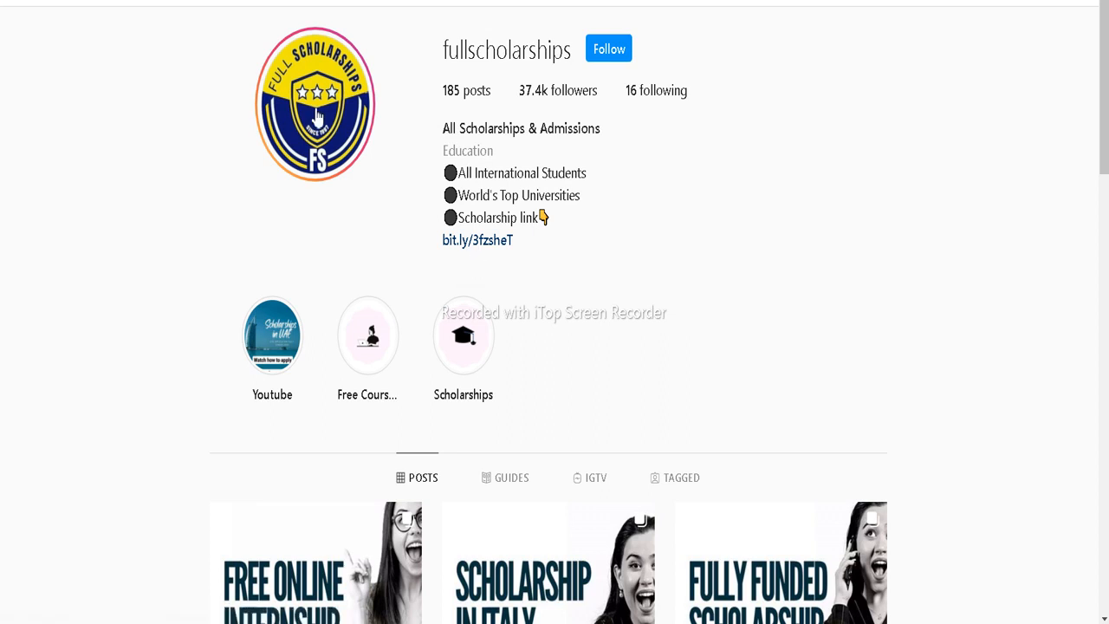
{"action": "mouse_move", "coordinate": [914, 287]}
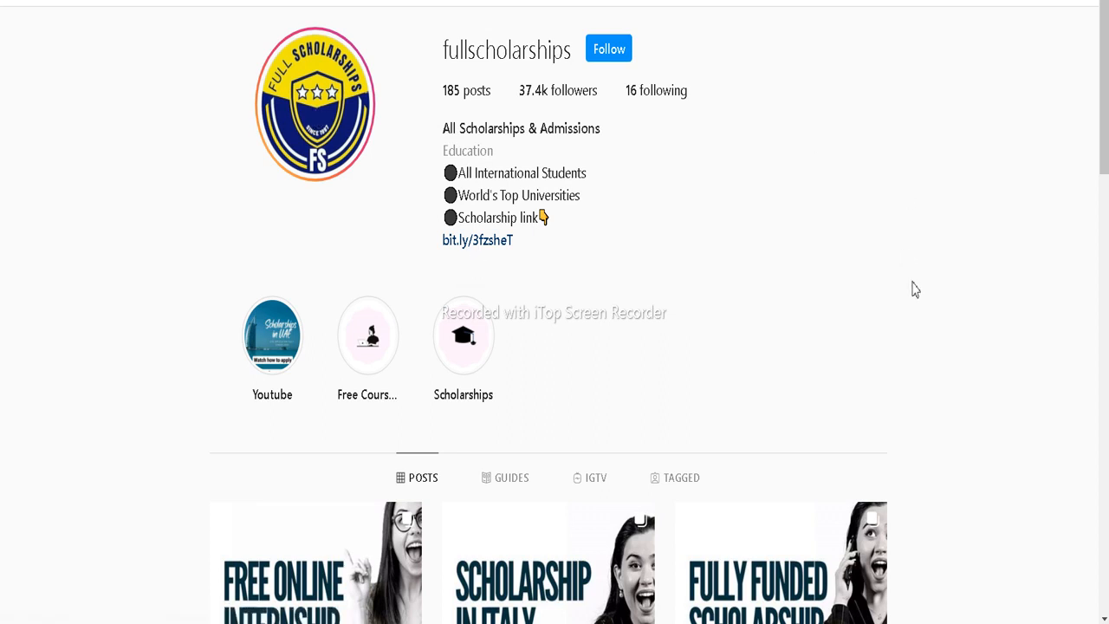
{"action": "mouse_move", "coordinate": [811, 235]}
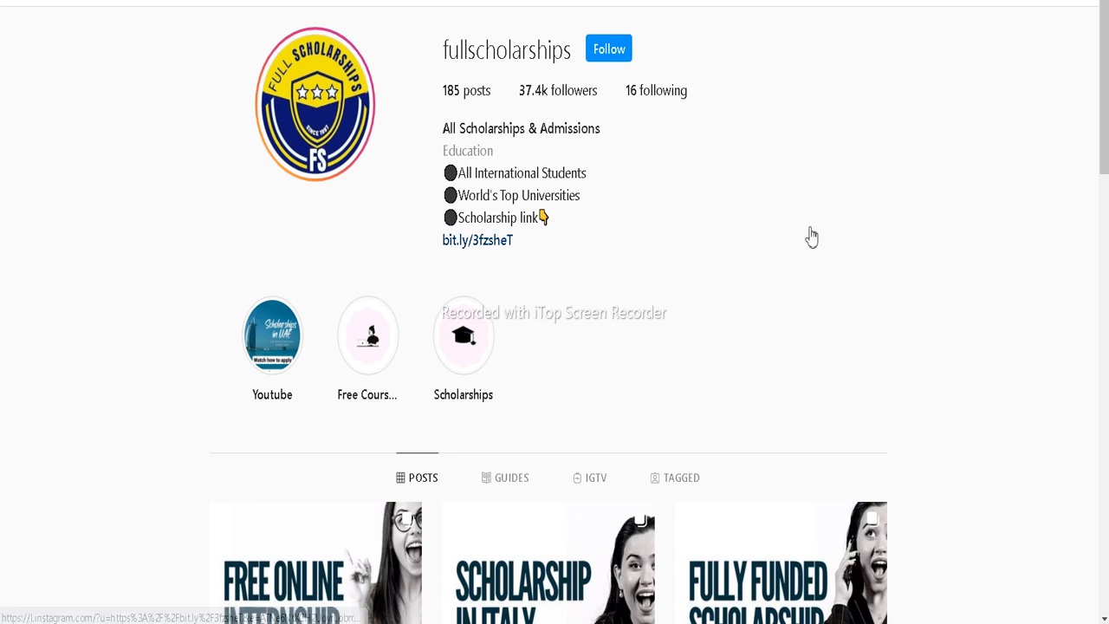
{"action": "scroll", "scroll_direction": "down", "scroll_amount": 3}
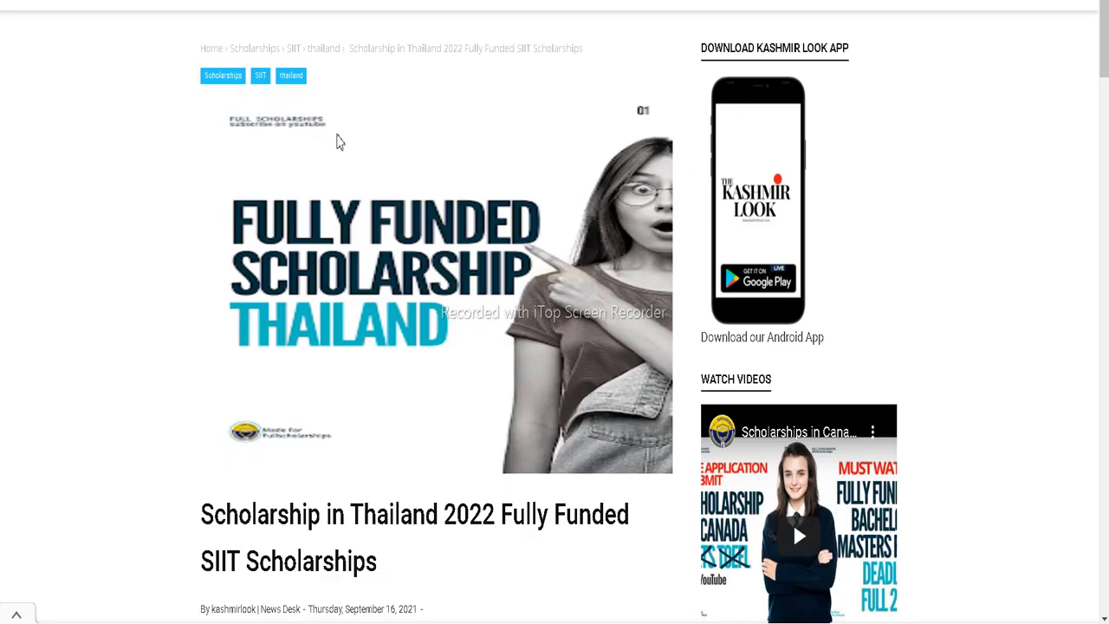
{"action": "scroll", "scroll_direction": "down", "scroll_amount": 3}
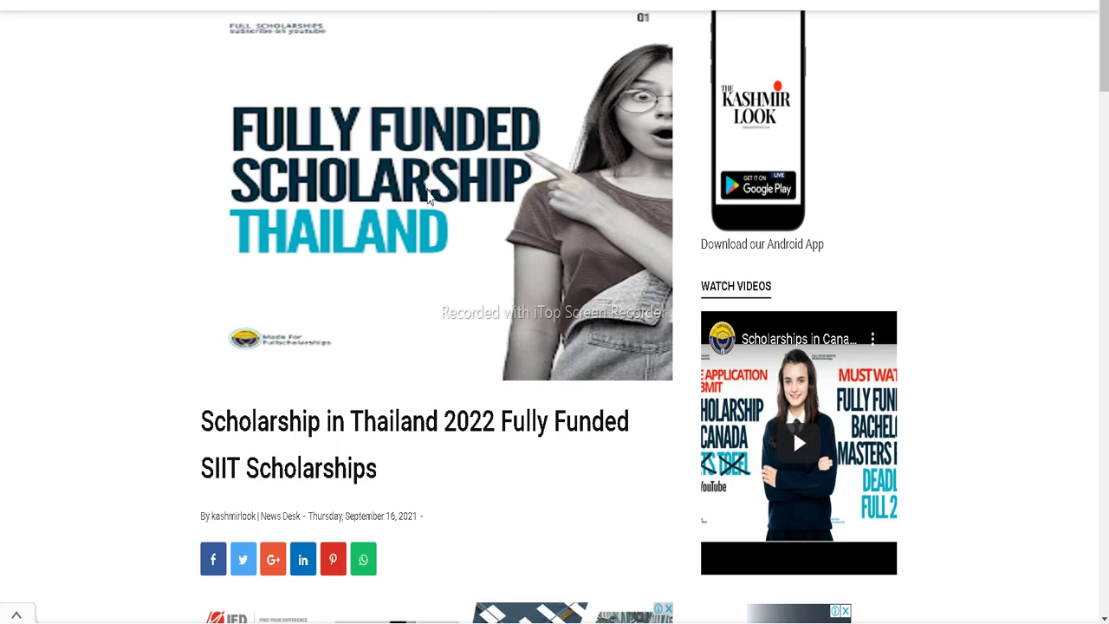
{"action": "mouse_move", "coordinate": [430, 194]}
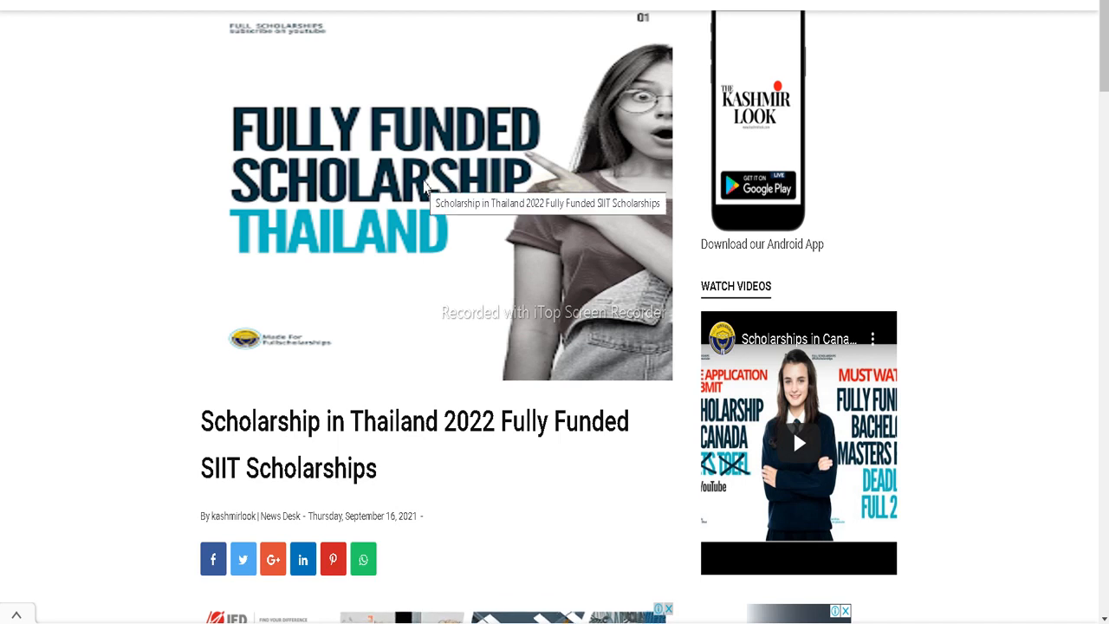
{"action": "mouse_move", "coordinate": [97, 142]}
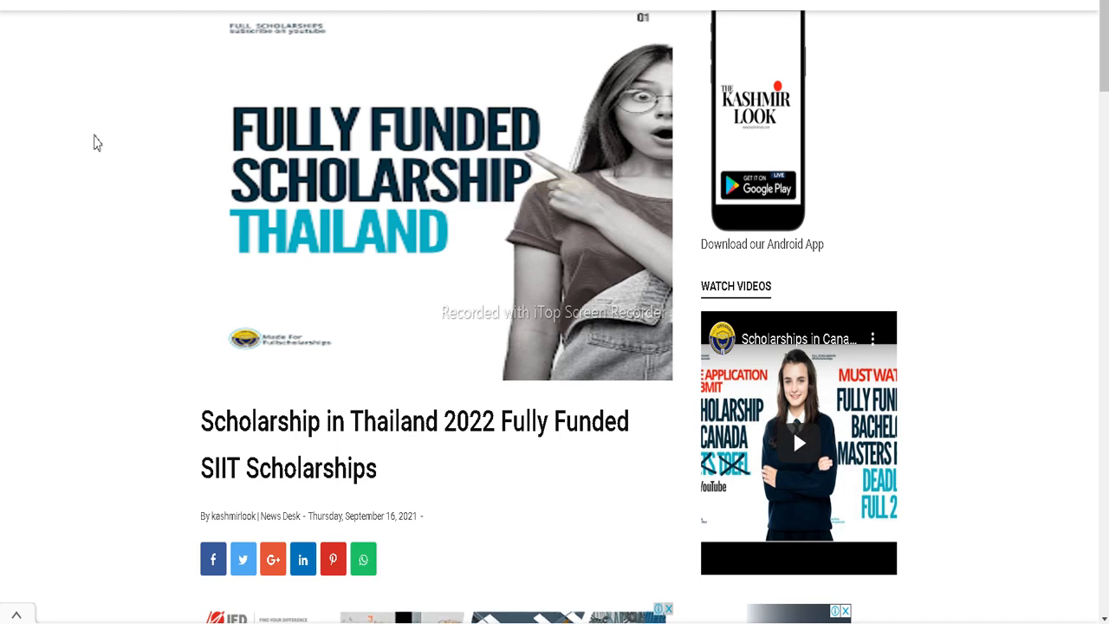
{"action": "mouse_move", "coordinate": [170, 219]}
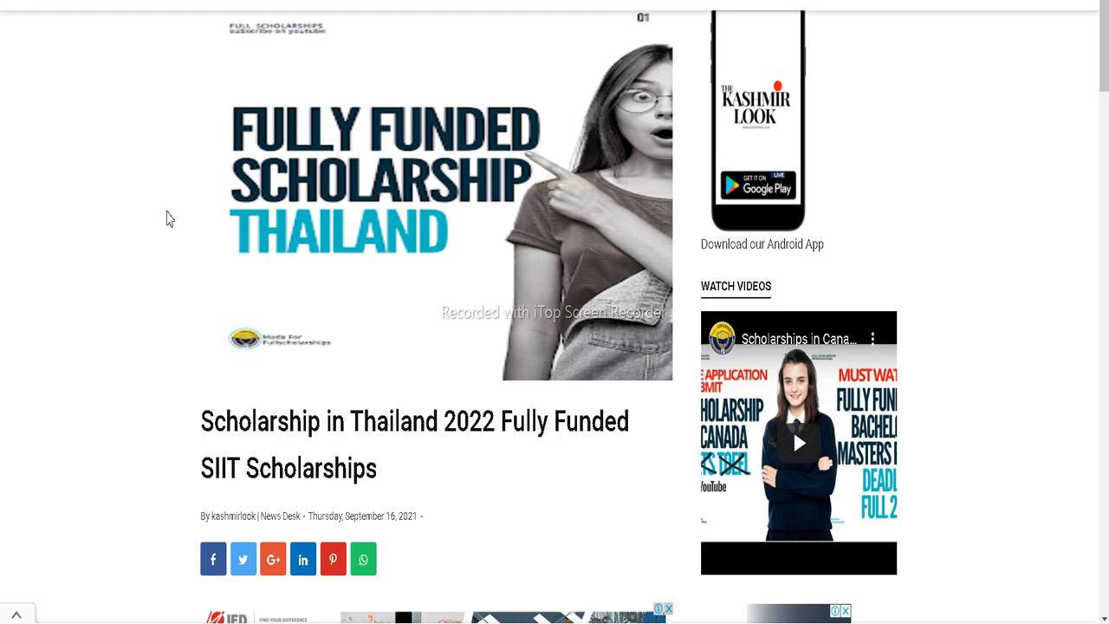
{"action": "mouse_move", "coordinate": [257, 281]}
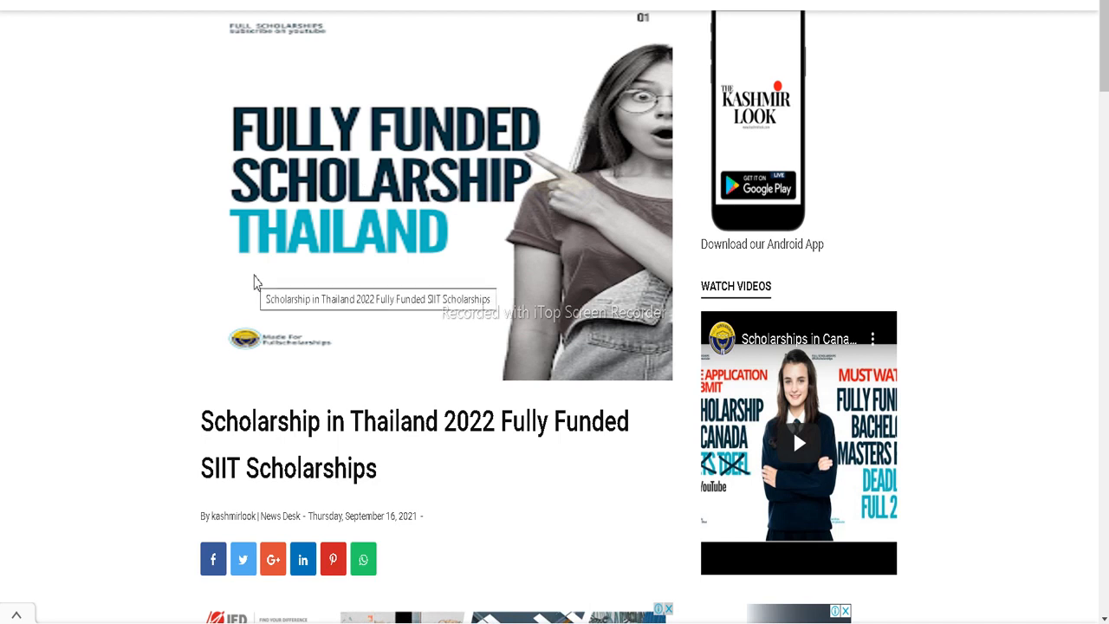
{"action": "mouse_move", "coordinate": [988, 208]}
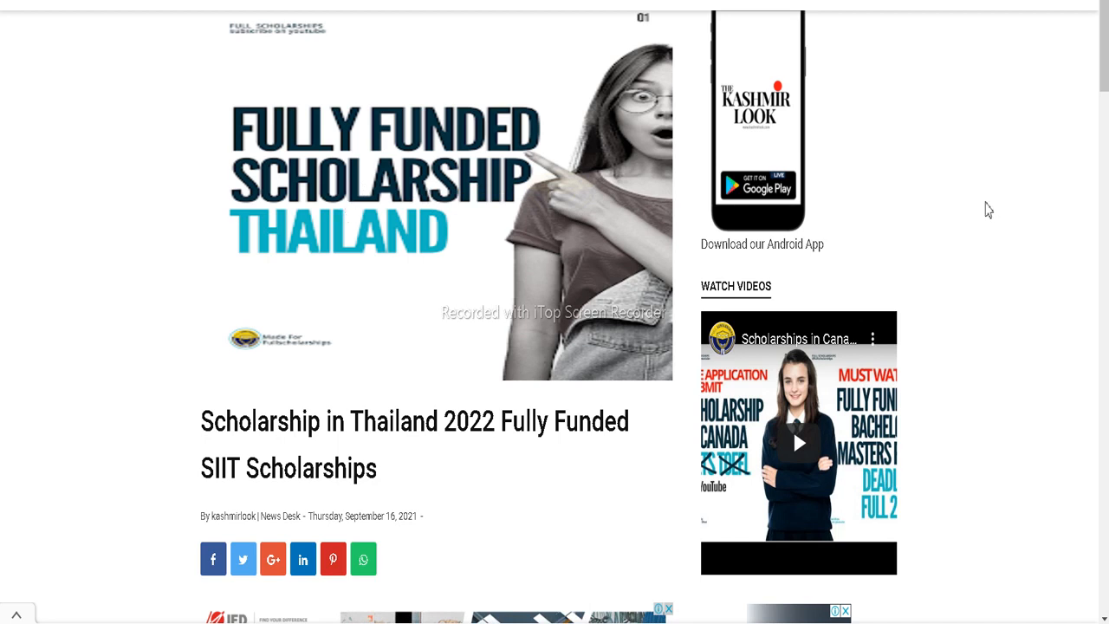
{"action": "mouse_move", "coordinate": [958, 216]}
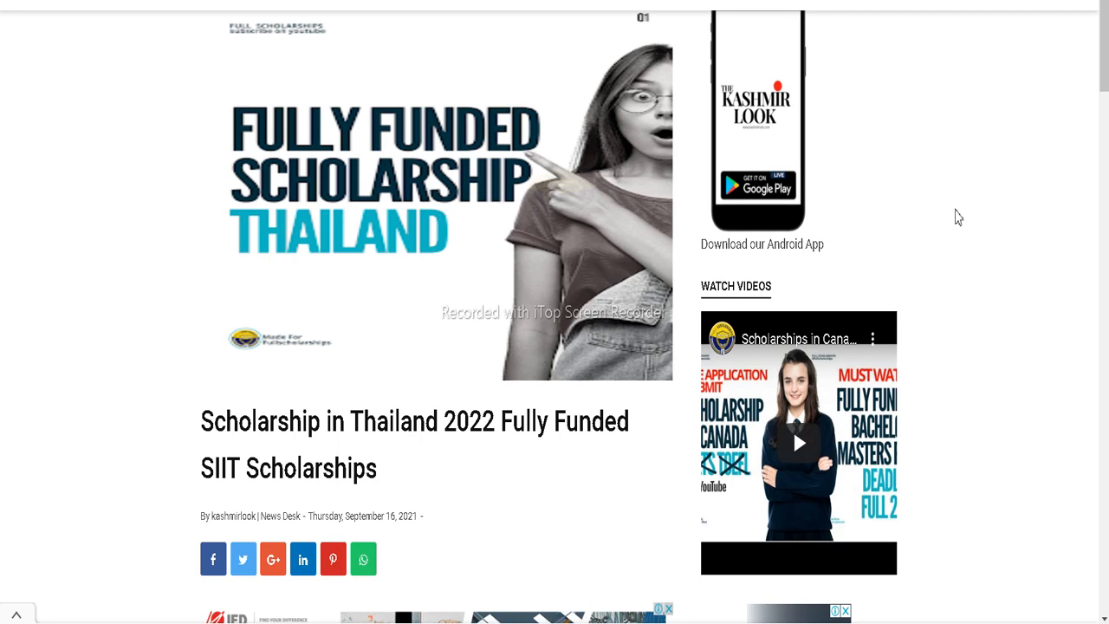
{"action": "mouse_move", "coordinate": [939, 218]}
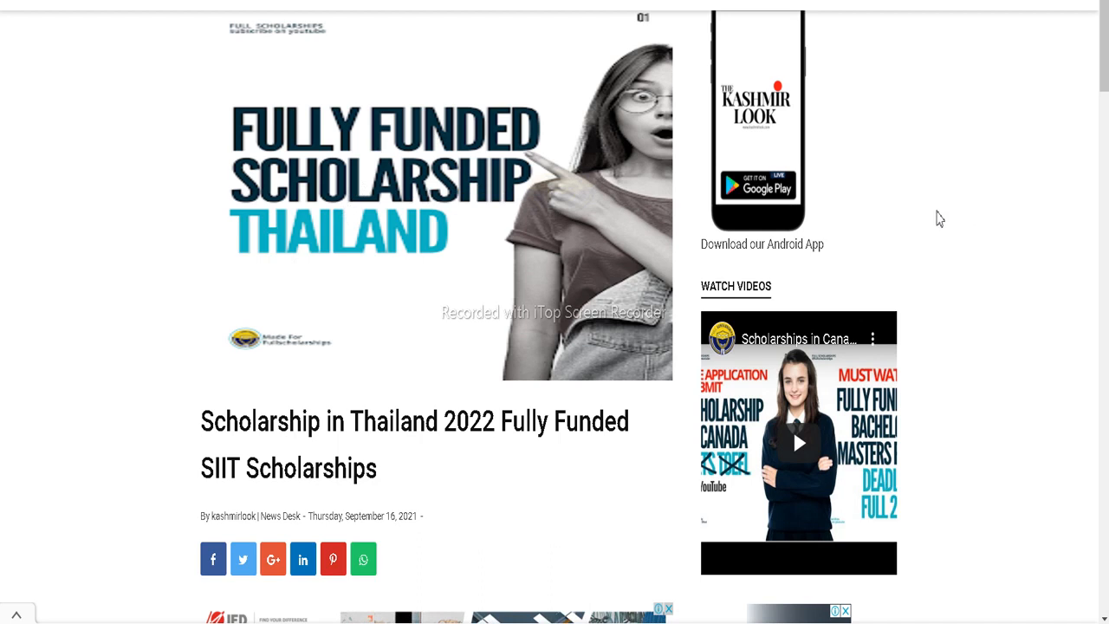
{"action": "mouse_move", "coordinate": [894, 205]}
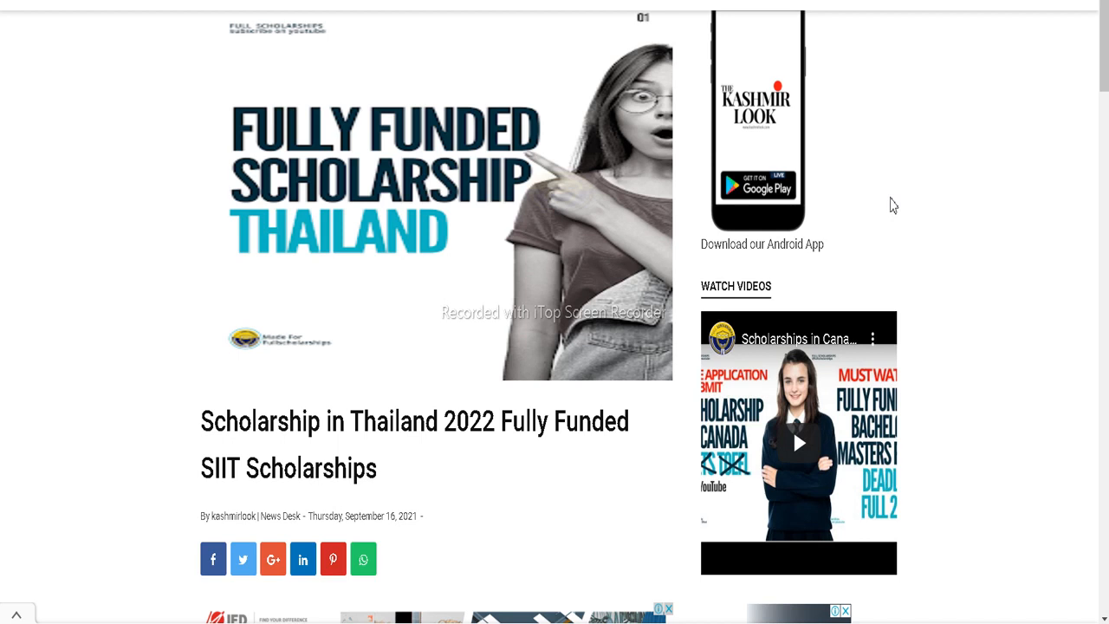
Scroll past the ad to the article's intro paragraphs and the offered-fields heading.
{"action": "scroll", "scroll_direction": "down", "scroll_amount": 3}
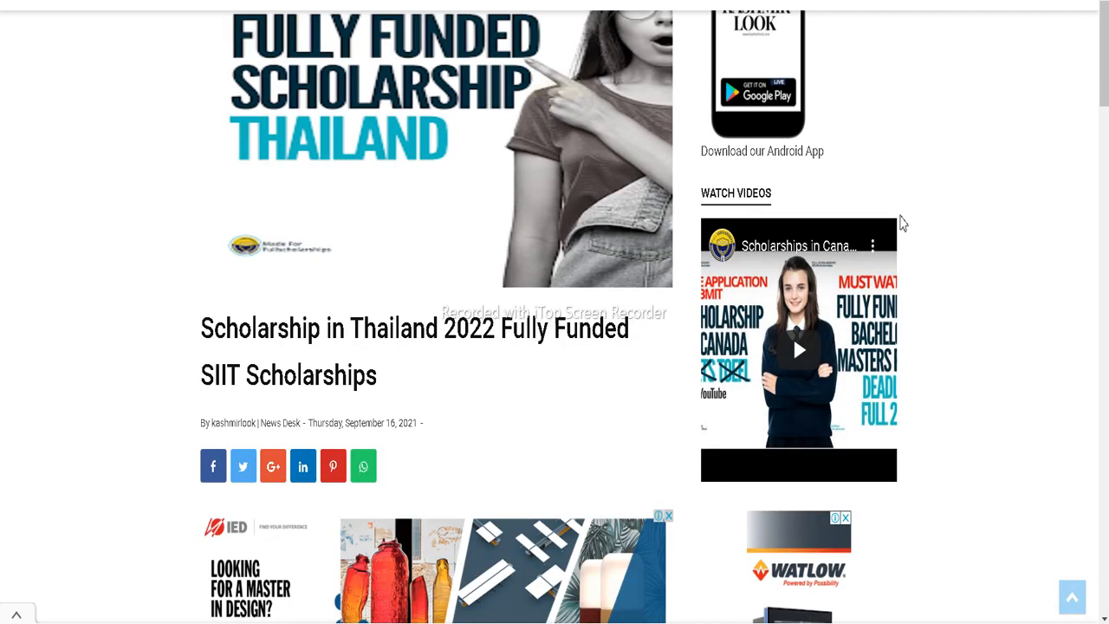
{"action": "scroll", "scroll_direction": "down", "scroll_amount": 3}
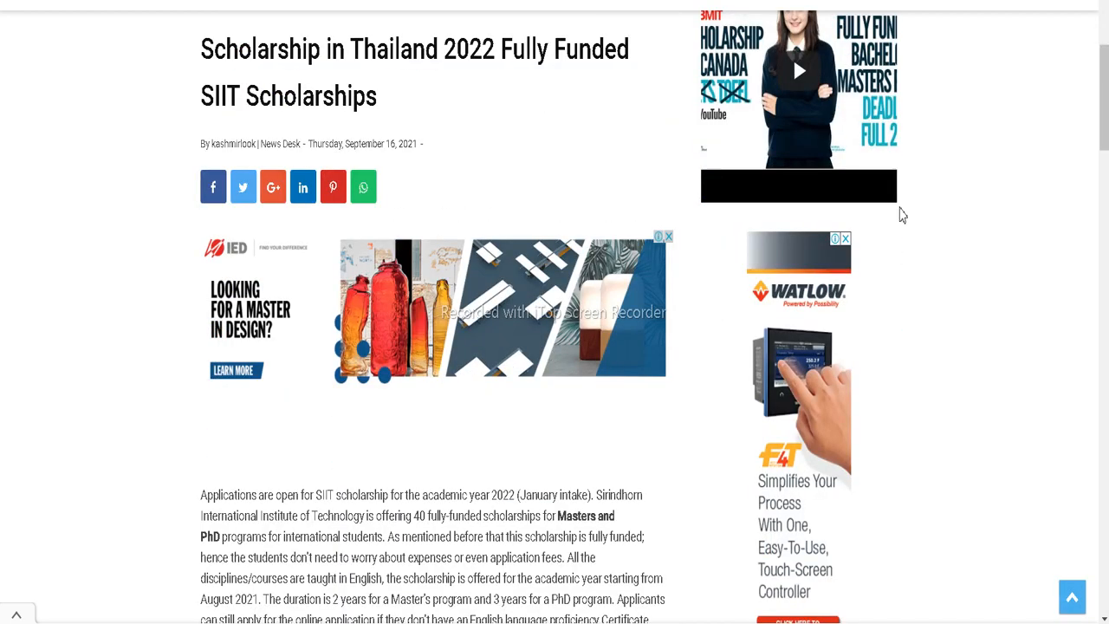
{"action": "scroll", "scroll_direction": "down", "scroll_amount": 3}
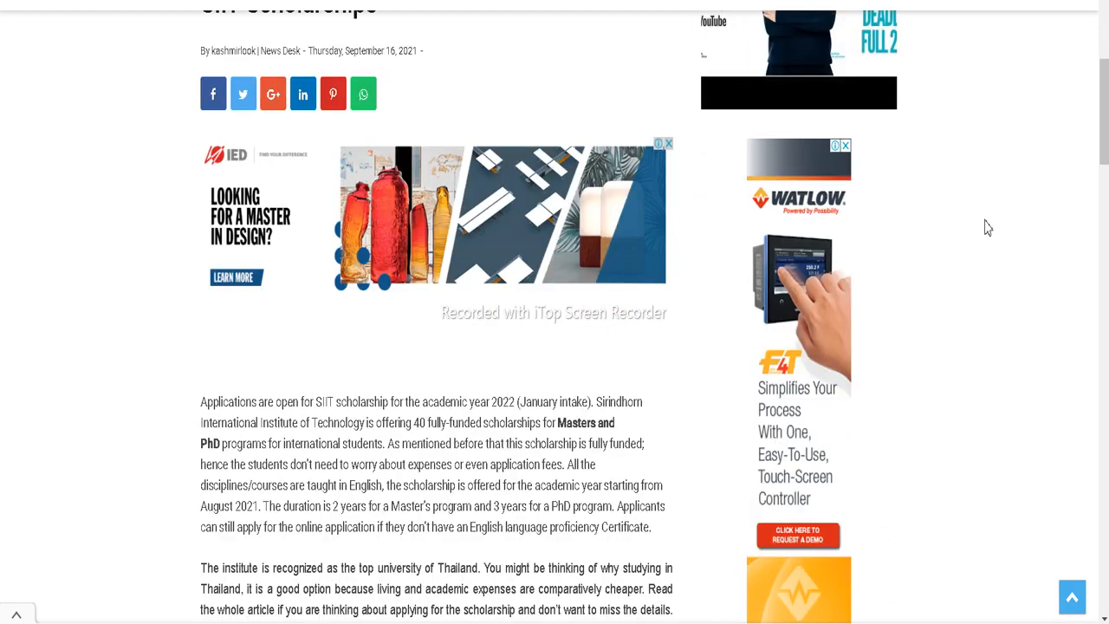
{"action": "mouse_move", "coordinate": [984, 229]}
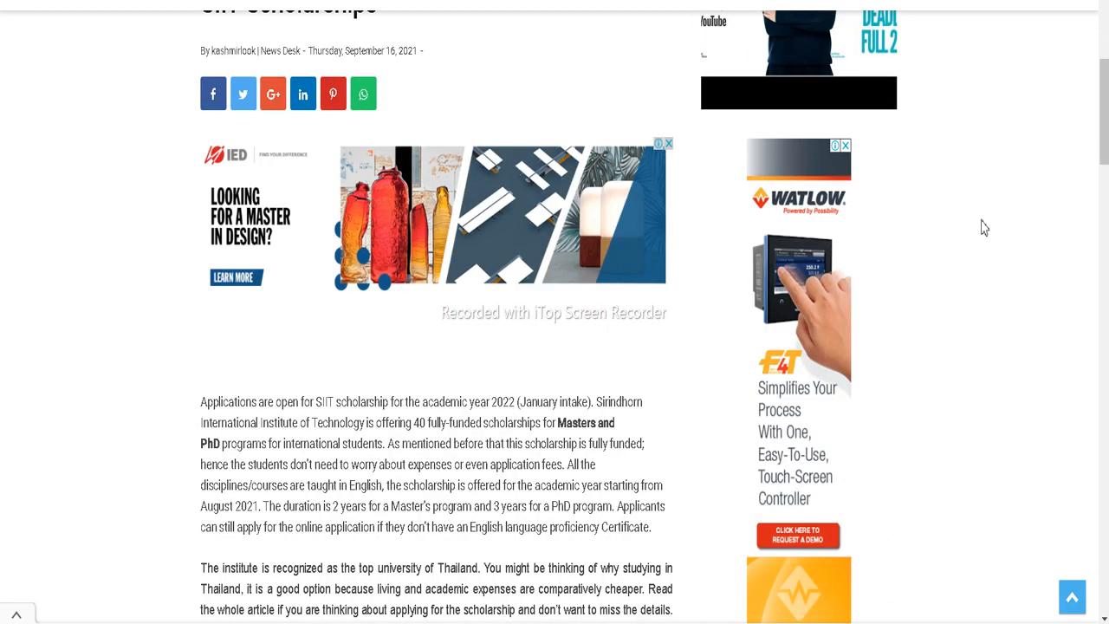
{"action": "scroll", "scroll_direction": "down", "scroll_amount": 3}
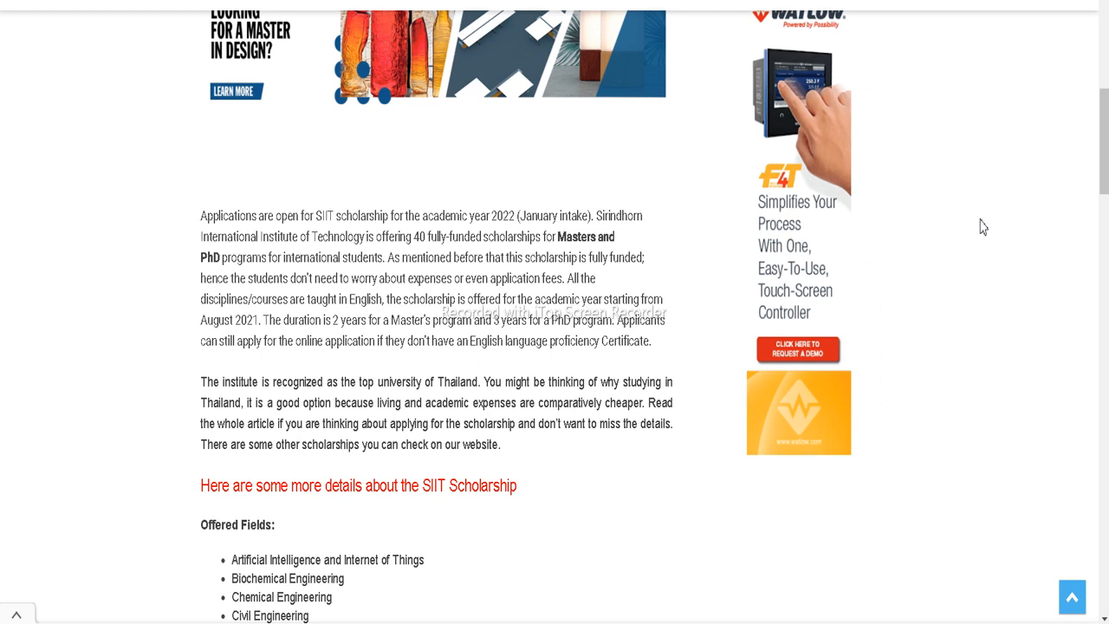
{"action": "mouse_move", "coordinate": [970, 228]}
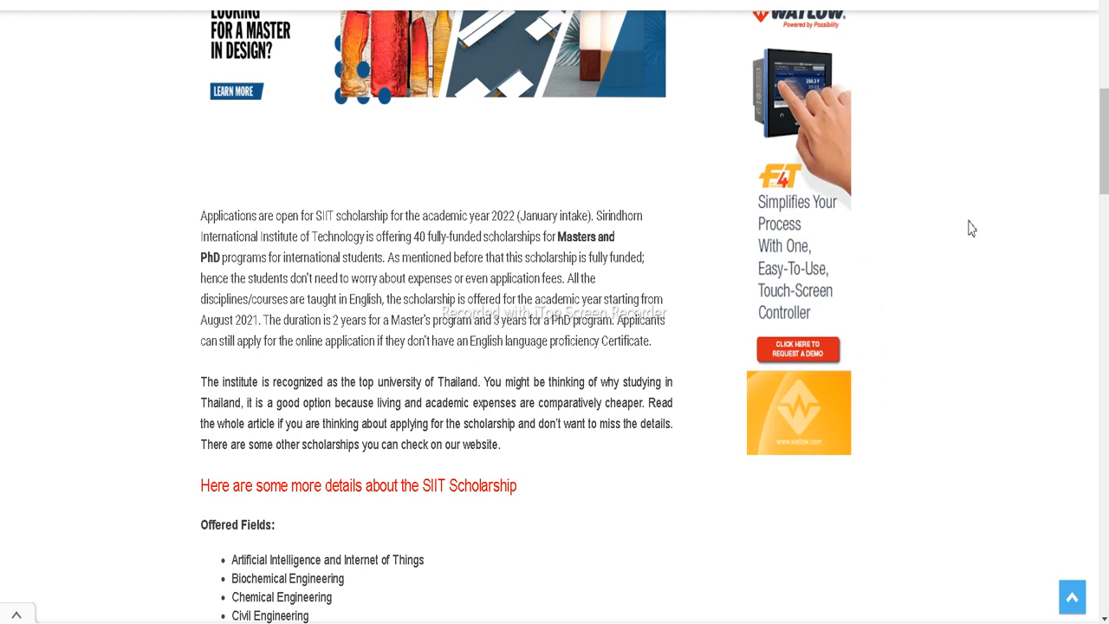
{"action": "mouse_move", "coordinate": [942, 265]}
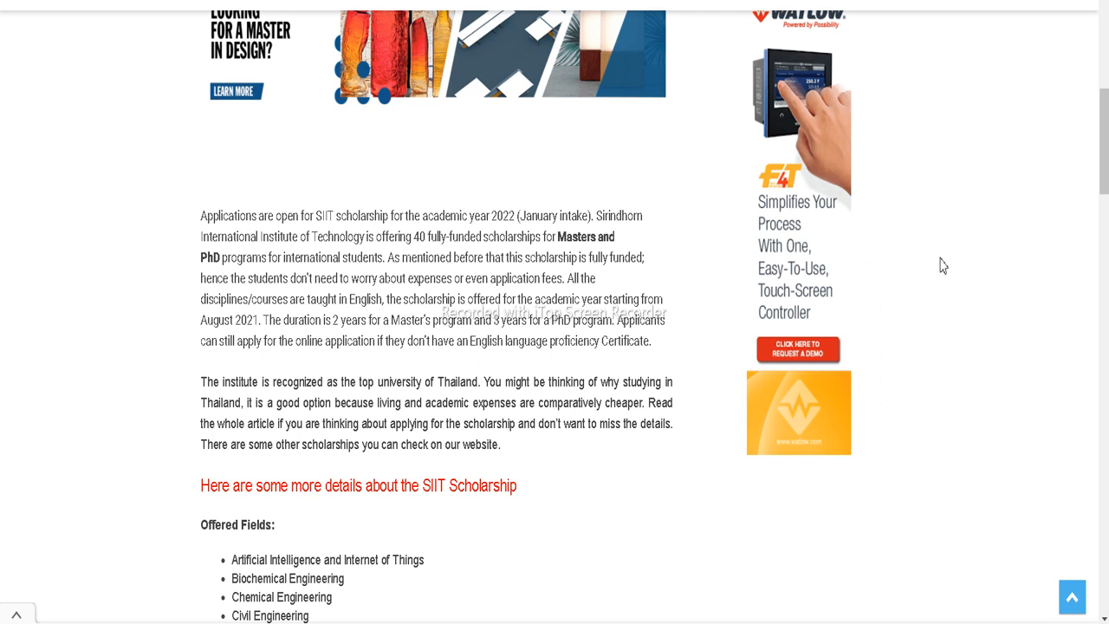
{"action": "mouse_move", "coordinate": [970, 241]}
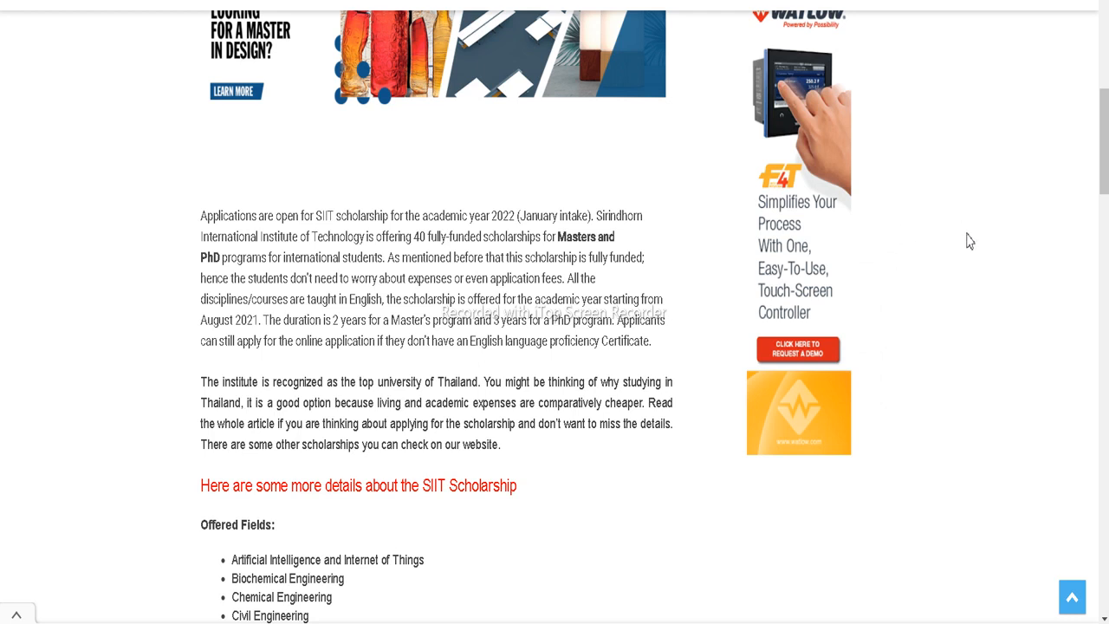
Scroll through the offered fields list to Duration, the September 30, 2021 deadline and Eligibility Criteria.
{"action": "scroll", "scroll_direction": "down", "scroll_amount": 3}
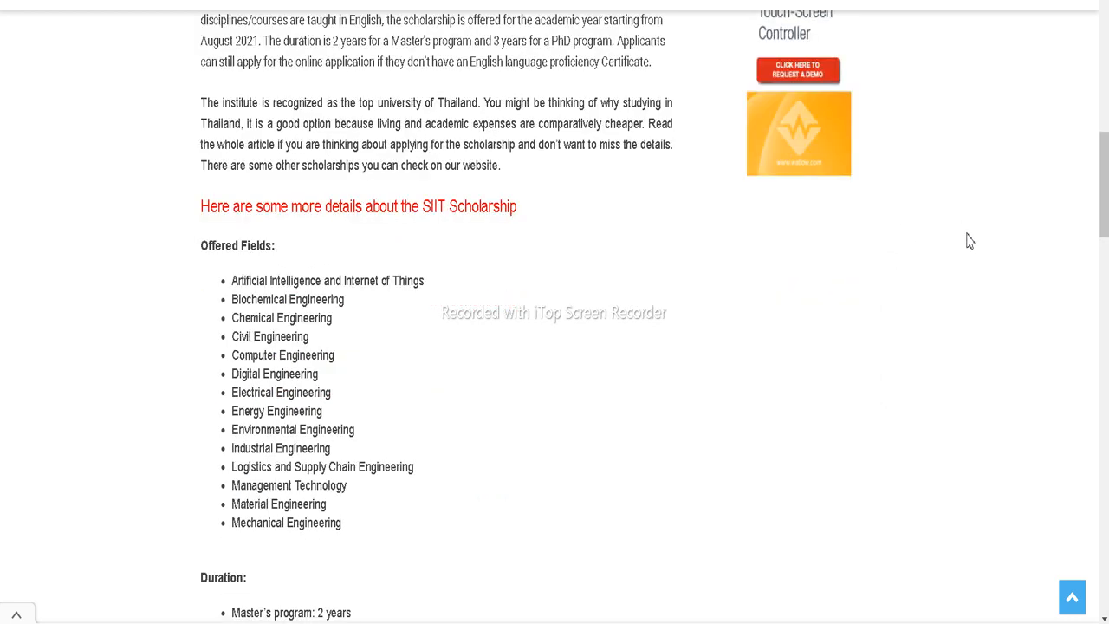
{"action": "mouse_move", "coordinate": [965, 239]}
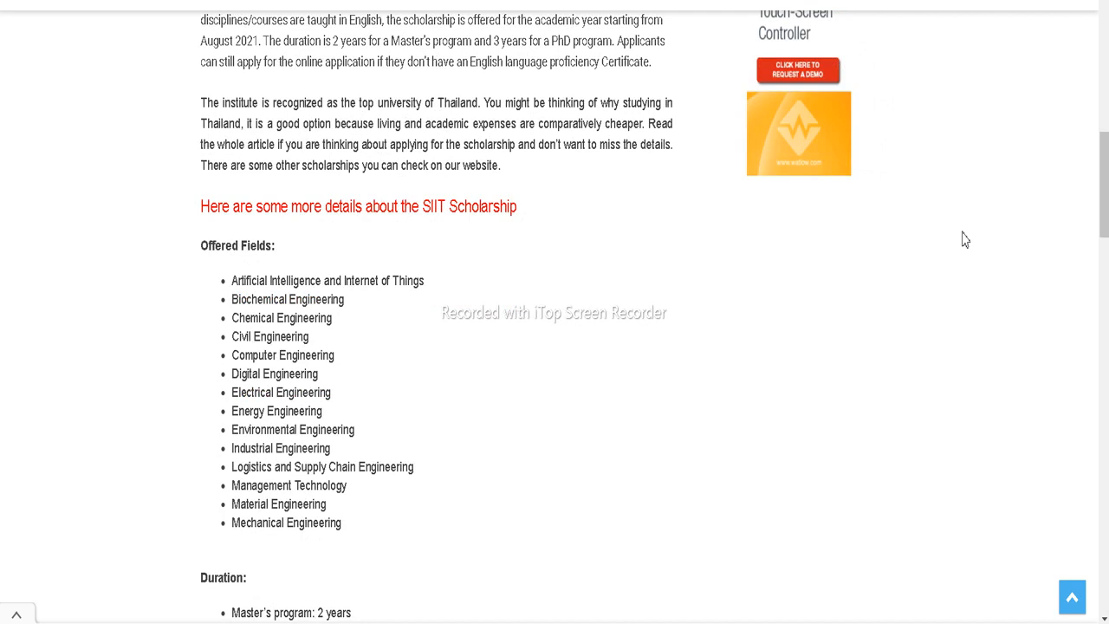
{"action": "scroll", "scroll_direction": "down", "scroll_amount": 3}
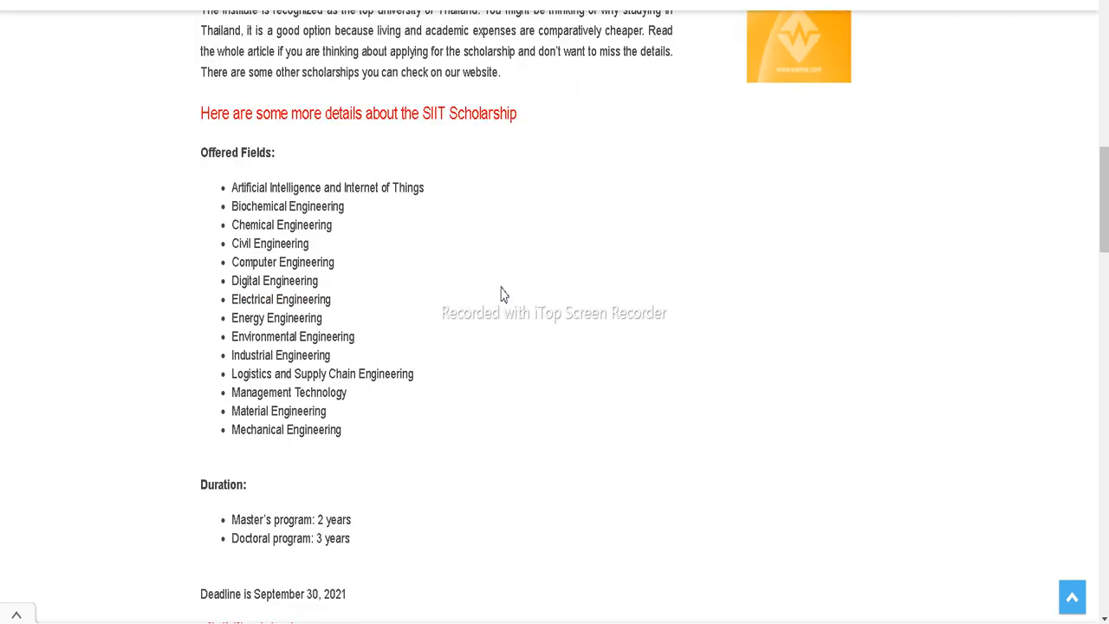
{"action": "scroll", "scroll_direction": "down", "scroll_amount": 3}
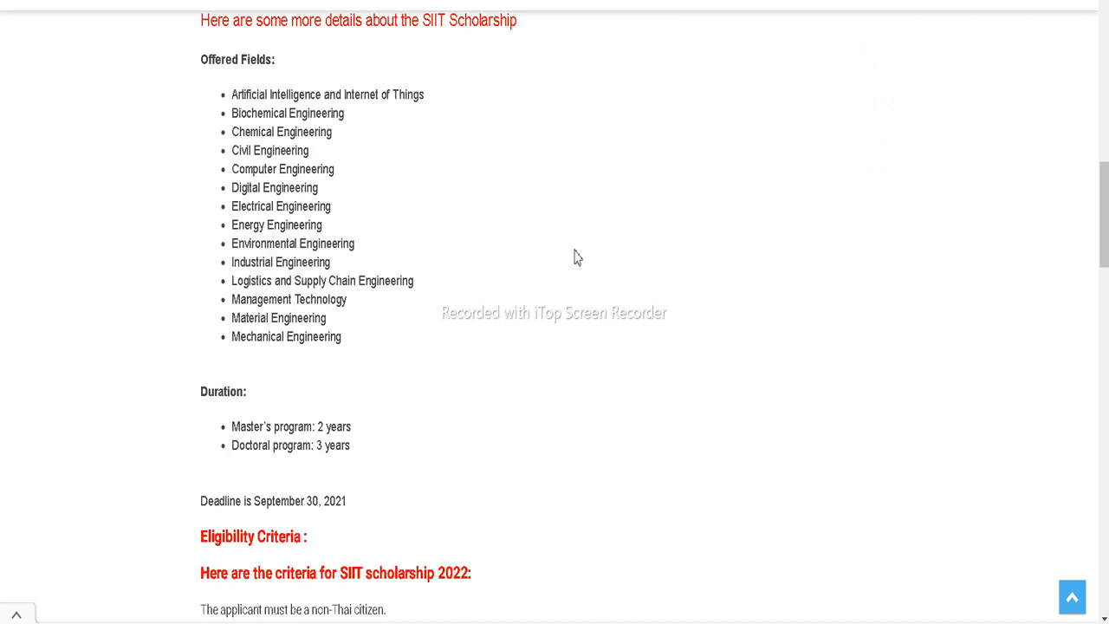
{"action": "scroll", "scroll_direction": "down", "scroll_amount": 3}
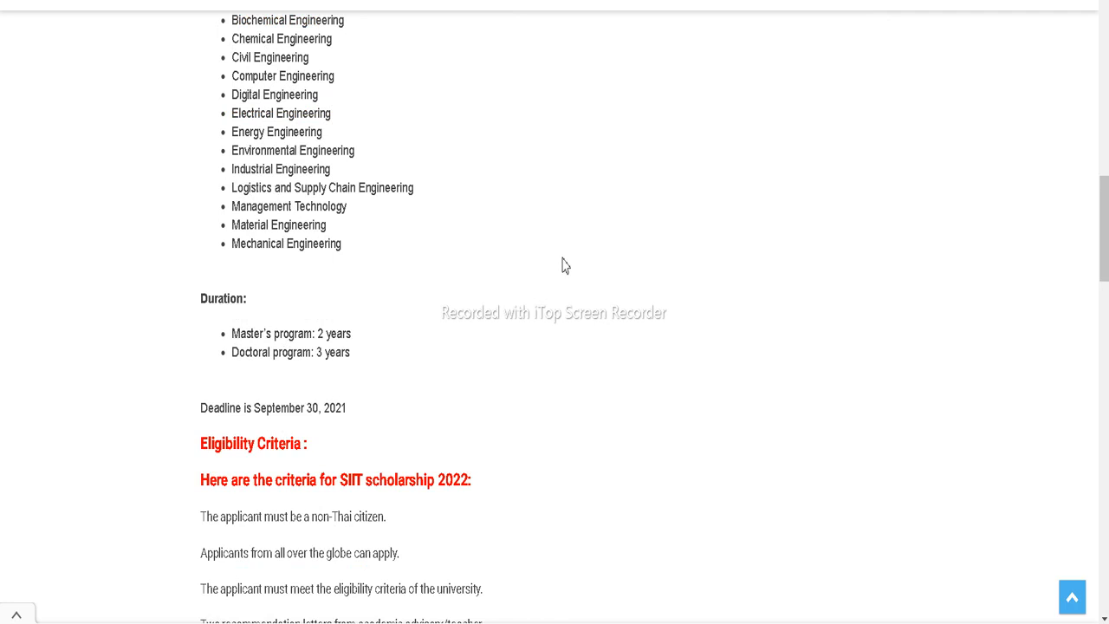
{"action": "mouse_move", "coordinate": [565, 266]}
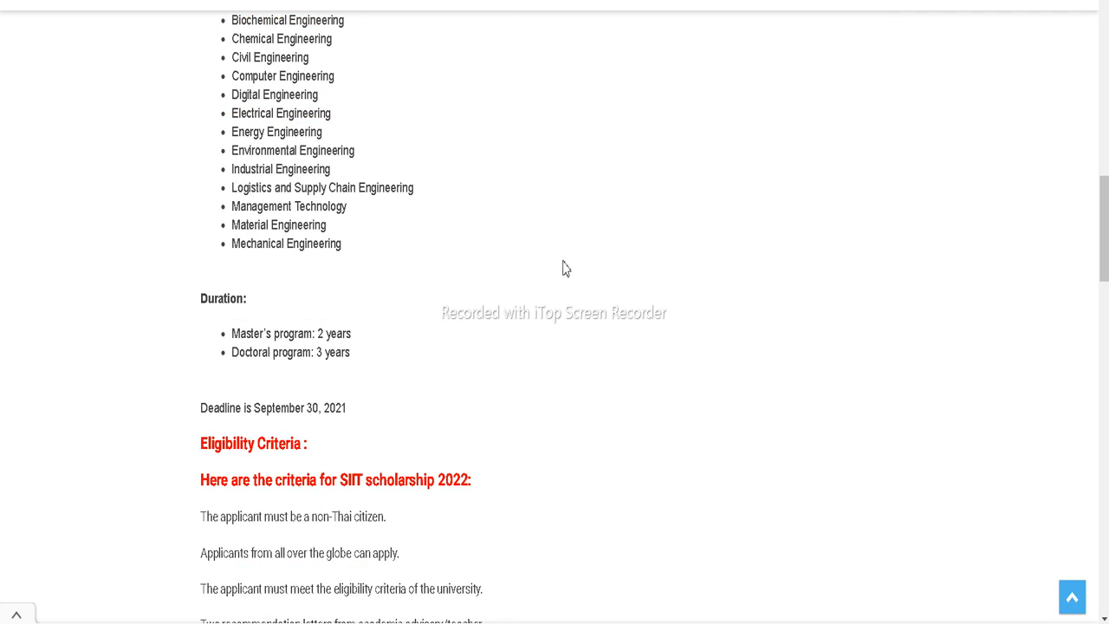
{"action": "scroll", "scroll_direction": "down", "scroll_amount": 3}
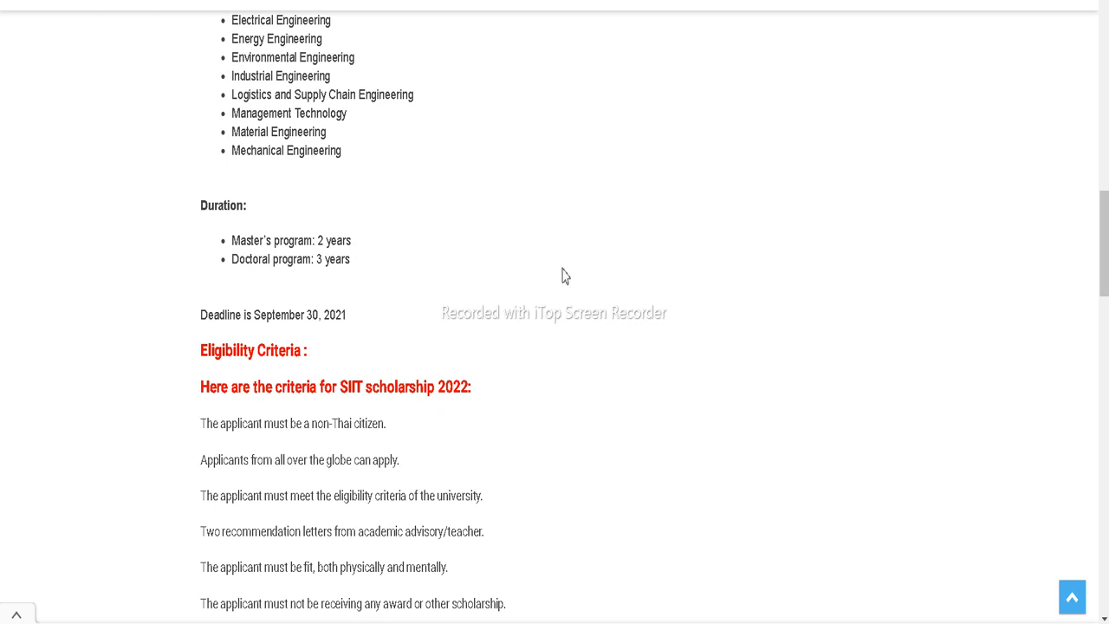
{"action": "mouse_move", "coordinate": [963, 617]}
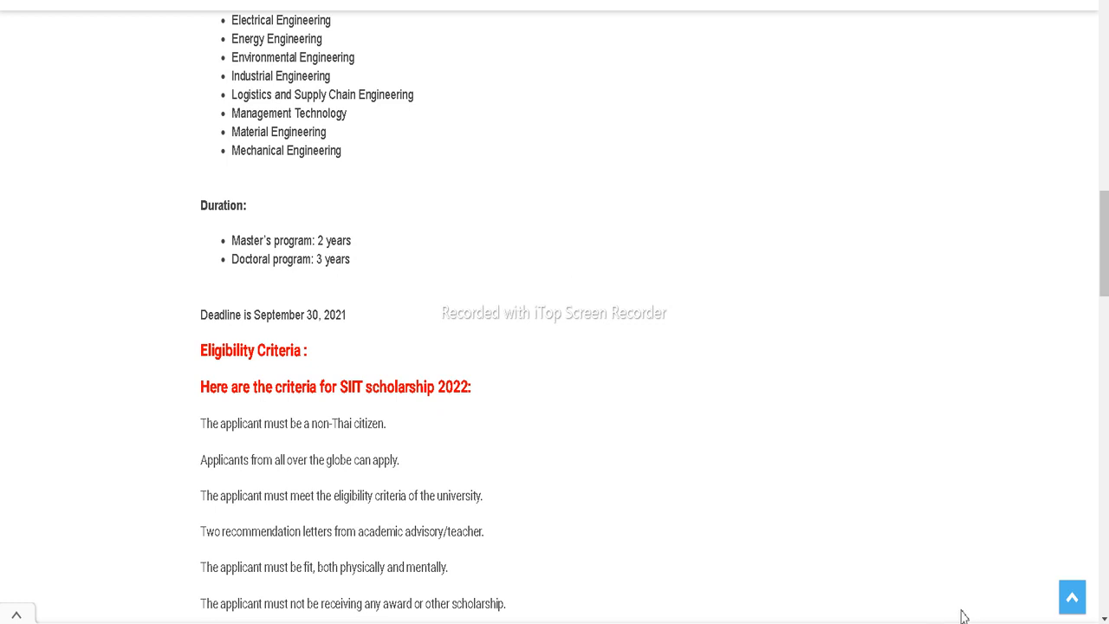
{"action": "mouse_move", "coordinate": [668, 308]}
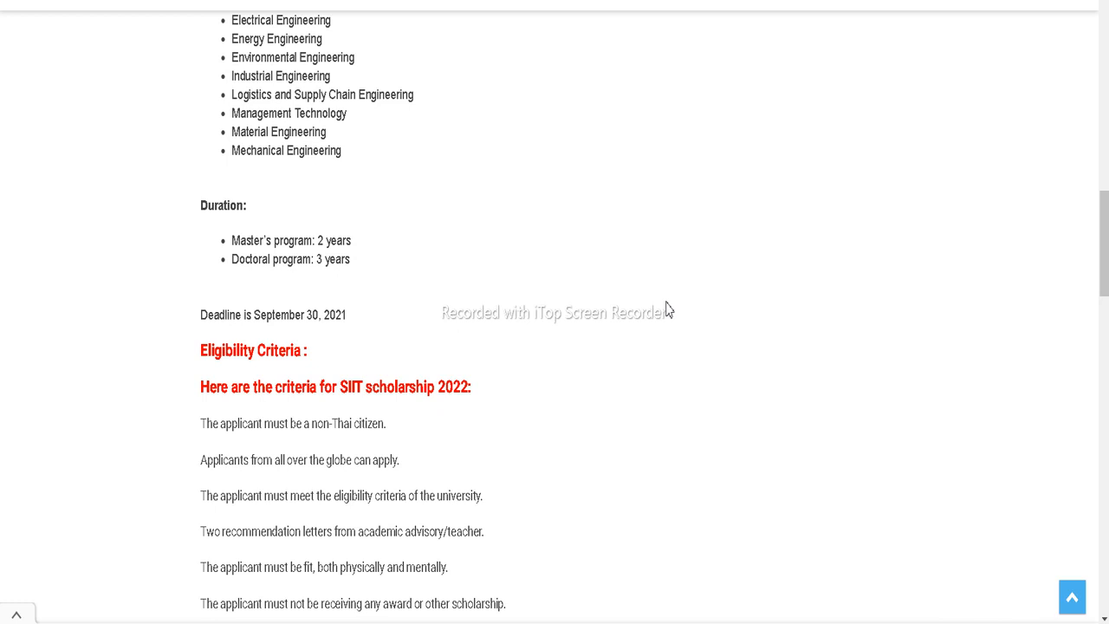
{"action": "scroll", "scroll_direction": "down", "scroll_amount": 3}
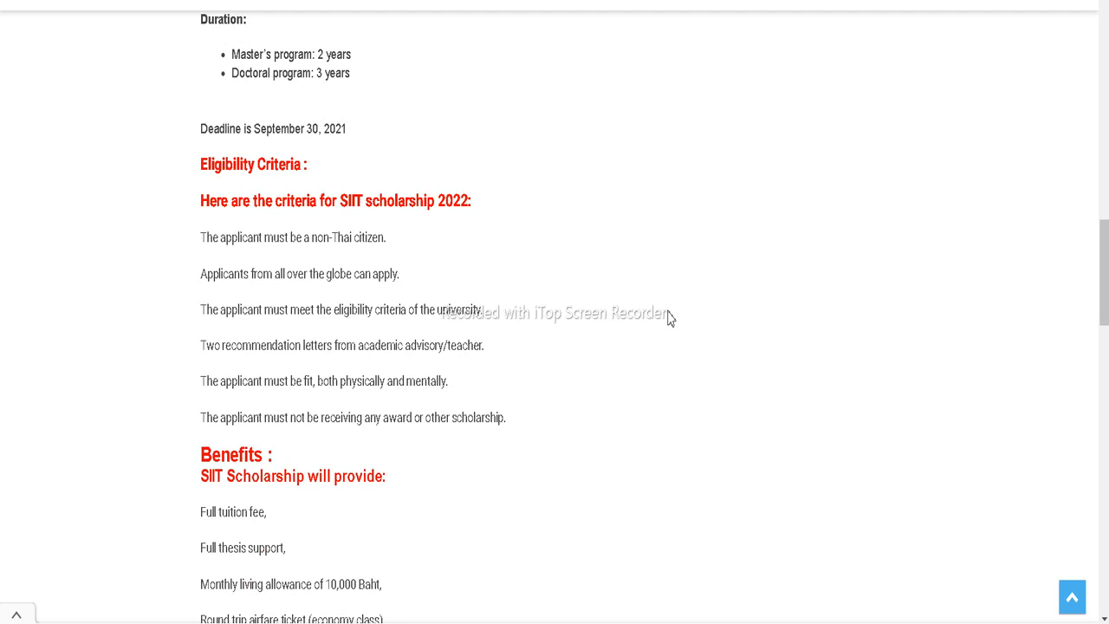
Scroll through Benefits and Required Documents down to the Application Process links.
{"action": "scroll", "scroll_direction": "down", "scroll_amount": 3}
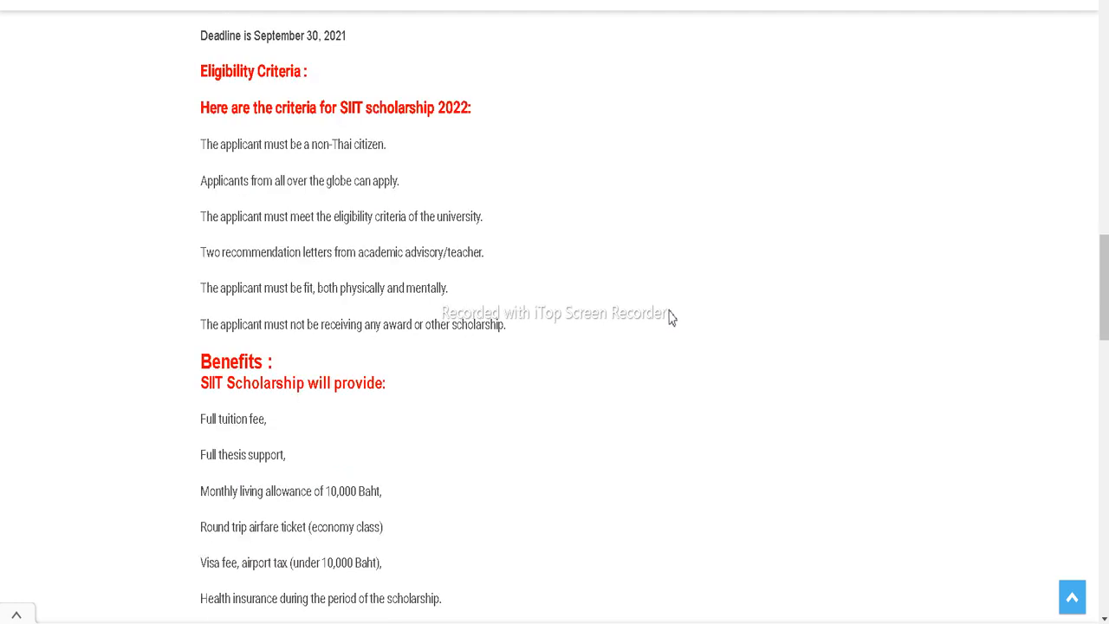
{"action": "scroll", "scroll_direction": "down", "scroll_amount": 3}
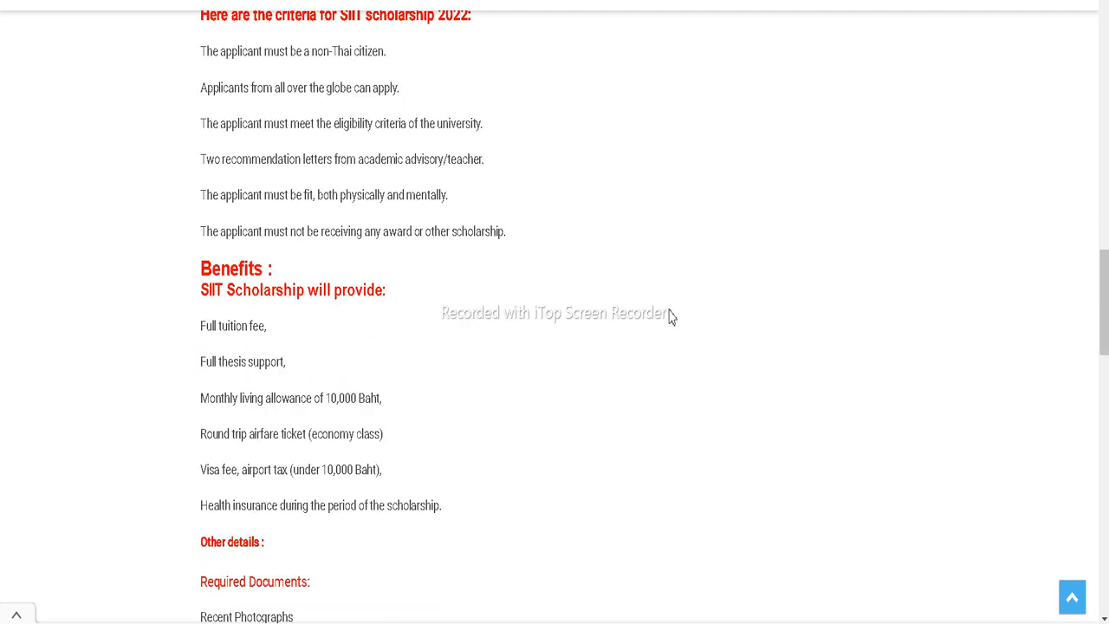
{"action": "scroll", "scroll_direction": "down", "scroll_amount": 3}
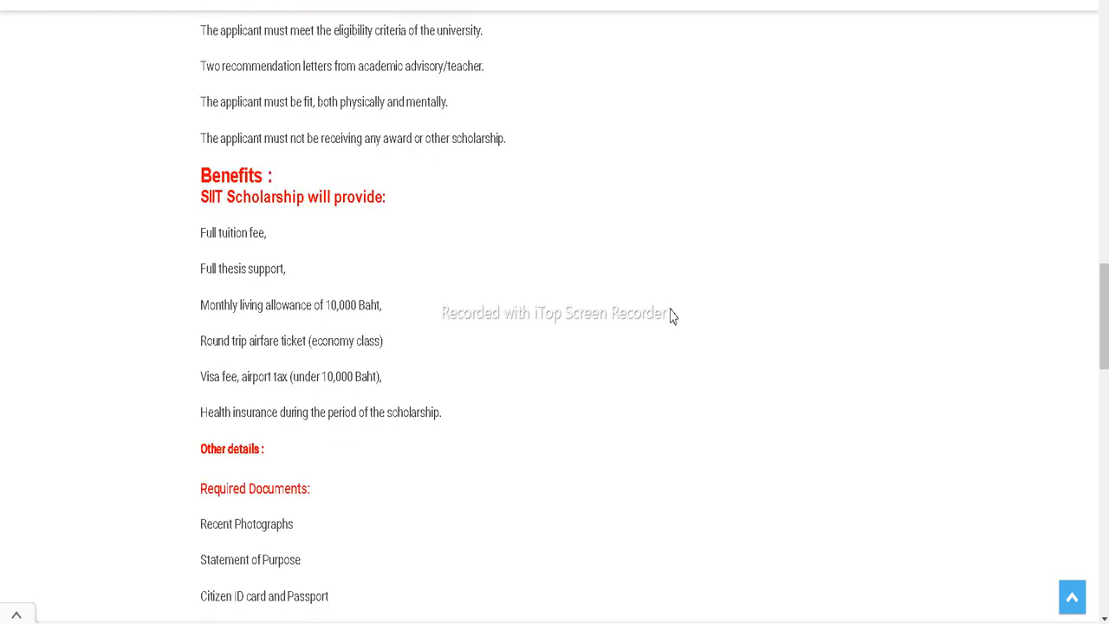
{"action": "scroll", "scroll_direction": "down", "scroll_amount": 3}
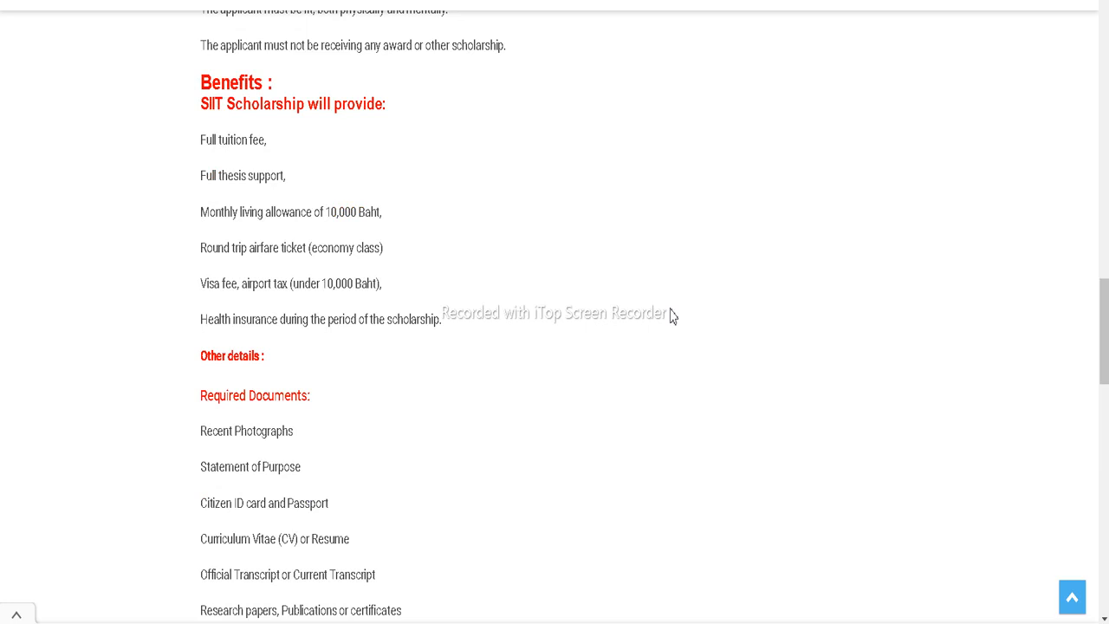
{"action": "scroll", "scroll_direction": "down", "scroll_amount": 3}
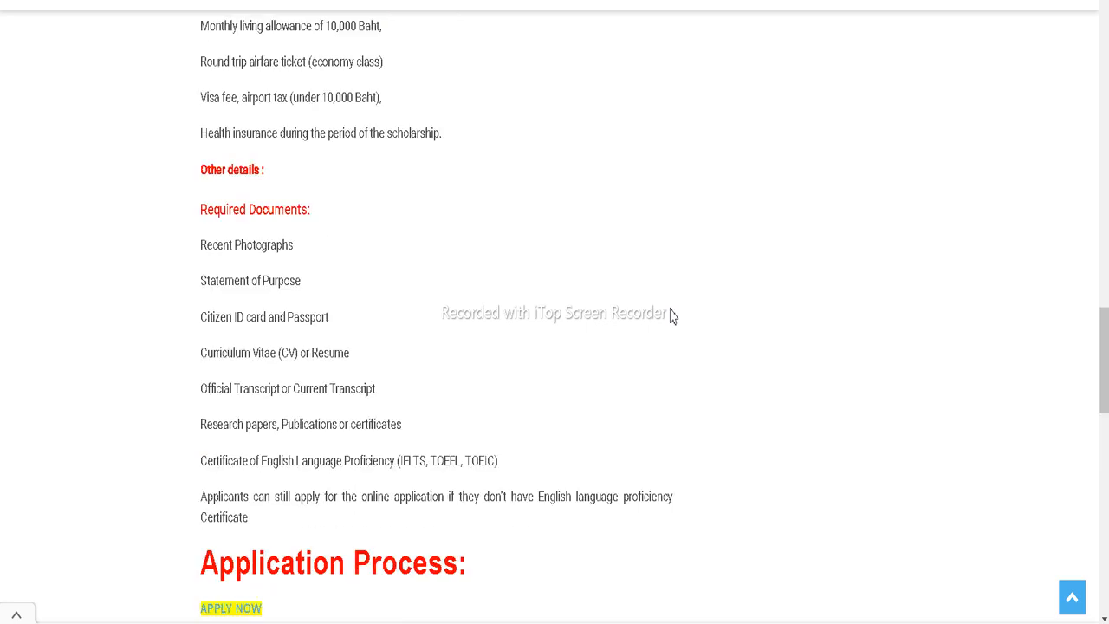
{"action": "scroll", "scroll_direction": "down", "scroll_amount": 3}
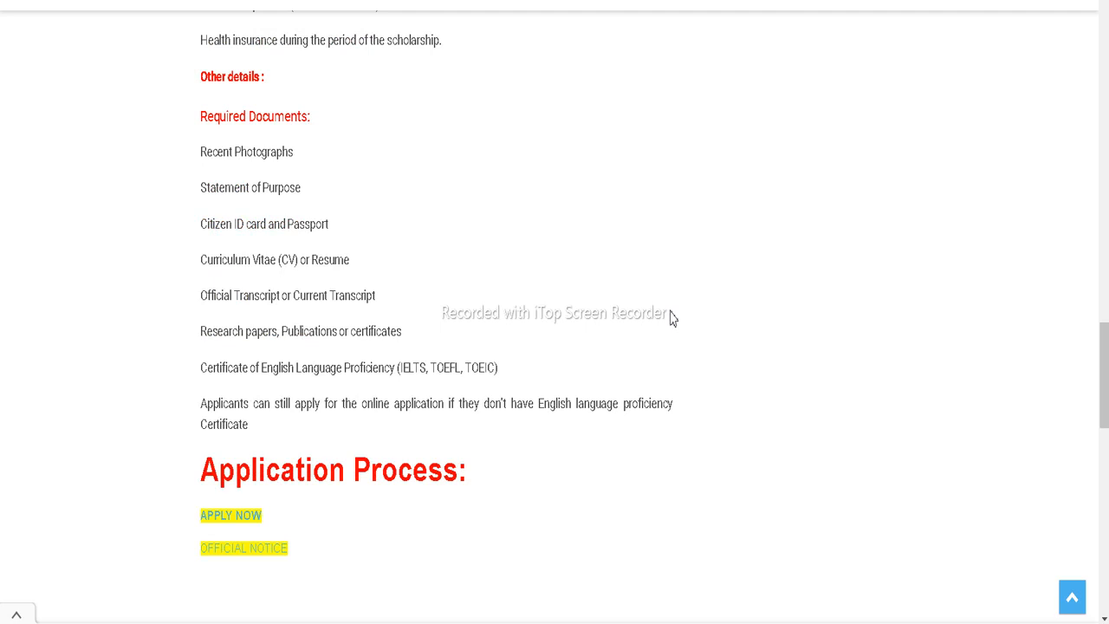
{"action": "mouse_move", "coordinate": [679, 320]}
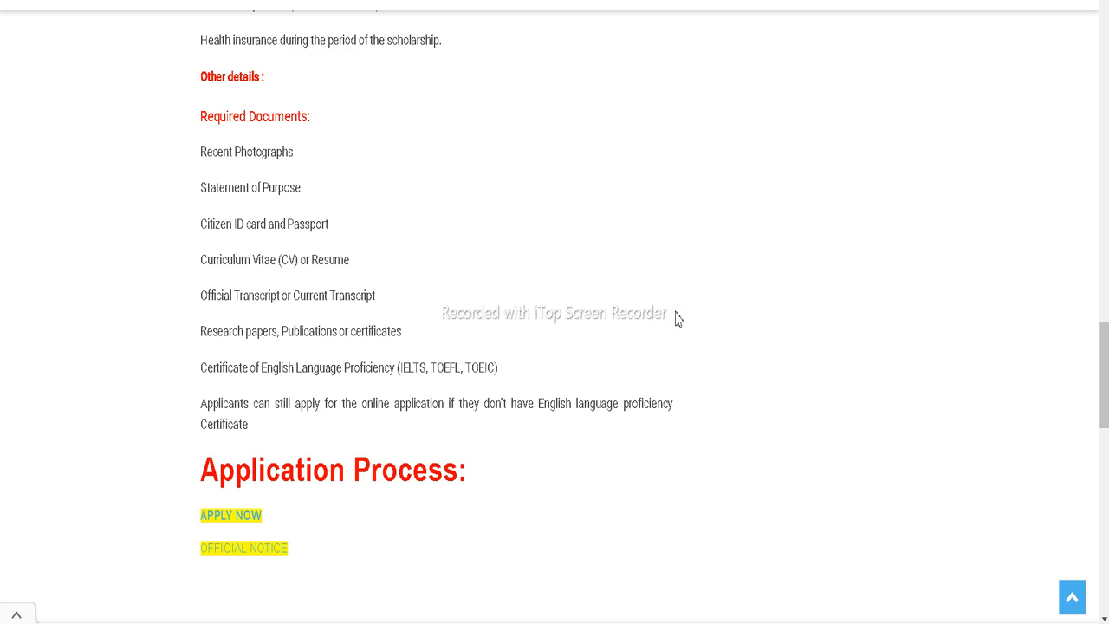
{"action": "mouse_move", "coordinate": [615, 308]}
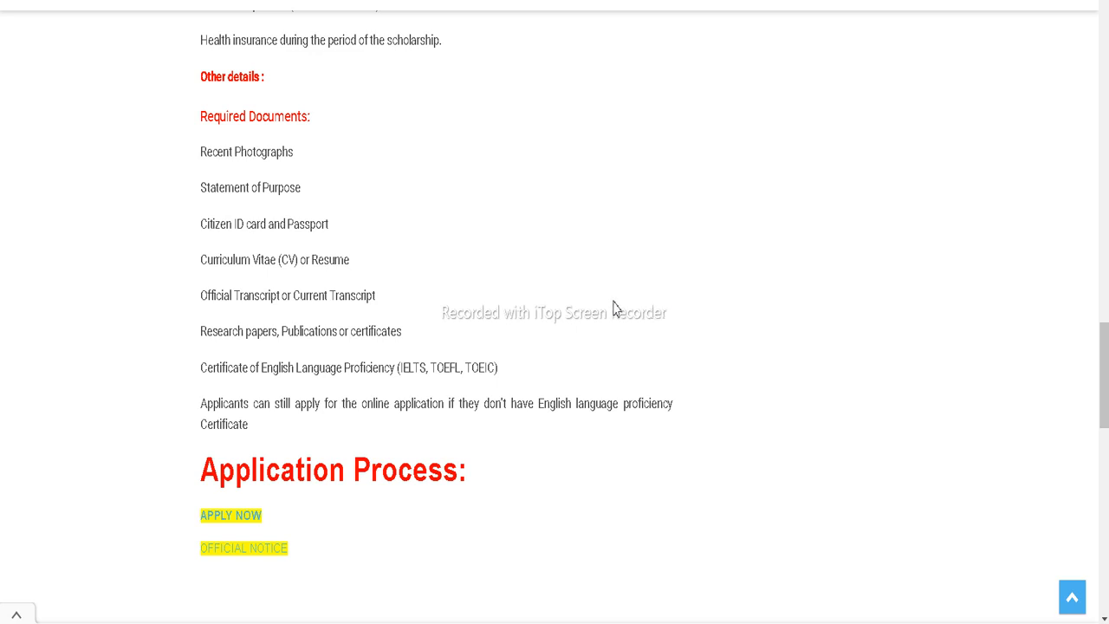
{"action": "mouse_move", "coordinate": [556, 298]}
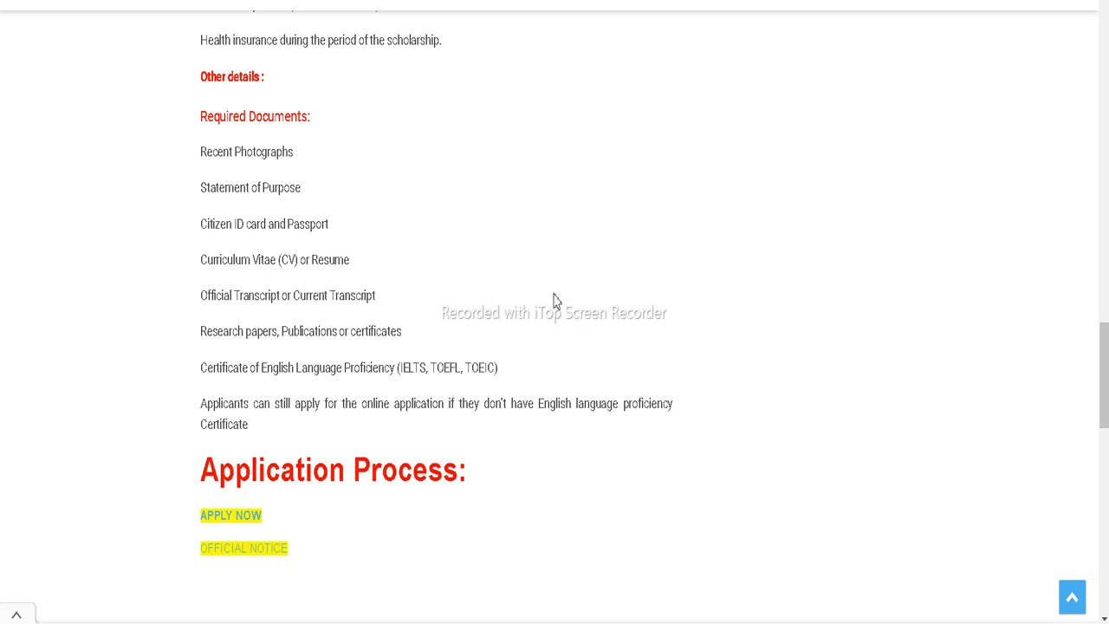
{"action": "mouse_move", "coordinate": [561, 298]}
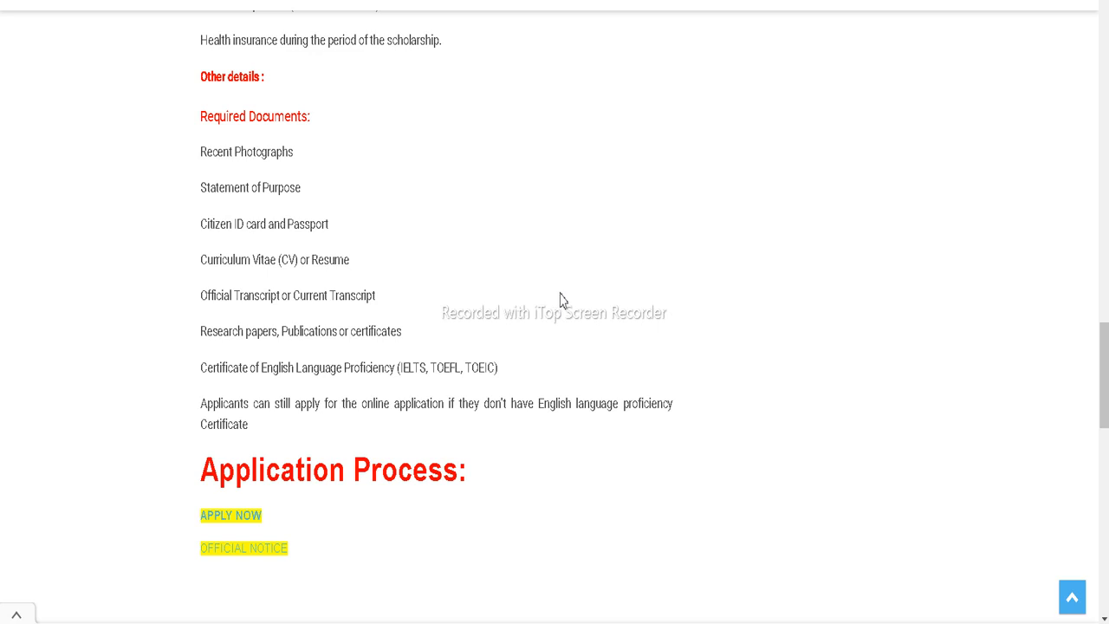
{"action": "mouse_move", "coordinate": [534, 317]}
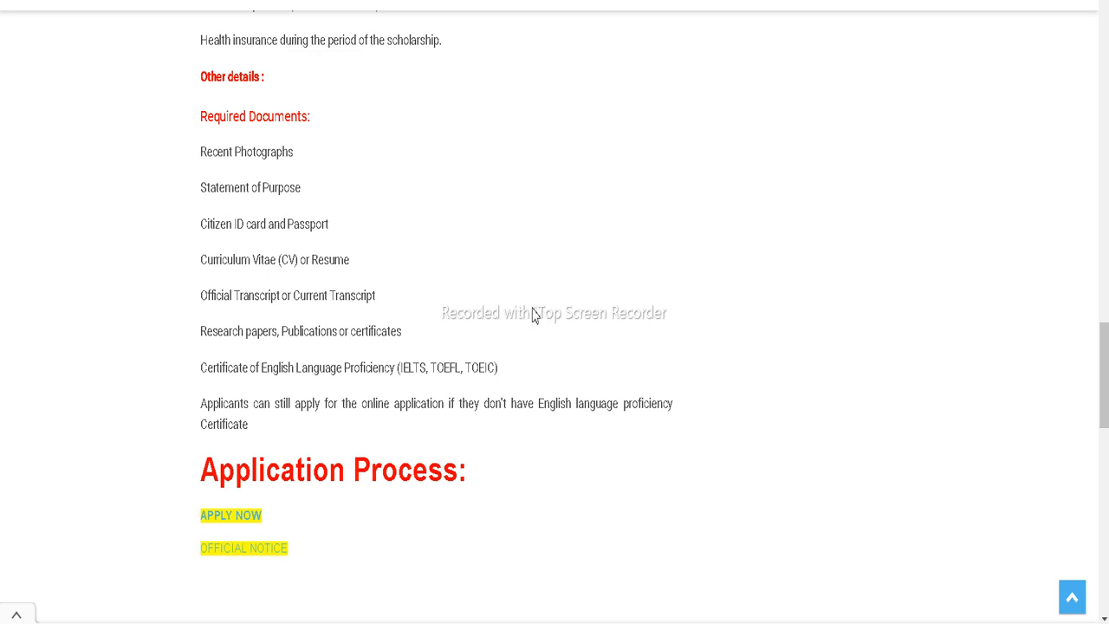
{"action": "mouse_move", "coordinate": [544, 316]}
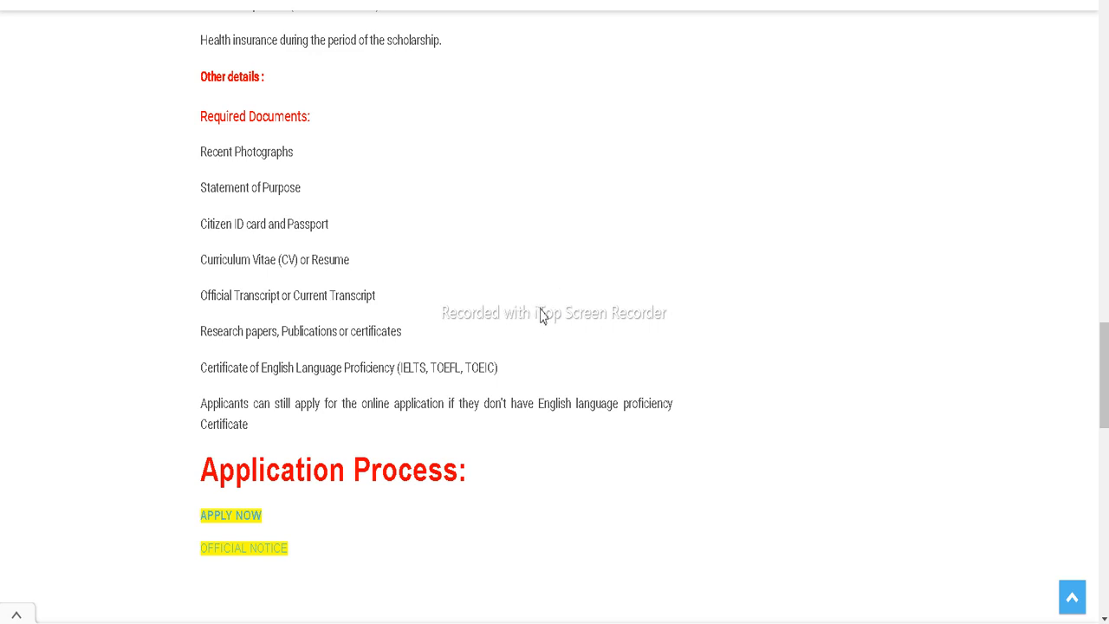
{"action": "mouse_move", "coordinate": [549, 321]}
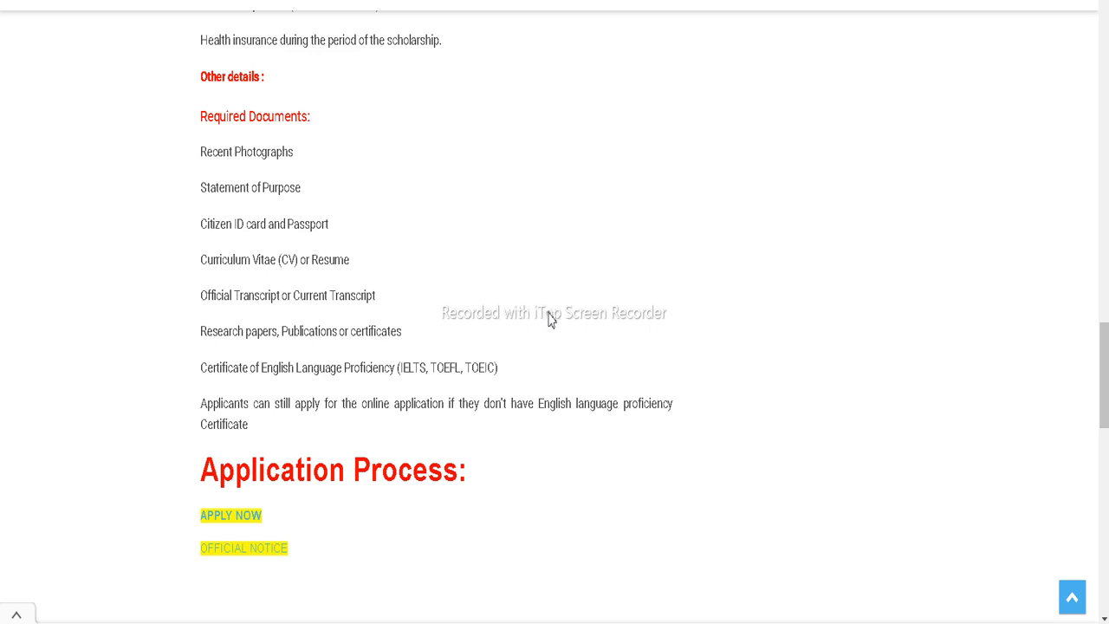
{"action": "scroll", "scroll_direction": "up", "scroll_amount": 3}
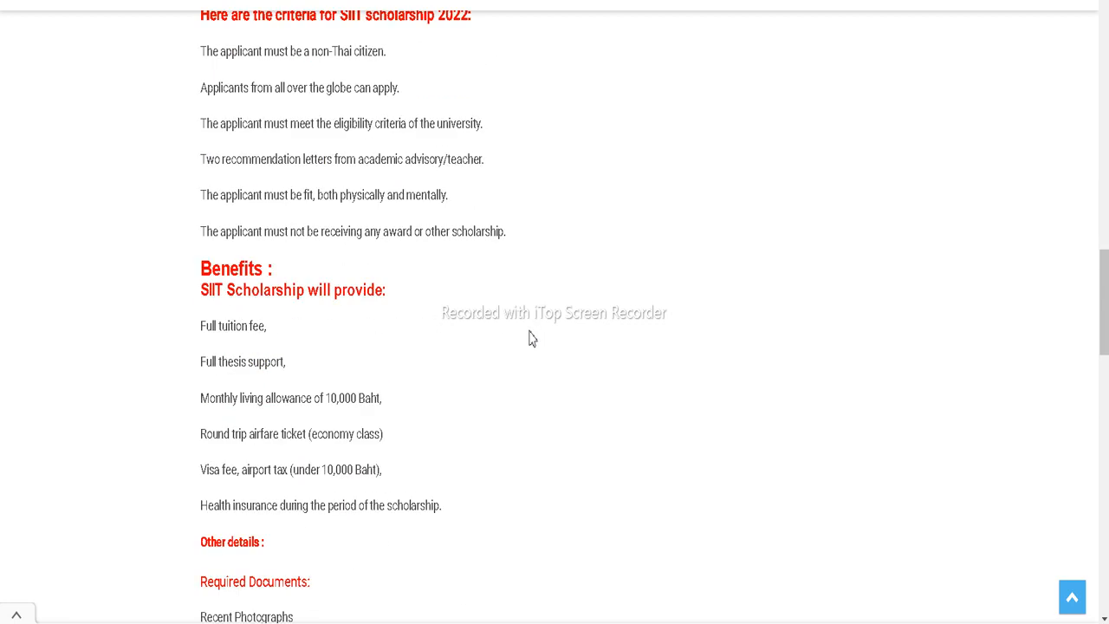
{"action": "scroll", "scroll_direction": "down", "scroll_amount": 3}
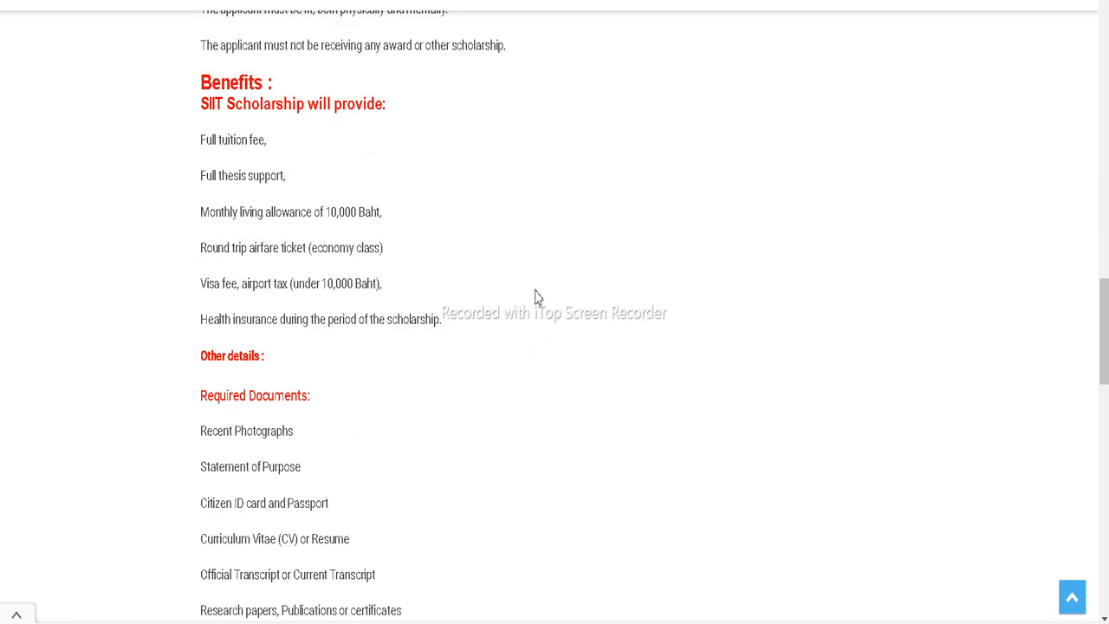
{"action": "scroll", "scroll_direction": "down", "scroll_amount": 3}
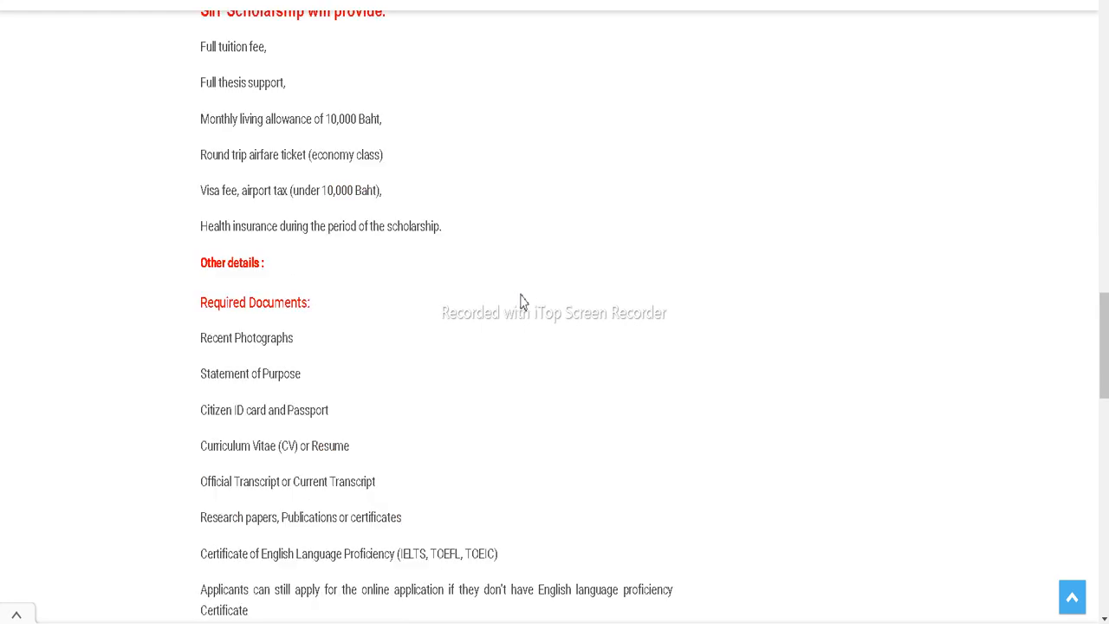
{"action": "scroll", "scroll_direction": "down", "scroll_amount": 3}
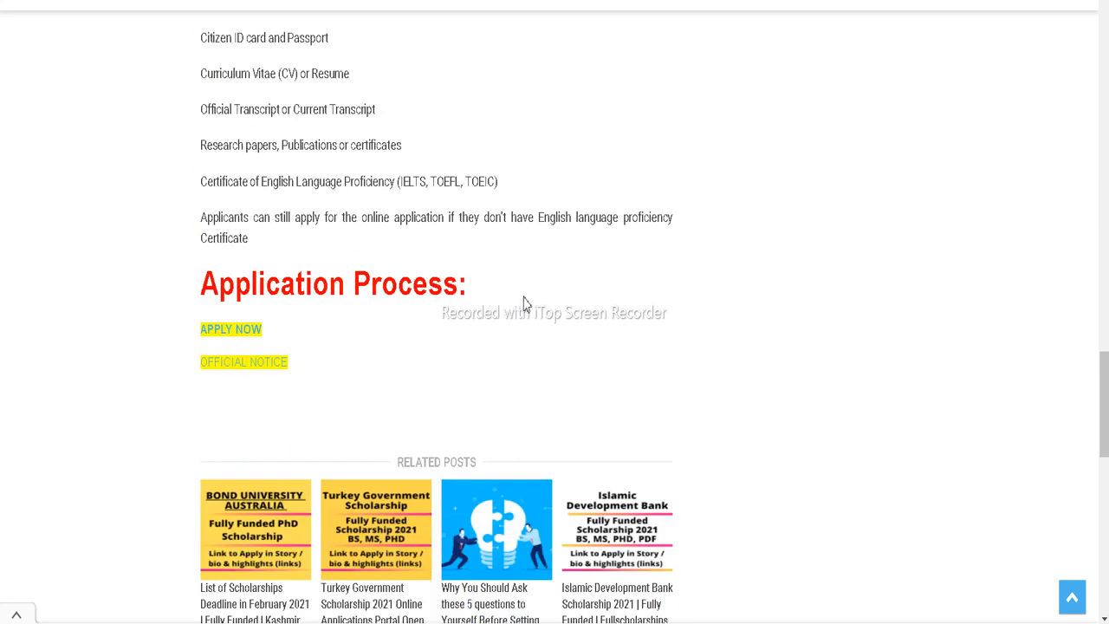
{"action": "mouse_move", "coordinate": [507, 285]}
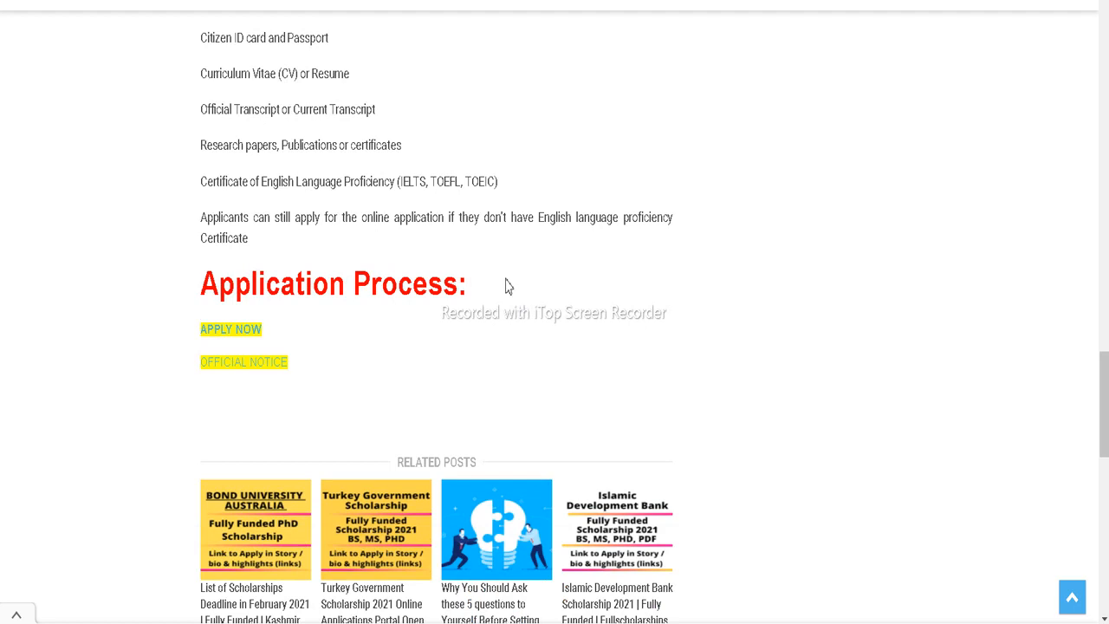
{"action": "mouse_move", "coordinate": [513, 275]}
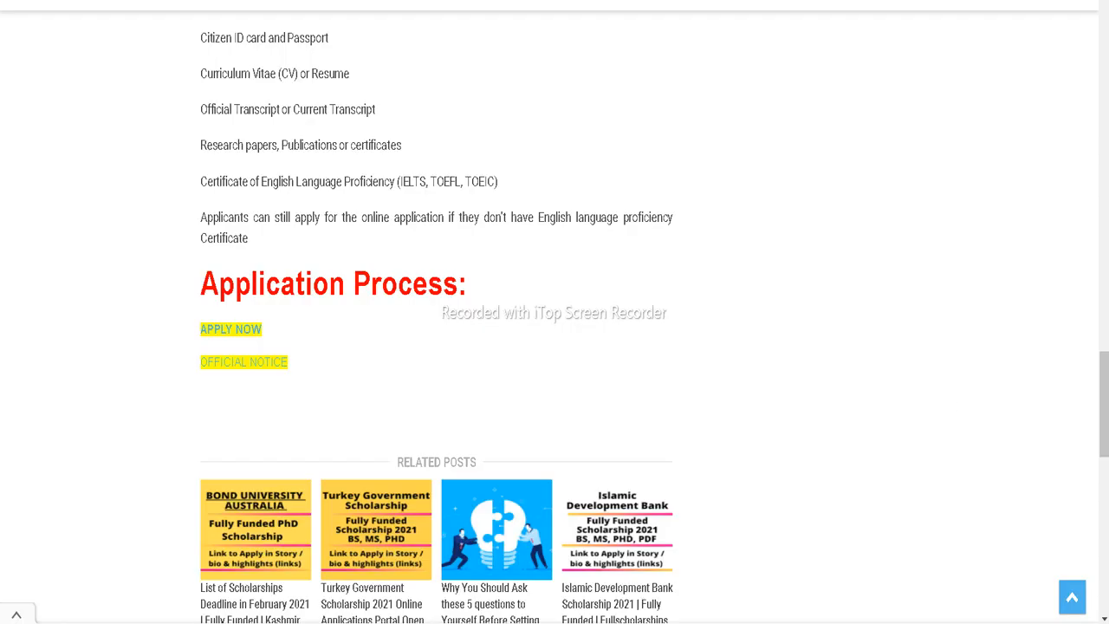
{"action": "mouse_move", "coordinate": [357, 201]}
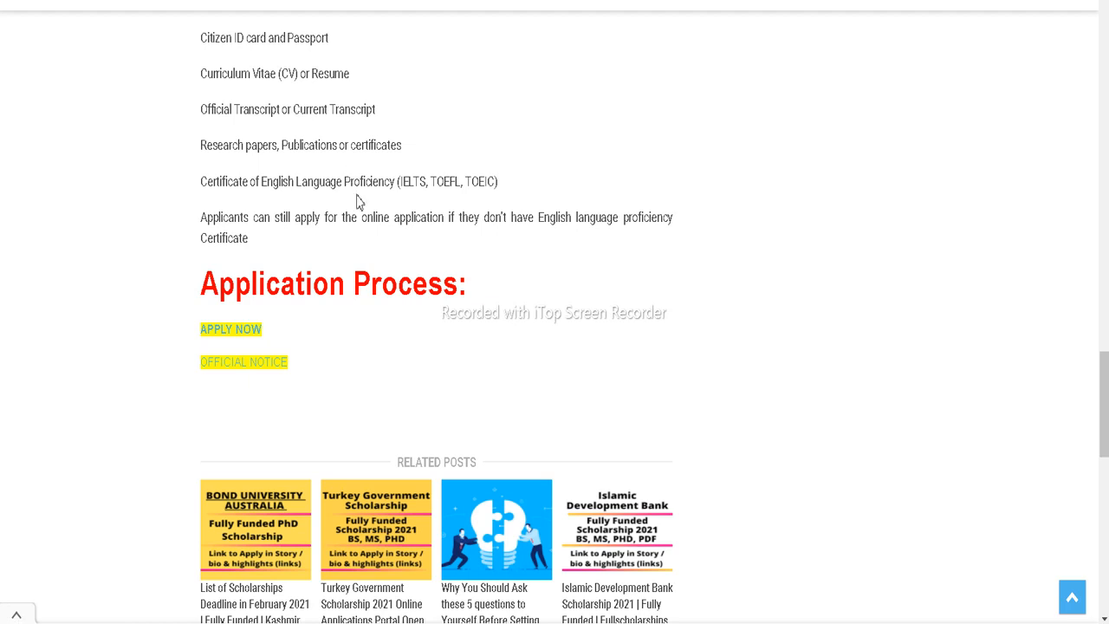
{"action": "mouse_move", "coordinate": [224, 336]}
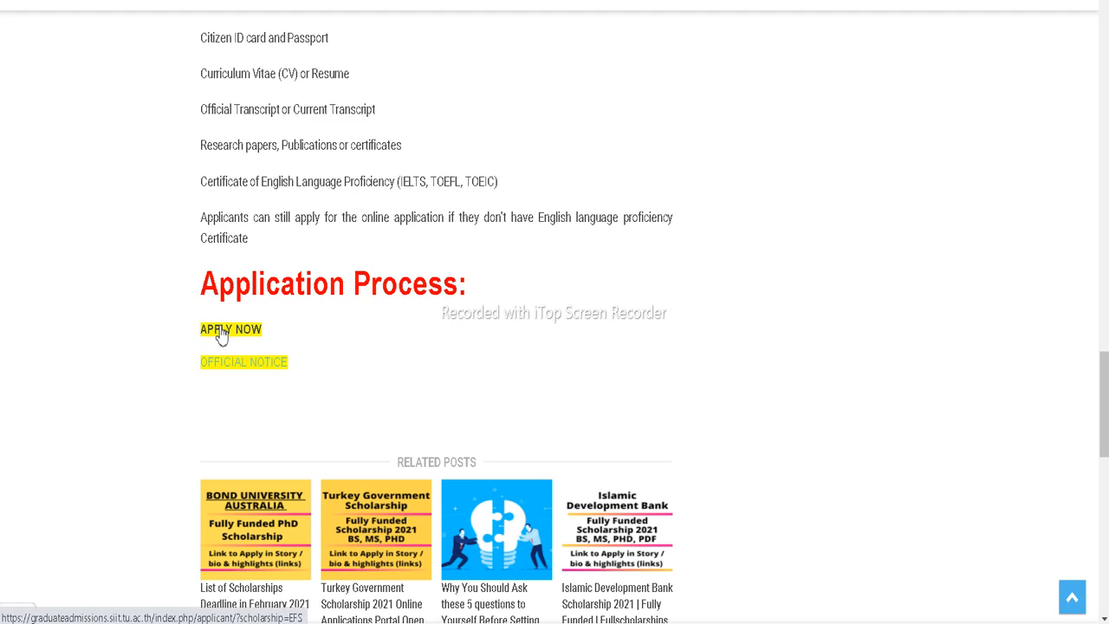
Open the SIIT EFS application form, then return to the article's Apply Now and Official Notice links.
{"action": "left_click", "coordinate": [230, 329]}
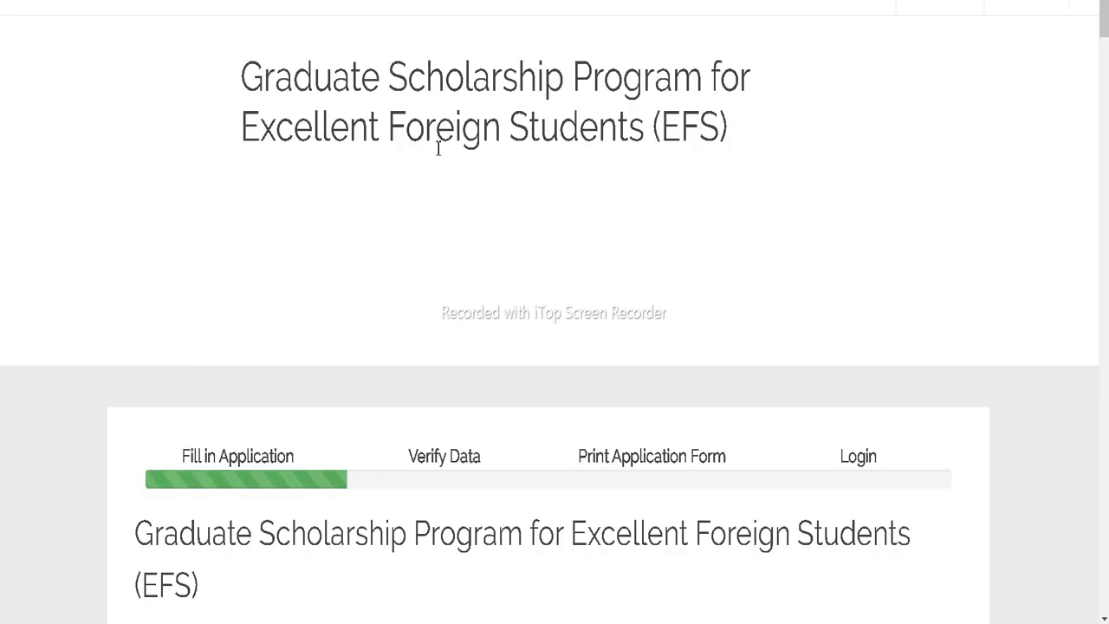
{"action": "mouse_move", "coordinate": [450, 165]}
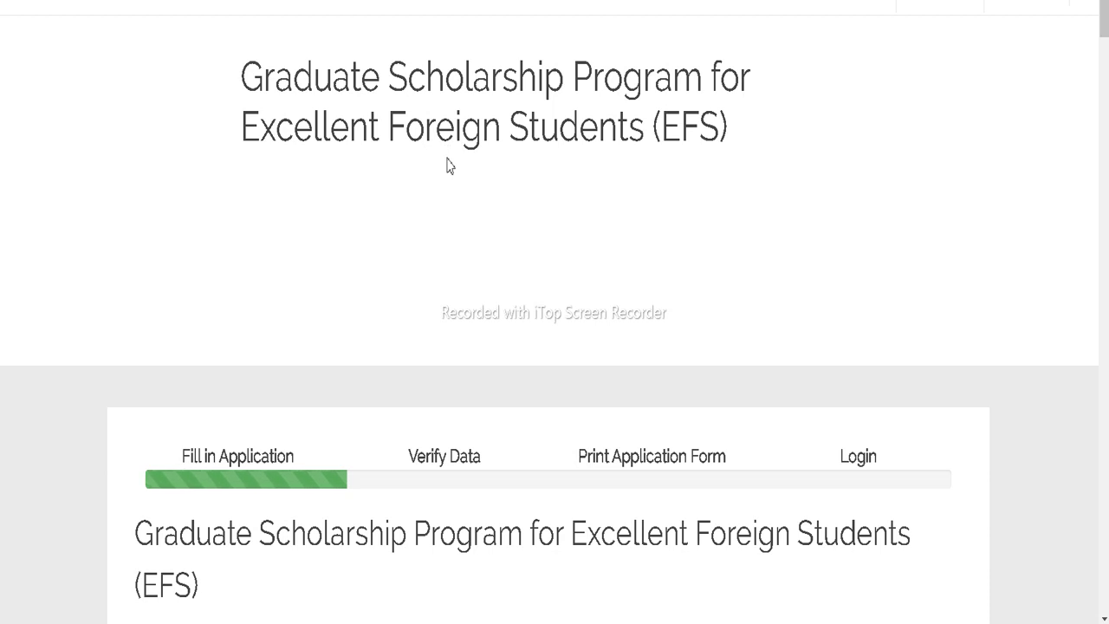
{"action": "mouse_move", "coordinate": [929, 228]}
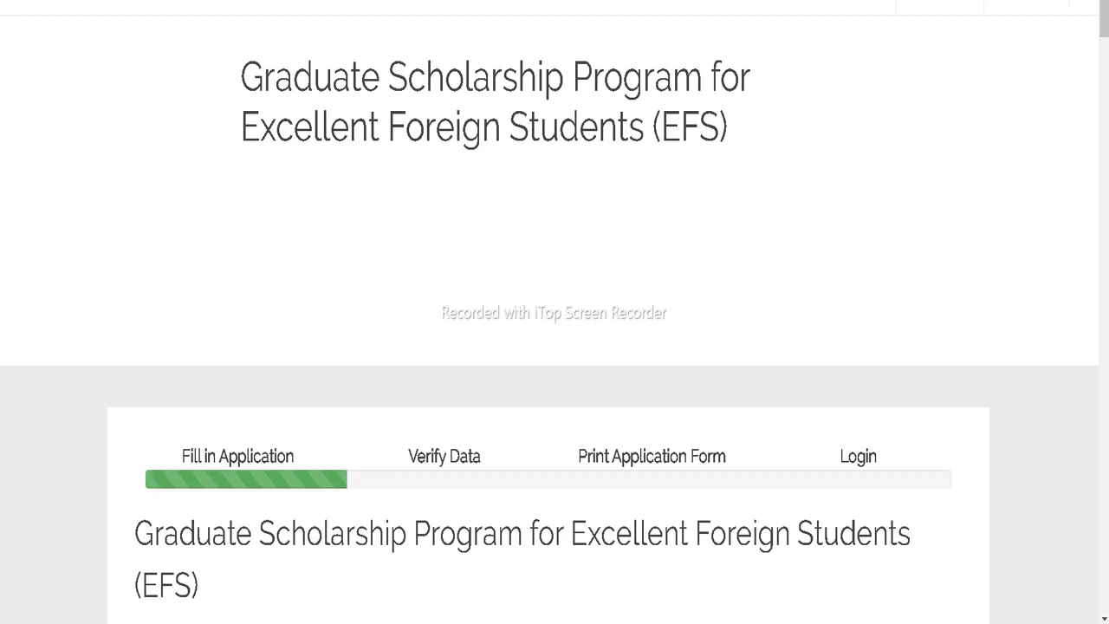
{"action": "scroll", "scroll_direction": "down", "scroll_amount": 3}
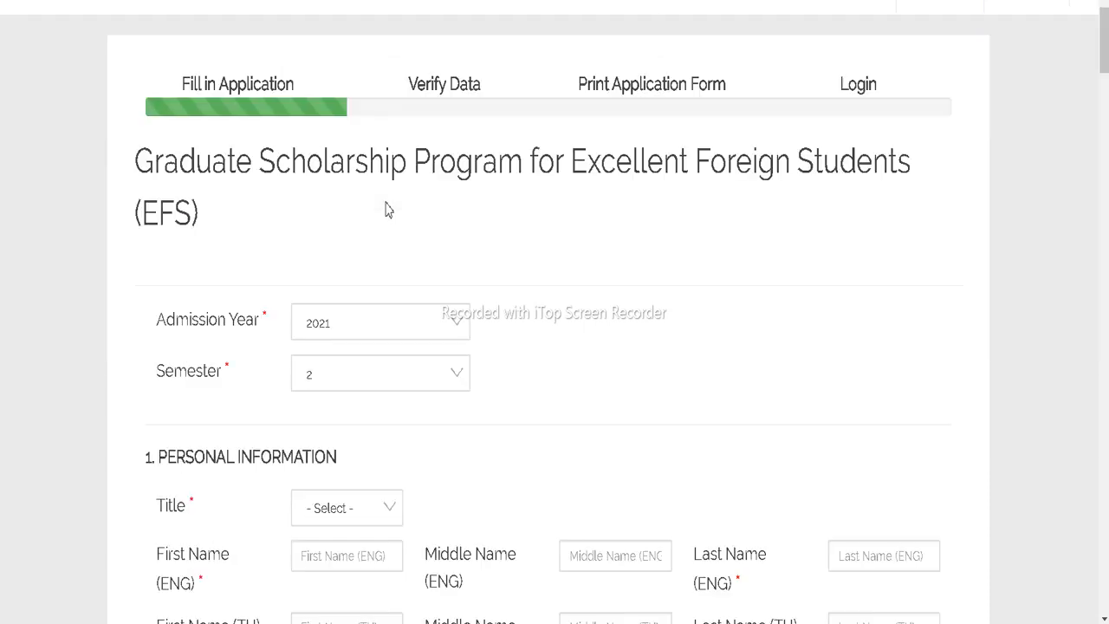
{"action": "scroll", "scroll_direction": "down", "scroll_amount": 3}
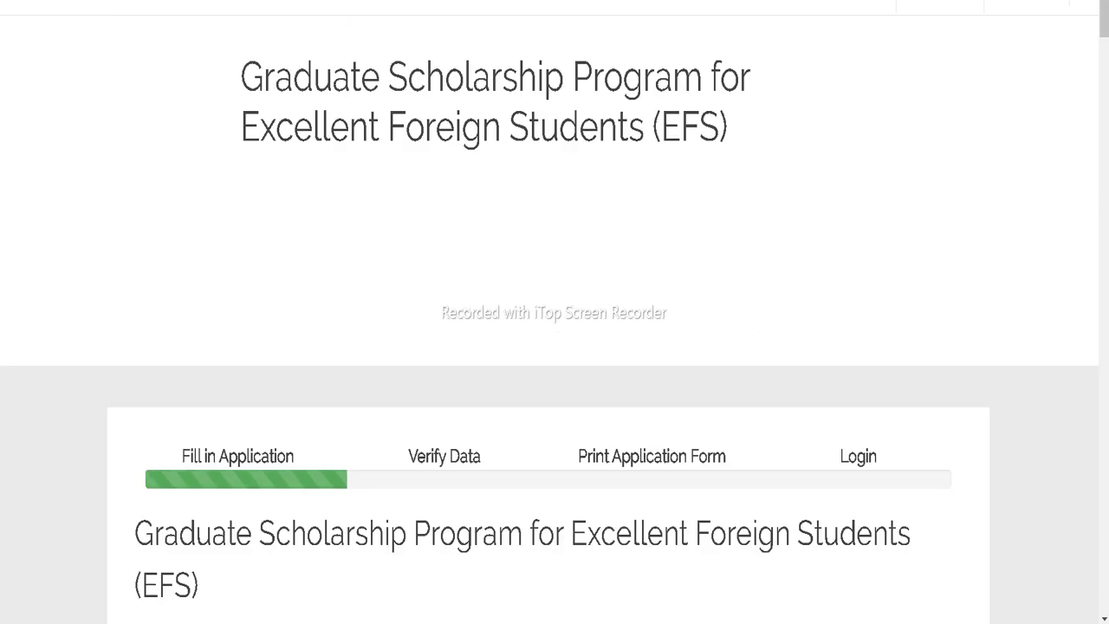
{"action": "scroll", "scroll_direction": "down", "scroll_amount": 3}
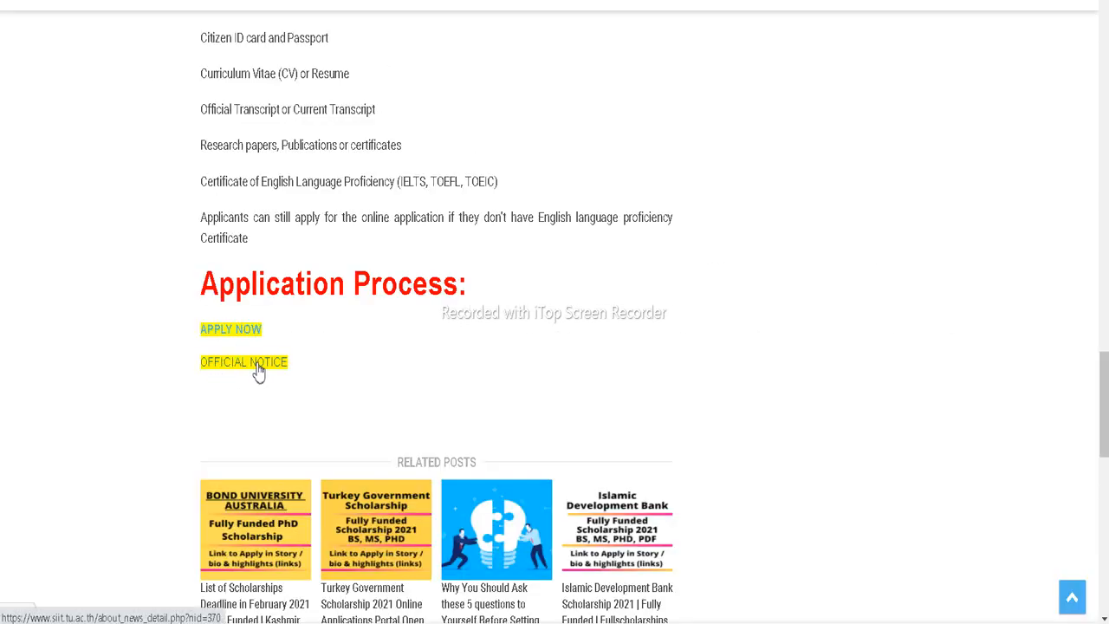
{"action": "mouse_move", "coordinate": [250, 364]}
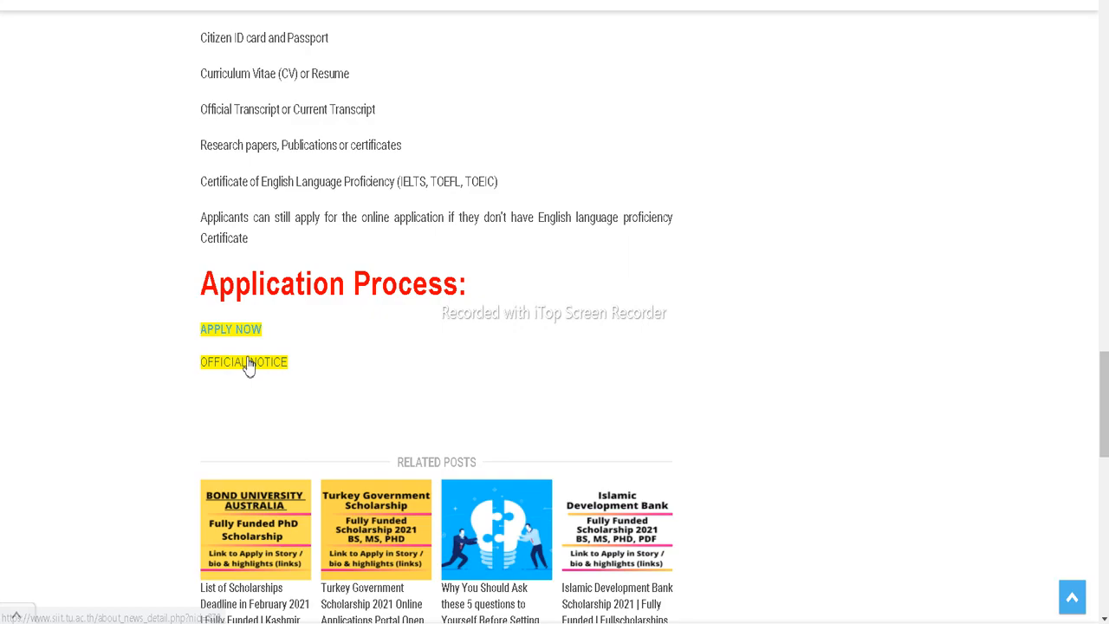
{"action": "left_click", "coordinate": [242, 362]}
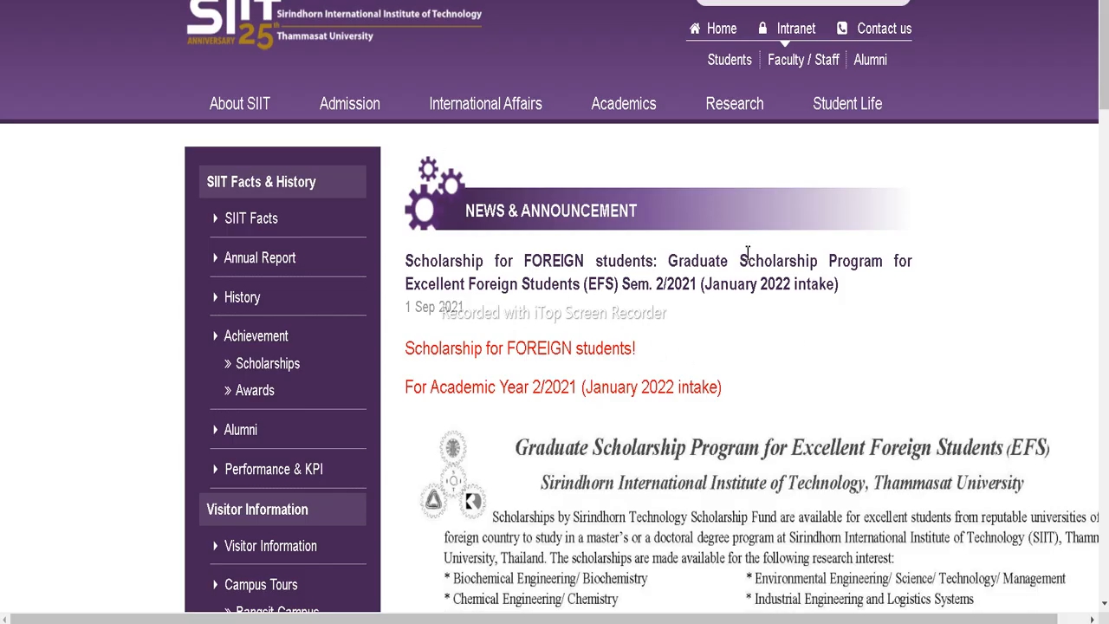
{"action": "mouse_move", "coordinate": [748, 416]}
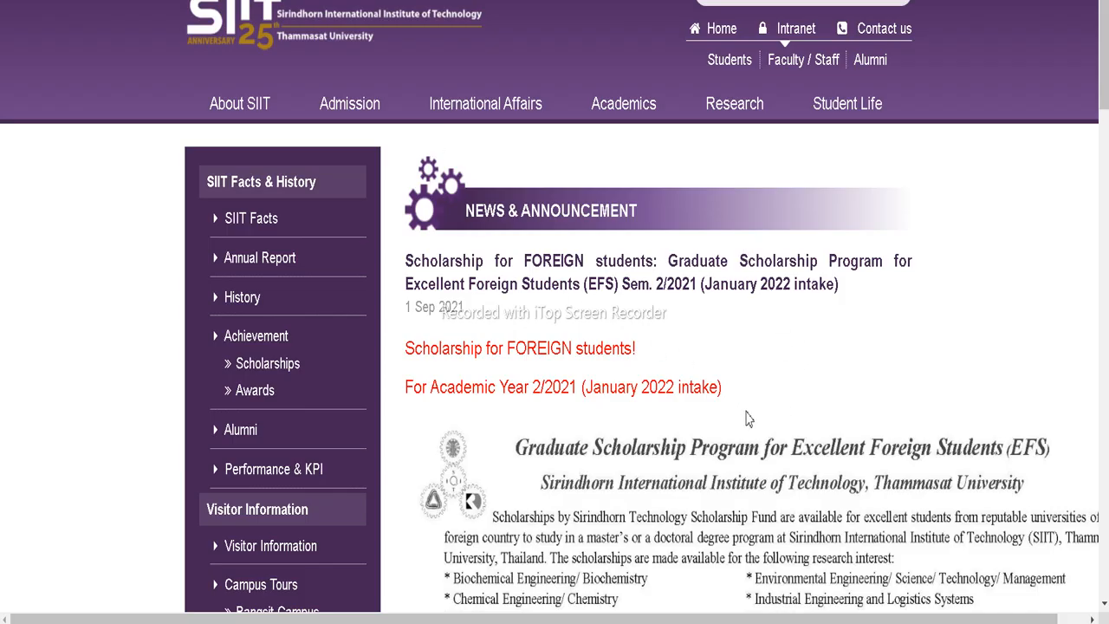
{"action": "scroll", "scroll_direction": "down", "scroll_amount": 3}
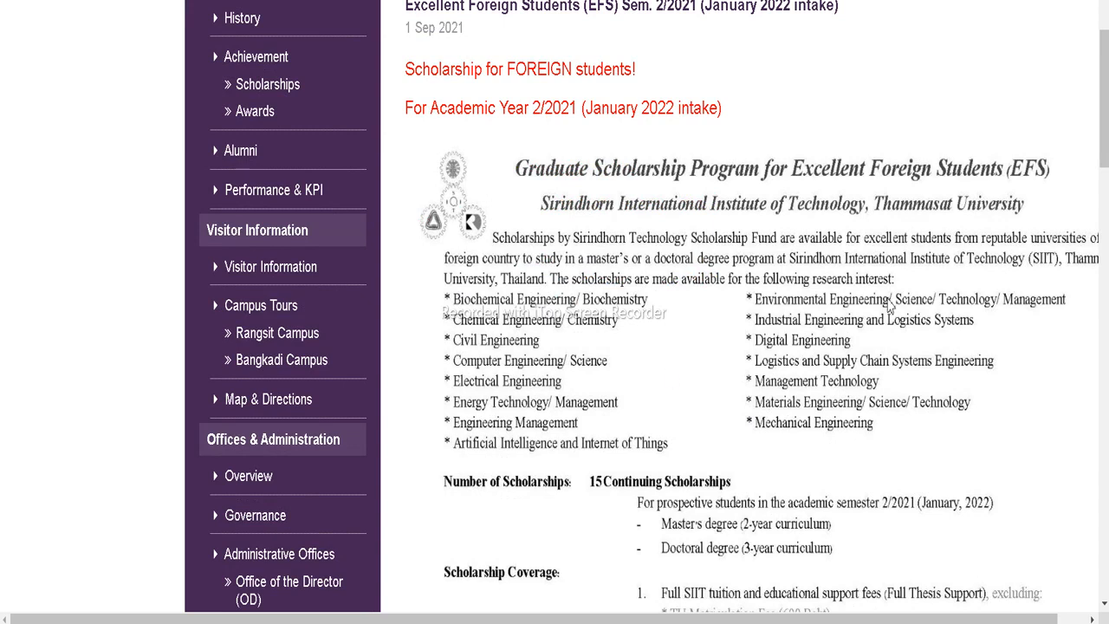
{"action": "scroll", "scroll_direction": "down", "scroll_amount": 3}
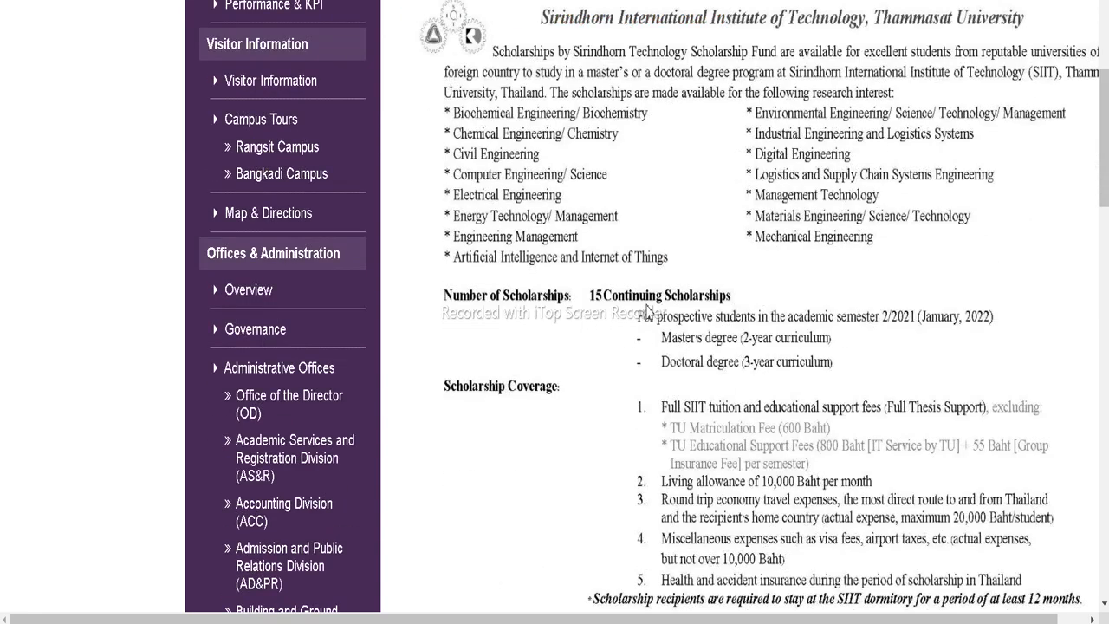
{"action": "mouse_move", "coordinate": [892, 367]}
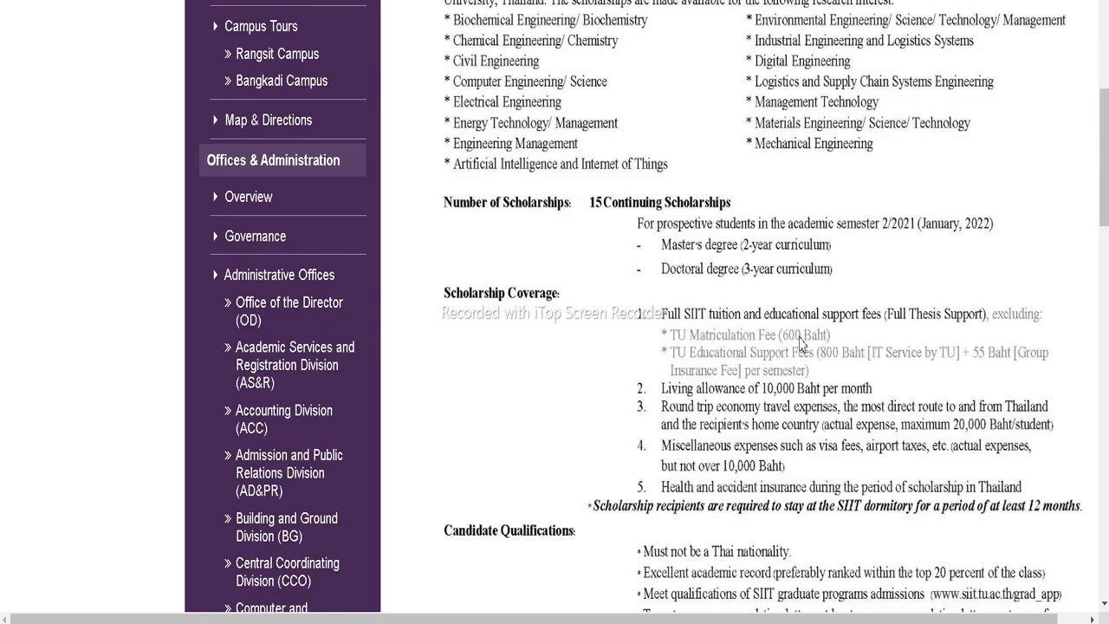
{"action": "scroll", "scroll_direction": "down", "scroll_amount": 3}
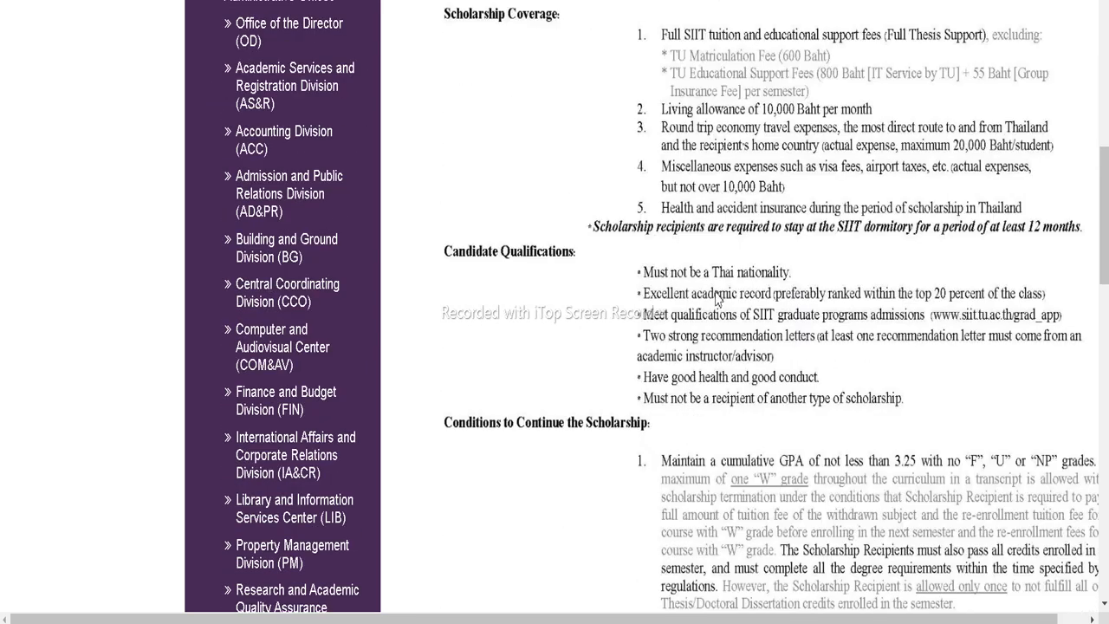
{"action": "mouse_move", "coordinate": [703, 300]}
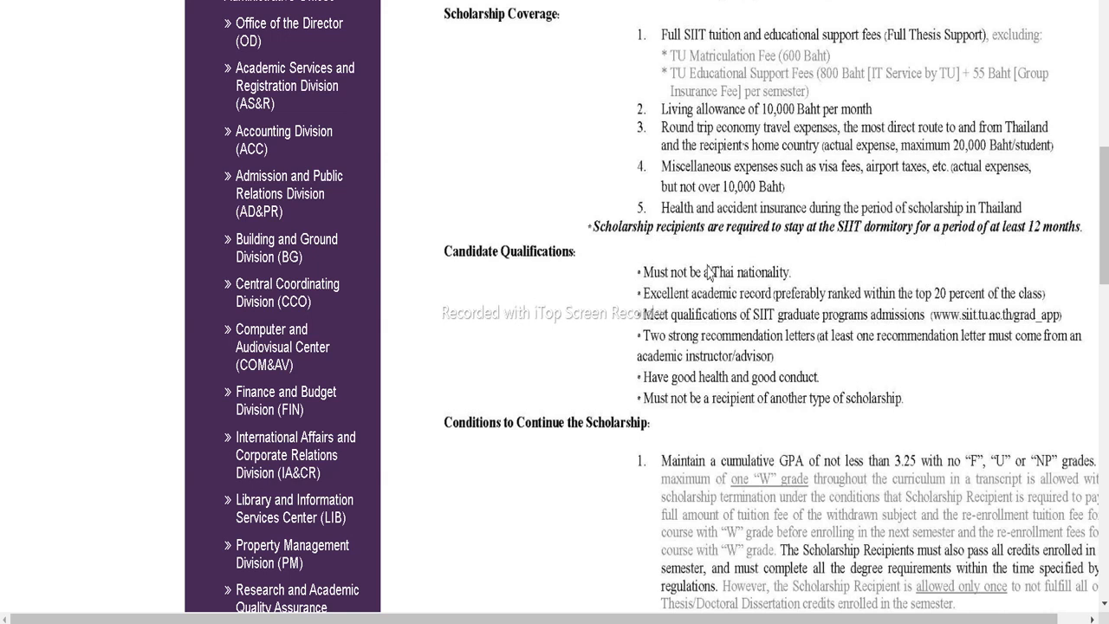
{"action": "scroll", "scroll_direction": "down", "scroll_amount": 3}
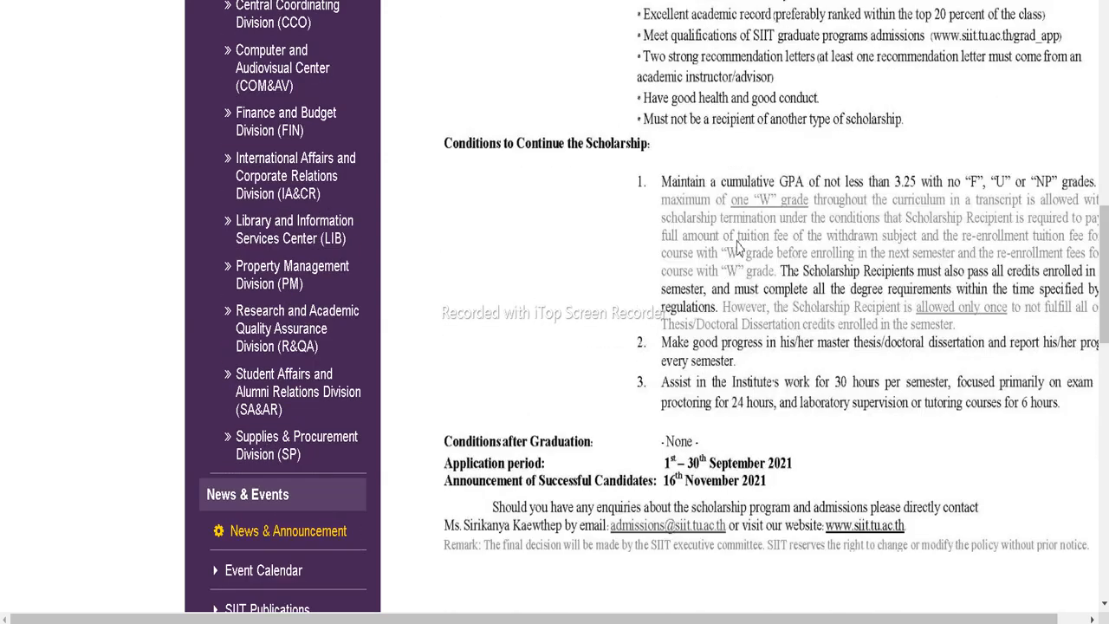
{"action": "mouse_move", "coordinate": [873, 163]}
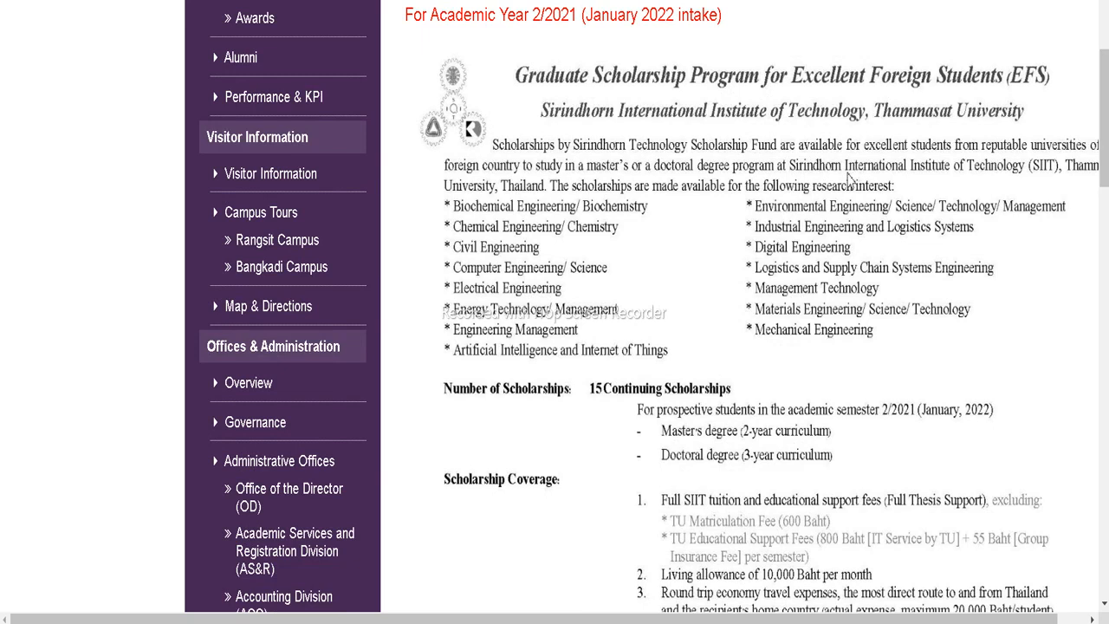
{"action": "mouse_move", "coordinate": [828, 229]}
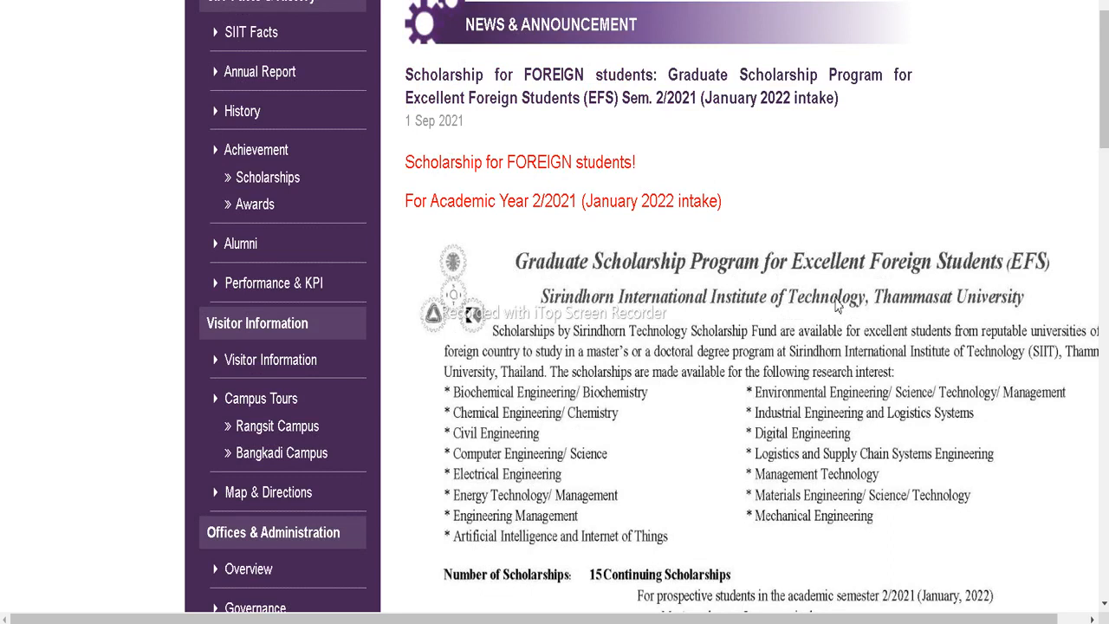
{"action": "mouse_move", "coordinate": [823, 302]}
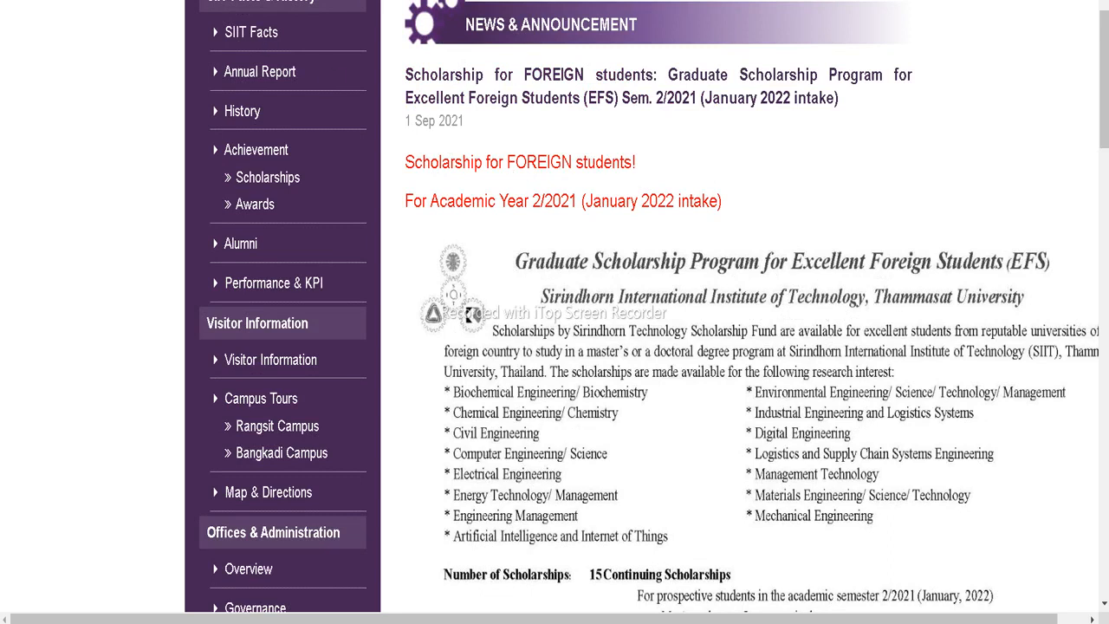
{"action": "scroll", "scroll_direction": "down", "scroll_amount": 3}
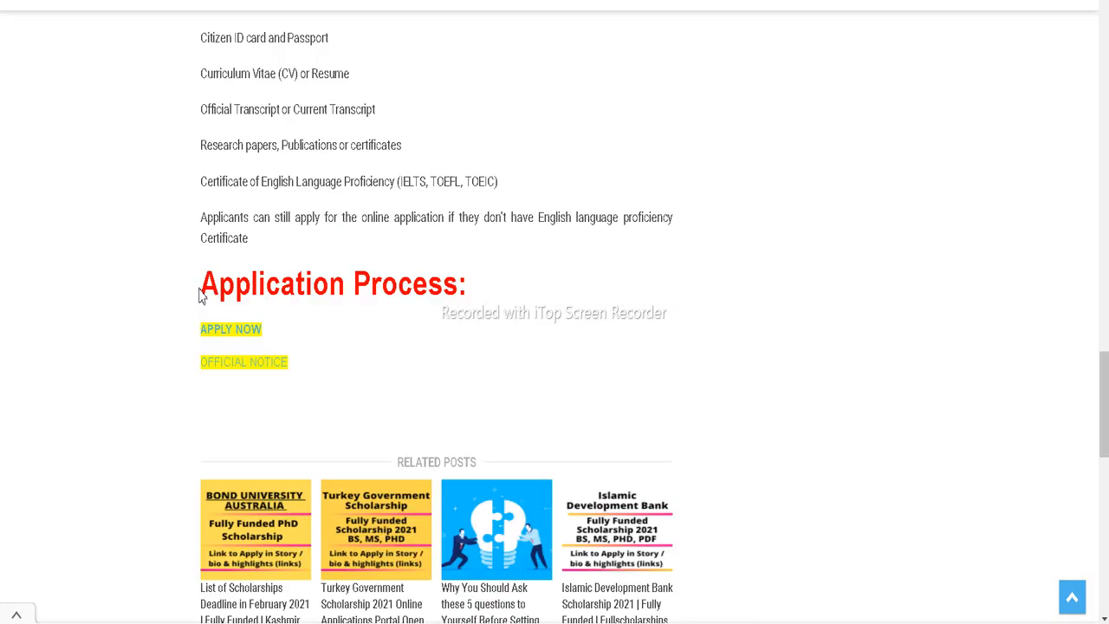
{"action": "left_click", "coordinate": [230, 329]}
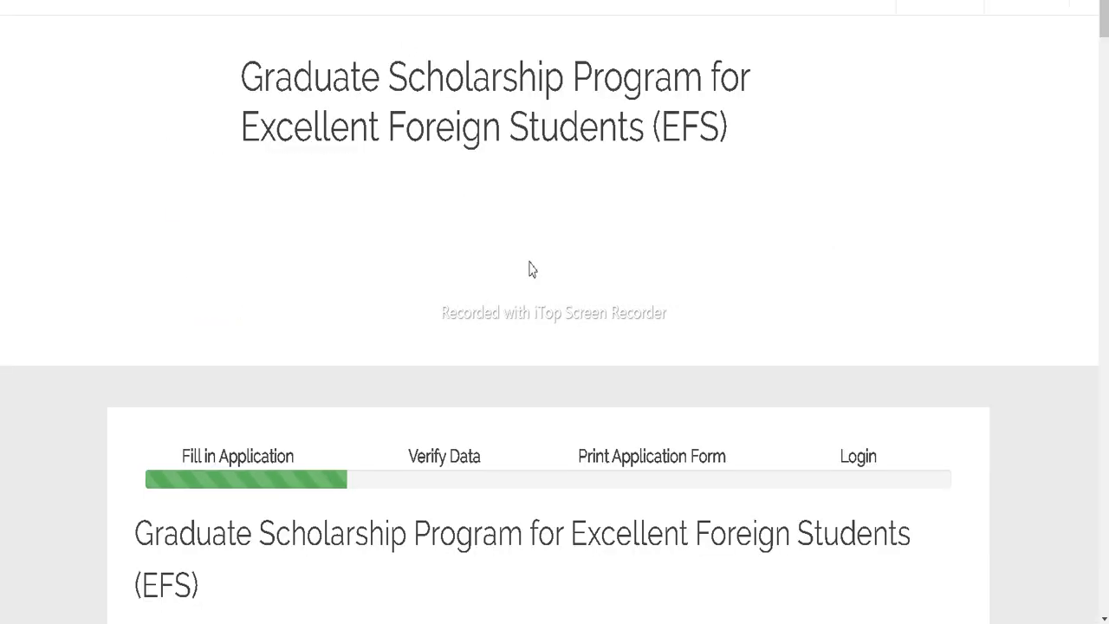
{"action": "scroll", "scroll_direction": "down", "scroll_amount": 3}
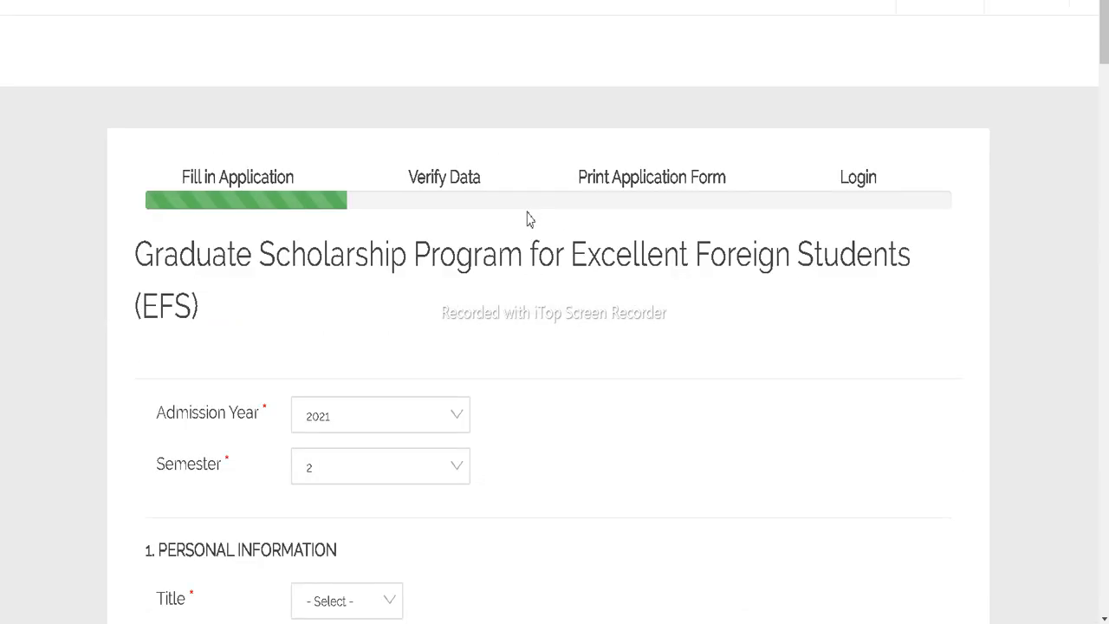
{"action": "left_click", "coordinate": [374, 135]}
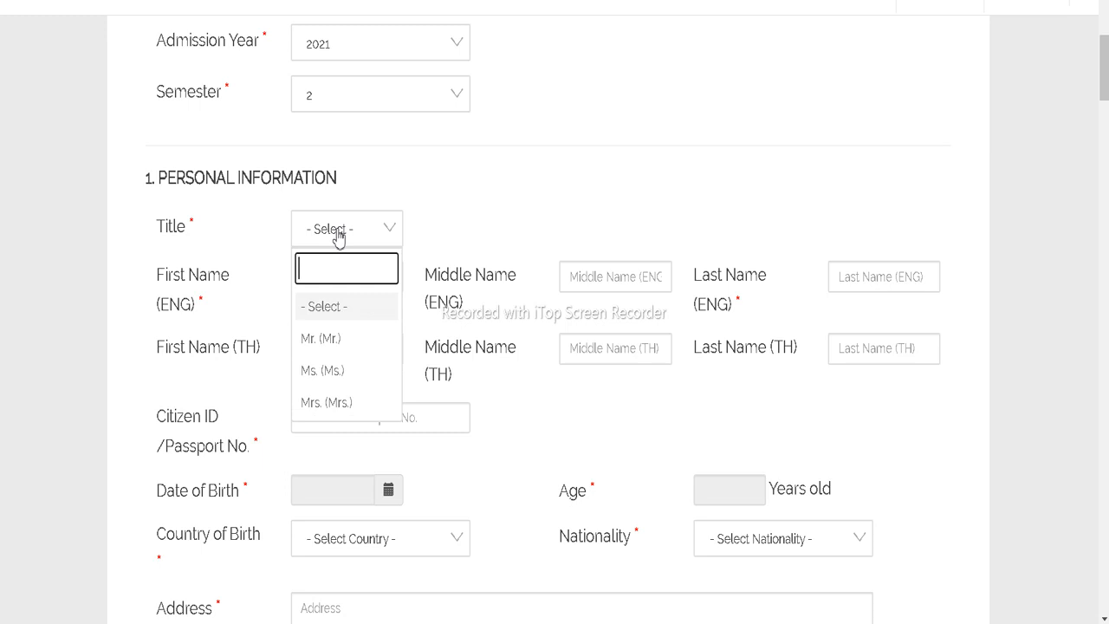
{"action": "left_click", "coordinate": [320, 338]}
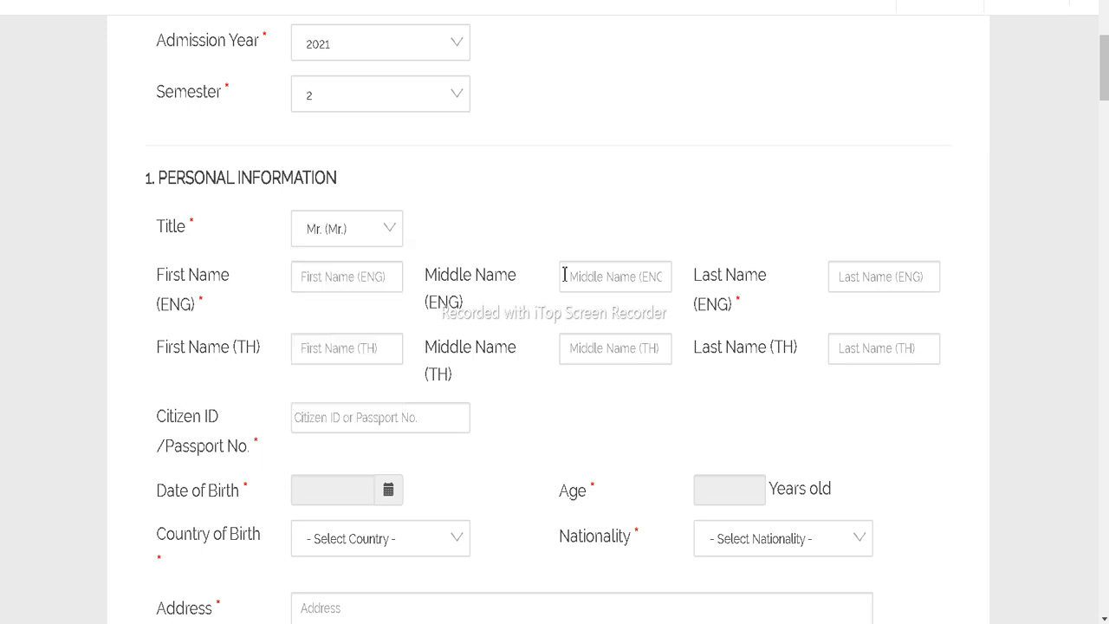
{"action": "left_click", "coordinate": [615, 277]}
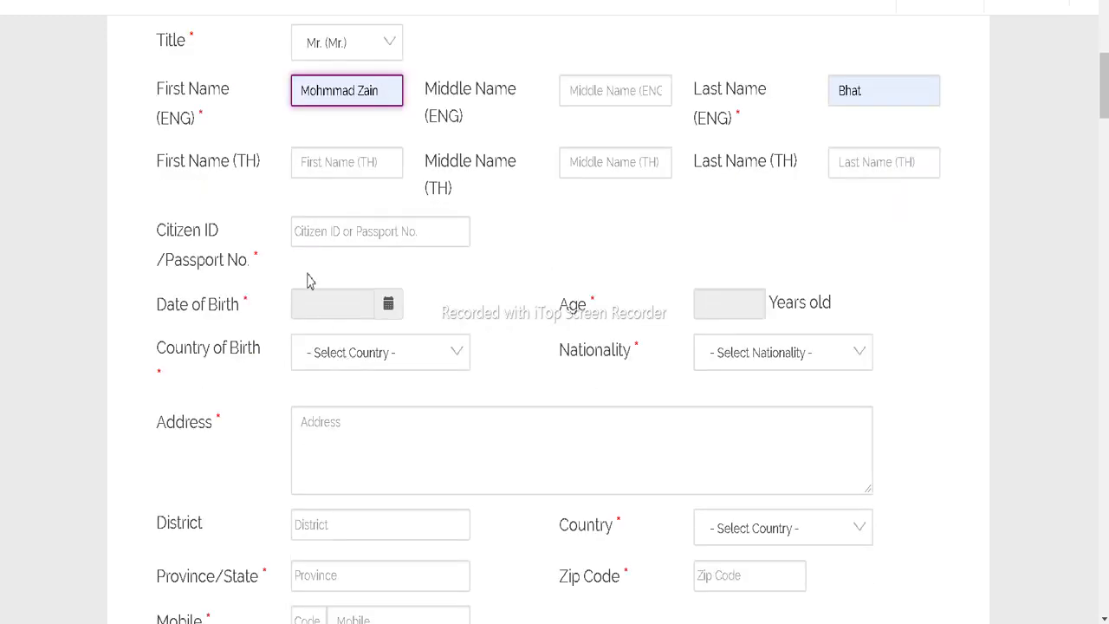
{"action": "left_click", "coordinate": [380, 232]}
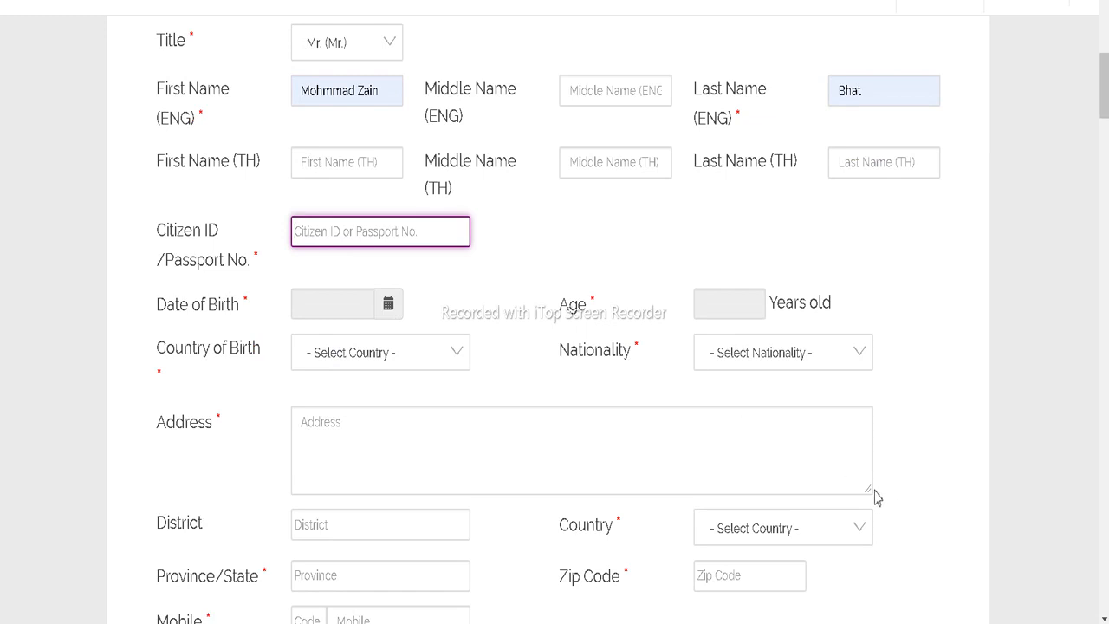
{"action": "type", "text": "4524244"}
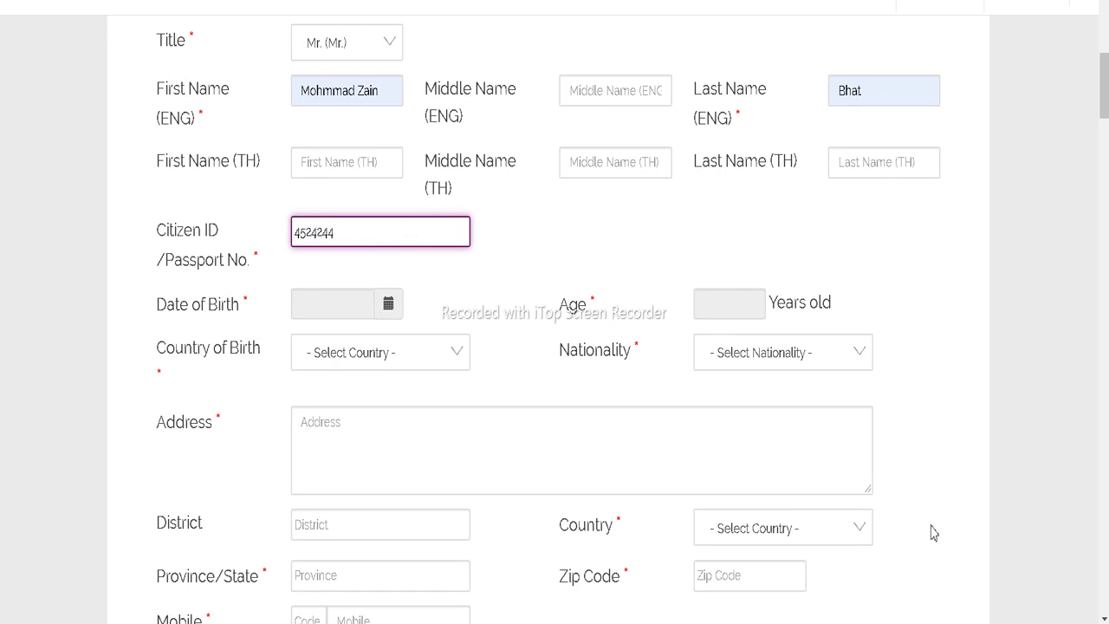
{"action": "mouse_move", "coordinate": [364, 310]}
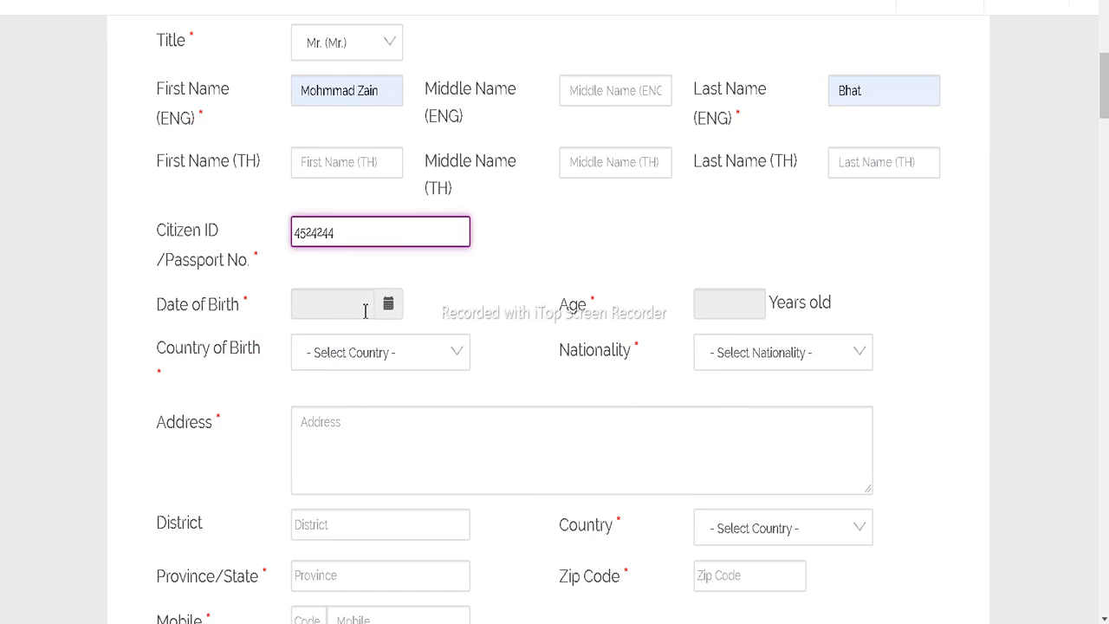
Navigate the date of birth calendar back to the 1984–1995 year range.
{"action": "left_click", "coordinate": [345, 303]}
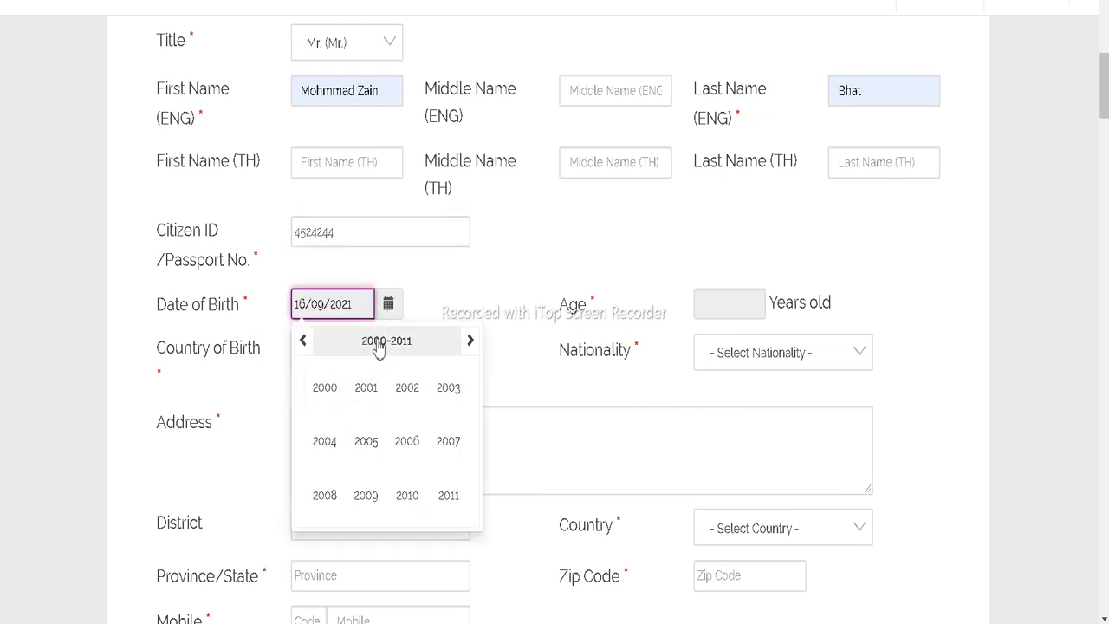
{"action": "left_click", "coordinate": [385, 339]}
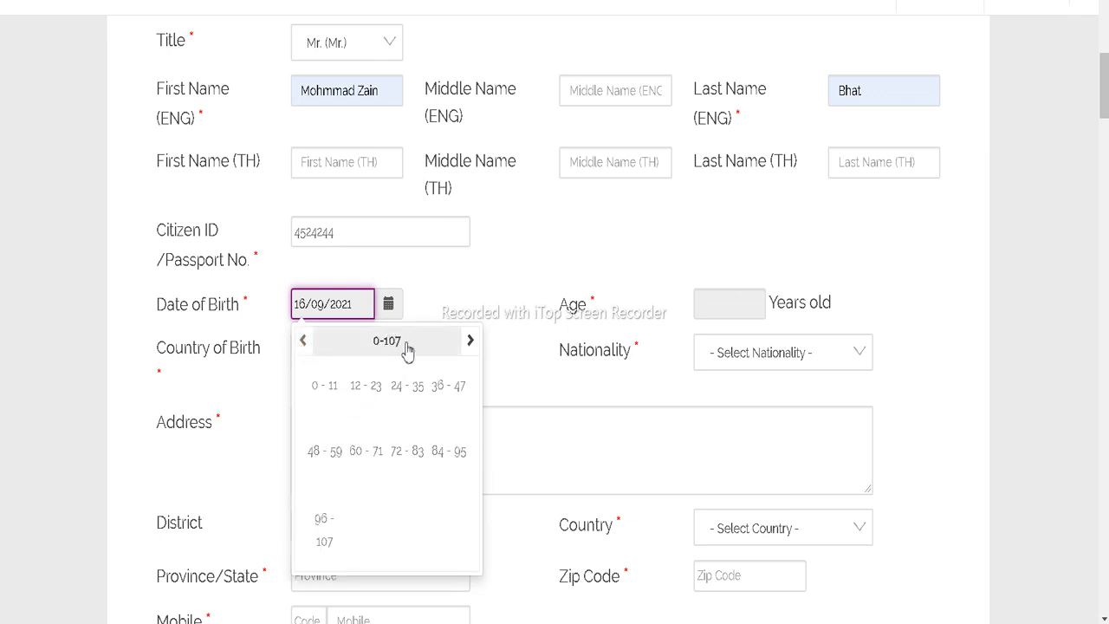
{"action": "left_click", "coordinate": [471, 339]}
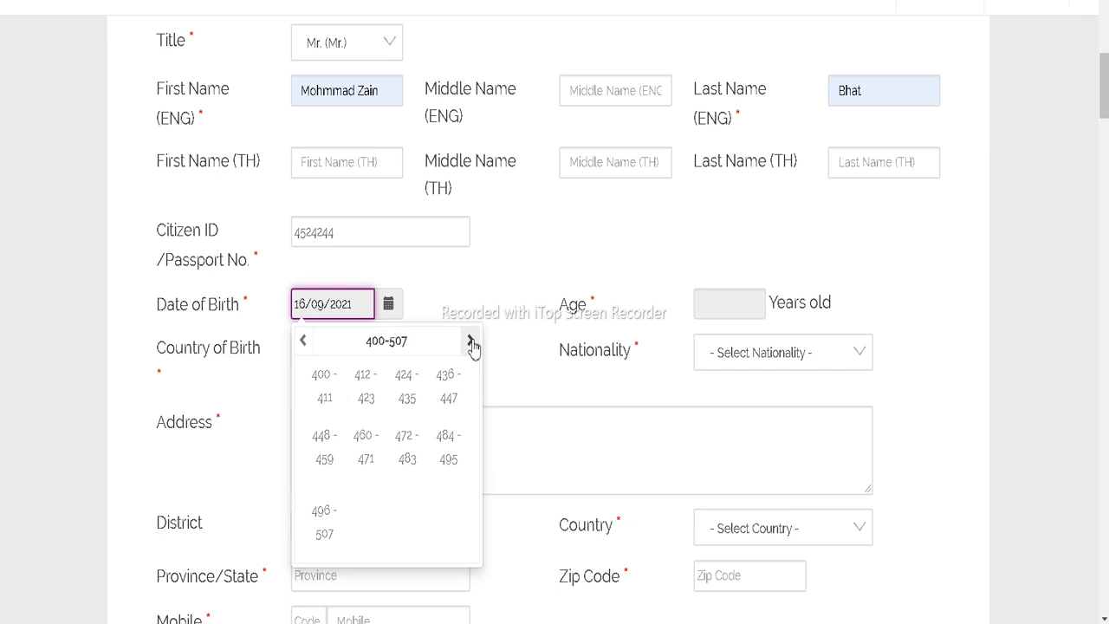
{"action": "left_click", "coordinate": [471, 339]}
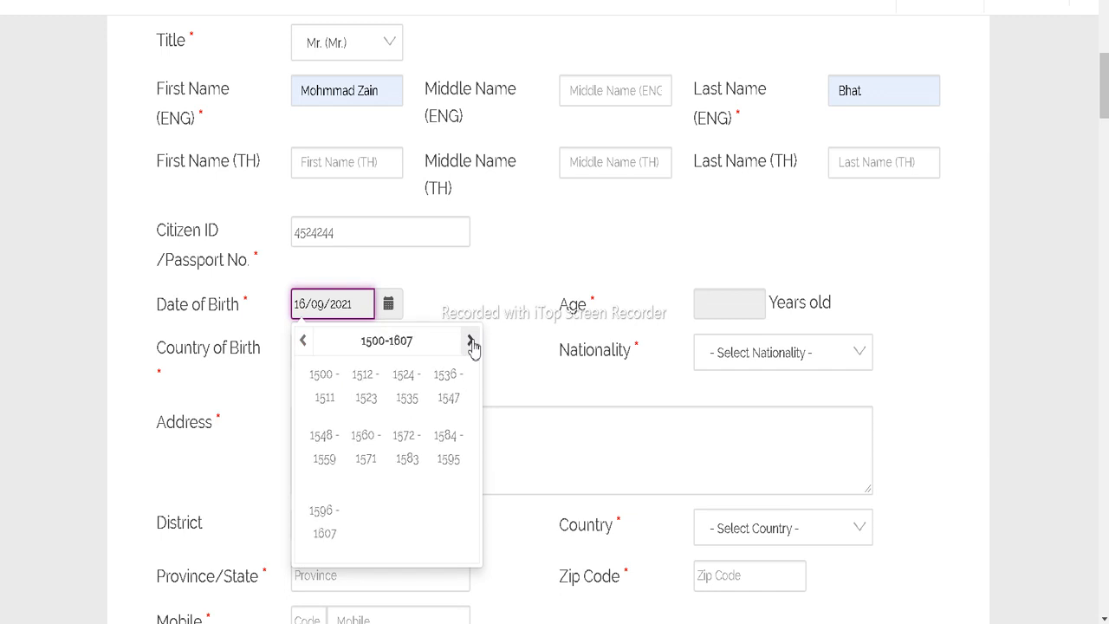
{"action": "left_click", "coordinate": [471, 339]}
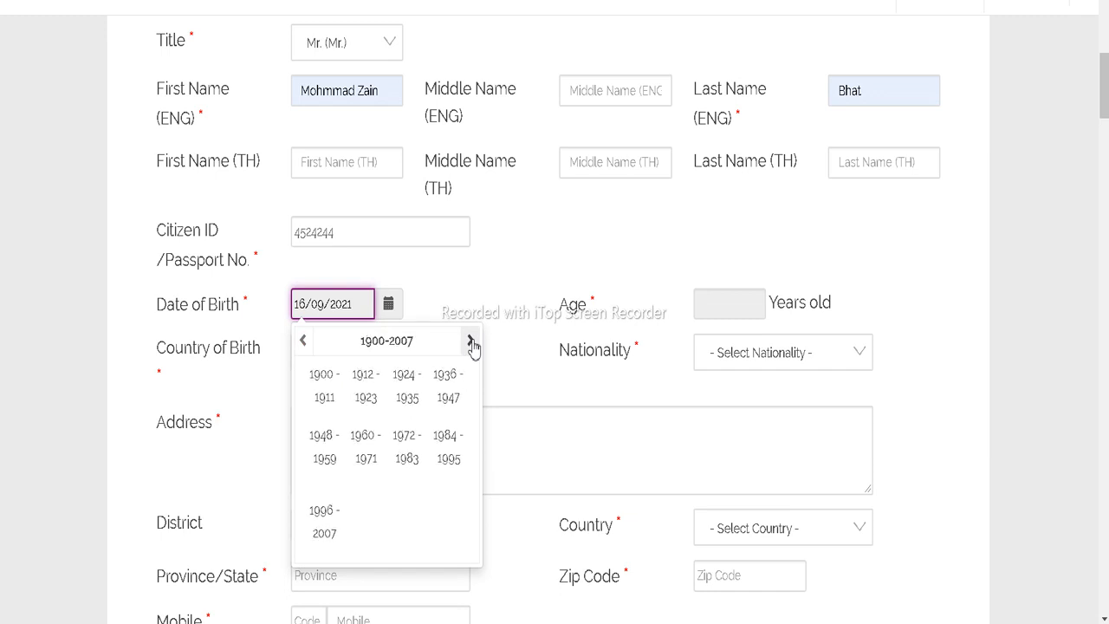
{"action": "mouse_move", "coordinate": [444, 464]}
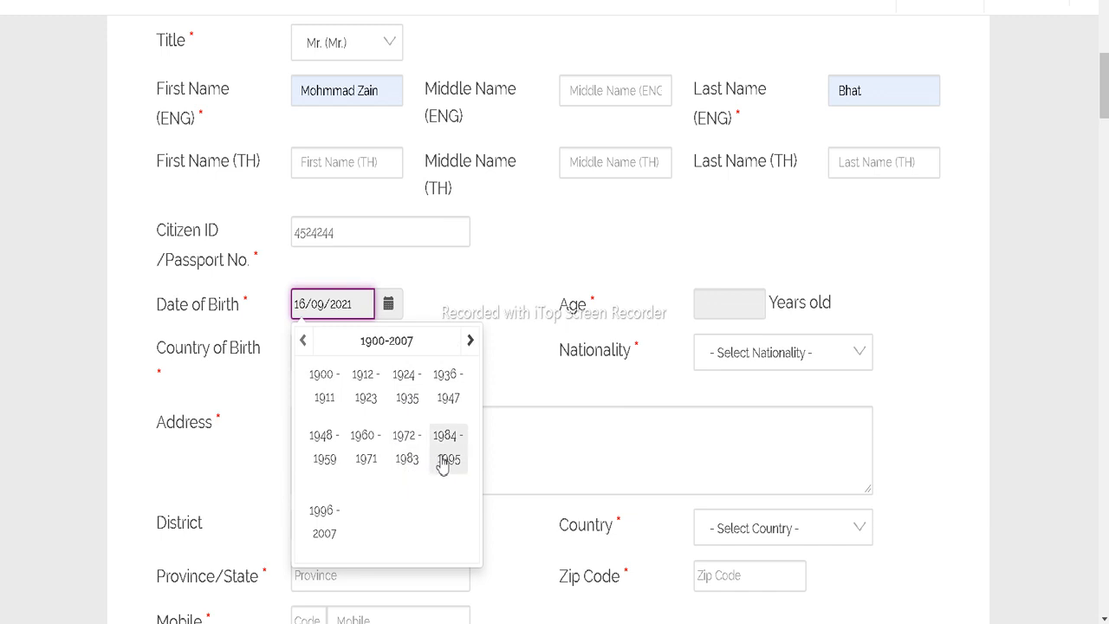
{"action": "left_click", "coordinate": [449, 459]}
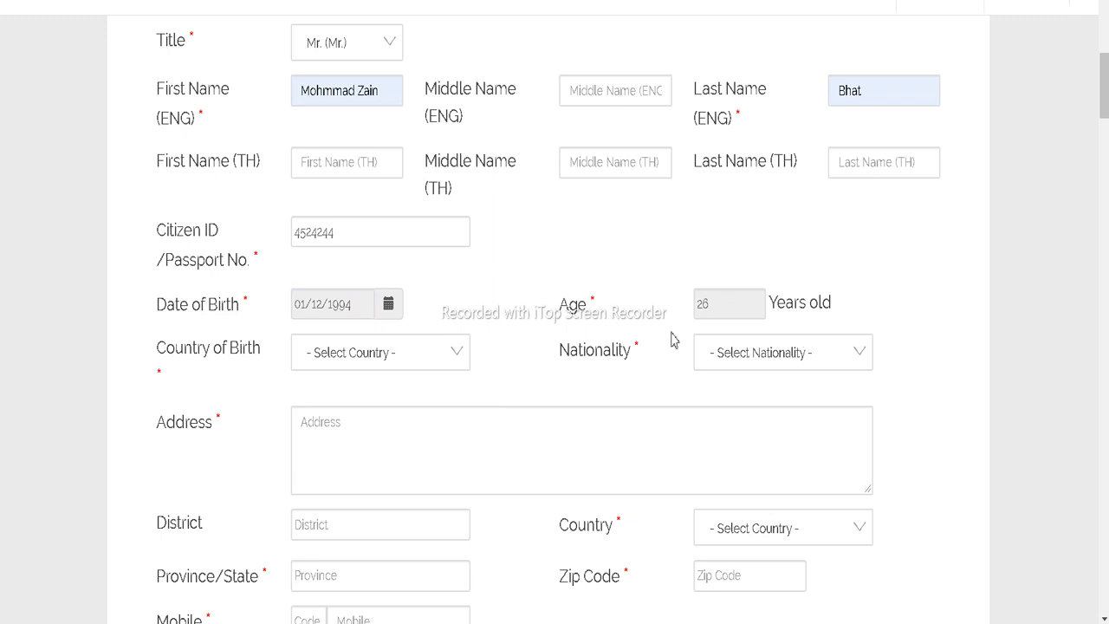
Set country of birth to India and nationality to Indian.
{"action": "left_click", "coordinate": [380, 351]}
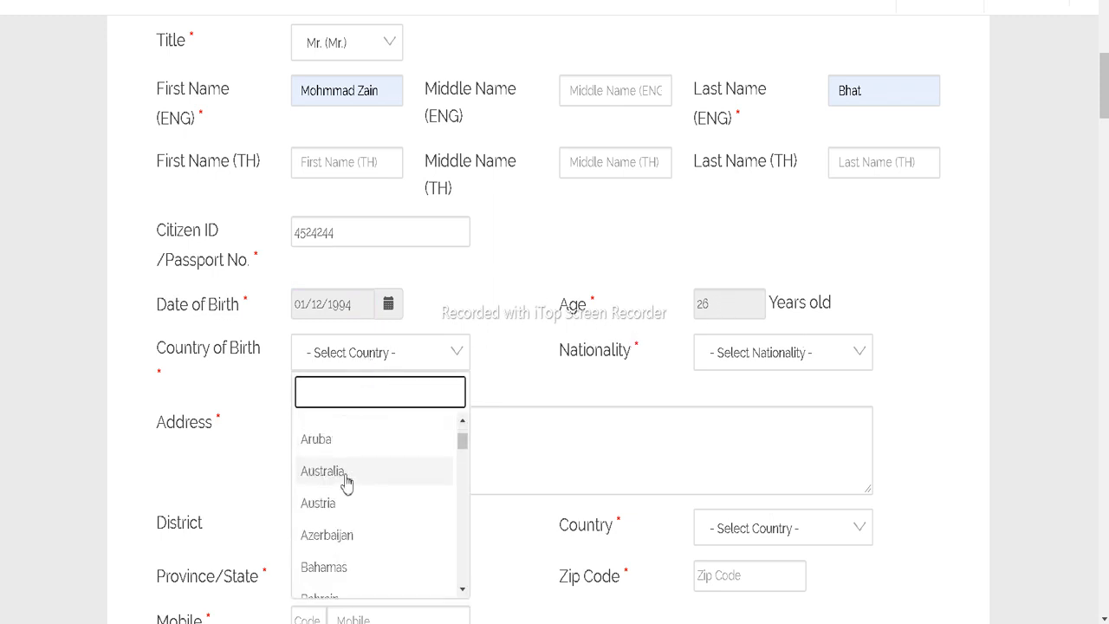
{"action": "scroll", "scroll_direction": "down", "scroll_amount": 3}
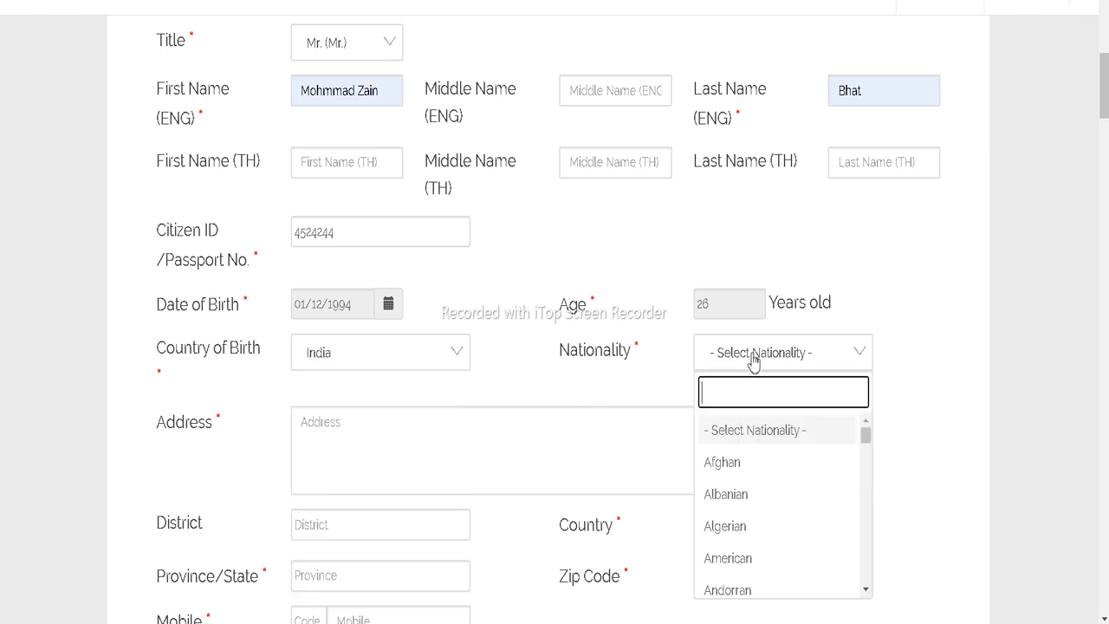
{"action": "scroll", "scroll_direction": "down", "scroll_amount": 3}
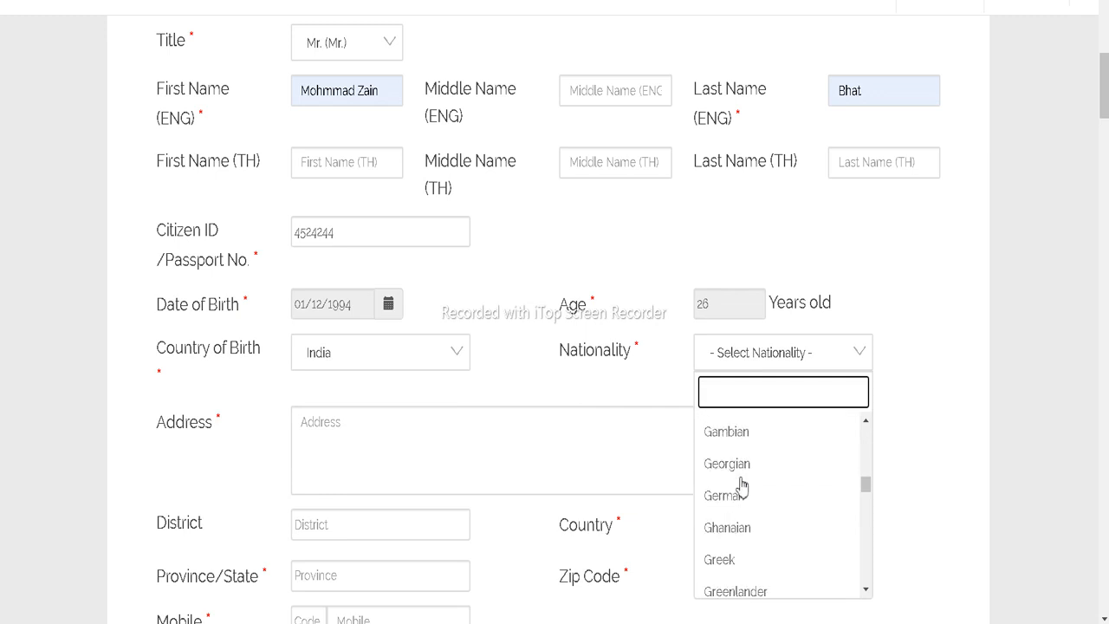
{"action": "scroll", "scroll_direction": "down", "scroll_amount": 3}
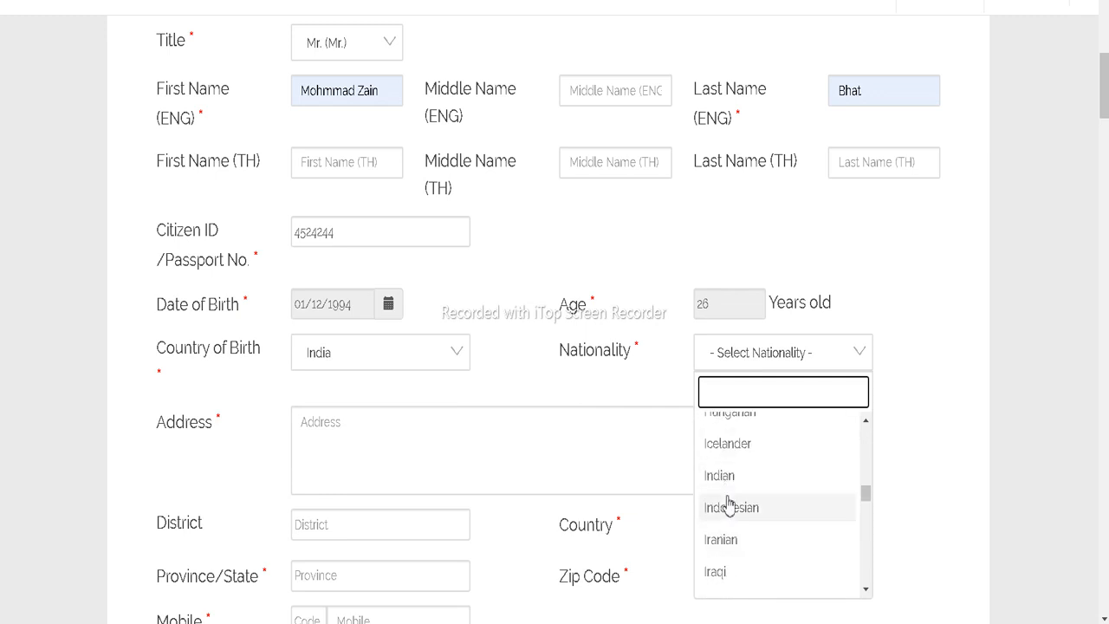
{"action": "left_click", "coordinate": [719, 474]}
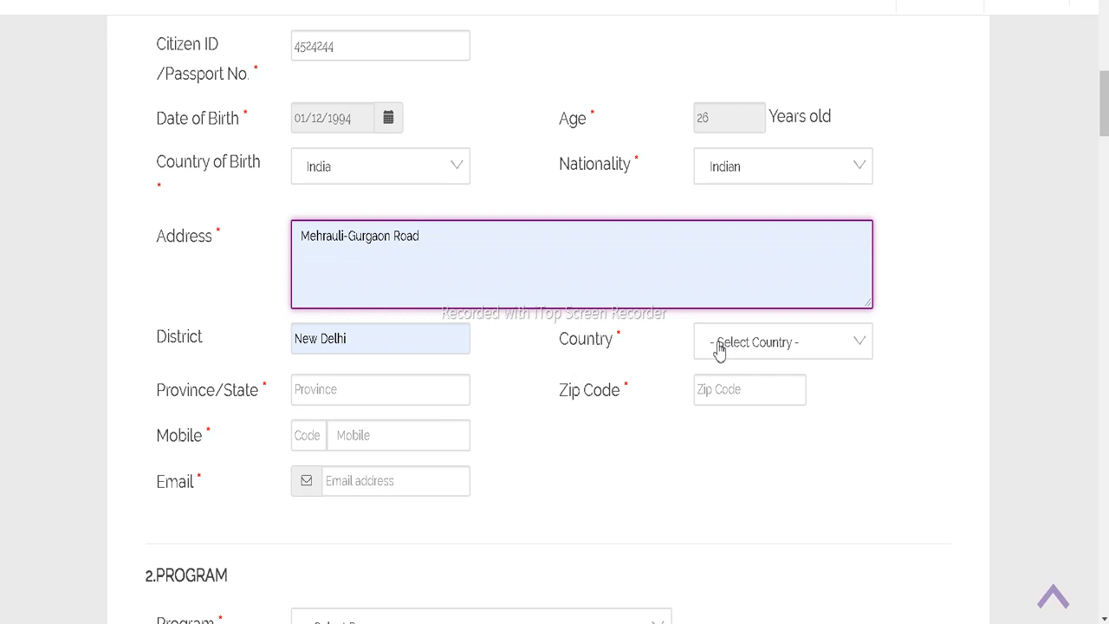
Set country of residence India, province delhi and zip code 110030.
{"action": "left_click", "coordinate": [781, 341]}
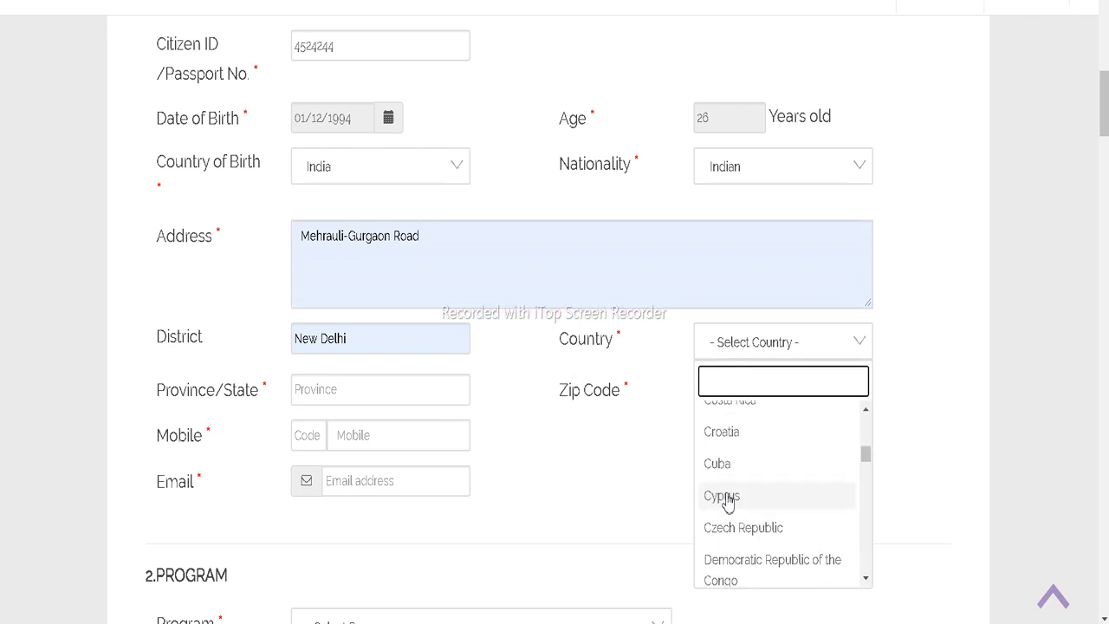
{"action": "scroll", "scroll_direction": "down", "scroll_amount": 3}
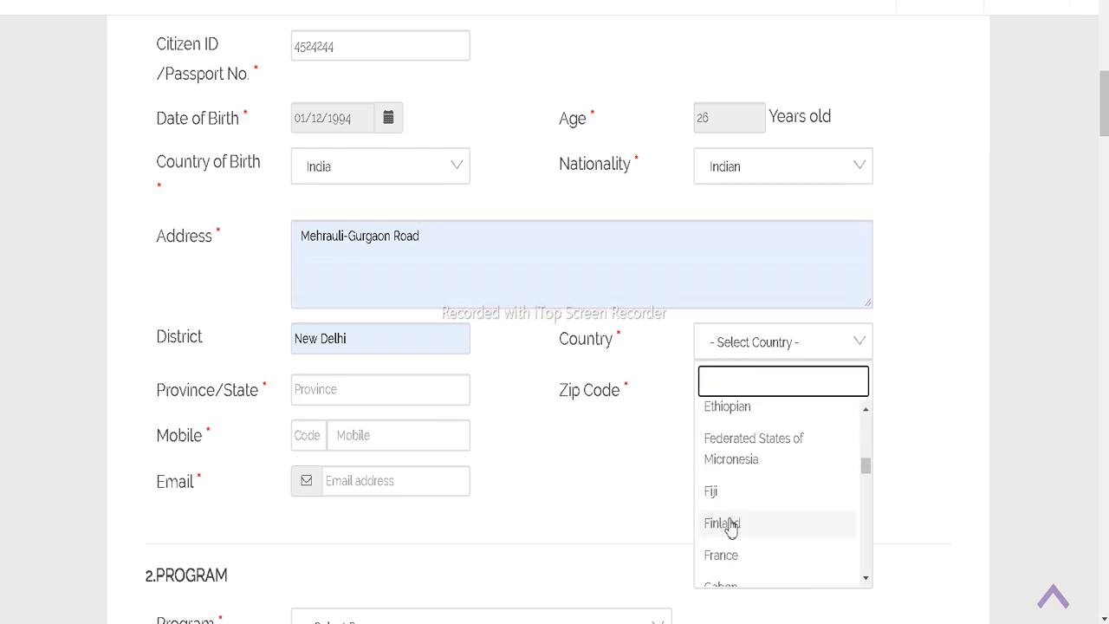
{"action": "scroll", "scroll_direction": "down", "scroll_amount": 3}
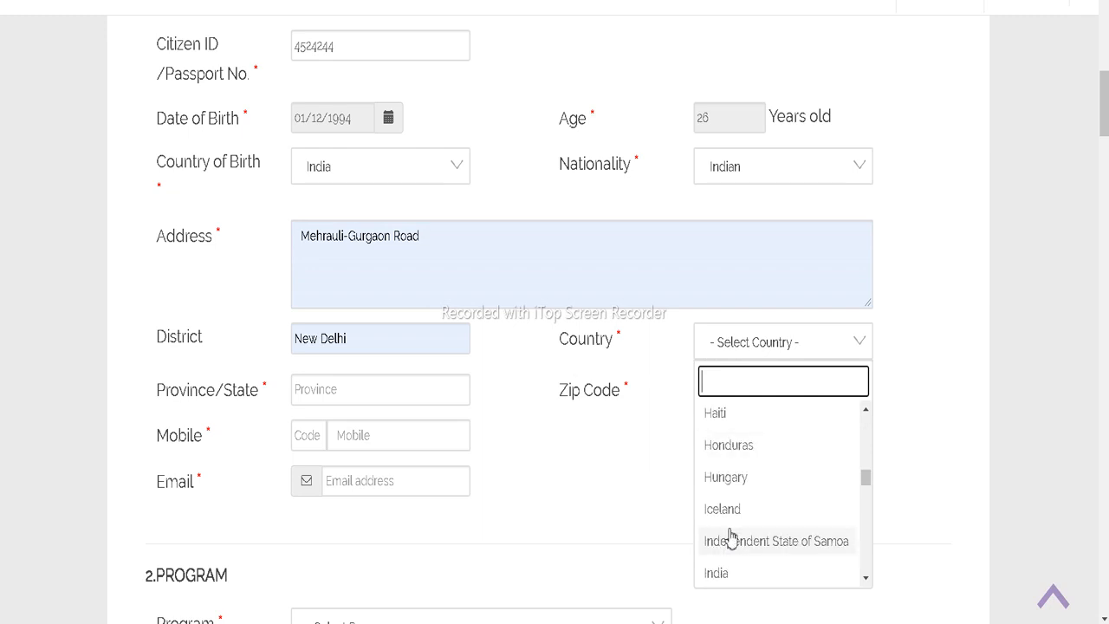
{"action": "left_click", "coordinate": [715, 573]}
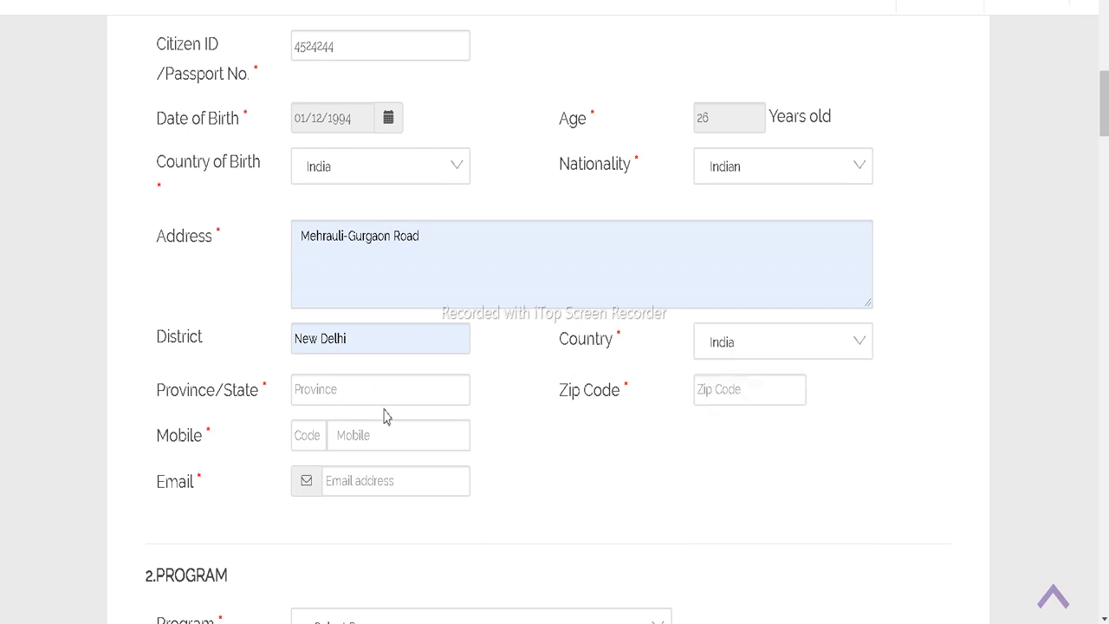
{"action": "left_click", "coordinate": [379, 388]}
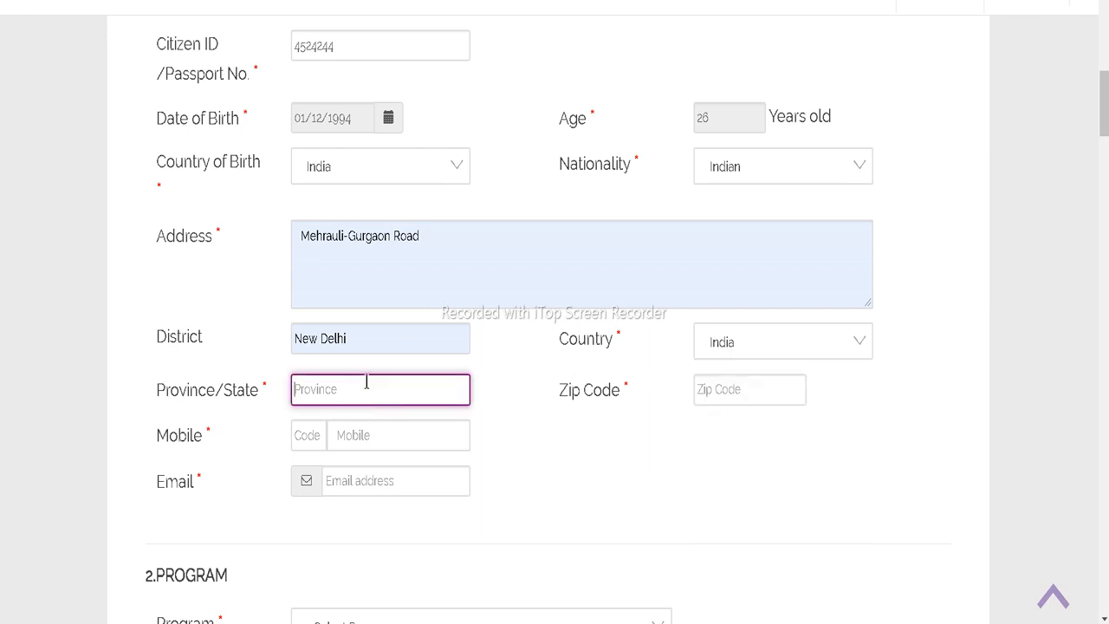
{"action": "type", "text": "d"}
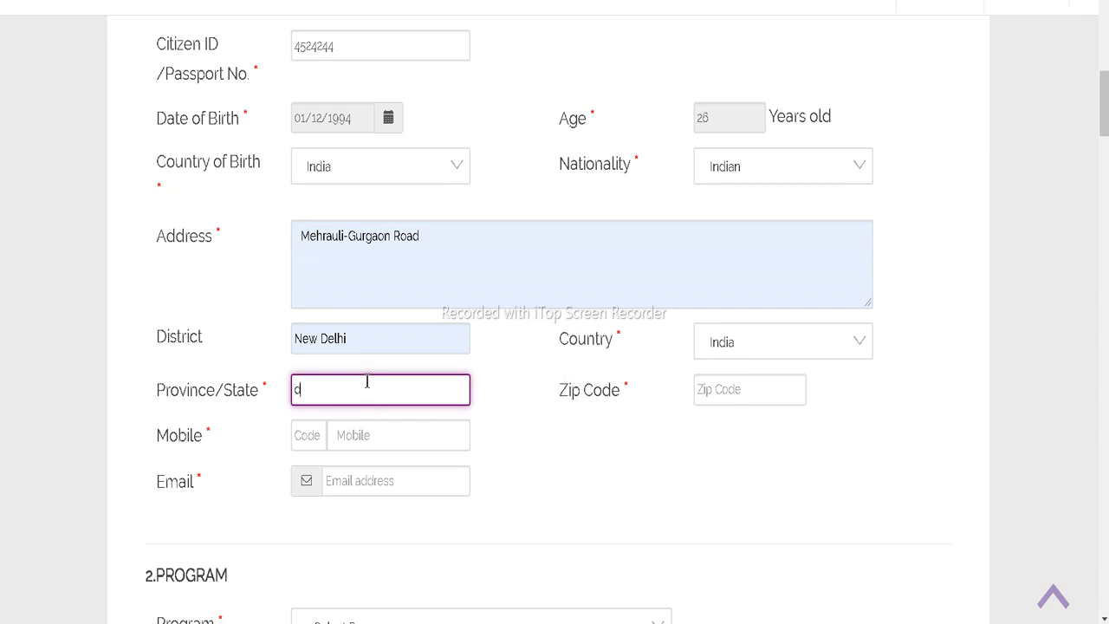
{"action": "type", "text": "elhi"}
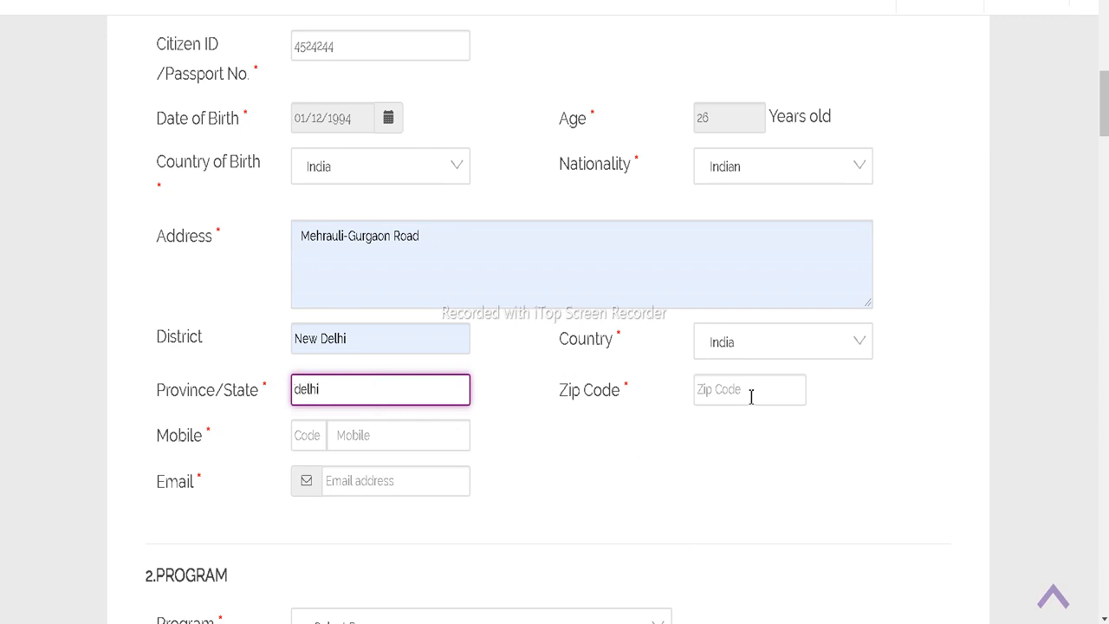
{"action": "type", "text": "110030"}
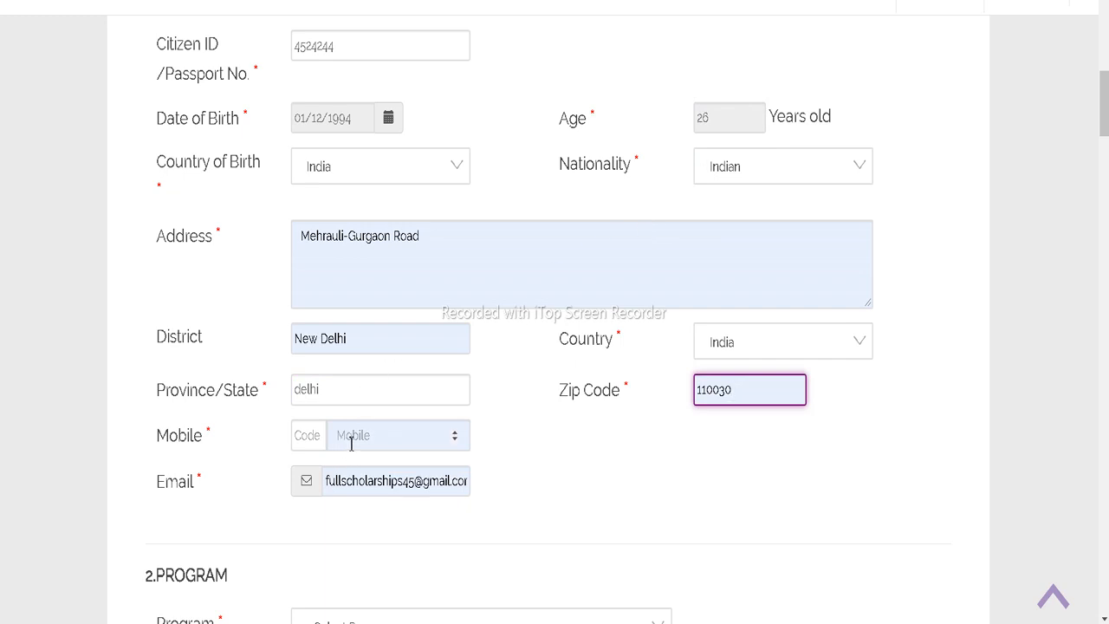
{"action": "left_click", "coordinate": [397, 435]}
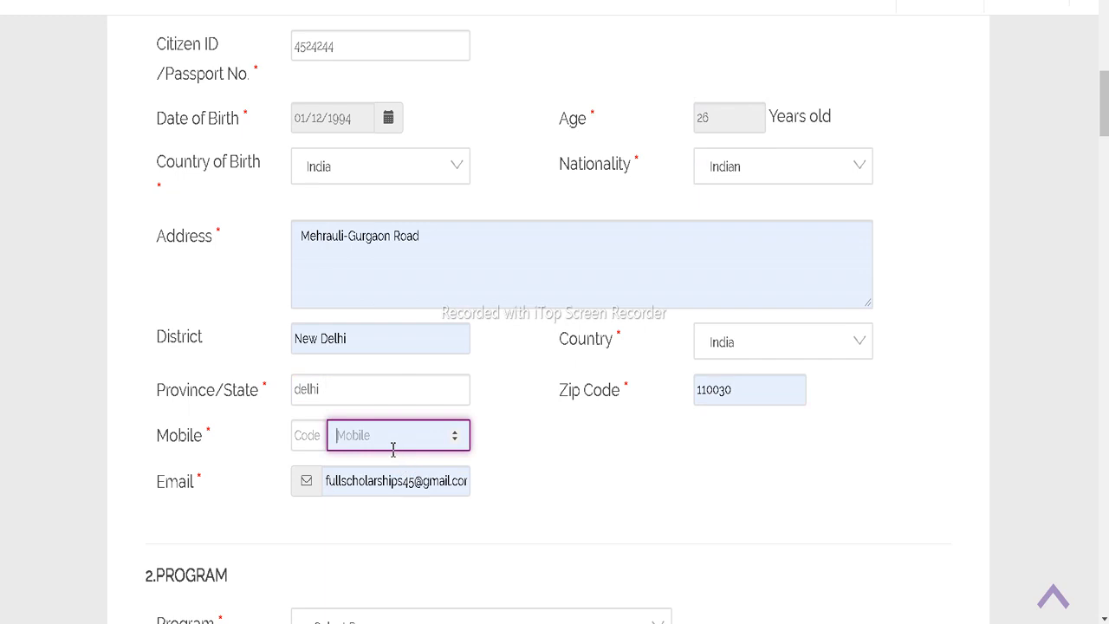
{"action": "mouse_move", "coordinate": [374, 423]}
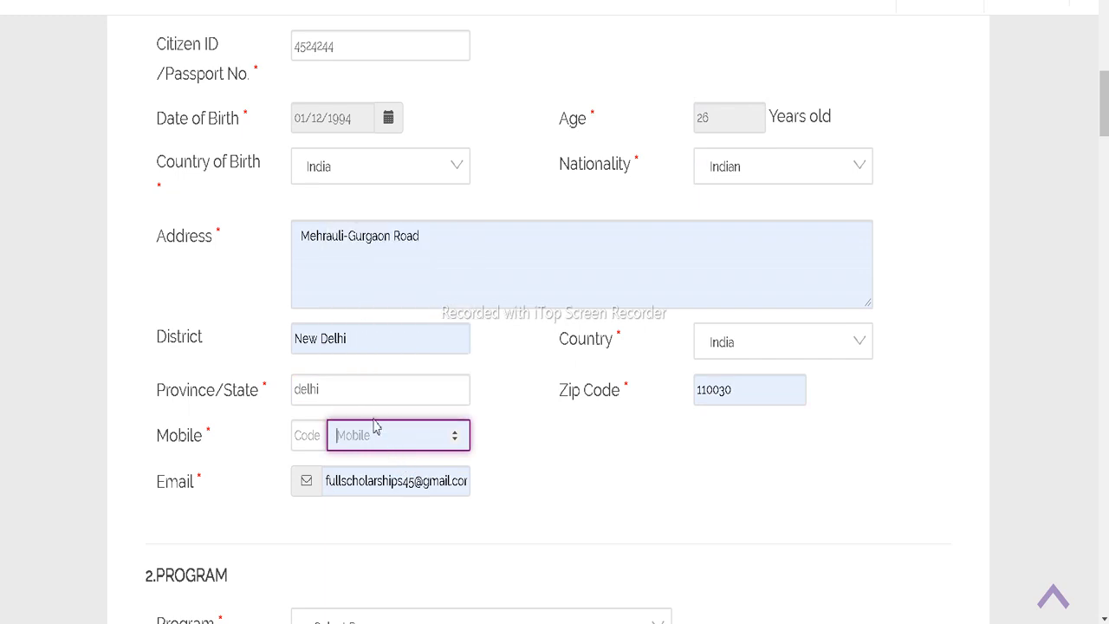
{"action": "left_click", "coordinate": [309, 435]}
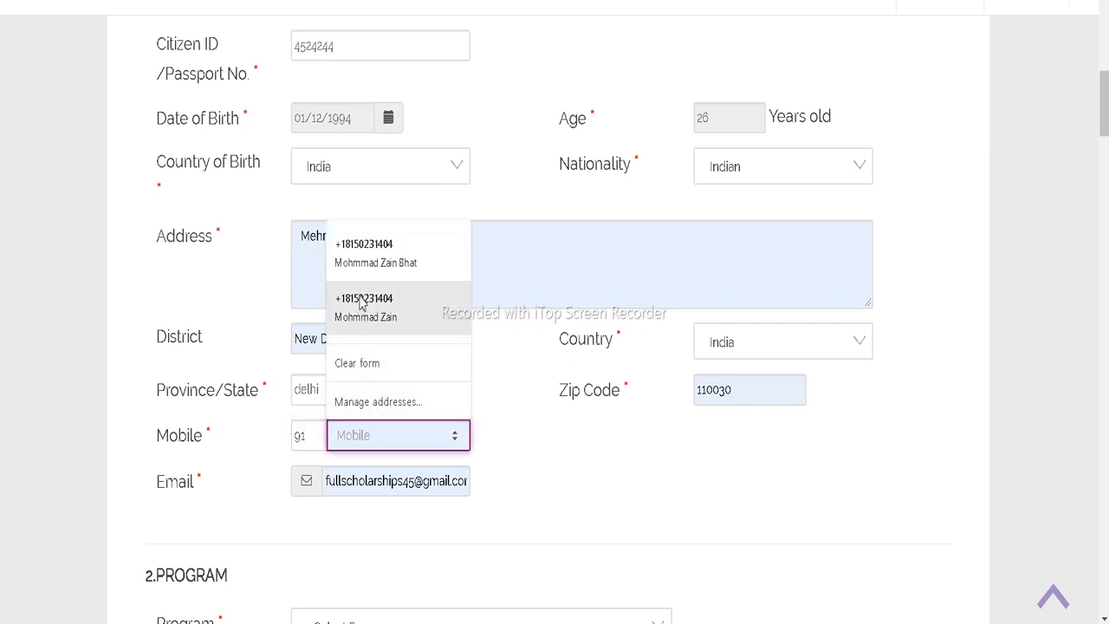
{"action": "left_click", "coordinate": [366, 305]}
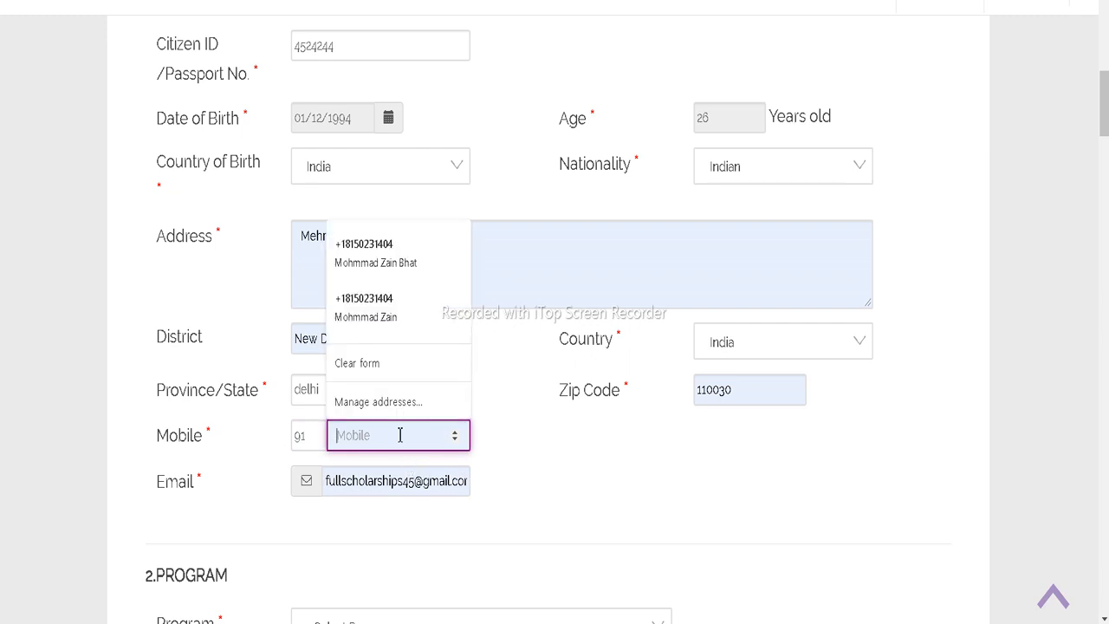
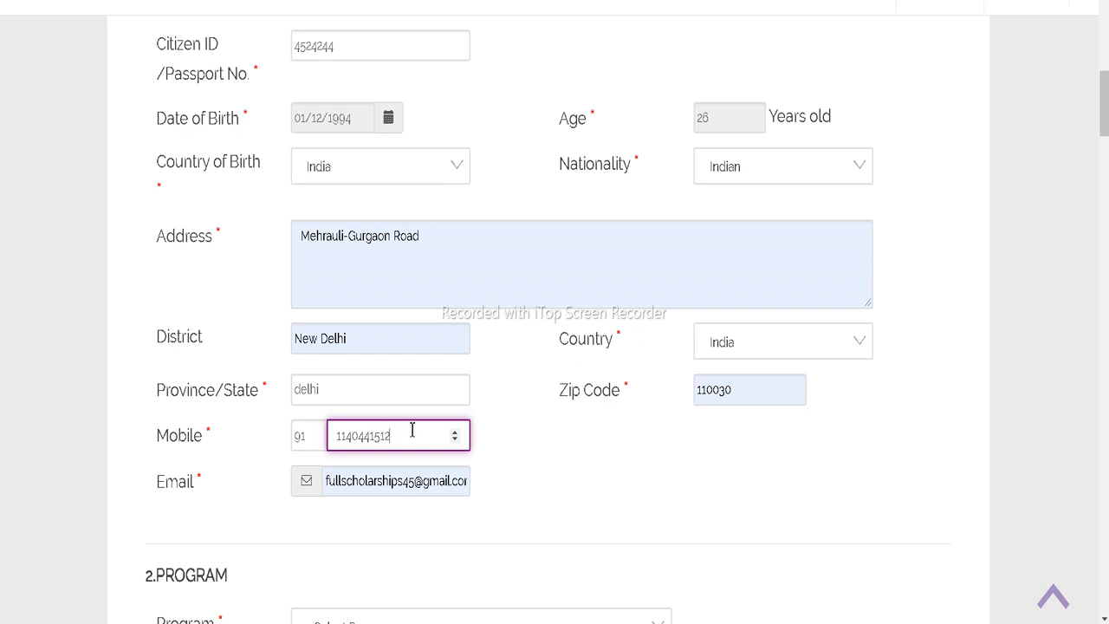
{"action": "scroll", "scroll_direction": "down", "scroll_amount": 3}
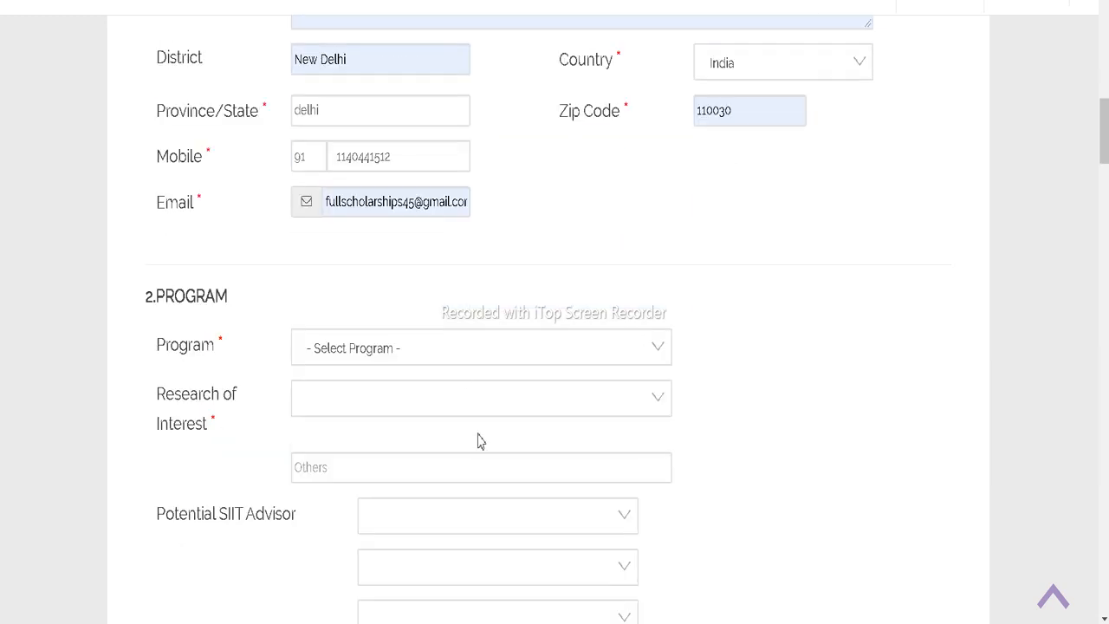
Choose Master of Engineering Program, Engineering Technology degree, Civil Engineering interest, and browse the advisor list.
{"action": "left_click", "coordinate": [482, 346]}
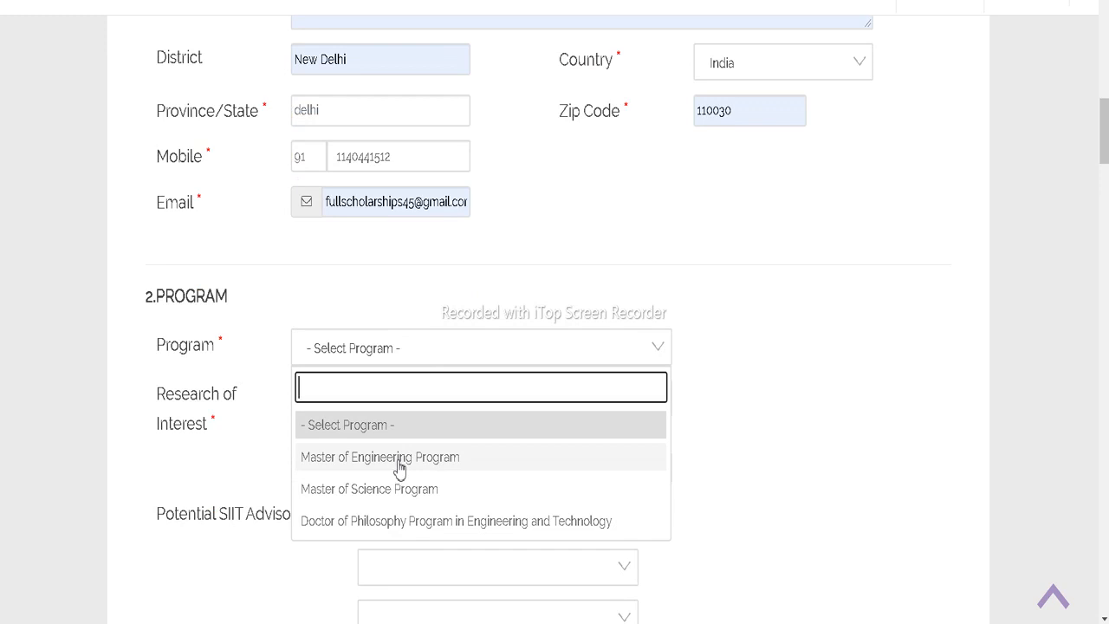
{"action": "left_click", "coordinate": [377, 457]}
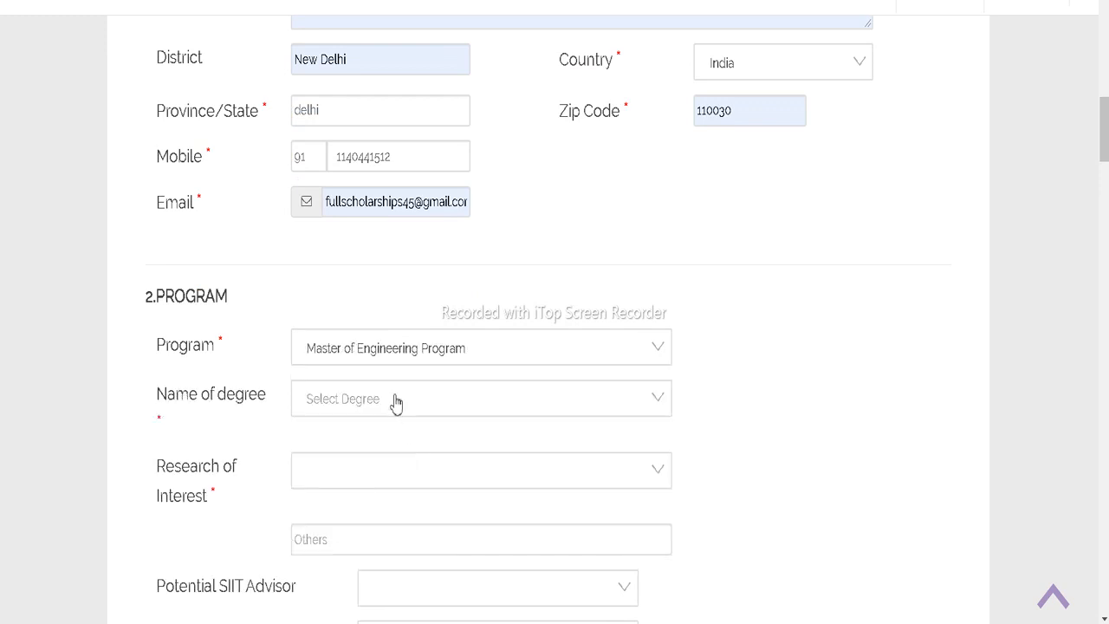
{"action": "left_click", "coordinate": [482, 399]}
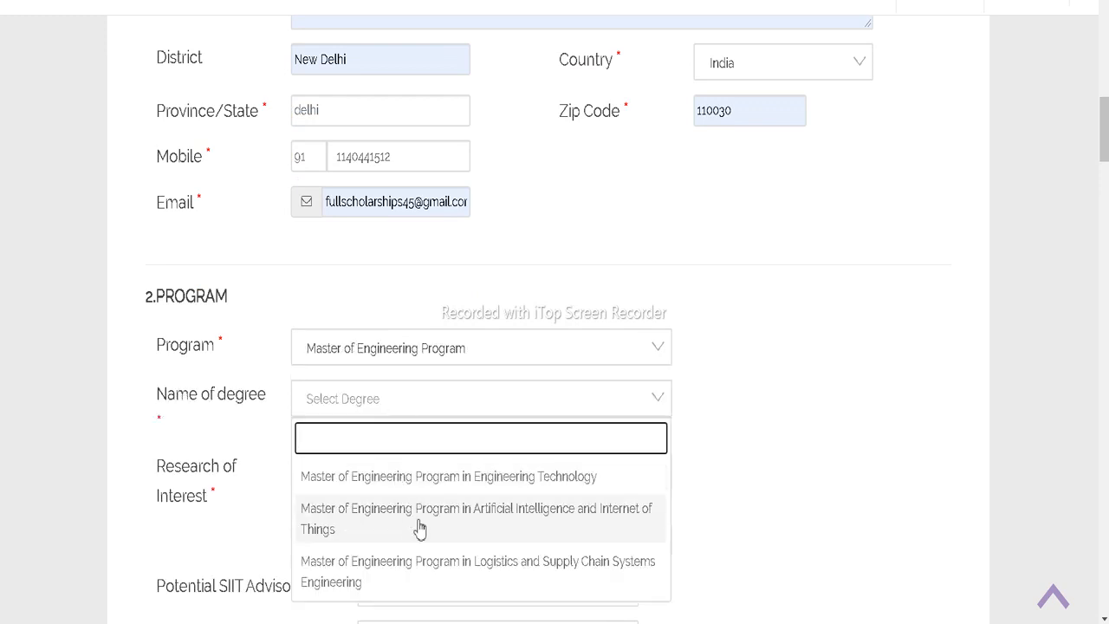
{"action": "left_click", "coordinate": [457, 476]}
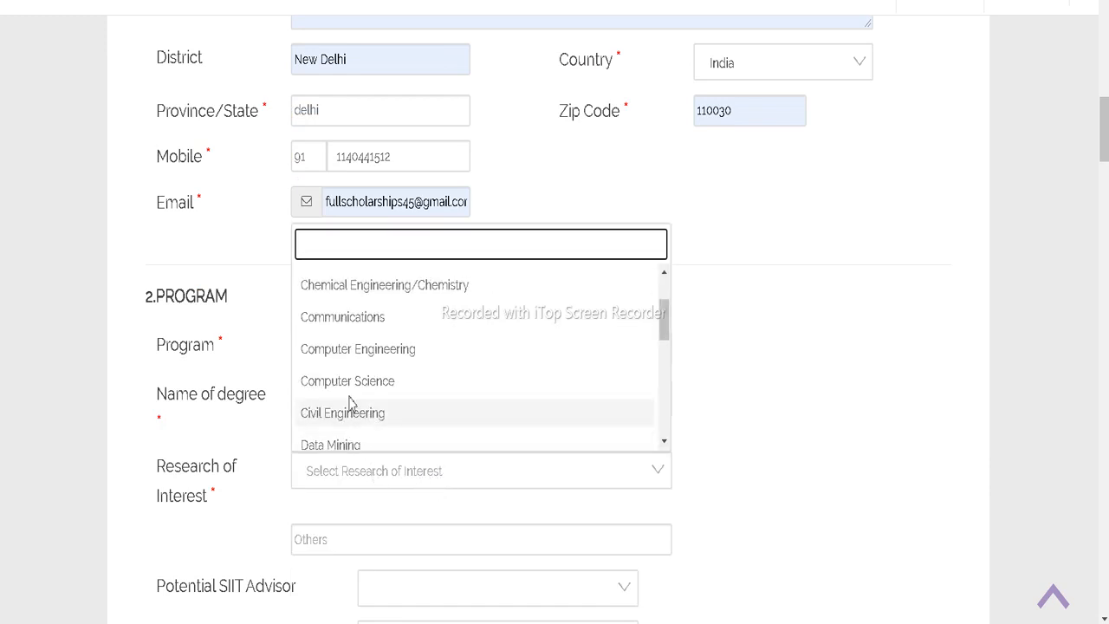
{"action": "left_click", "coordinate": [343, 412]}
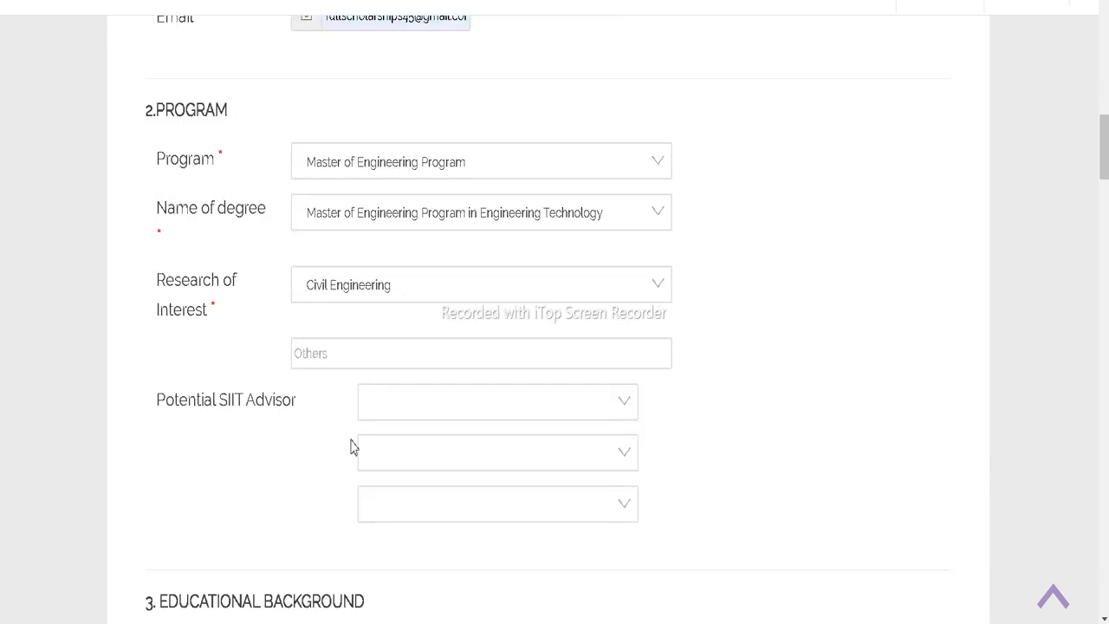
{"action": "left_click", "coordinate": [495, 402]}
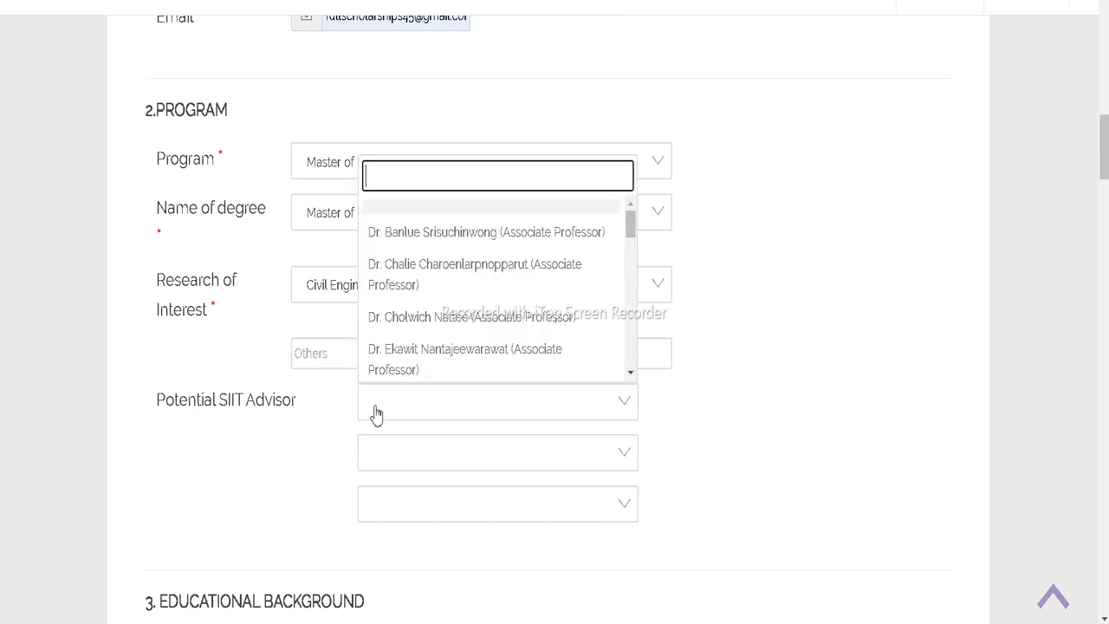
{"action": "mouse_move", "coordinate": [437, 270]}
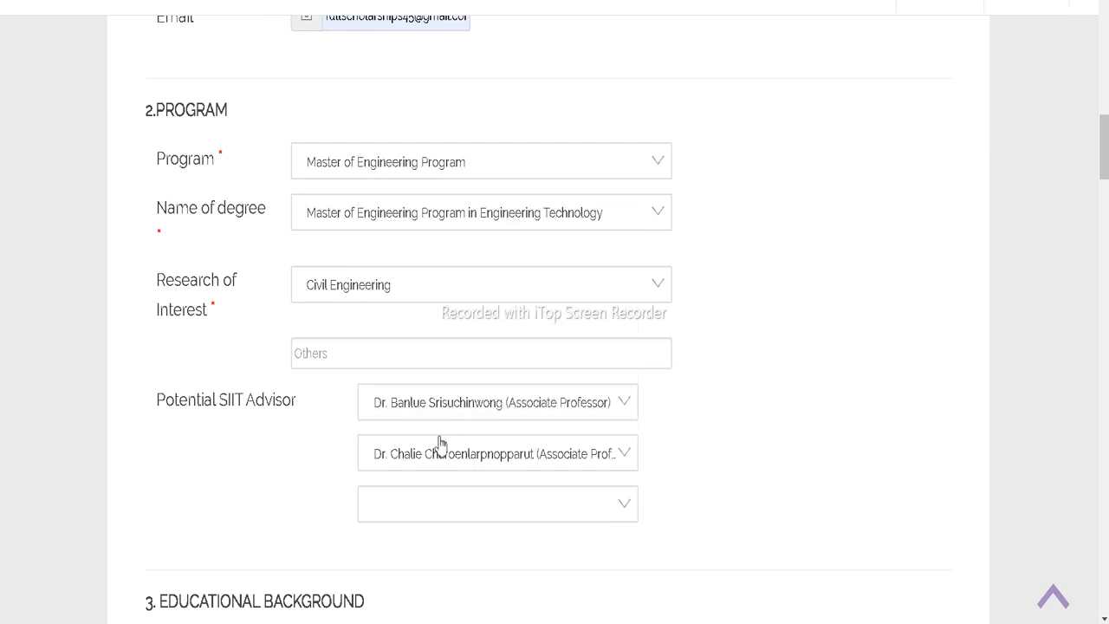
{"action": "scroll", "scroll_direction": "down", "scroll_amount": 3}
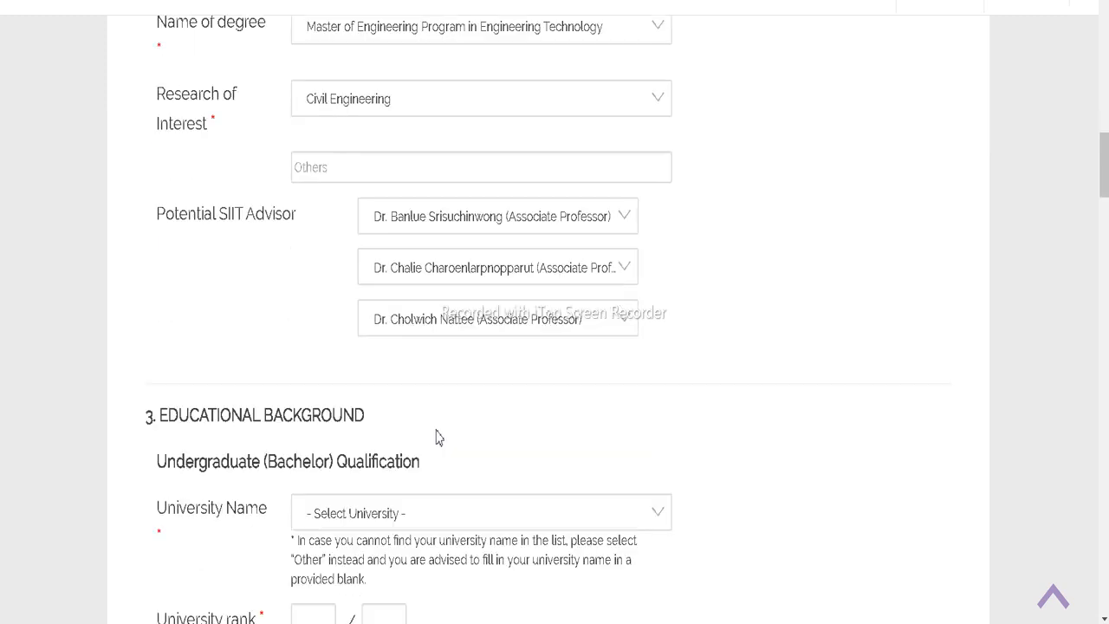
Select University of Melbourne, enter rank 1/100 and country Australia.
{"action": "scroll", "scroll_direction": "down", "scroll_amount": 3}
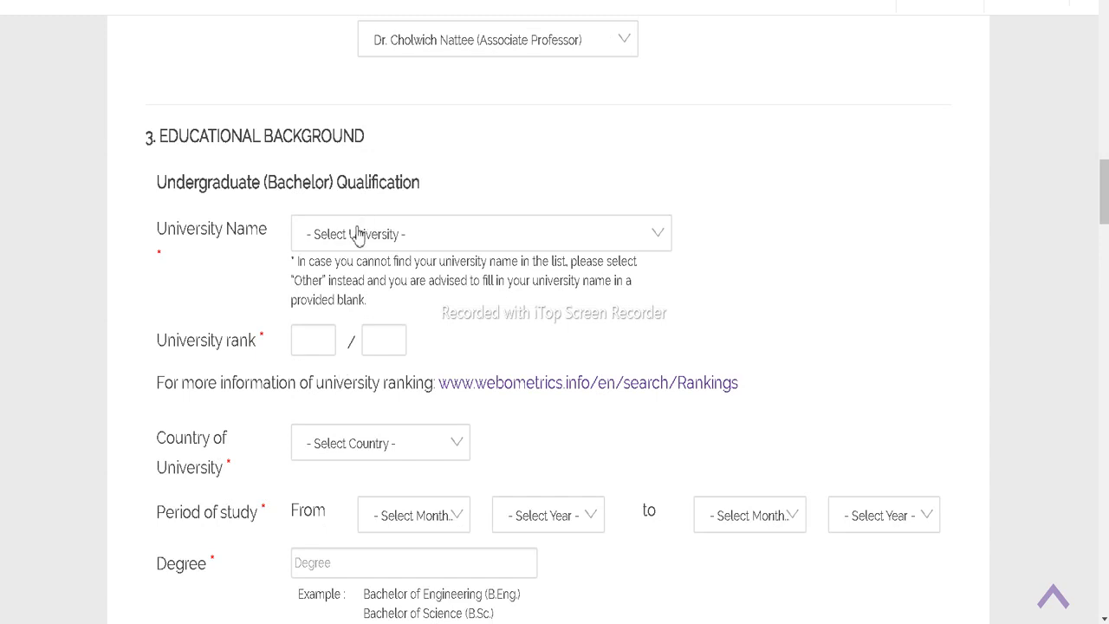
{"action": "left_click", "coordinate": [482, 233]}
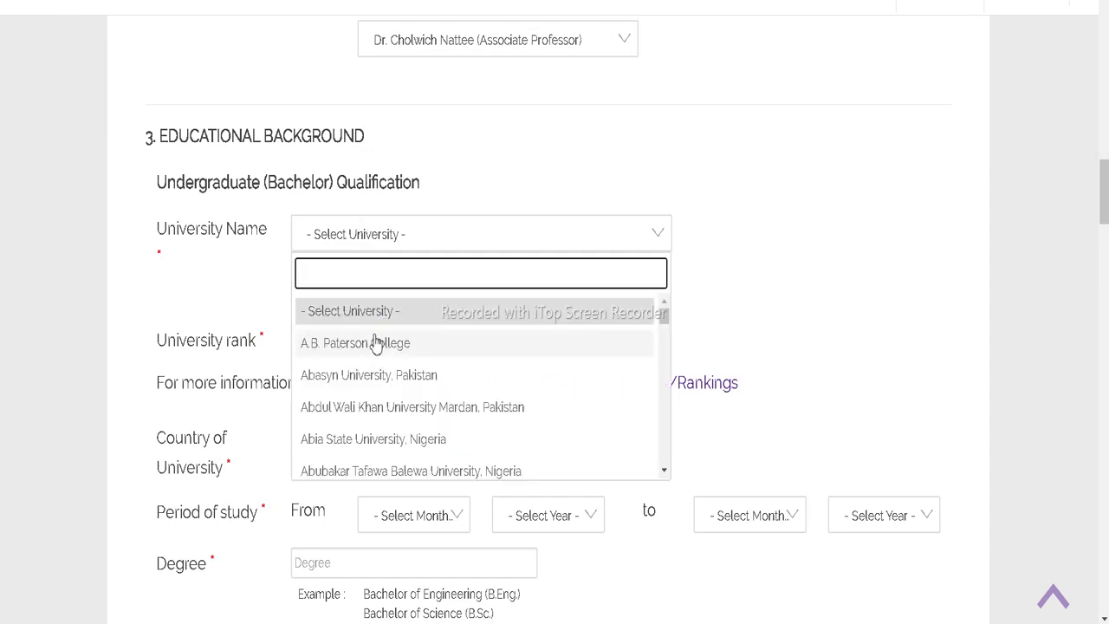
{"action": "type", "text": "mel"}
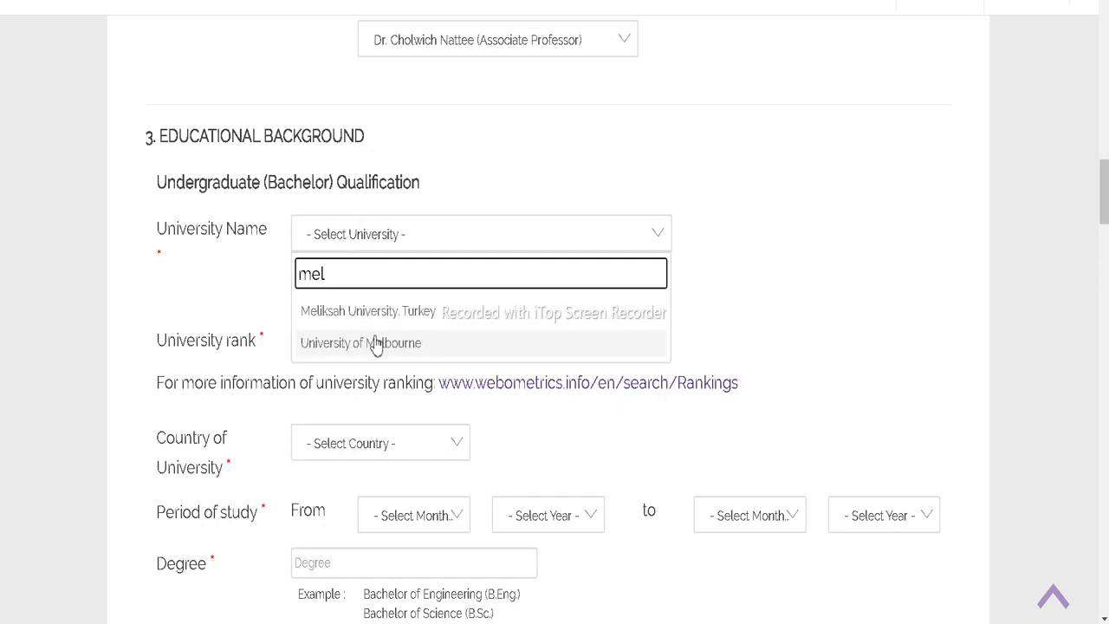
{"action": "left_click", "coordinate": [360, 343]}
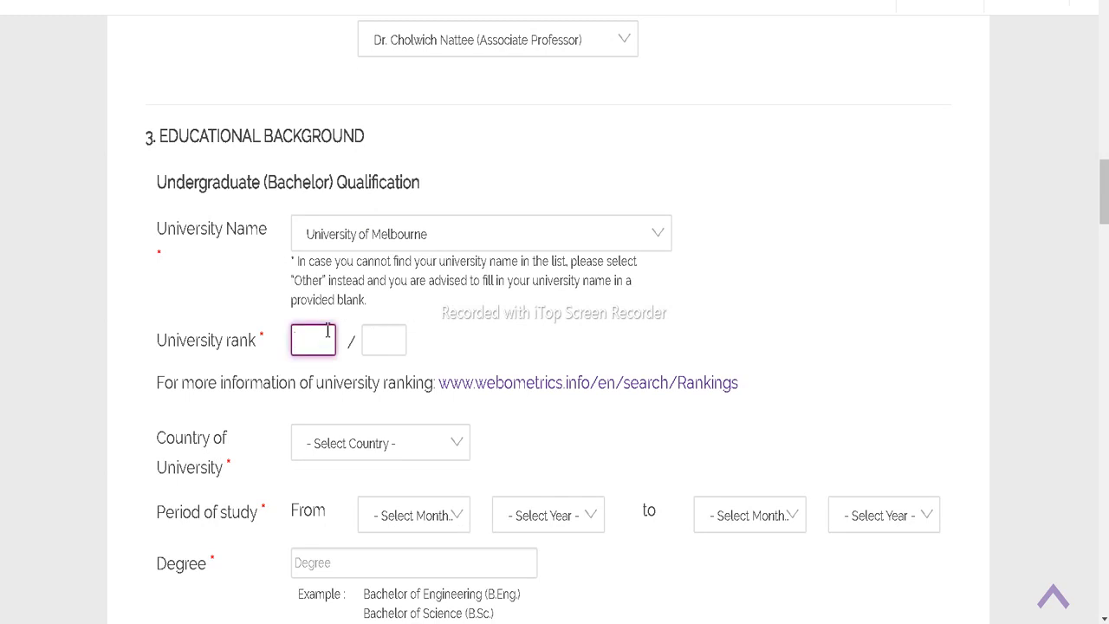
{"action": "left_click", "coordinate": [385, 340]}
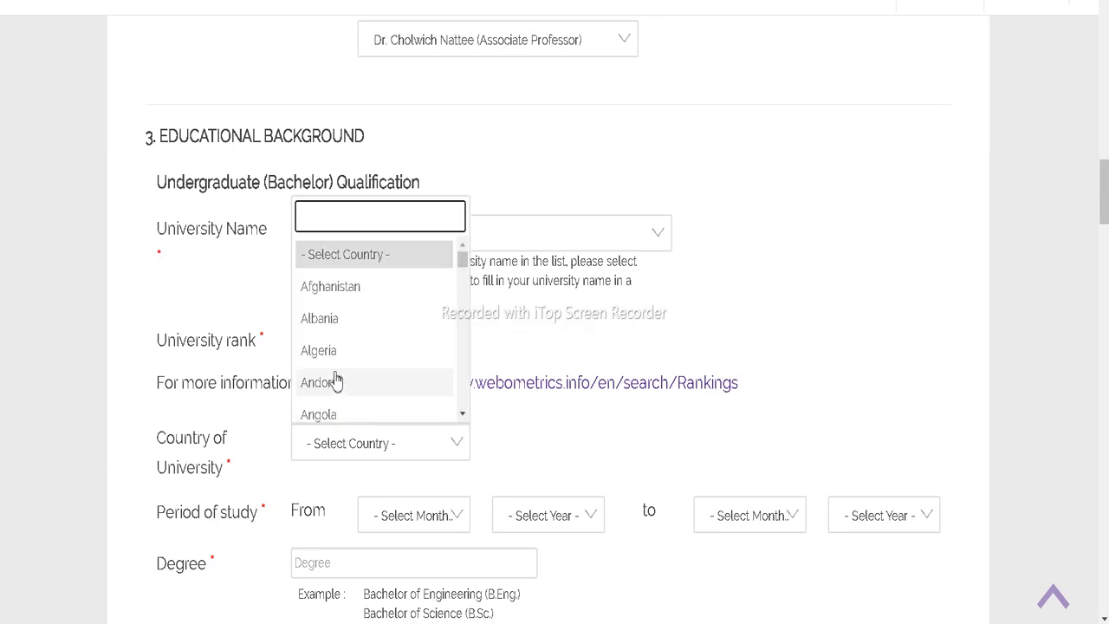
{"action": "scroll", "scroll_direction": "down", "scroll_amount": 3}
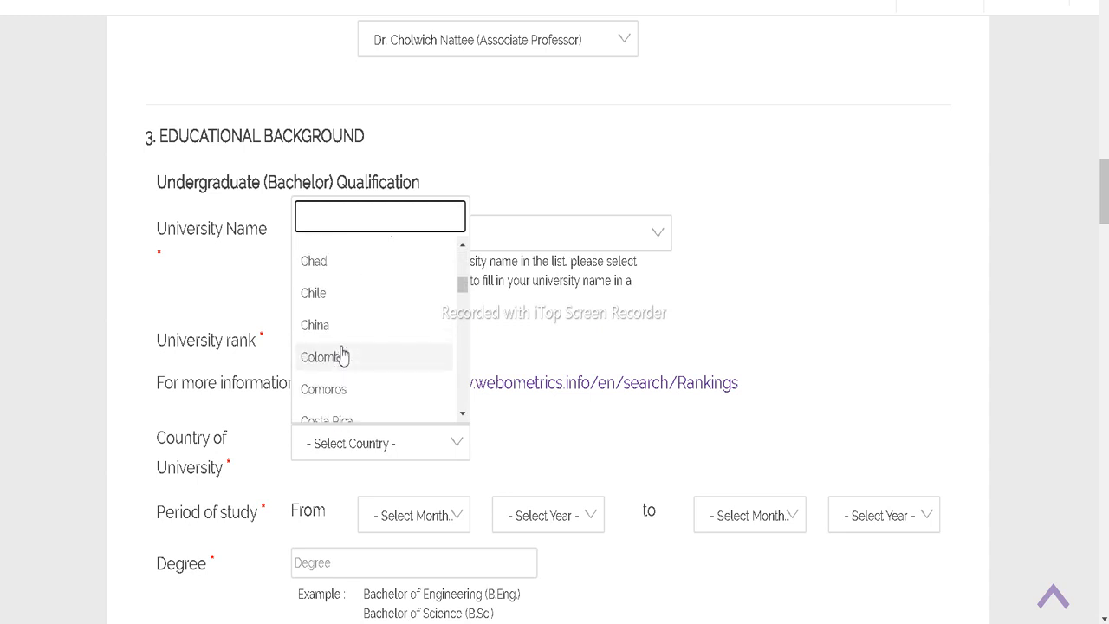
{"action": "scroll", "scroll_direction": "down", "scroll_amount": 3}
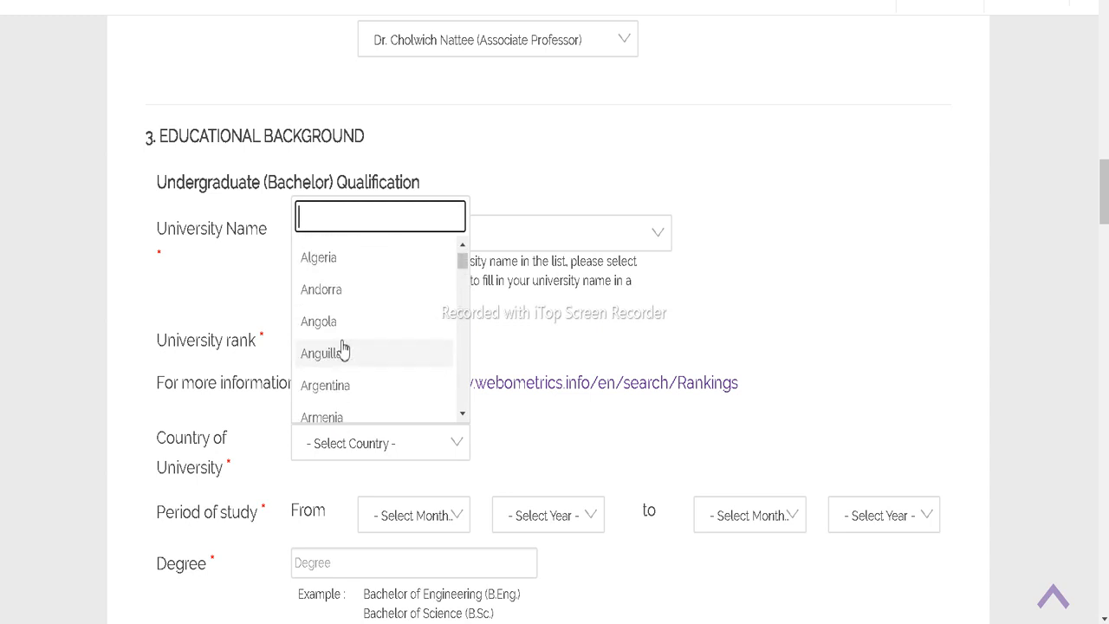
{"action": "type", "text": "au"}
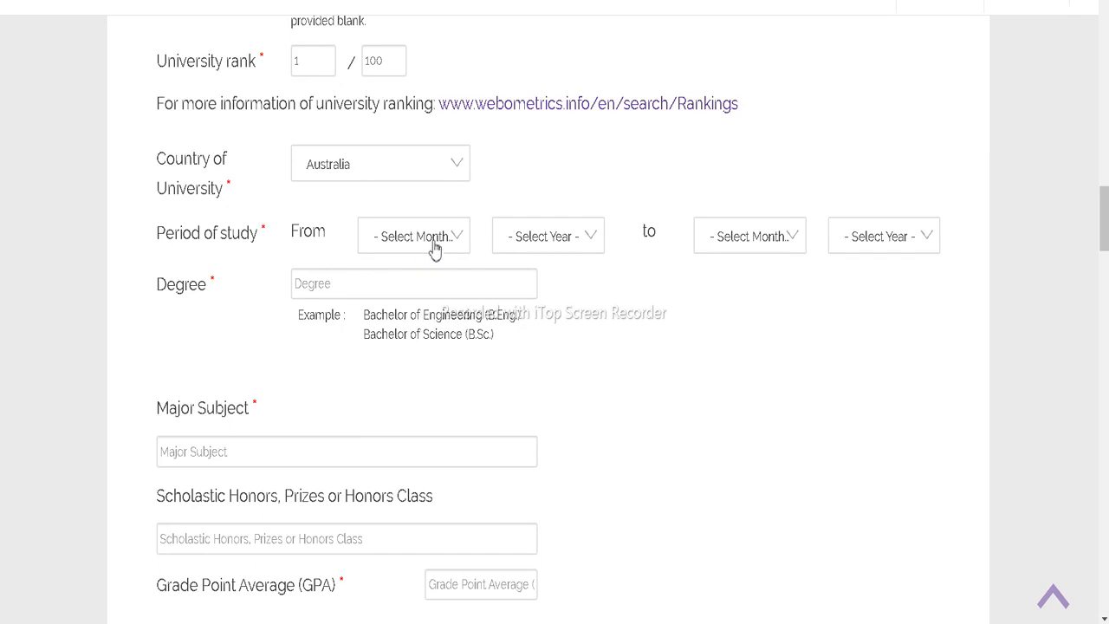
Set the study period from June 2015 to July 2019.
{"action": "left_click", "coordinate": [412, 236]}
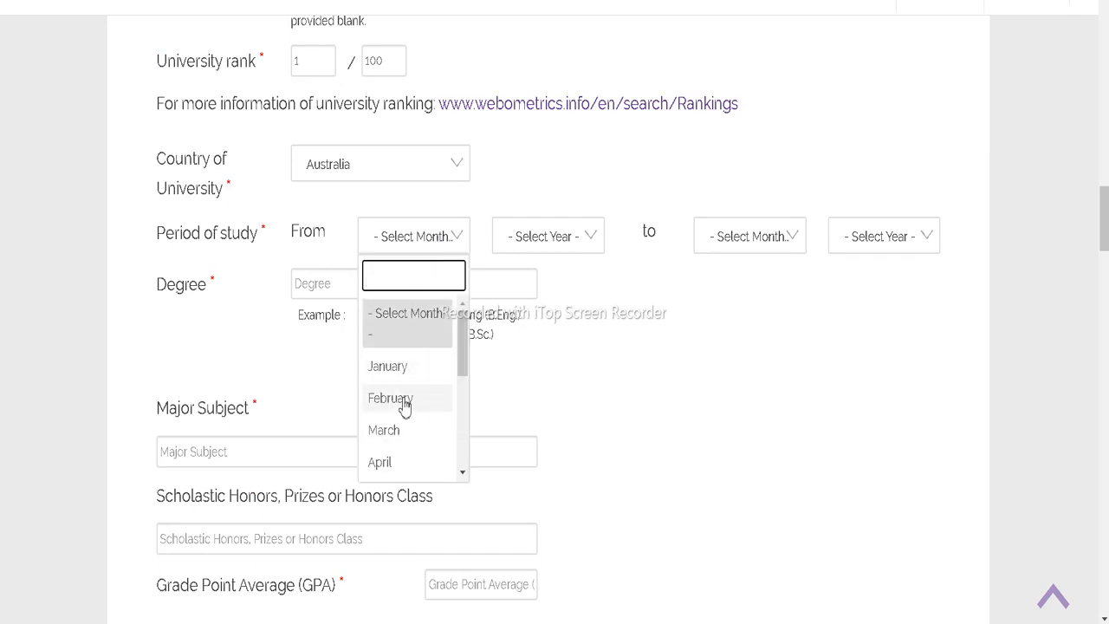
{"action": "scroll", "scroll_direction": "down", "scroll_amount": 3}
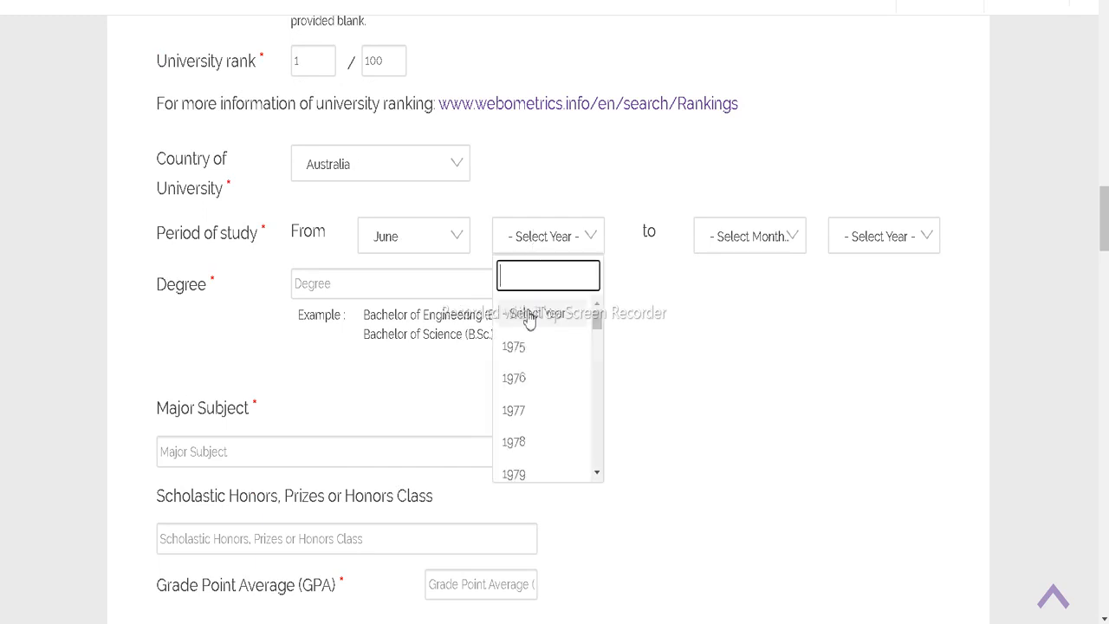
{"action": "scroll", "scroll_direction": "down", "scroll_amount": 3}
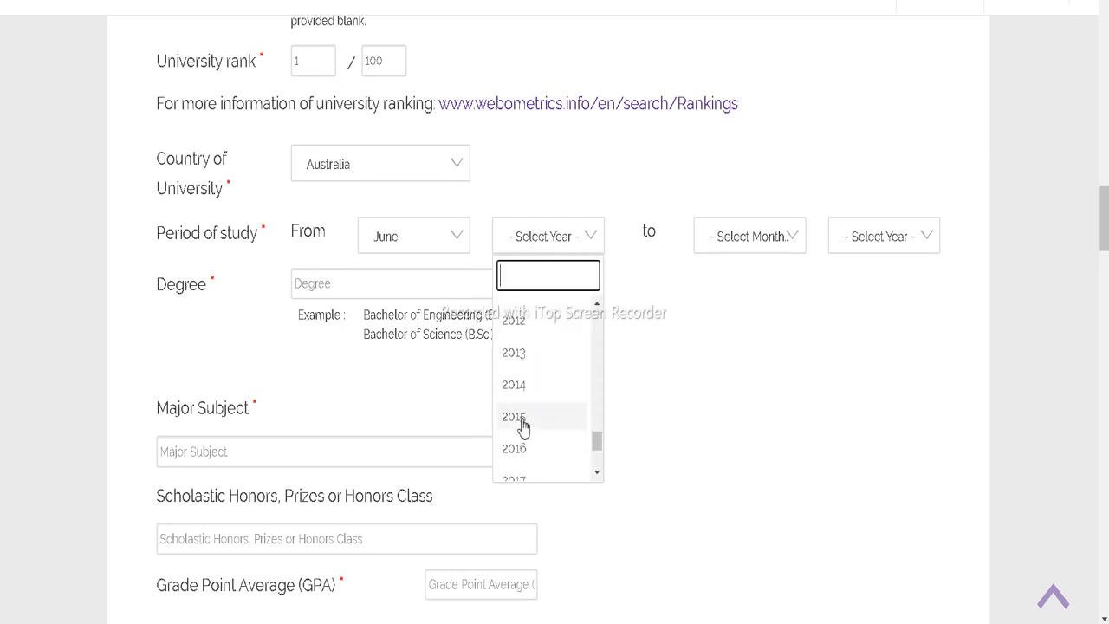
{"action": "left_click", "coordinate": [513, 416]}
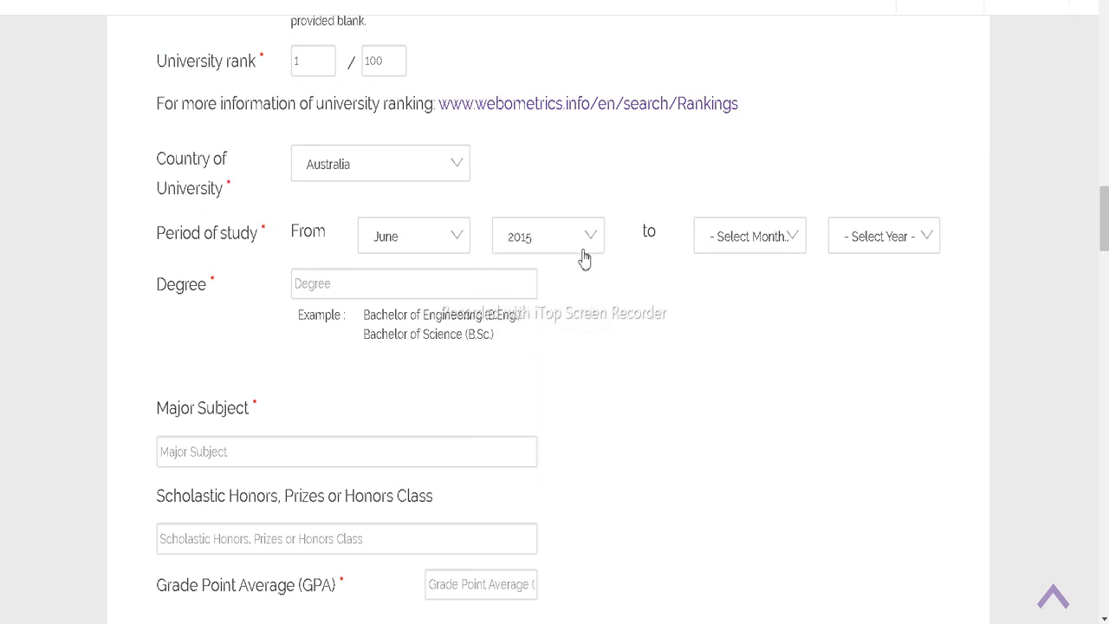
{"action": "left_click", "coordinate": [748, 235]}
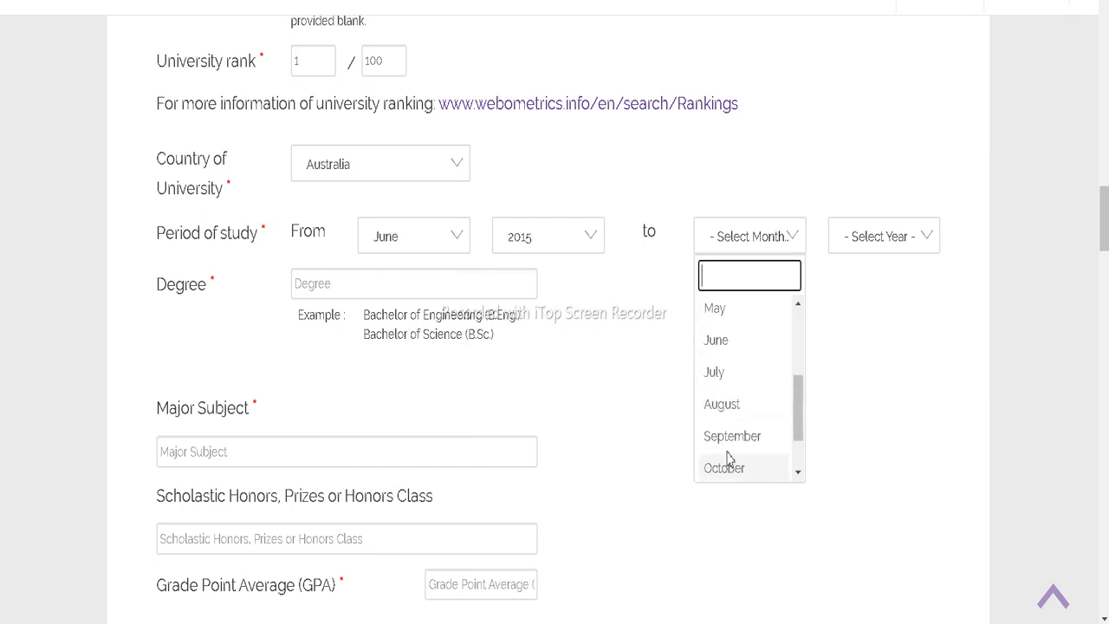
{"action": "left_click", "coordinate": [714, 370]}
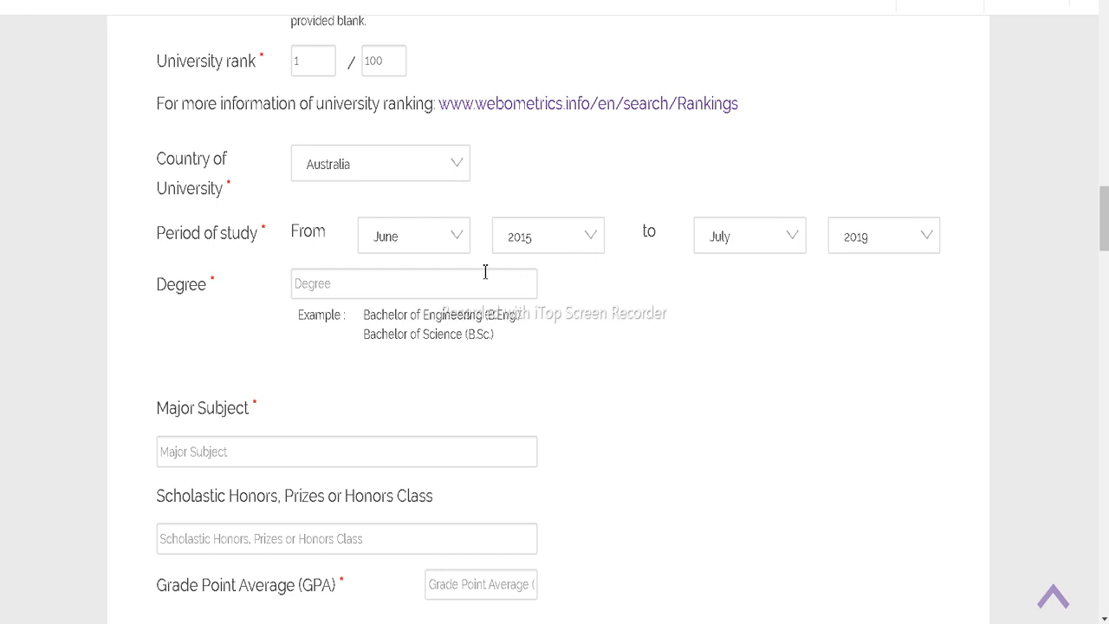
Enter degree Bachelor of Engineering (B.Eng) and major civil engineering.
{"action": "left_click", "coordinate": [412, 284]}
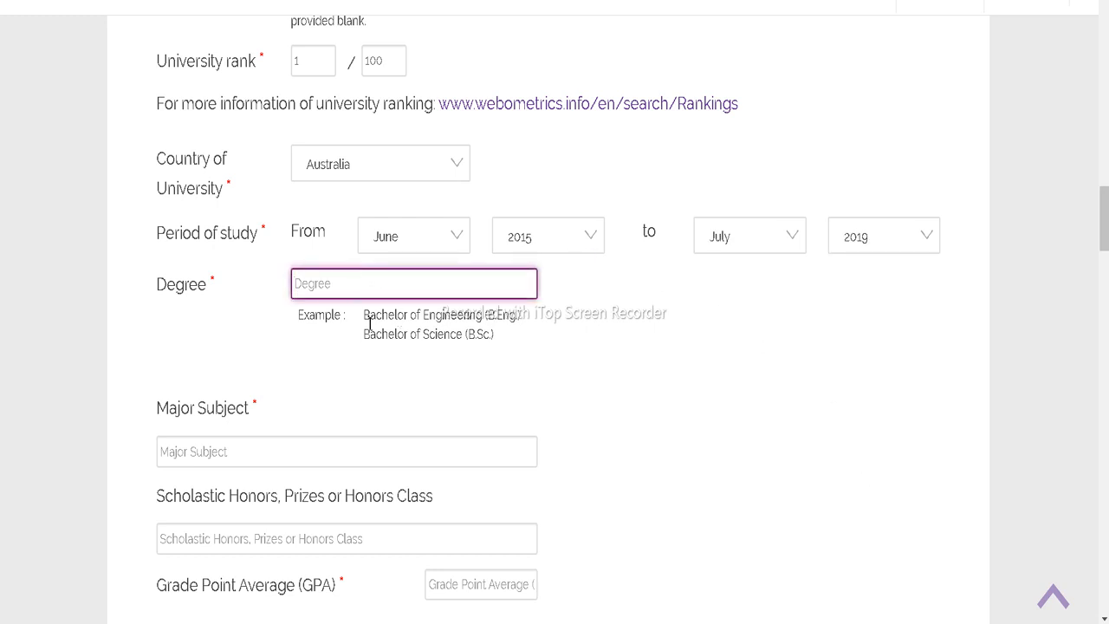
{"action": "mouse_move", "coordinate": [364, 315]}
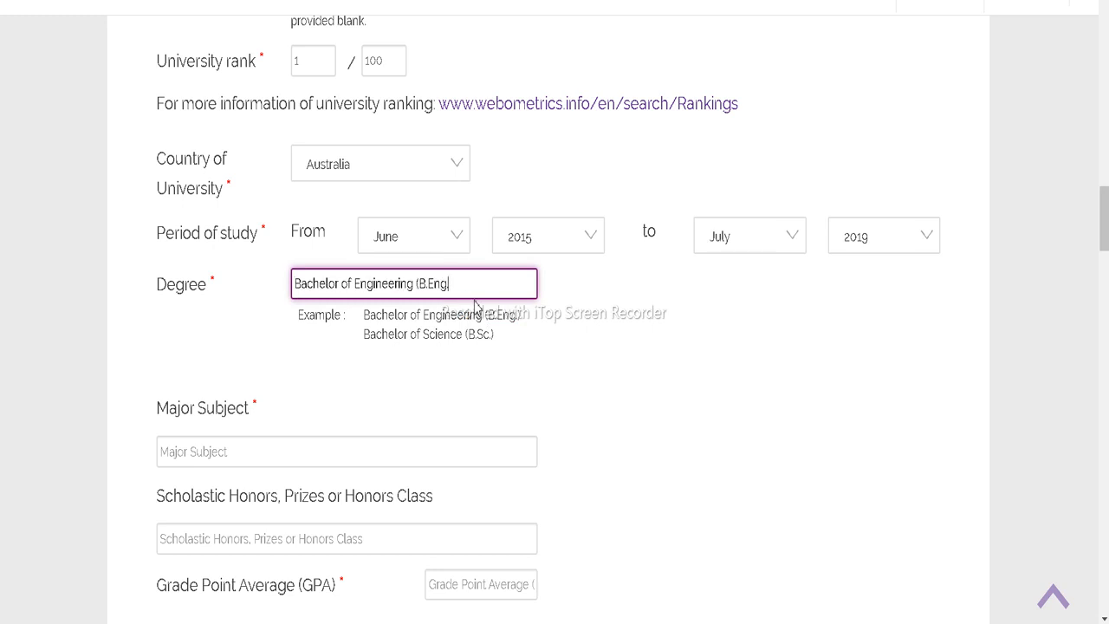
{"action": "type", "text": ")"}
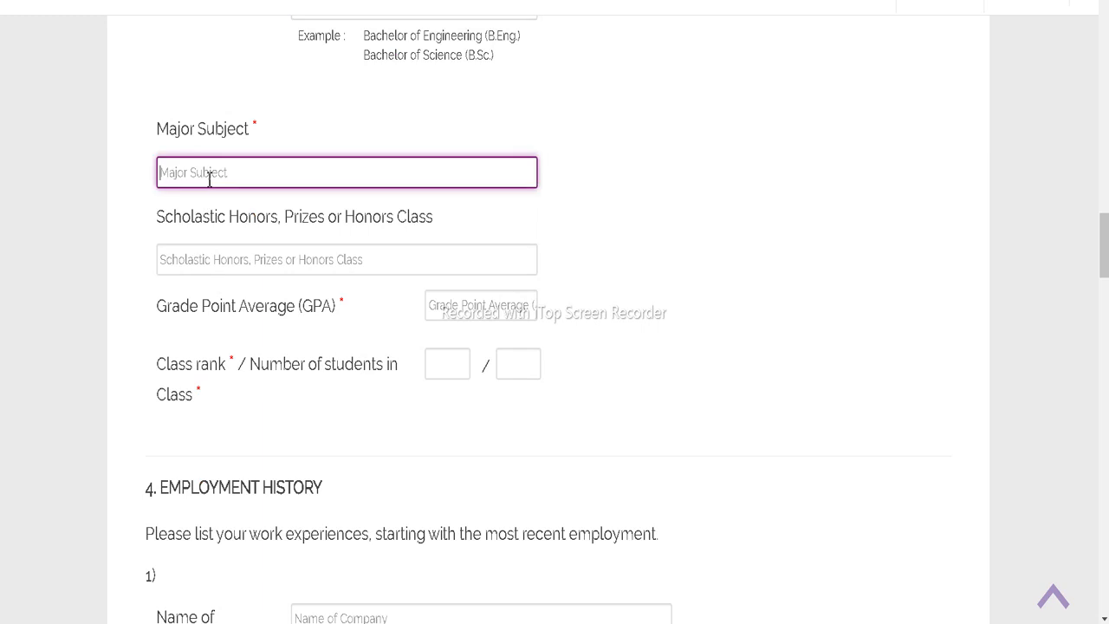
{"action": "type", "text": "d"}
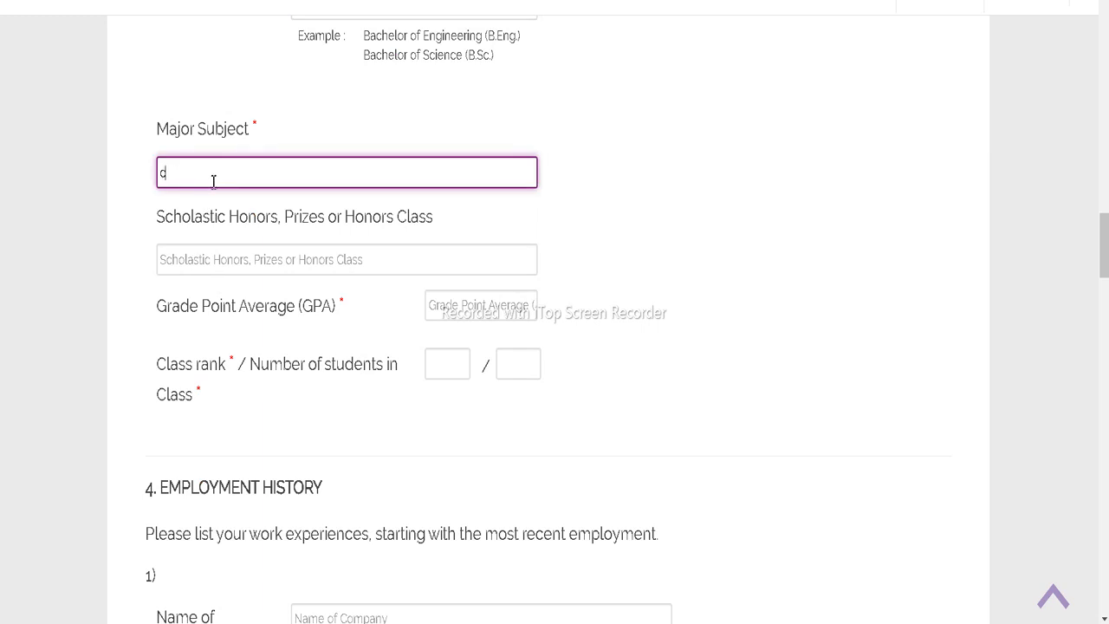
{"action": "type", "text": "civil enginee"}
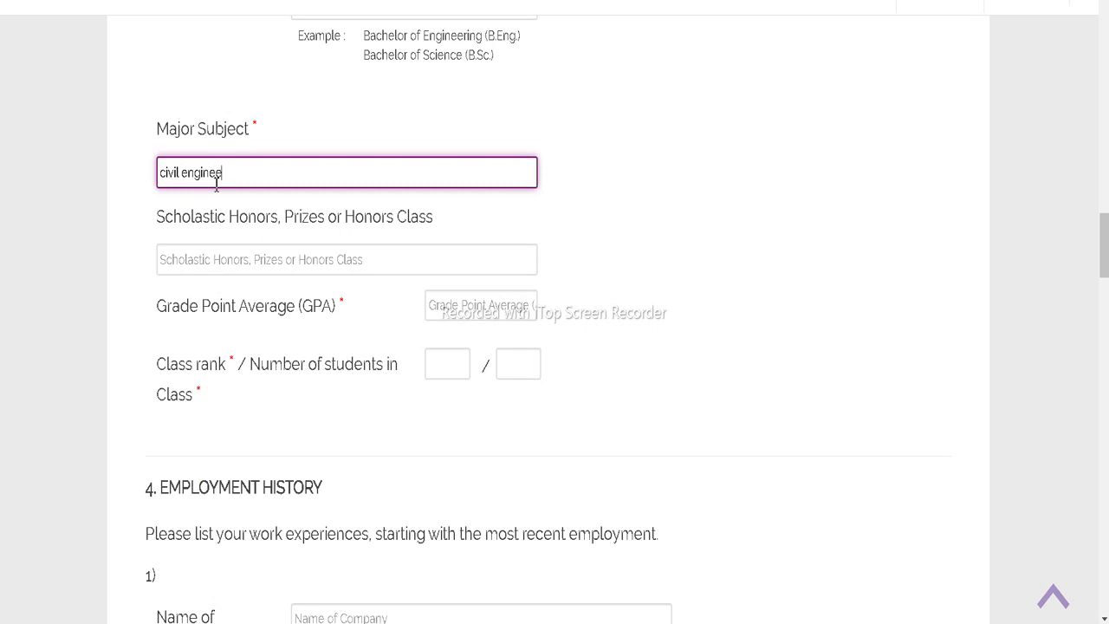
{"action": "type", "text": "ring"}
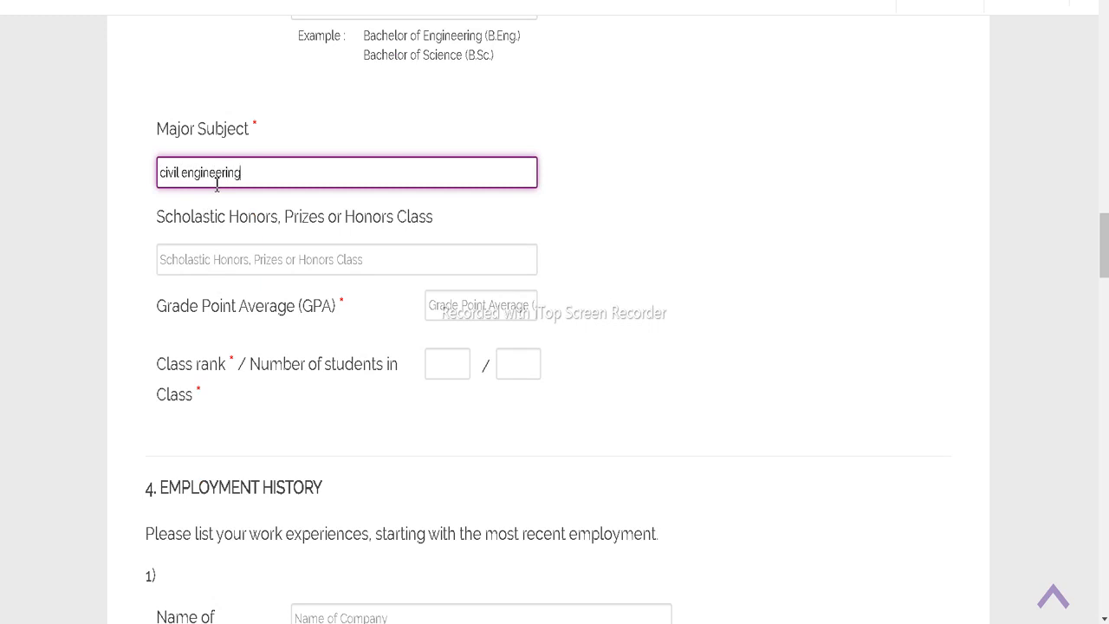
Enter GPA 38 and begin the class rank field.
{"action": "scroll", "scroll_direction": "down", "scroll_amount": 3}
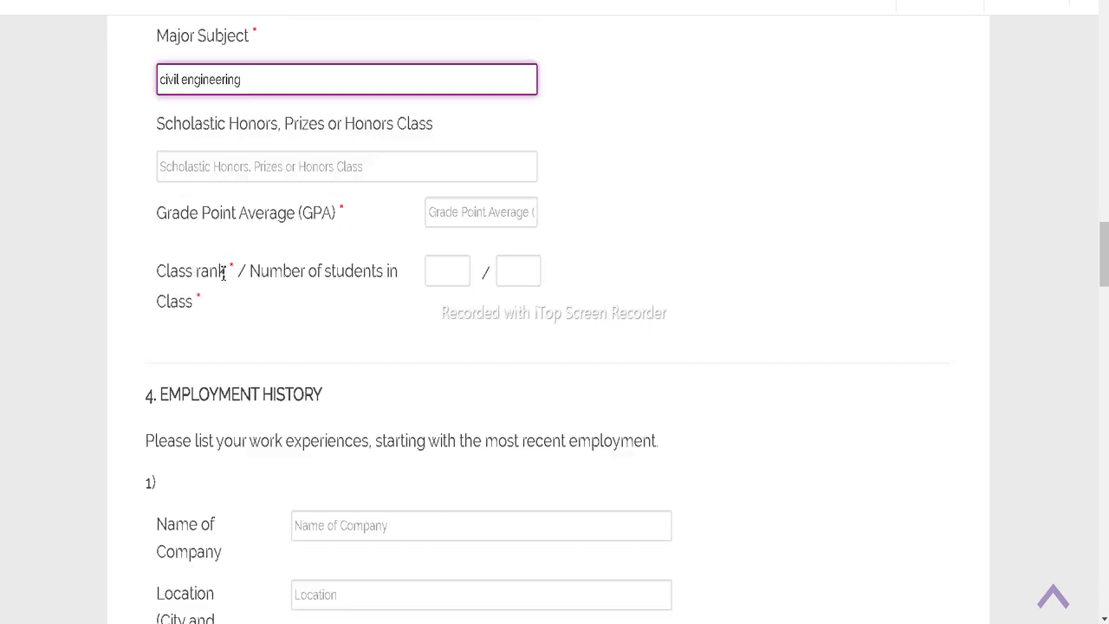
{"action": "left_click", "coordinate": [482, 212]}
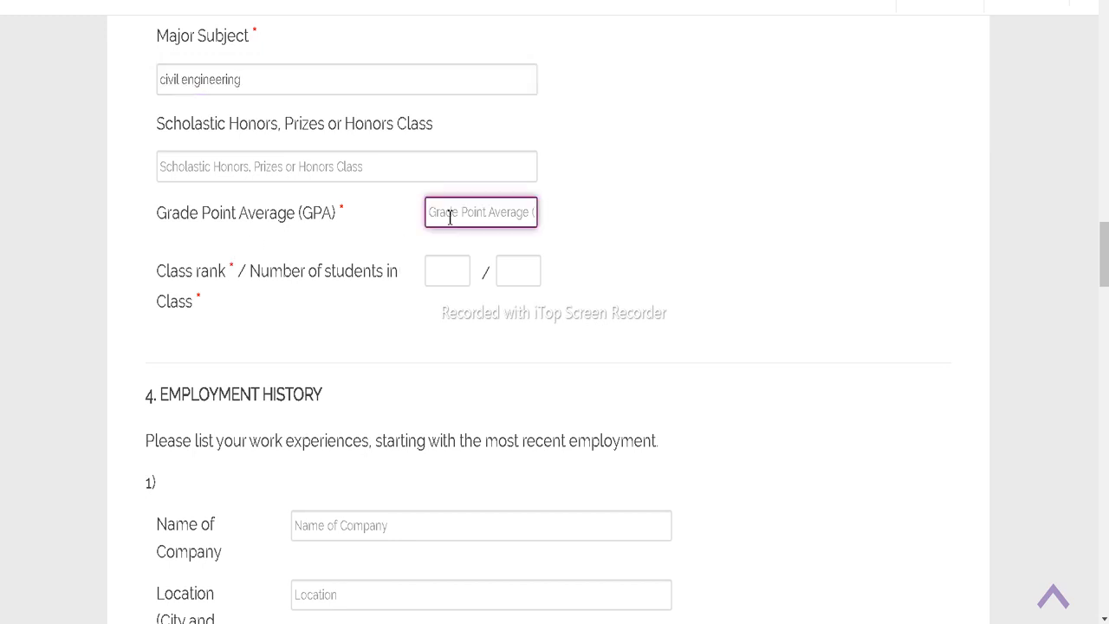
{"action": "type", "text": "38"}
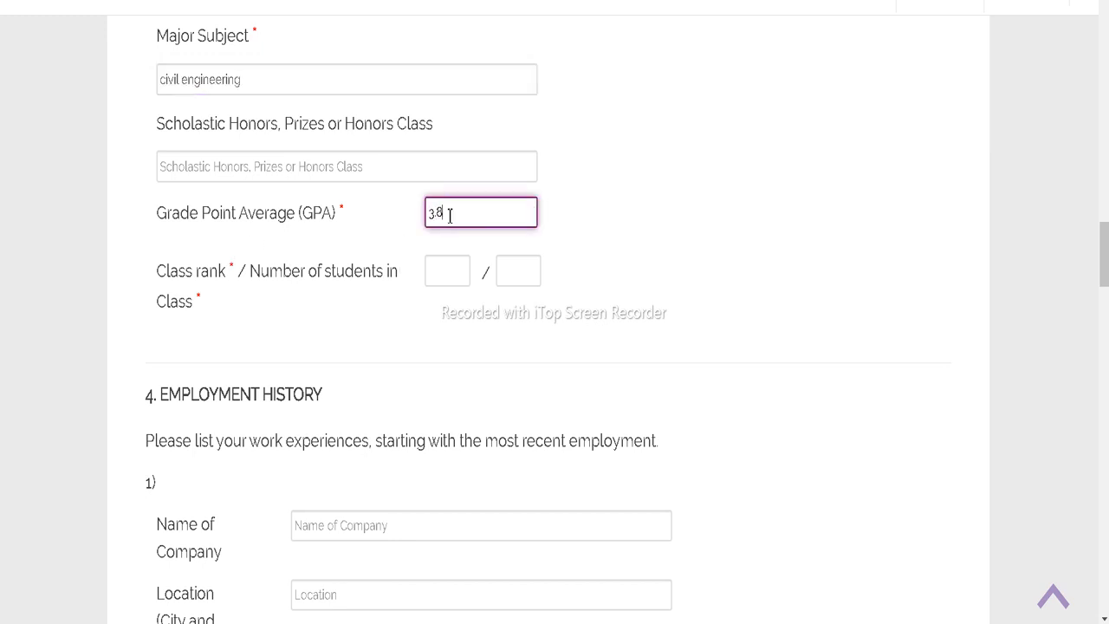
{"action": "left_click", "coordinate": [447, 271]}
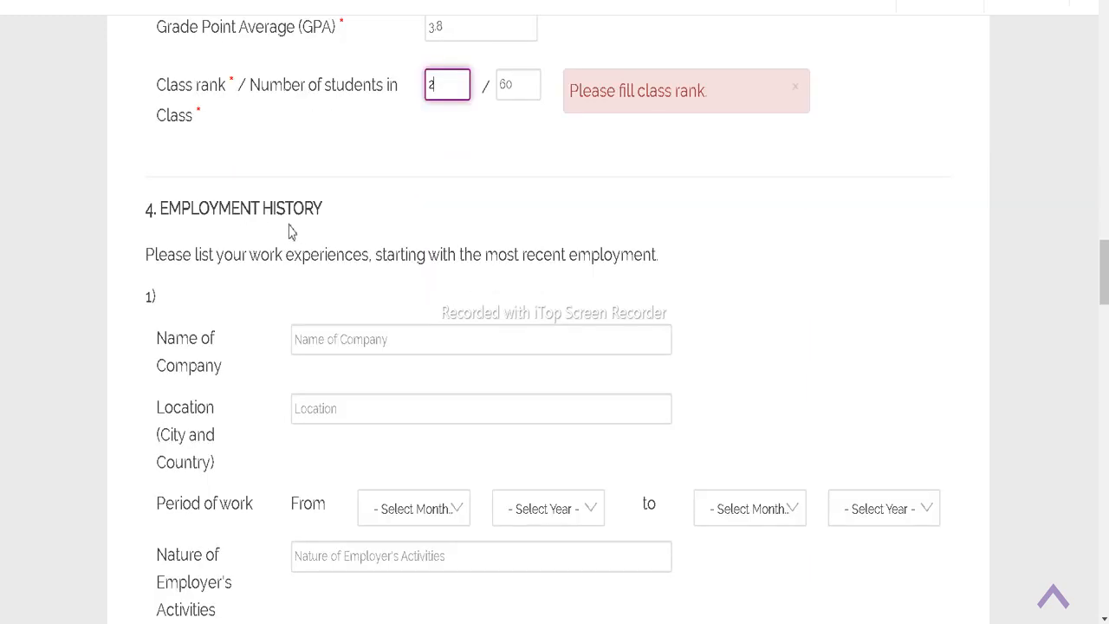
Rate English writing and speaking ability as Excellent in the English Proficiency section.
{"action": "scroll", "scroll_direction": "down", "scroll_amount": 3}
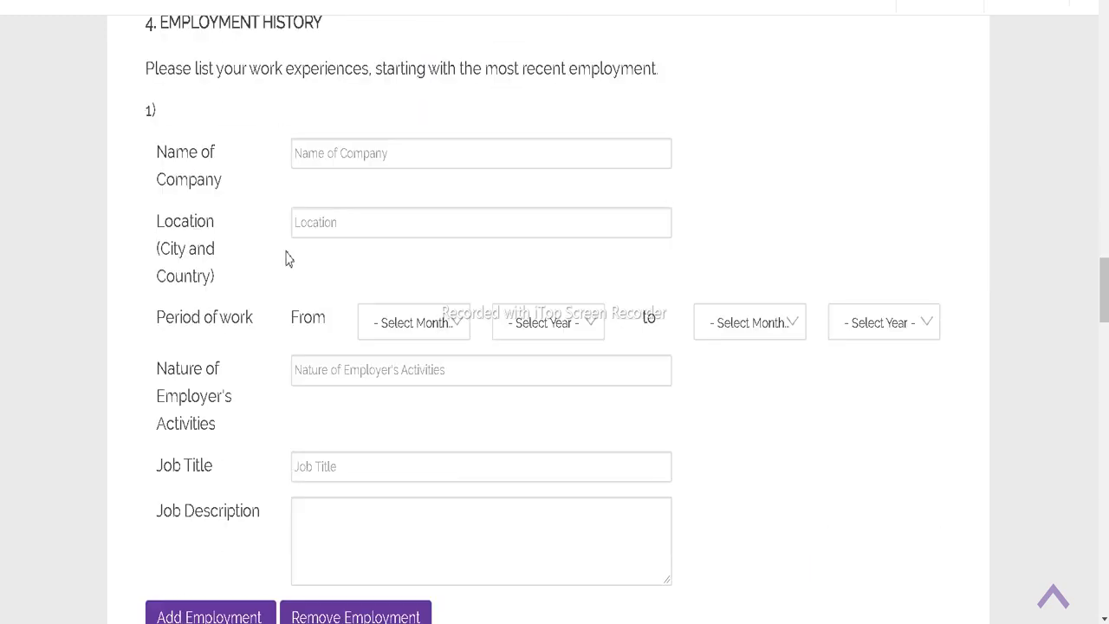
{"action": "scroll", "scroll_direction": "down", "scroll_amount": 3}
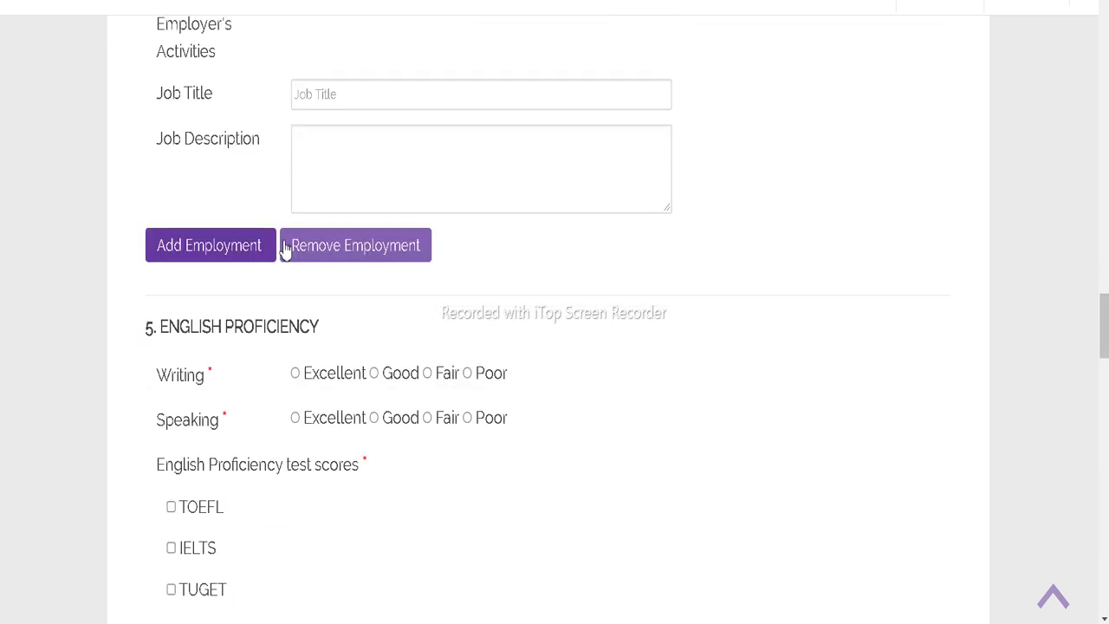
{"action": "scroll", "scroll_direction": "down", "scroll_amount": 3}
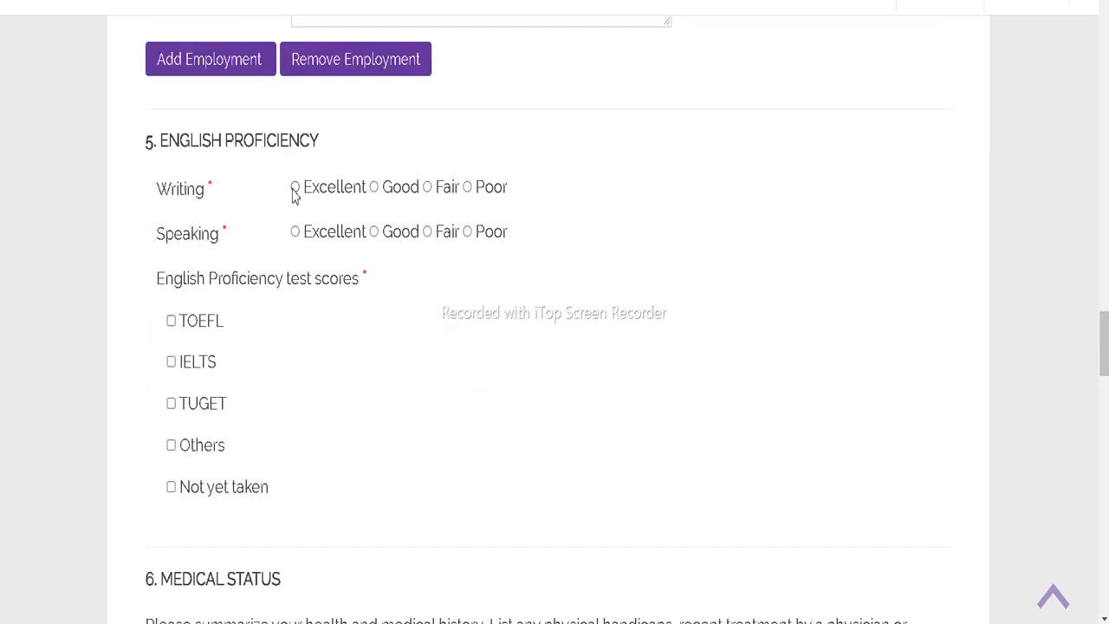
{"action": "left_click", "coordinate": [294, 187]}
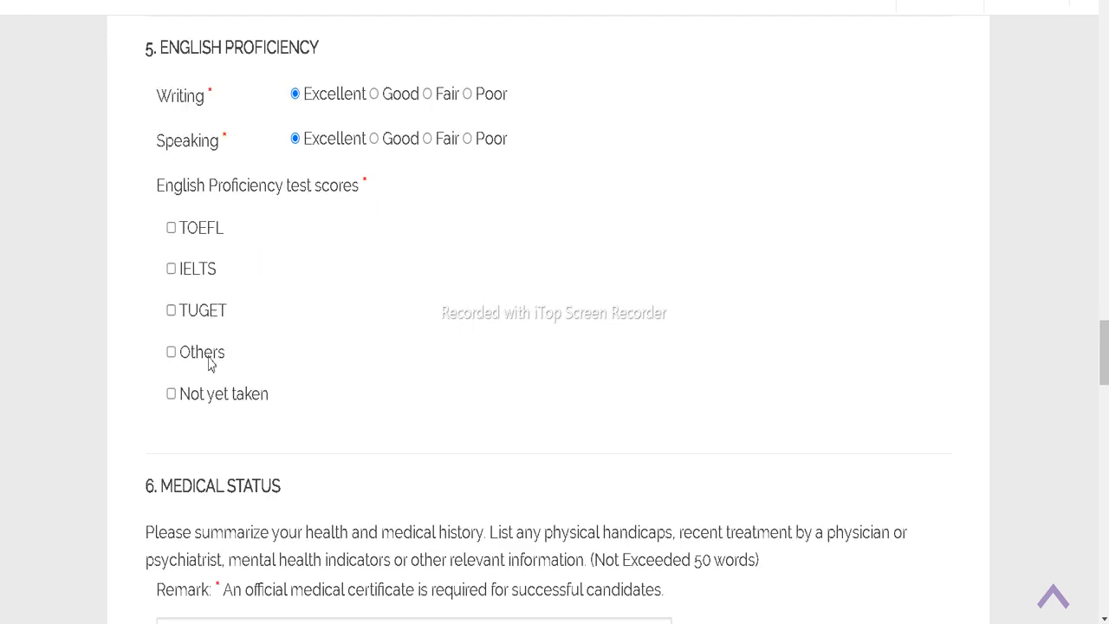
Mark Others and IELTS as English test scores held.
{"action": "left_click", "coordinate": [170, 351]}
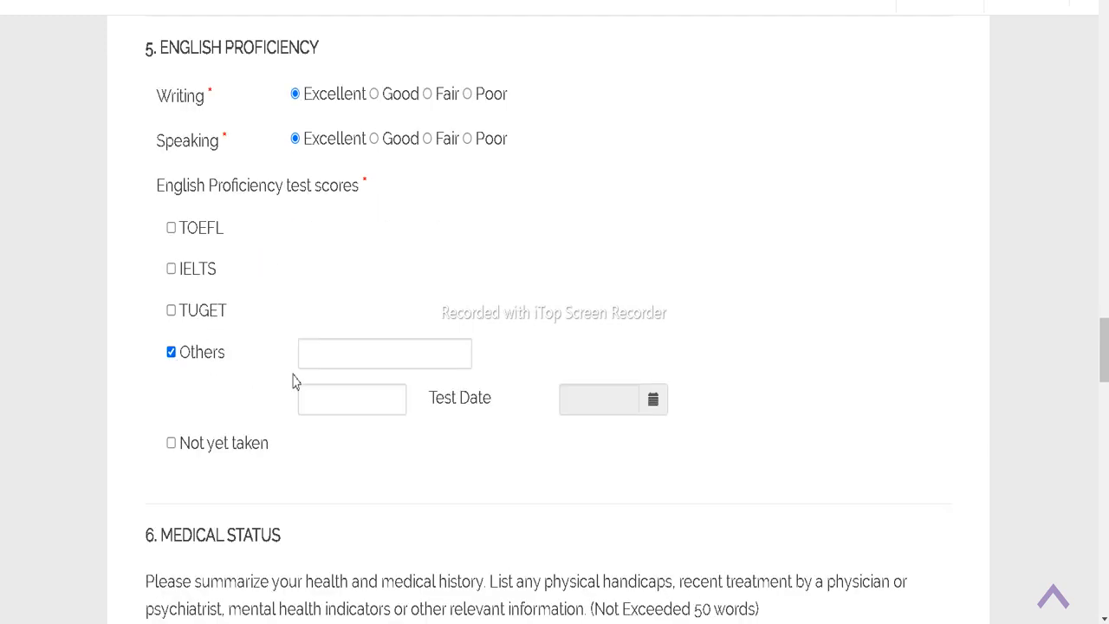
{"action": "left_click", "coordinate": [385, 353]}
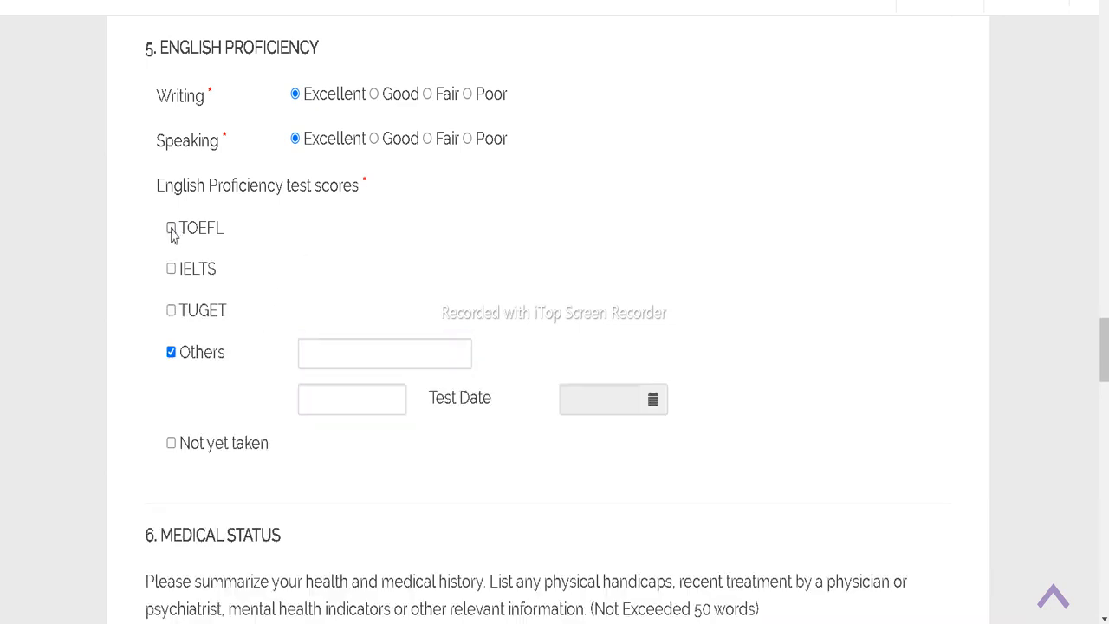
{"action": "left_click", "coordinate": [169, 266]}
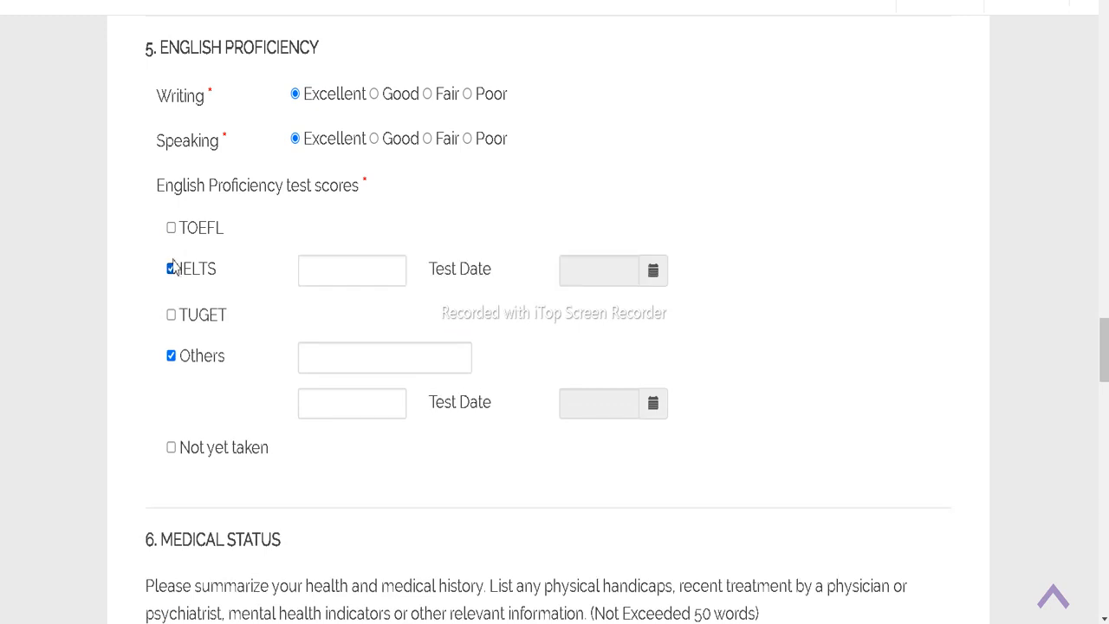
Enter an Others English score of 8.8 and a second score of 10.
{"action": "left_click", "coordinate": [170, 269]}
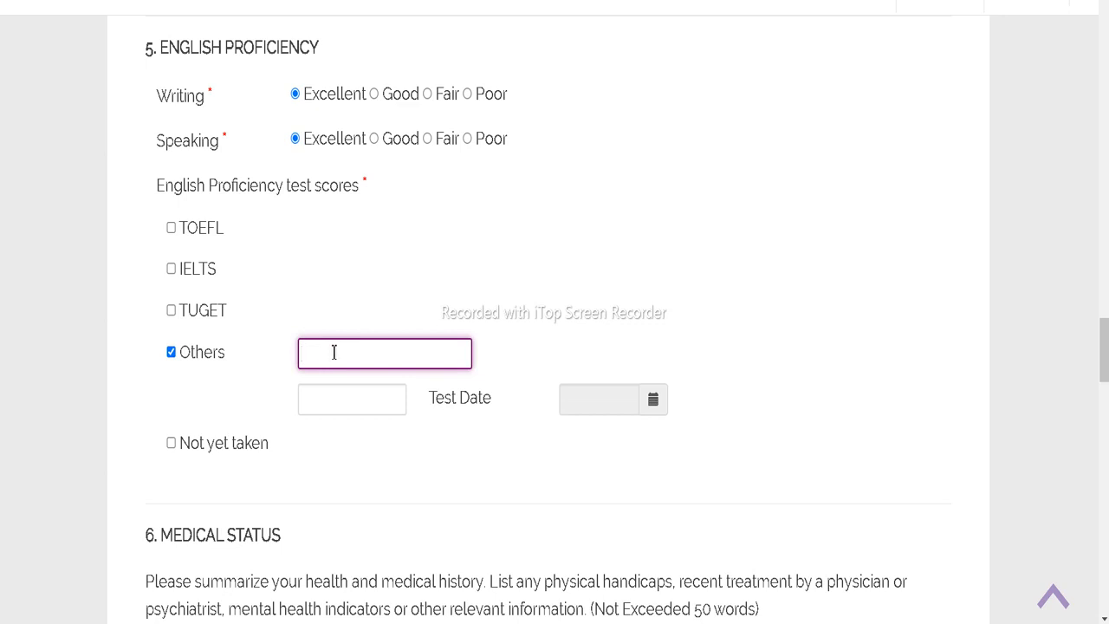
{"action": "type", "text": "8.8"}
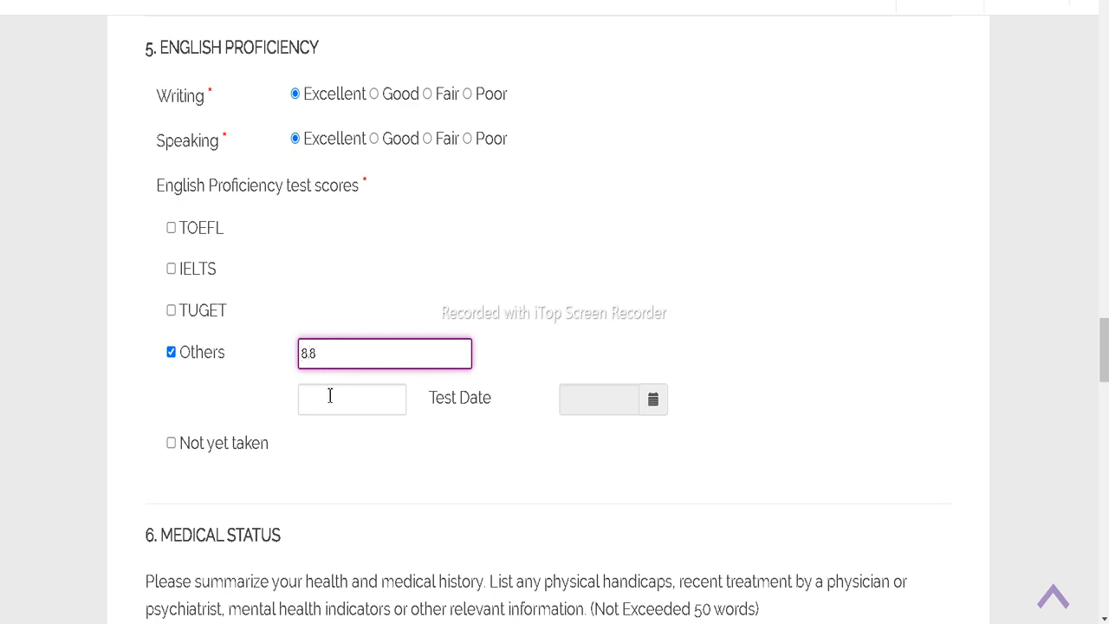
{"action": "left_click", "coordinate": [352, 398]}
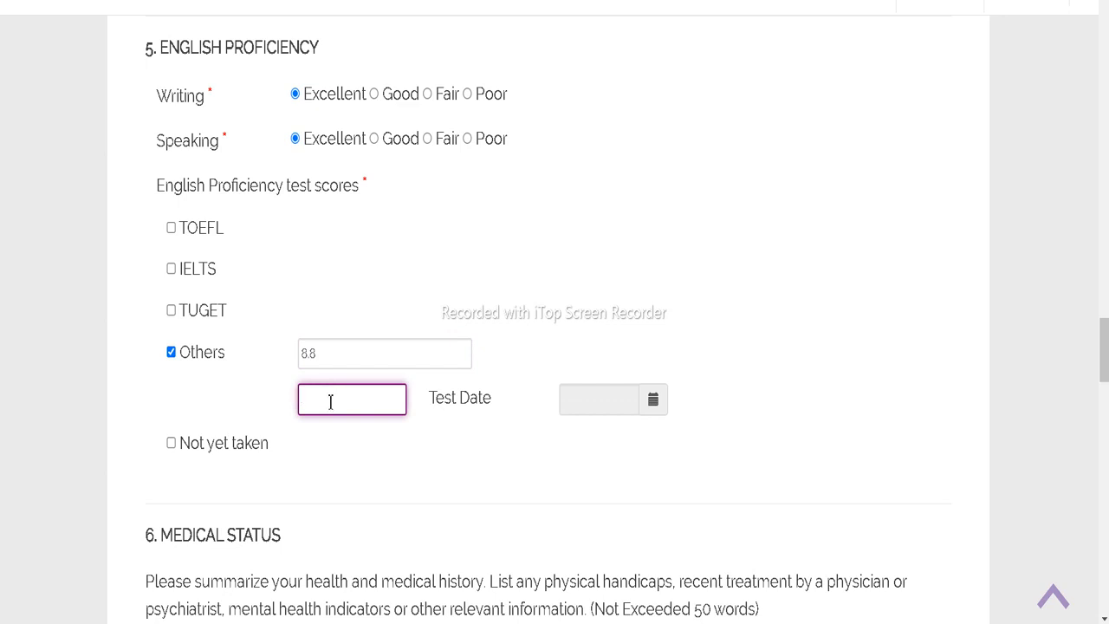
{"action": "type", "text": "e"}
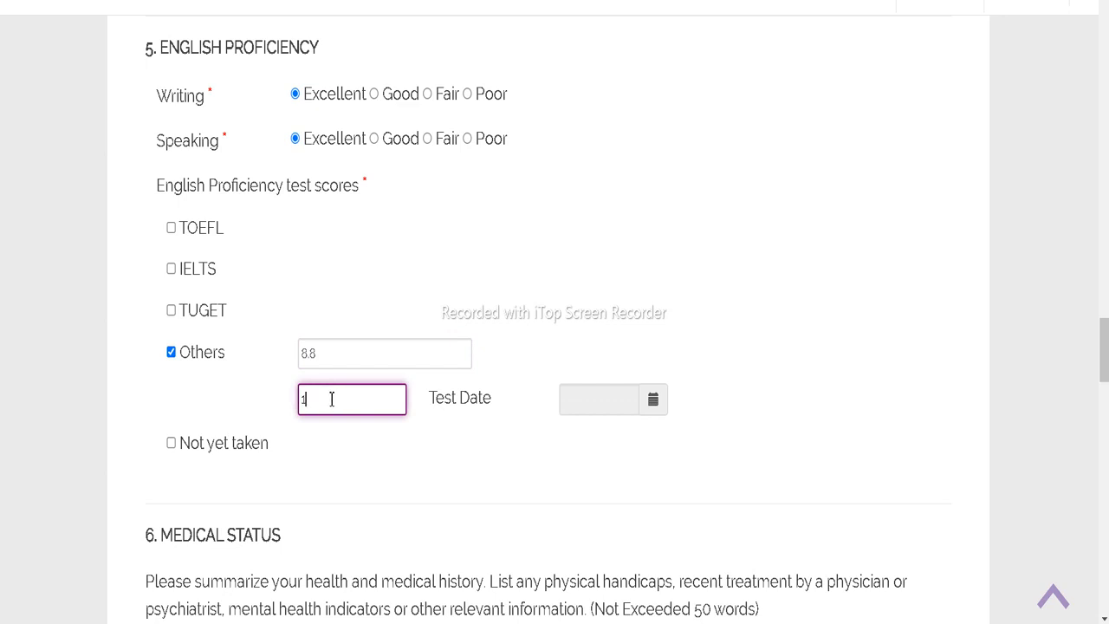
Choose a 2019 test date for the English test from the calendar.
{"action": "left_click", "coordinate": [600, 399]}
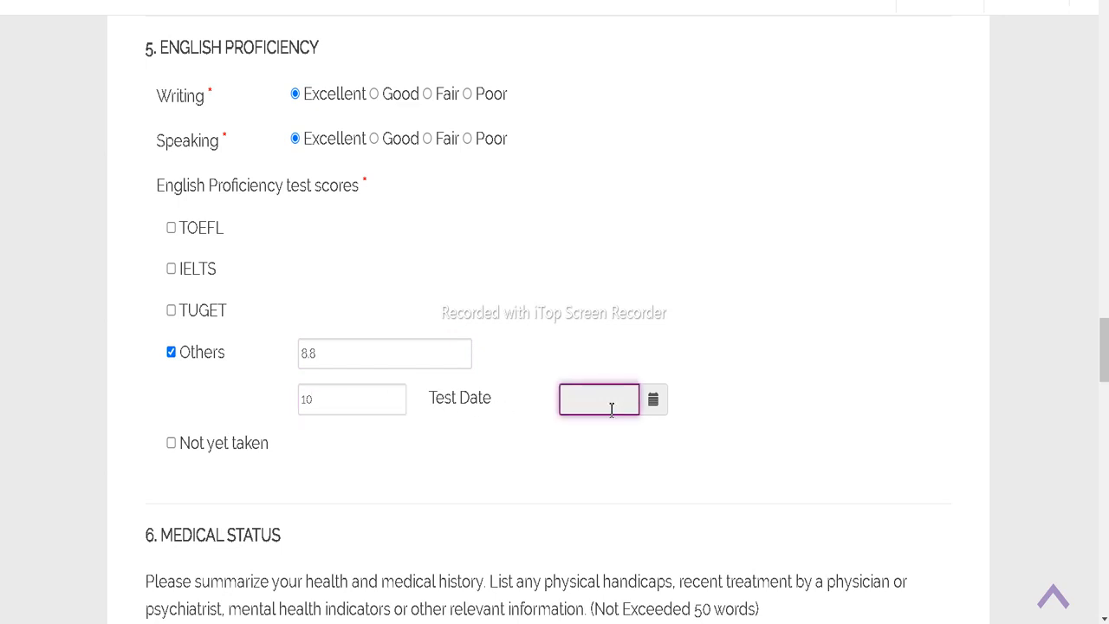
{"action": "left_click", "coordinate": [599, 398]}
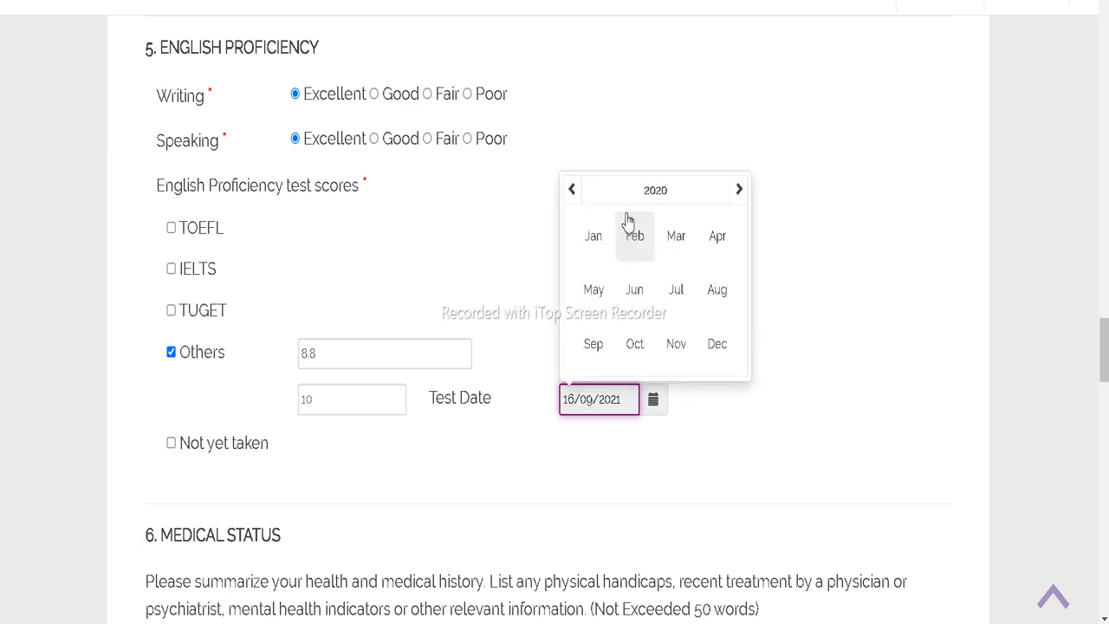
{"action": "left_click", "coordinate": [572, 189]}
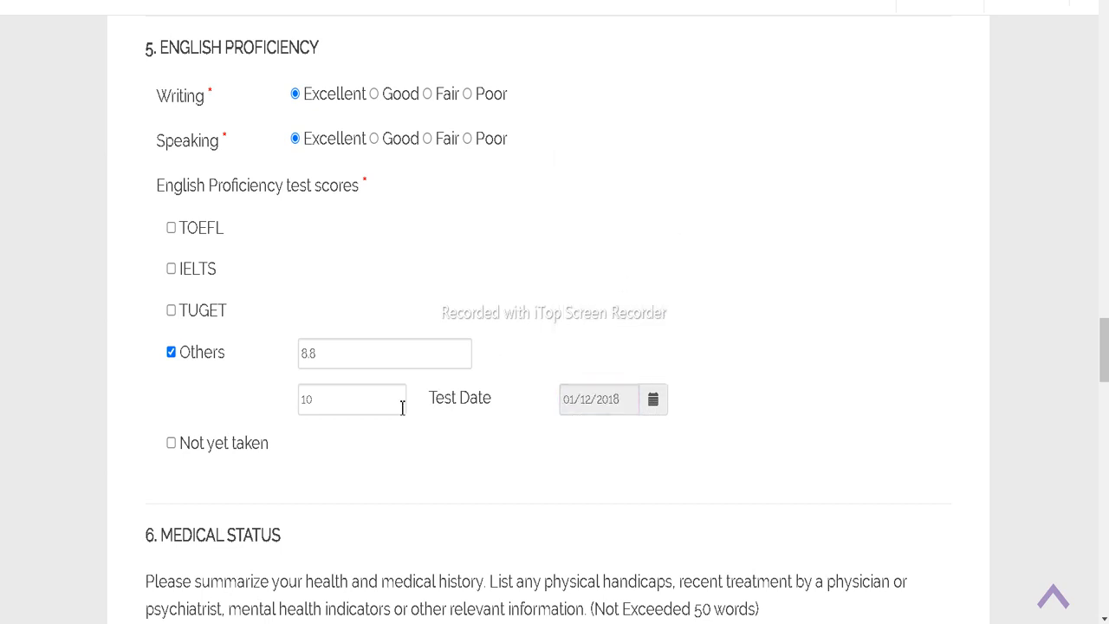
{"action": "left_click", "coordinate": [596, 398]}
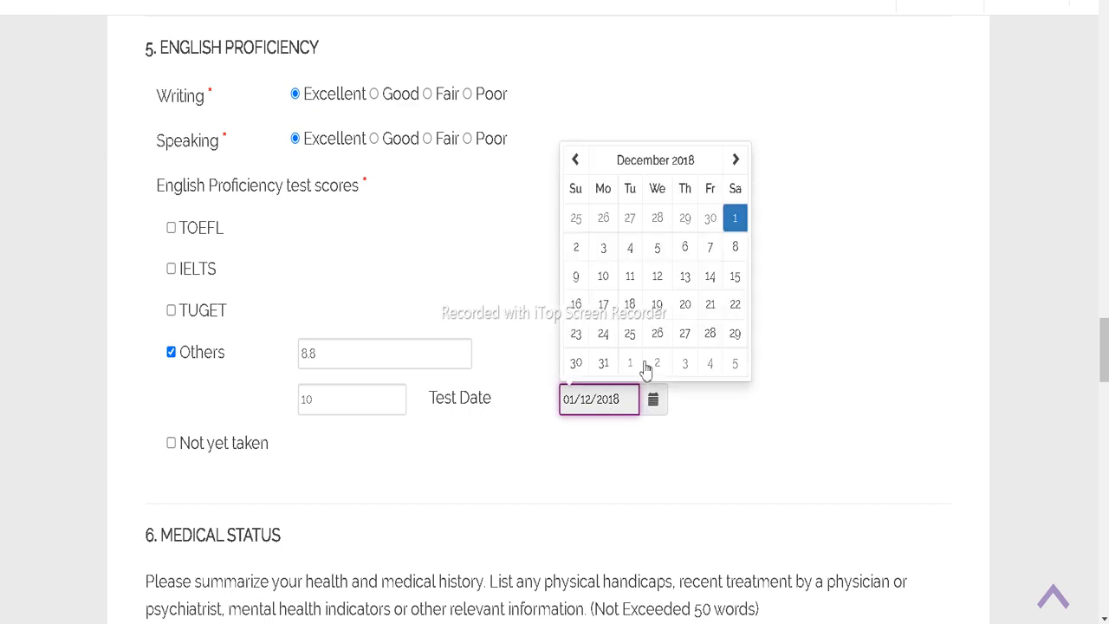
{"action": "left_click", "coordinate": [734, 160]}
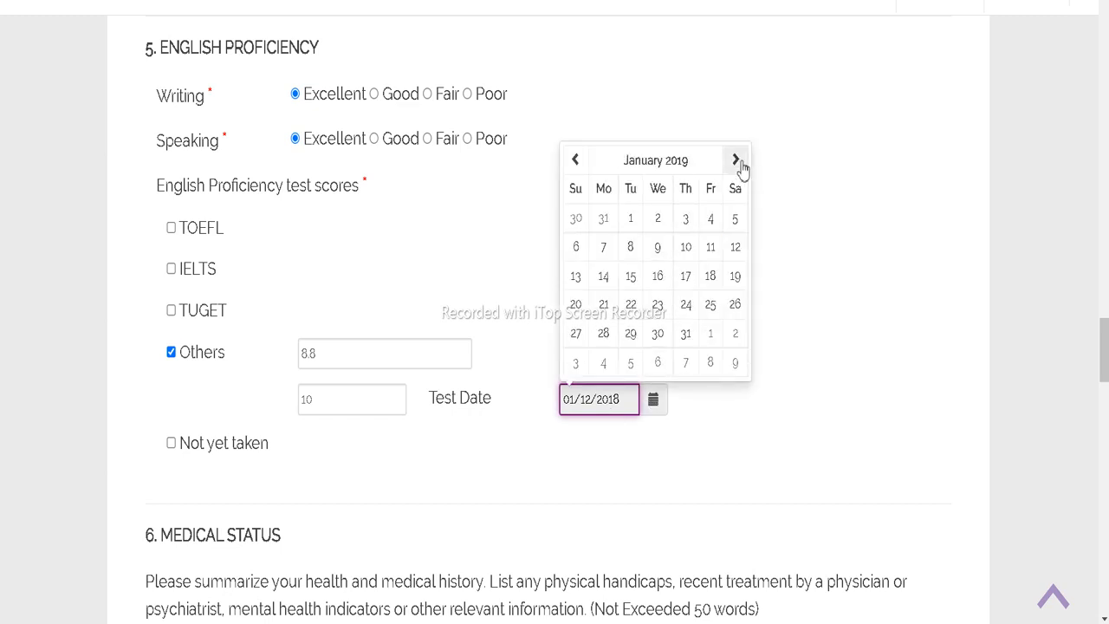
{"action": "left_click", "coordinate": [734, 159]}
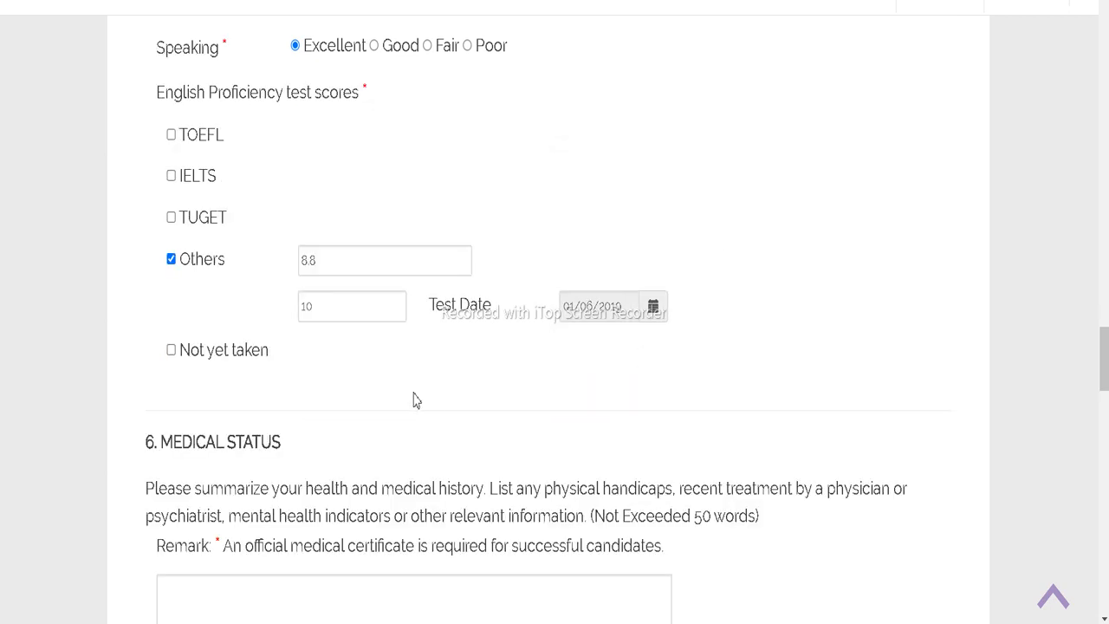
Write 'no issues till date' as the Medical Status health remark.
{"action": "scroll", "scroll_direction": "down", "scroll_amount": 3}
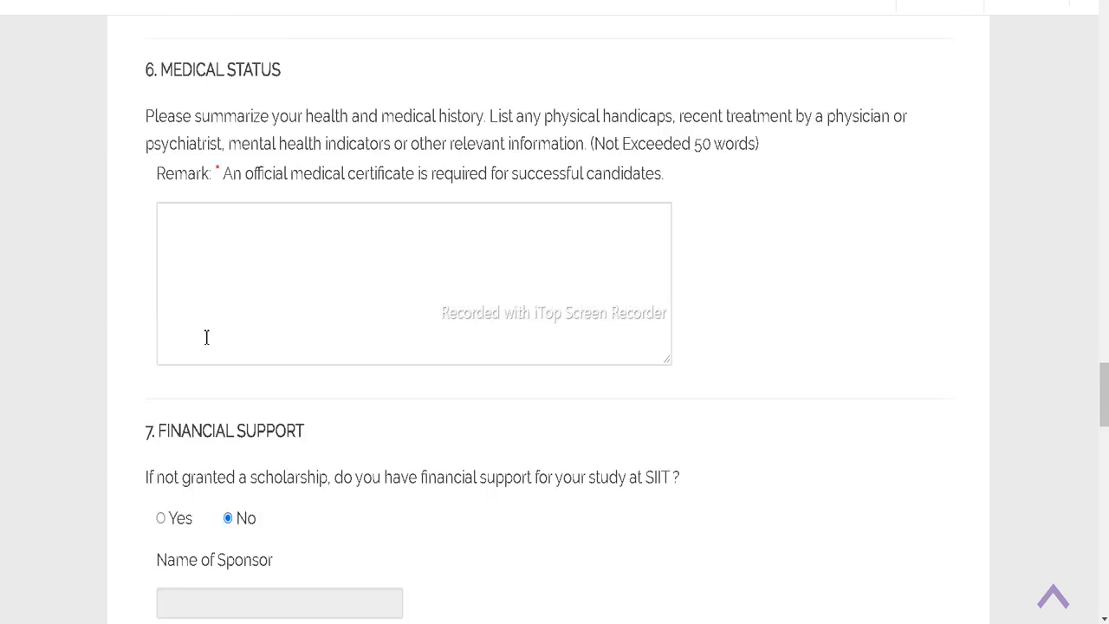
{"action": "left_click", "coordinate": [225, 280]}
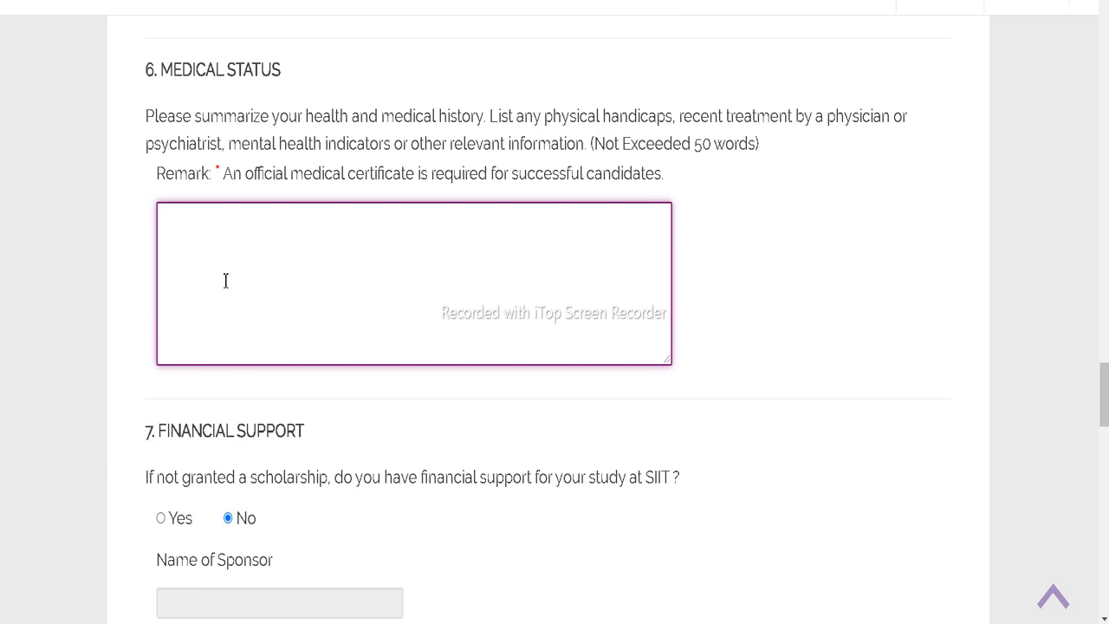
{"action": "mouse_move", "coordinate": [246, 251]}
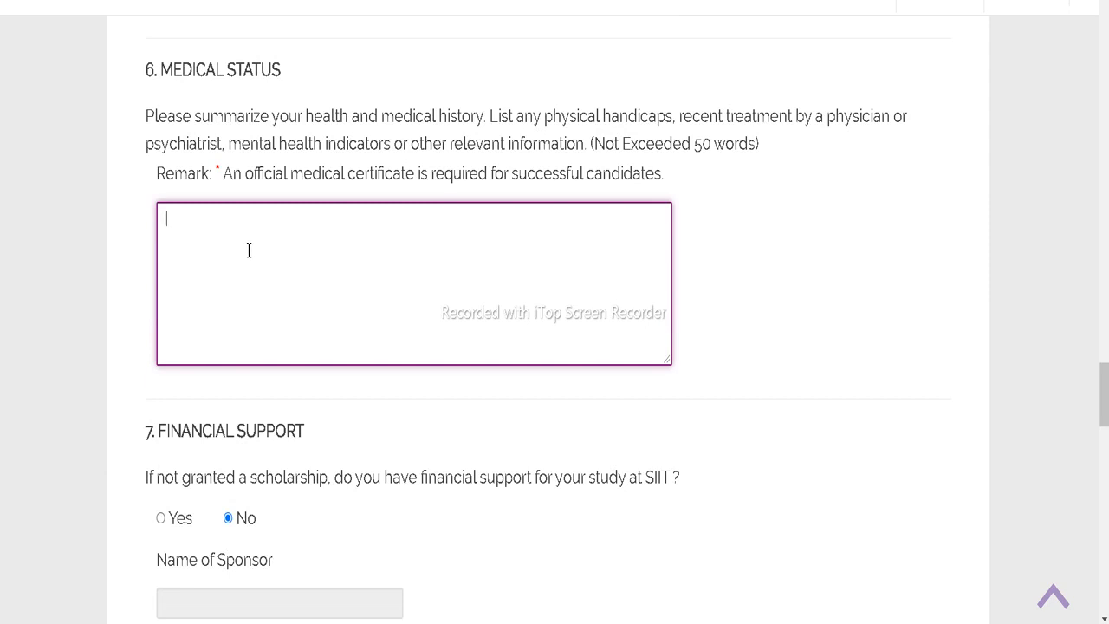
{"action": "type", "text": "no issue"}
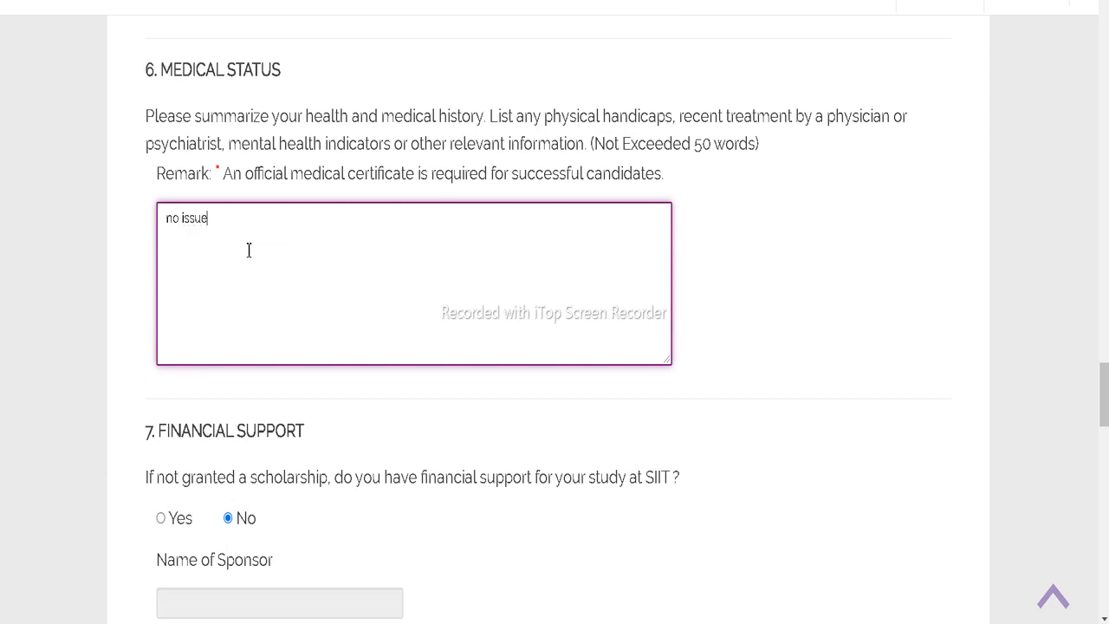
{"action": "type", "text": "s till"}
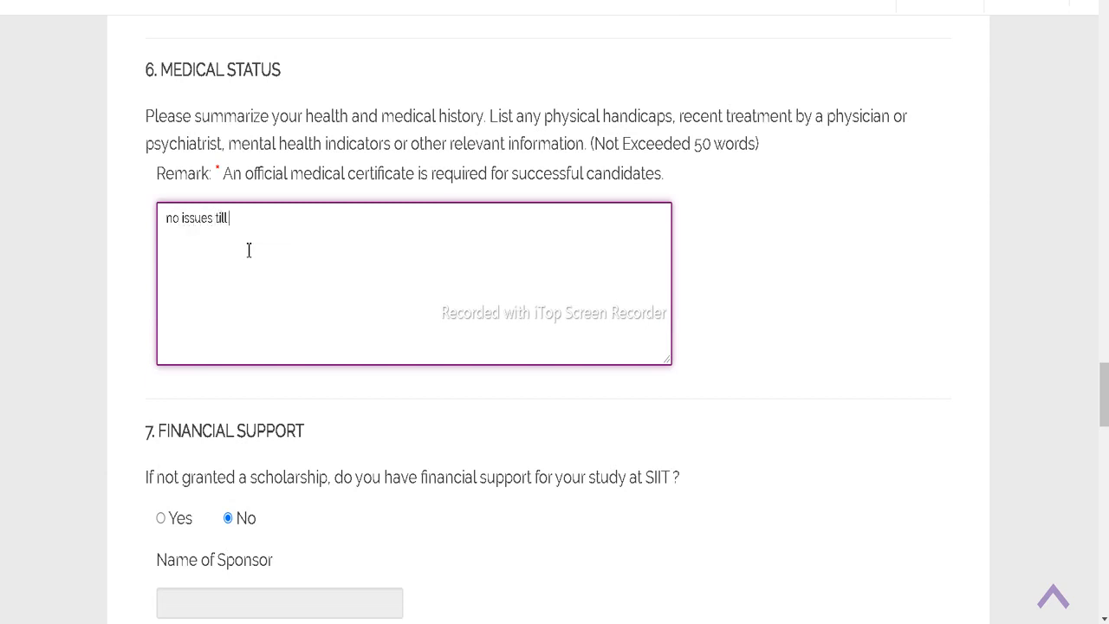
{"action": "type", "text": "date"}
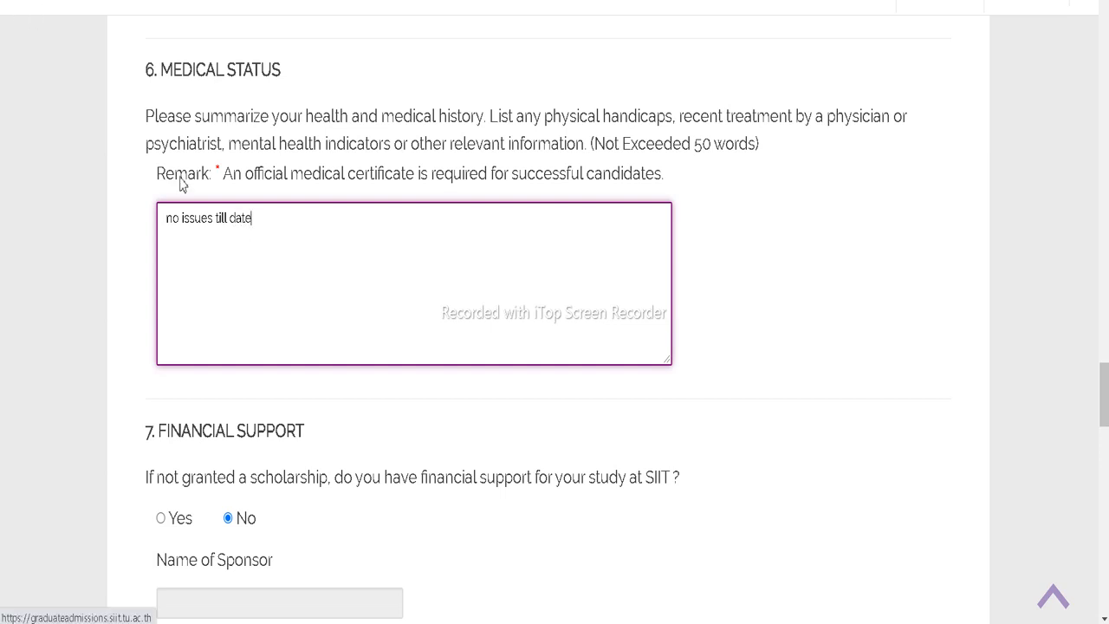
Mark financial support Yes with family as sponsor and reach the referee section.
{"action": "scroll", "scroll_direction": "down", "scroll_amount": 3}
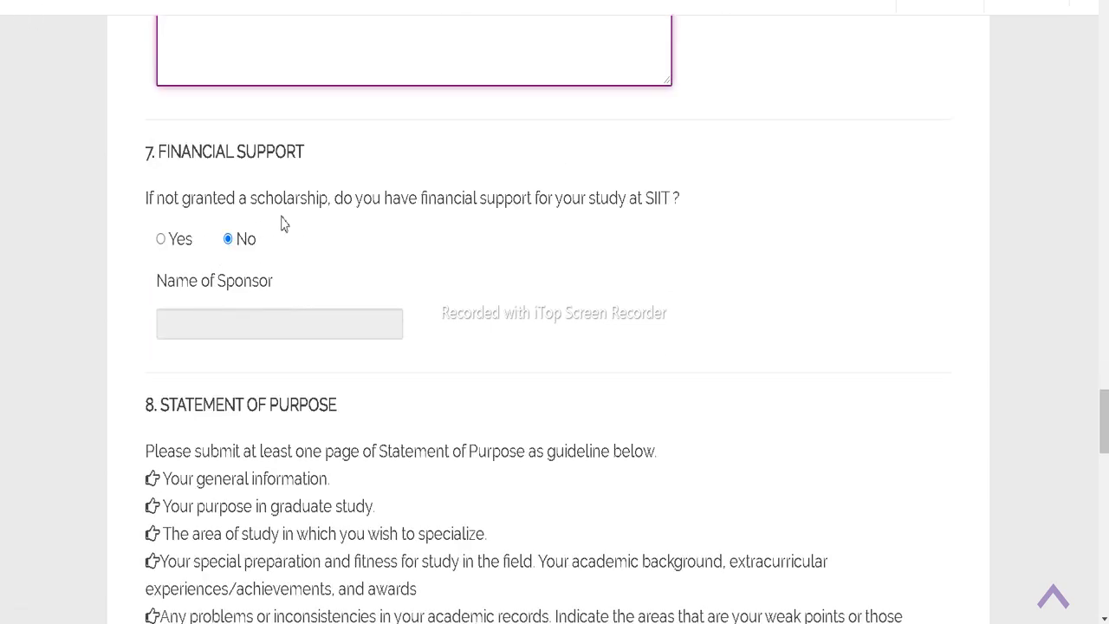
{"action": "mouse_move", "coordinate": [272, 239]}
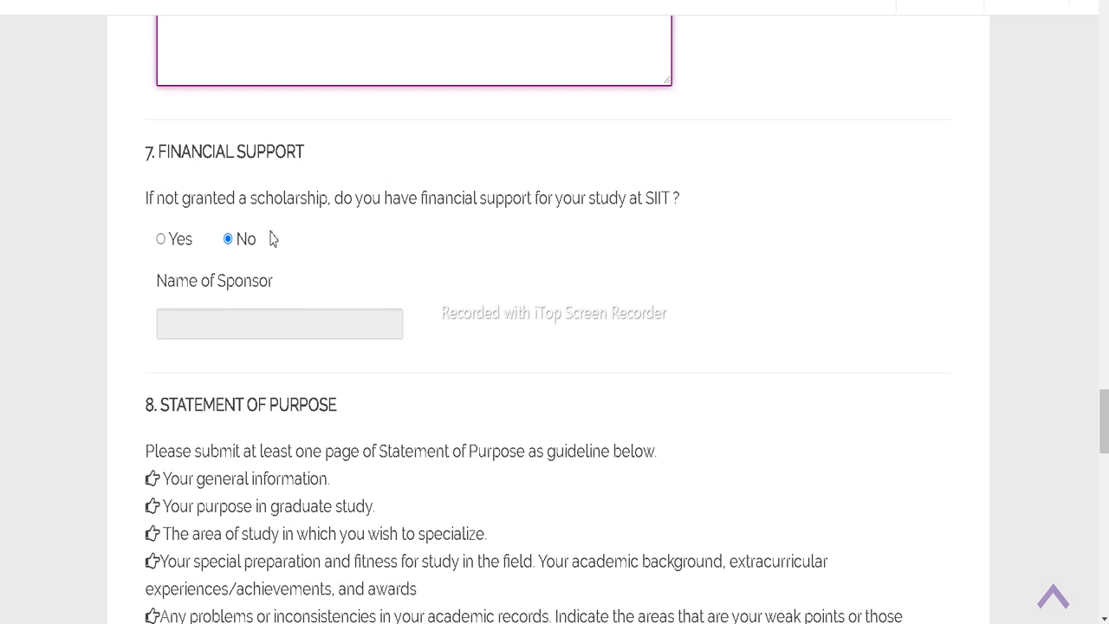
{"action": "mouse_move", "coordinate": [173, 252]}
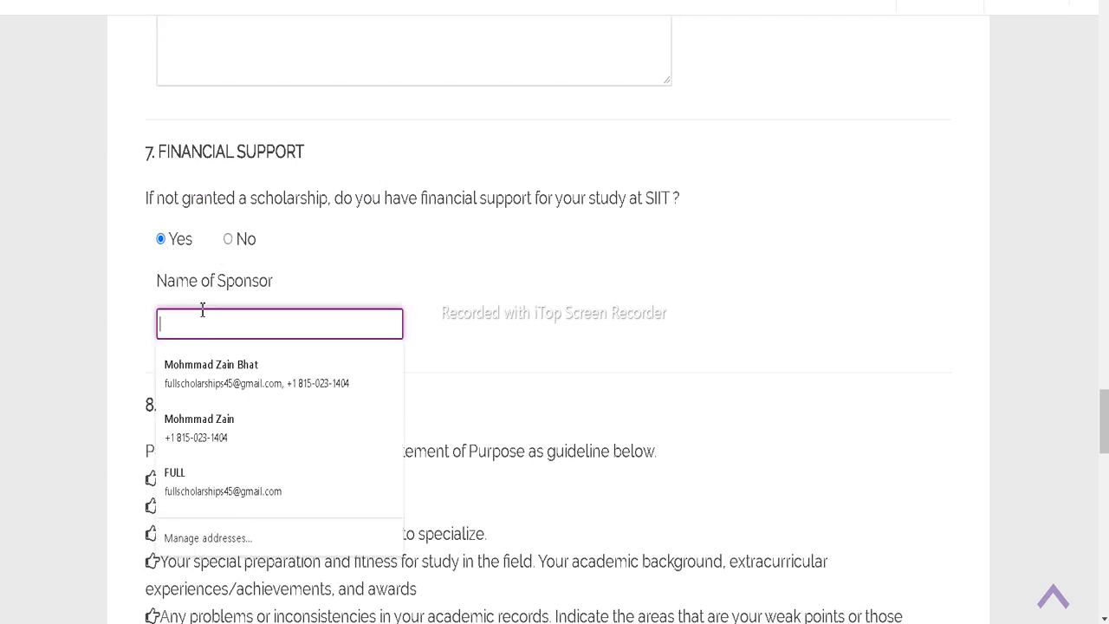
{"action": "type", "text": "famil"}
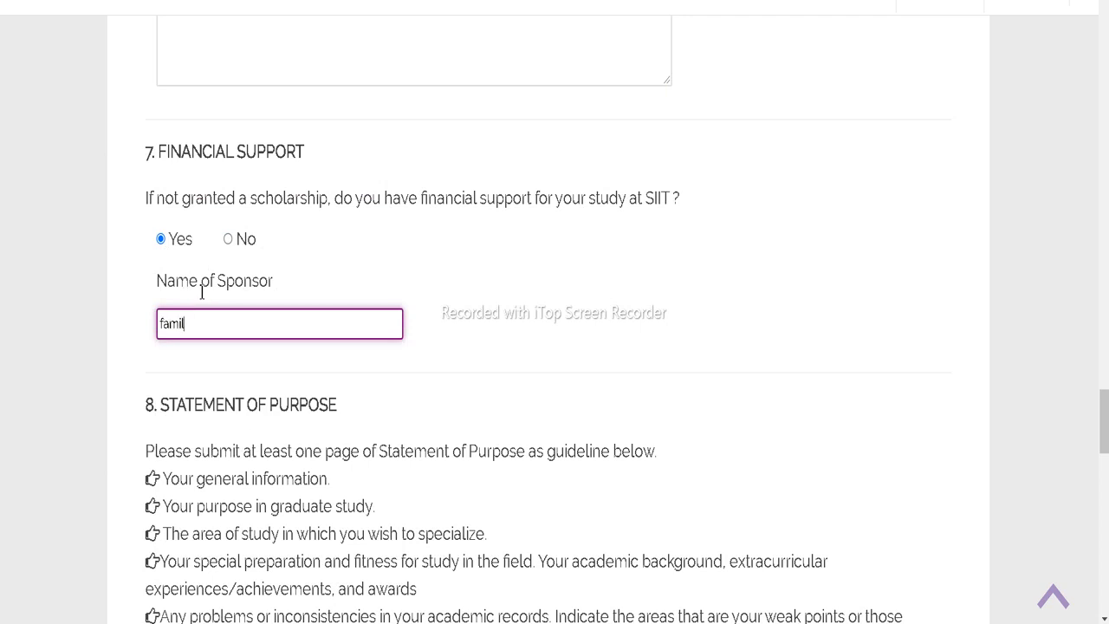
{"action": "scroll", "scroll_direction": "down", "scroll_amount": 3}
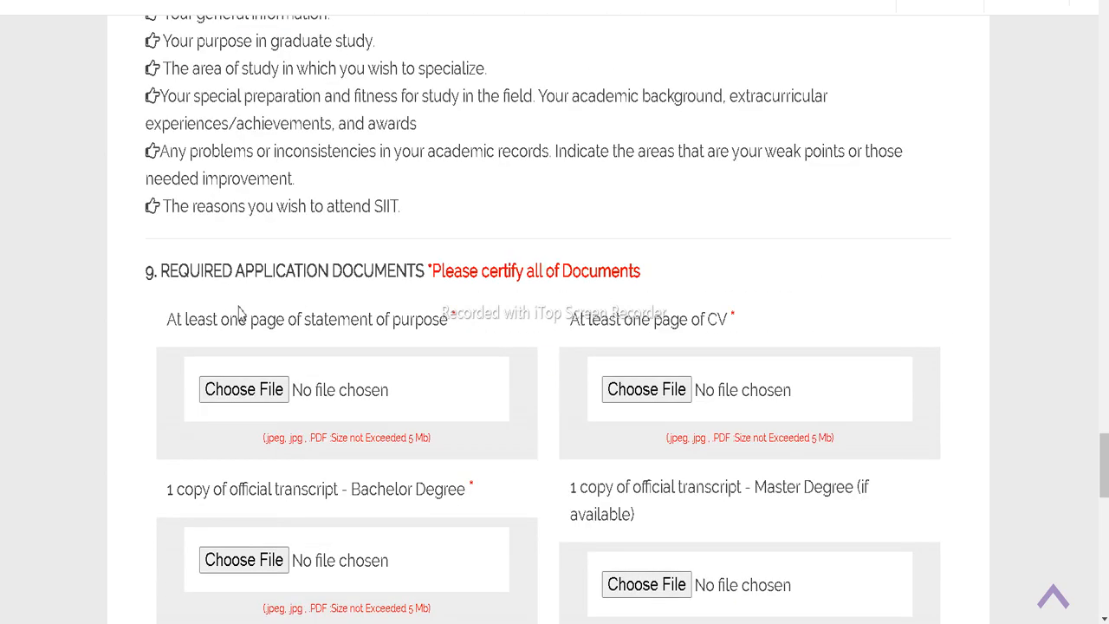
{"action": "scroll", "scroll_direction": "down", "scroll_amount": 3}
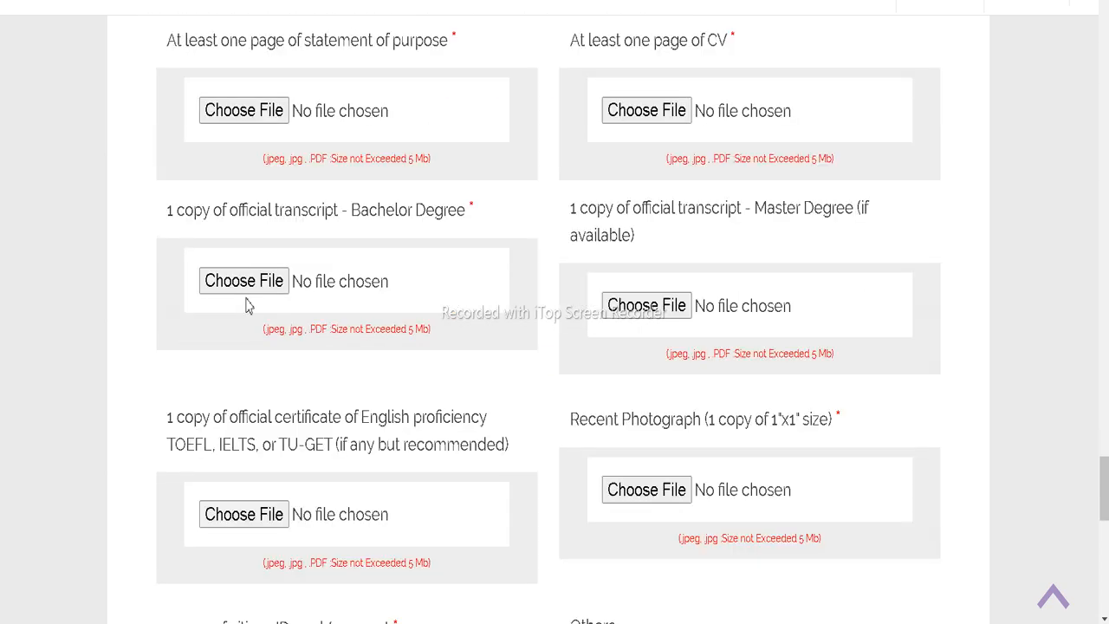
{"action": "scroll", "scroll_direction": "down", "scroll_amount": 3}
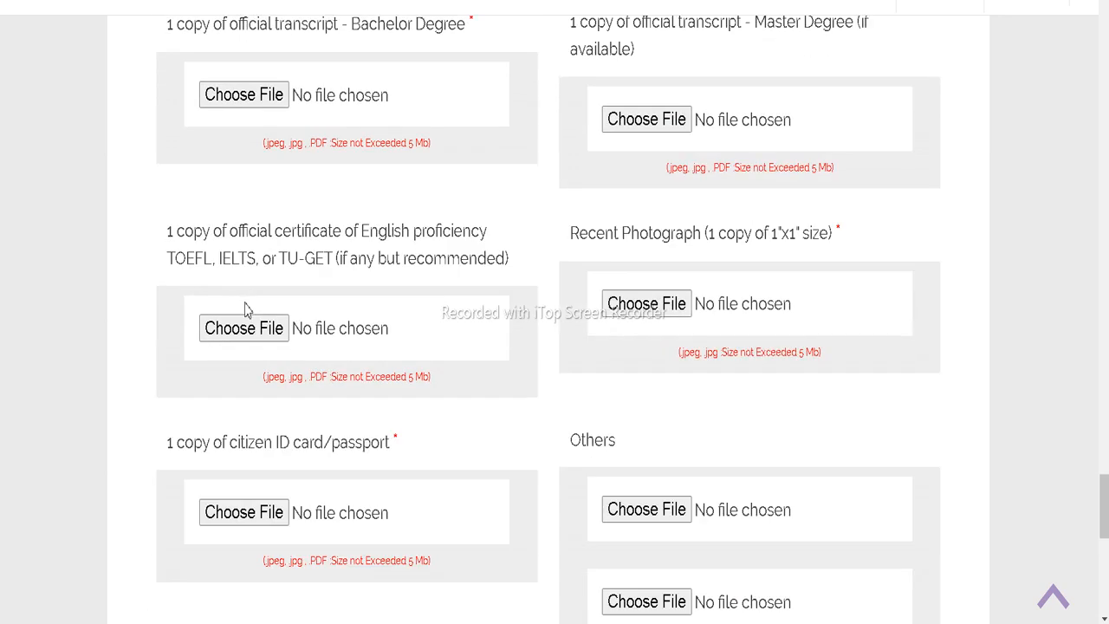
{"action": "scroll", "scroll_direction": "up", "scroll_amount": 3}
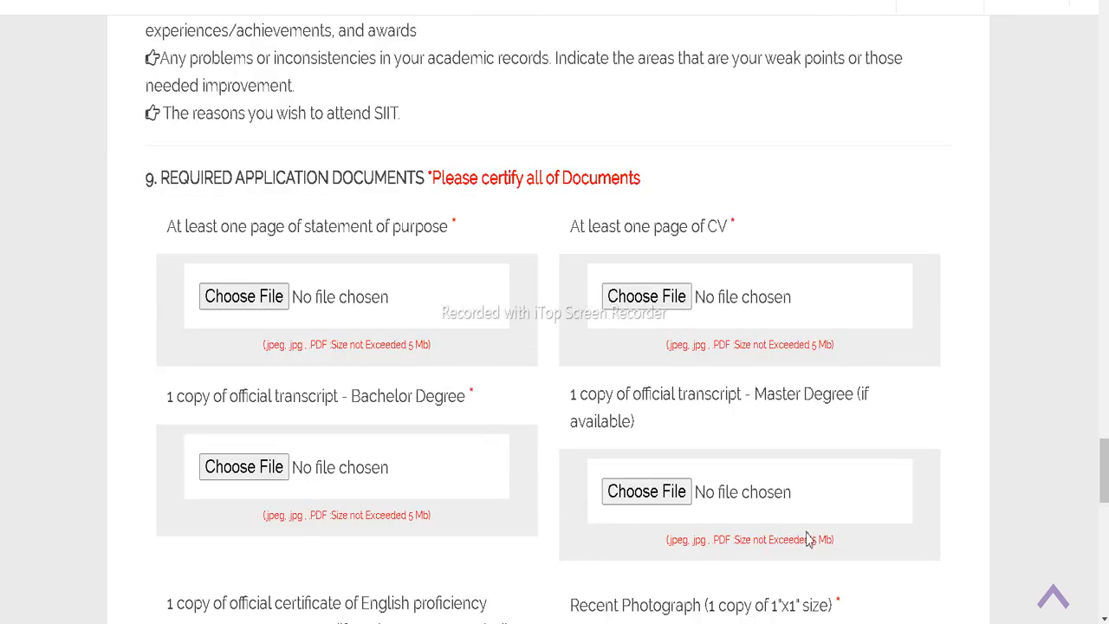
{"action": "scroll", "scroll_direction": "down", "scroll_amount": 3}
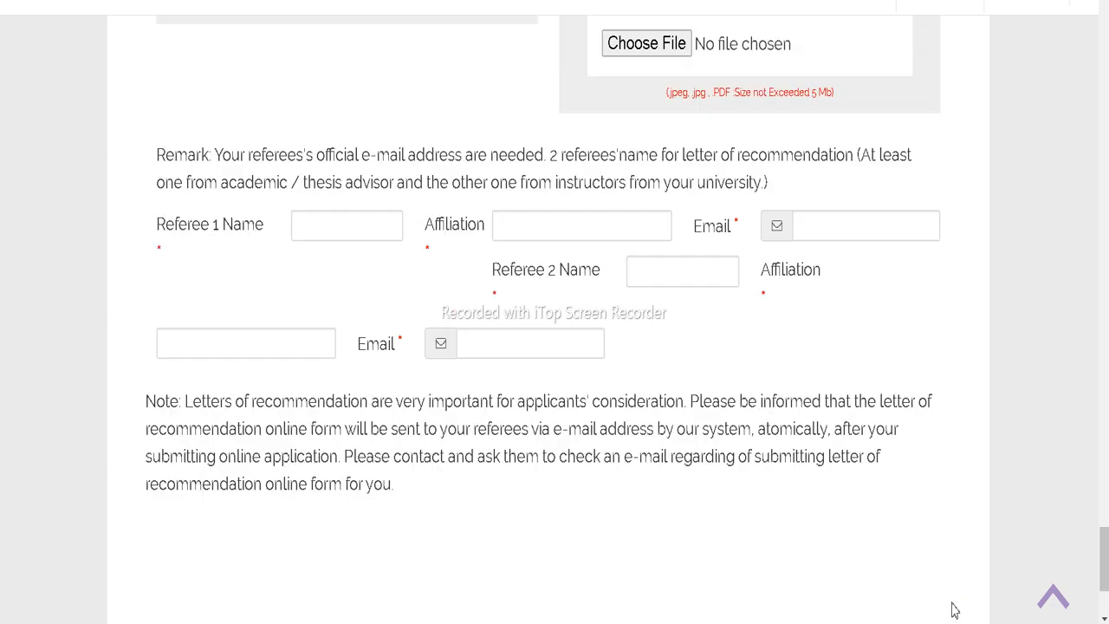
{"action": "left_click", "coordinate": [347, 225]}
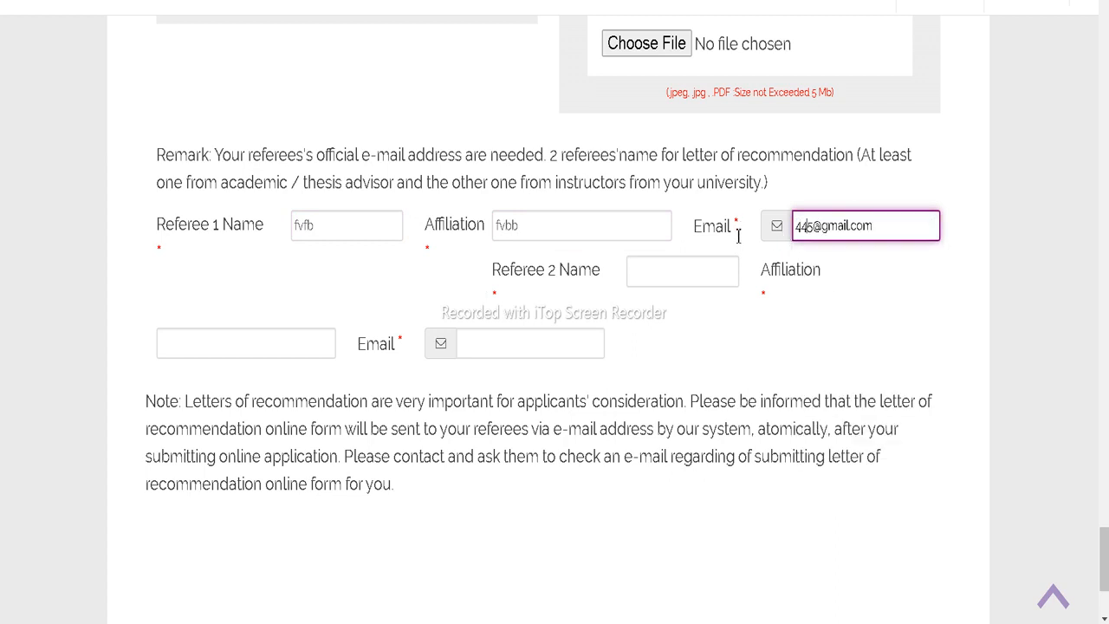
{"action": "type", "text": "dfvb"}
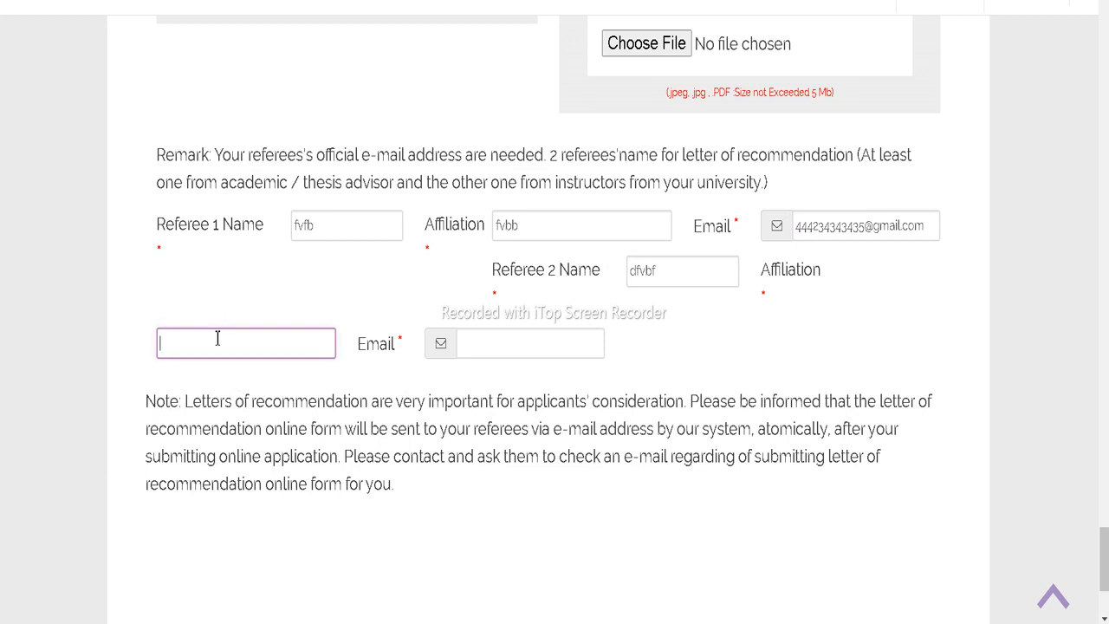
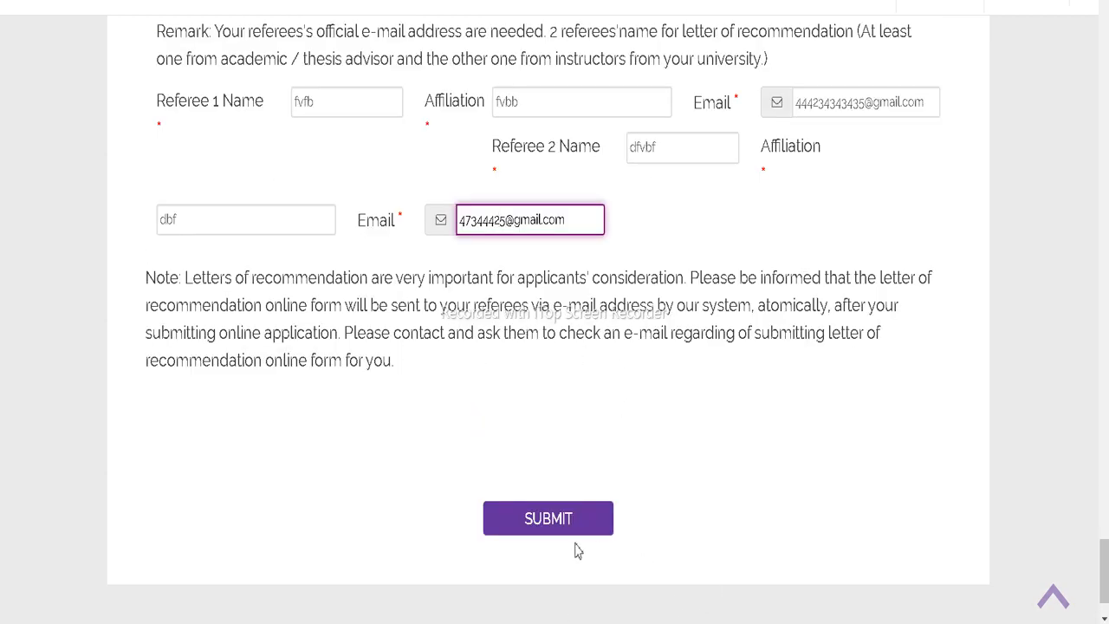
{"action": "left_click", "coordinate": [548, 517]}
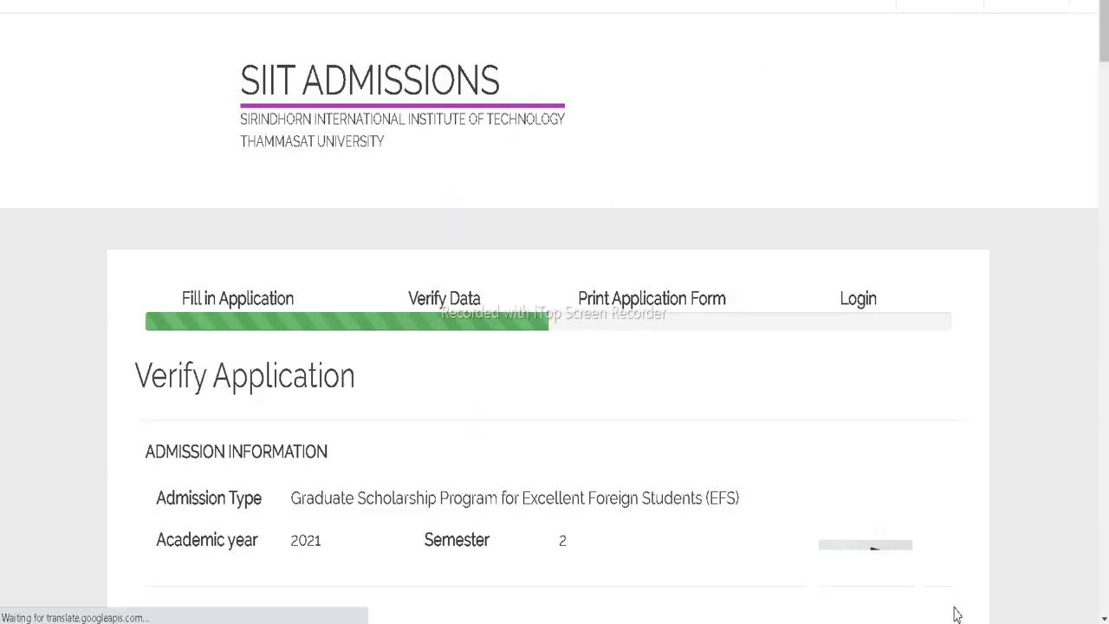
Review the Verify Application page and send the EFS scholarship application.
{"action": "scroll", "scroll_direction": "down", "scroll_amount": 3}
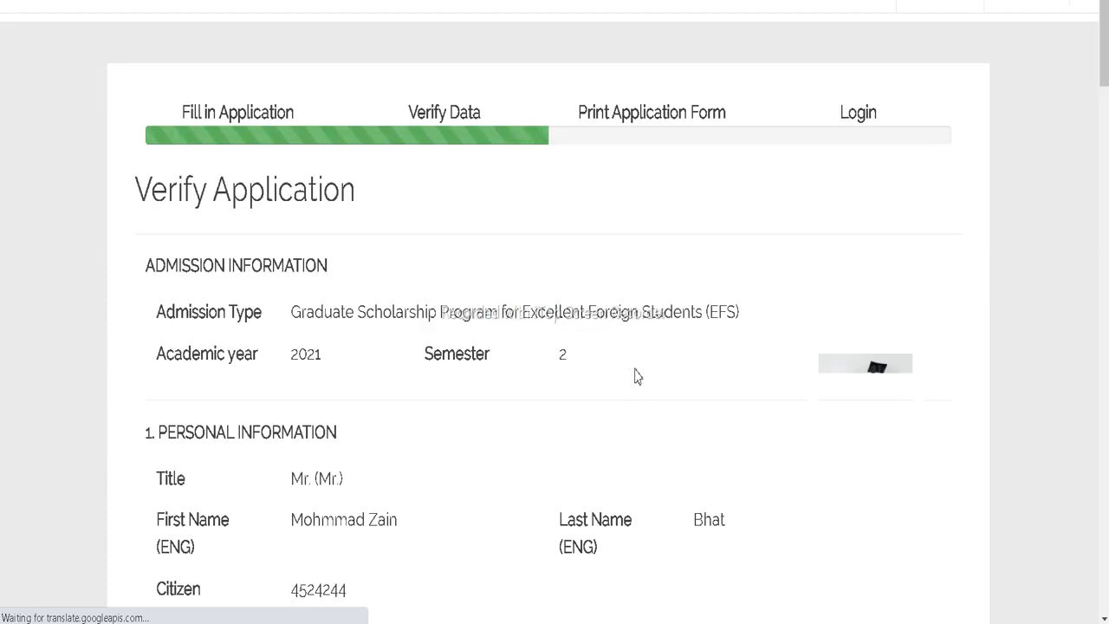
{"action": "scroll", "scroll_direction": "down", "scroll_amount": 3}
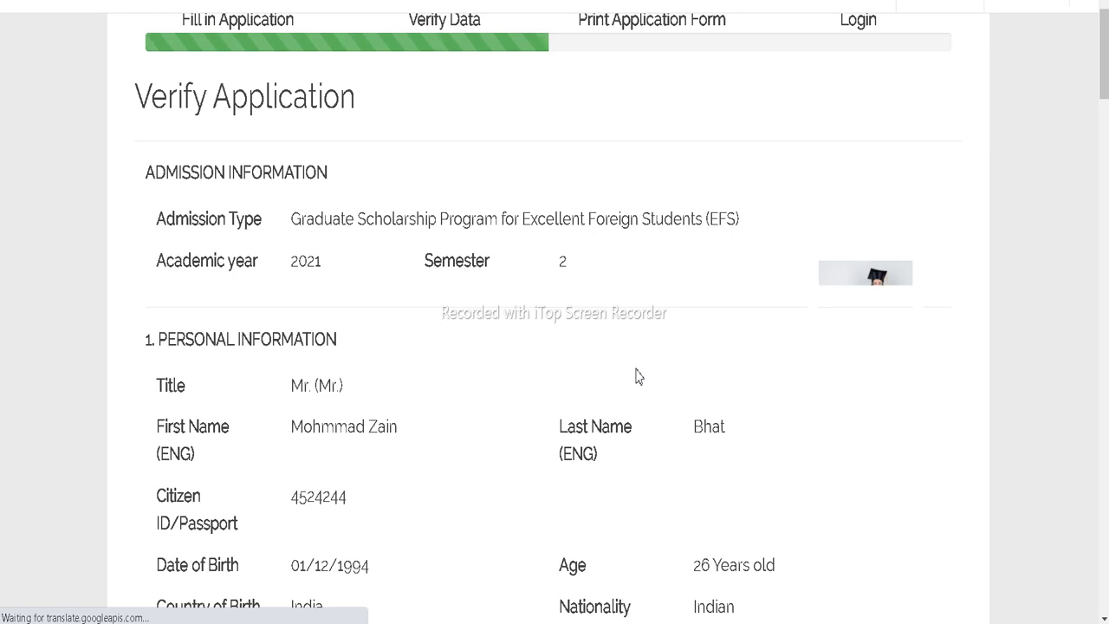
{"action": "scroll", "scroll_direction": "down", "scroll_amount": 3}
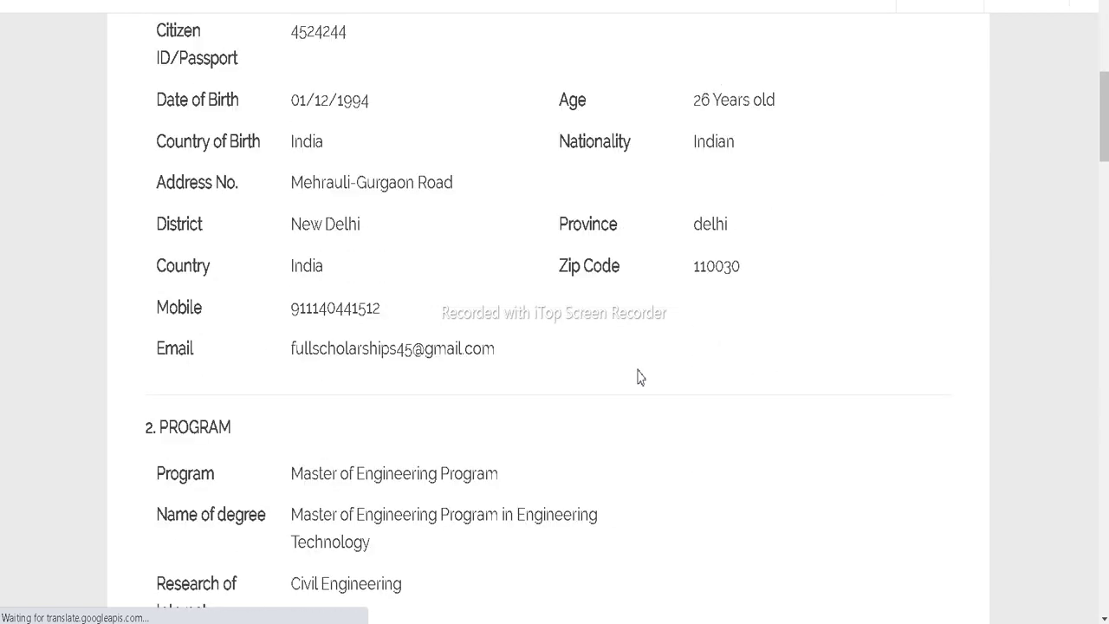
{"action": "scroll", "scroll_direction": "down", "scroll_amount": 3}
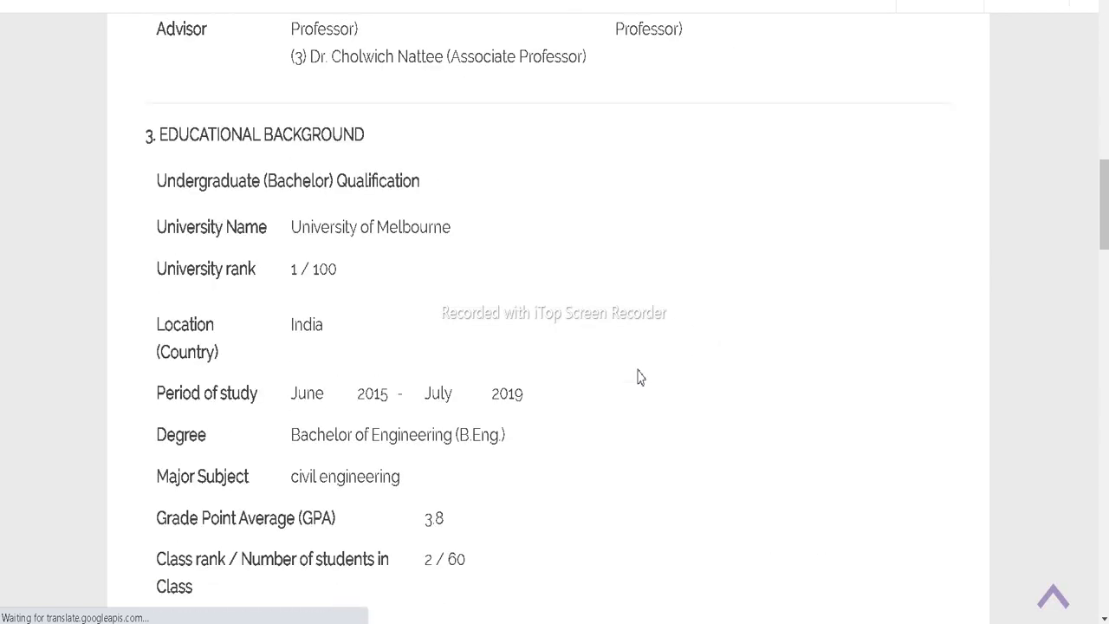
{"action": "scroll", "scroll_direction": "down", "scroll_amount": 3}
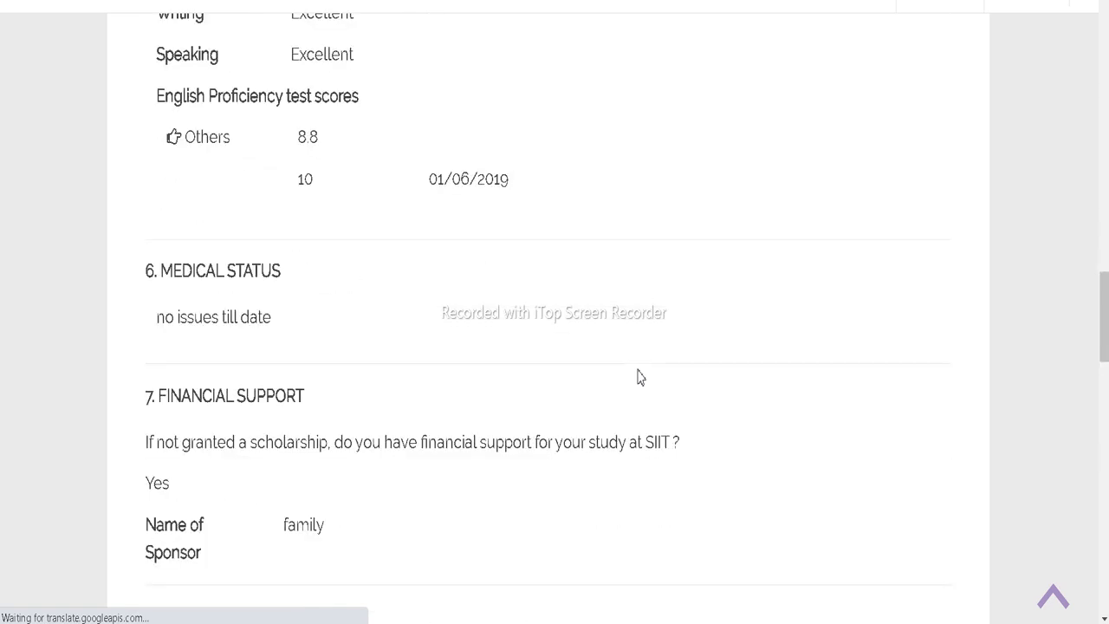
{"action": "scroll", "scroll_direction": "down", "scroll_amount": 3}
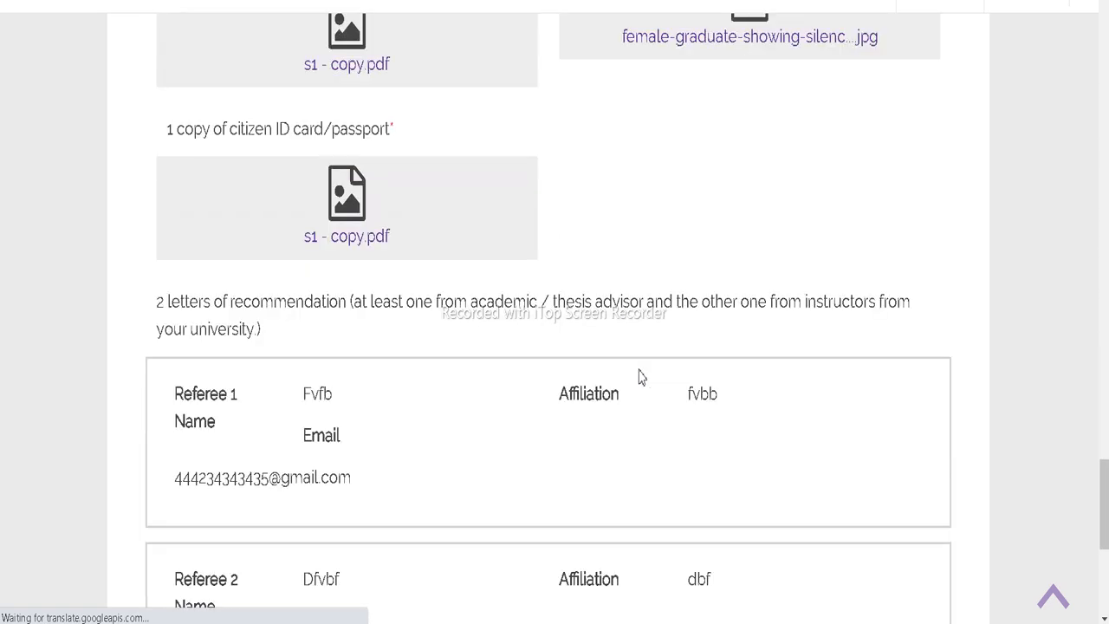
{"action": "scroll", "scroll_direction": "down", "scroll_amount": 3}
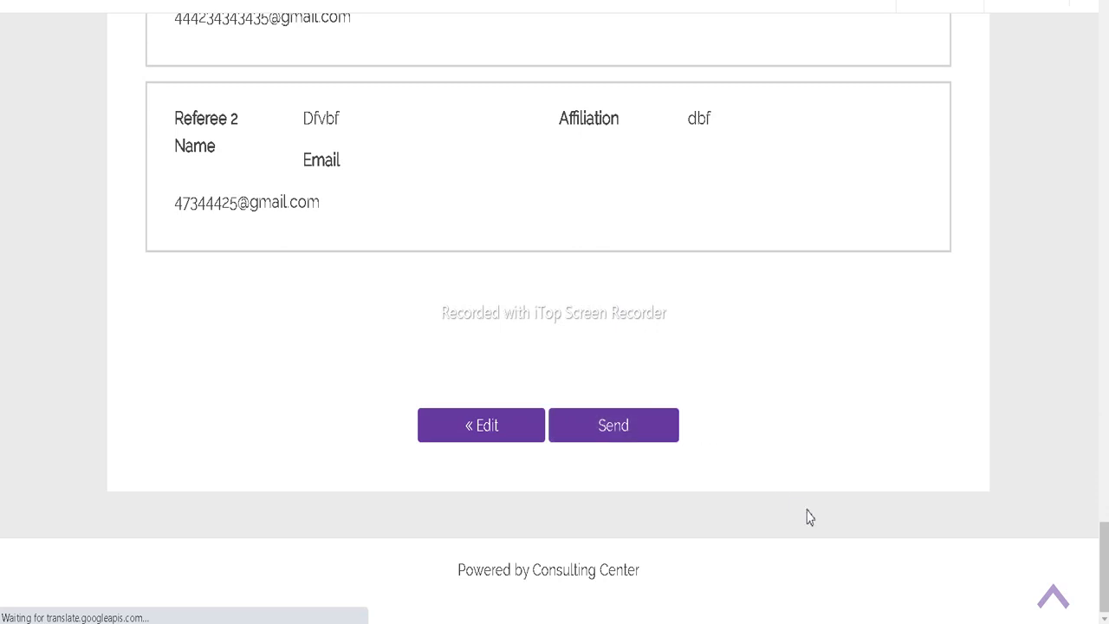
{"action": "left_click", "coordinate": [613, 424]}
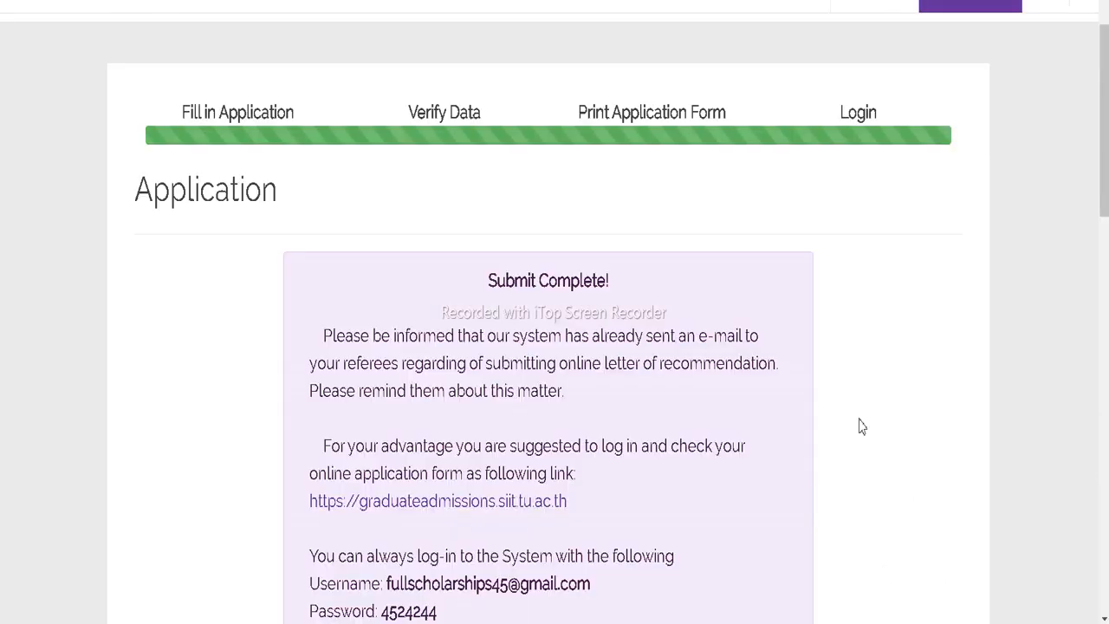
{"action": "scroll", "scroll_direction": "down", "scroll_amount": 3}
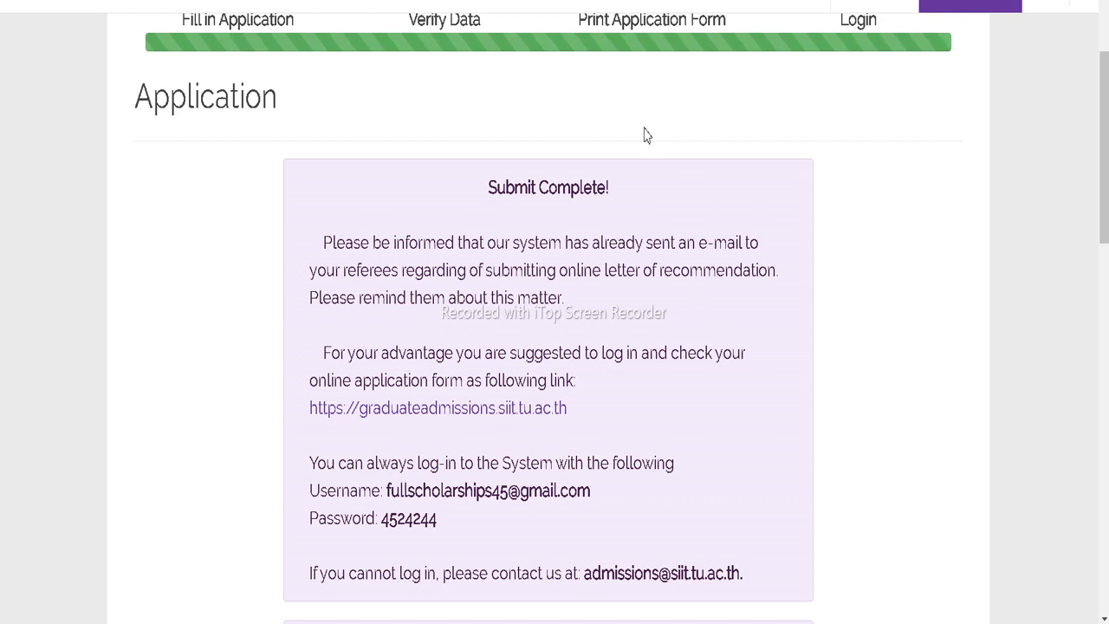
{"action": "scroll", "scroll_direction": "down", "scroll_amount": 3}
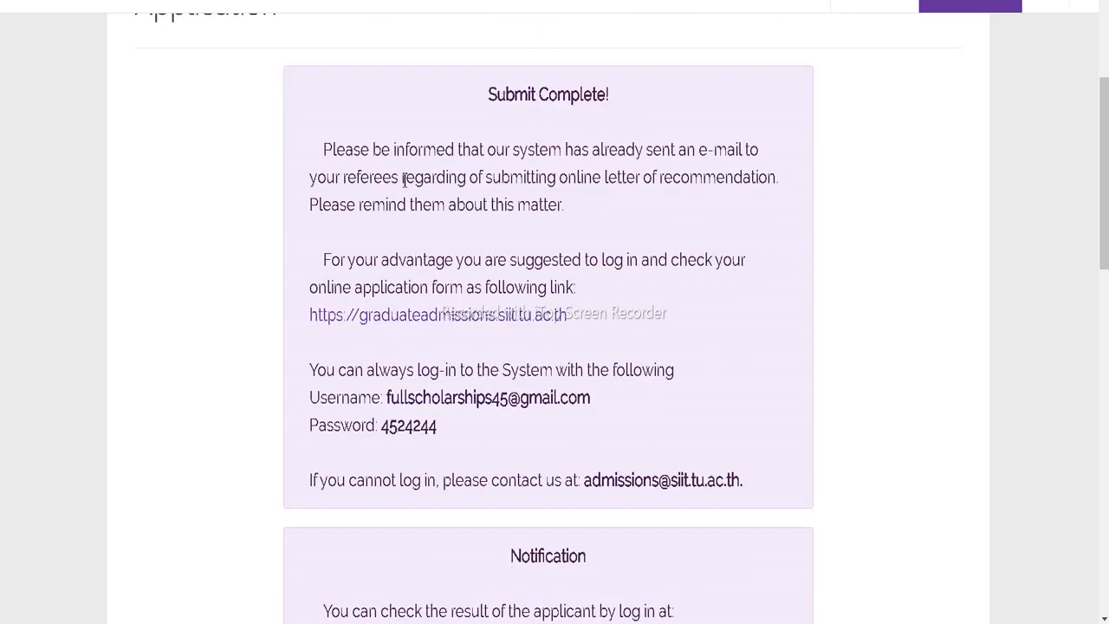
{"action": "mouse_move", "coordinate": [679, 171]}
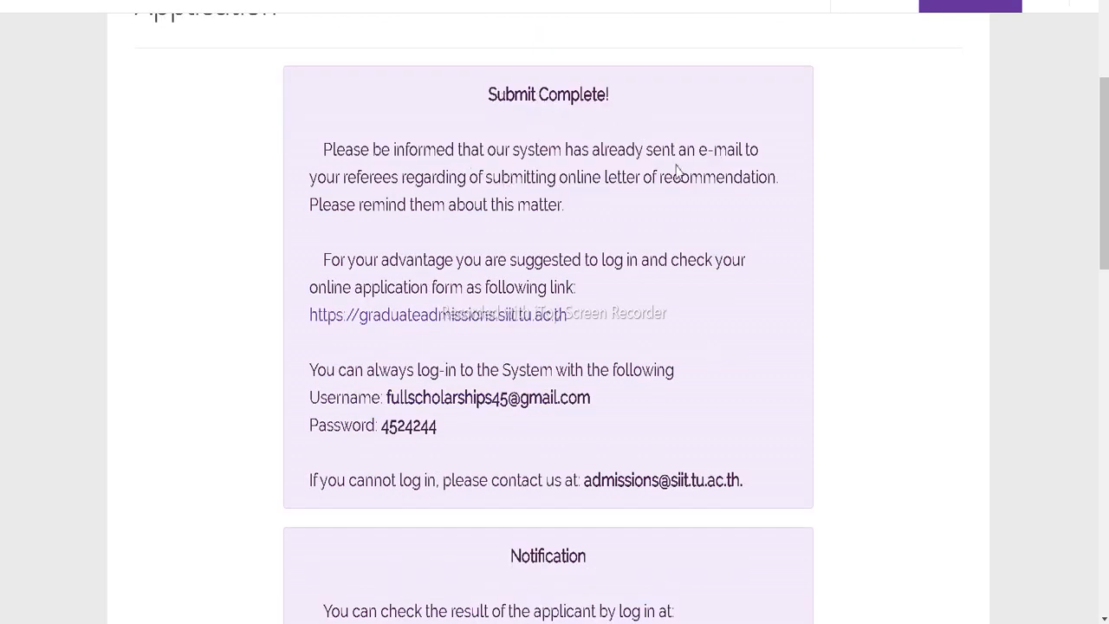
{"action": "mouse_move", "coordinate": [613, 260]}
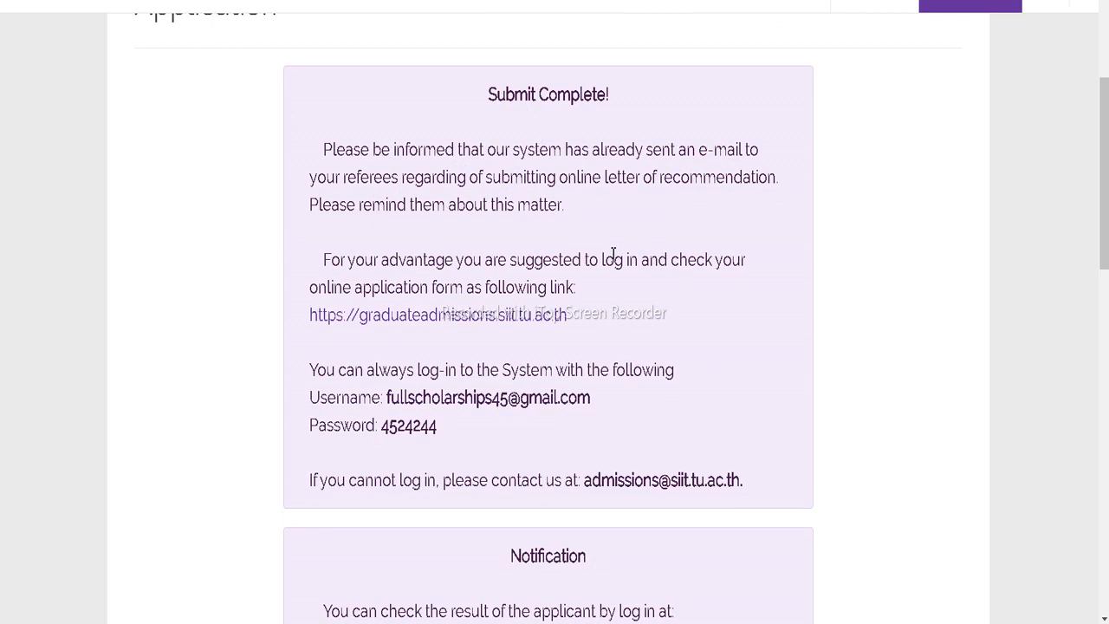
{"action": "mouse_move", "coordinate": [585, 246]}
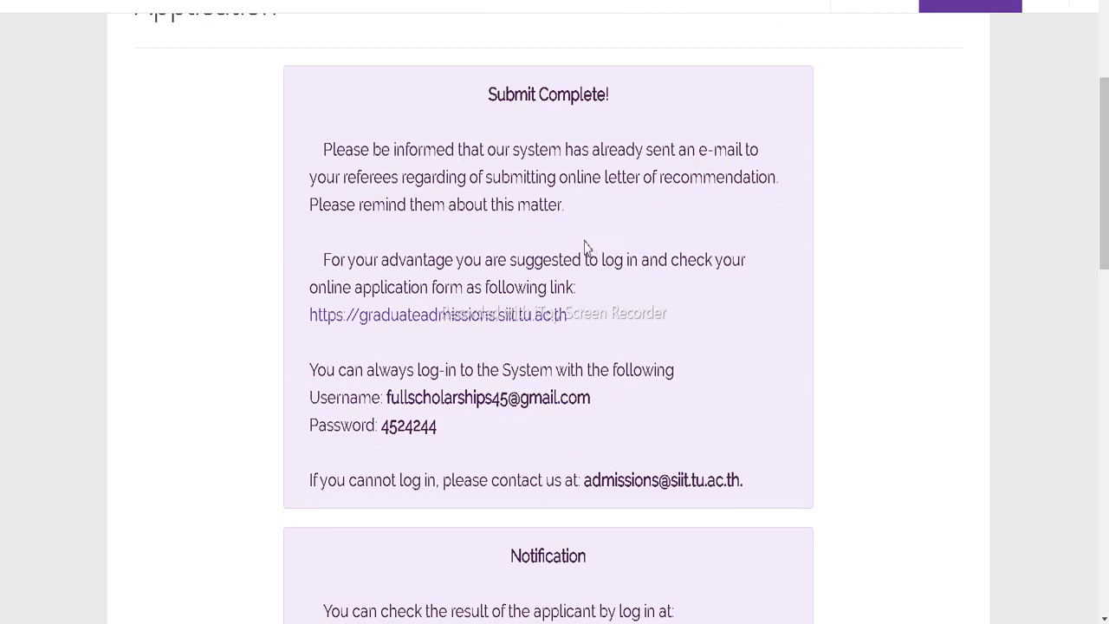
{"action": "scroll", "scroll_direction": "down", "scroll_amount": 3}
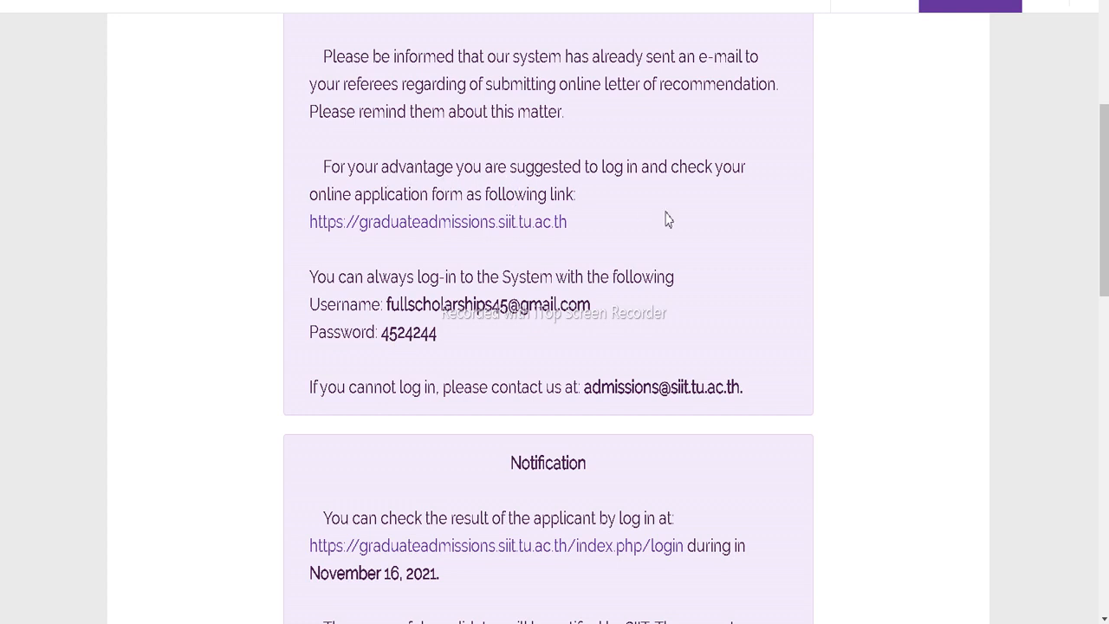
{"action": "mouse_move", "coordinate": [475, 232]}
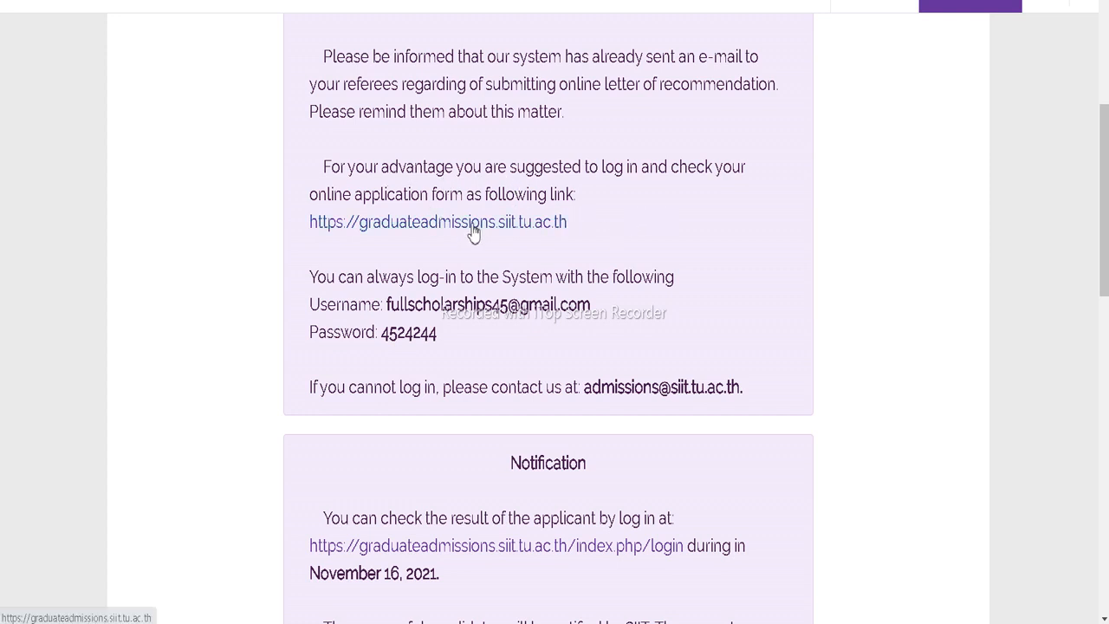
{"action": "scroll", "scroll_direction": "down", "scroll_amount": 3}
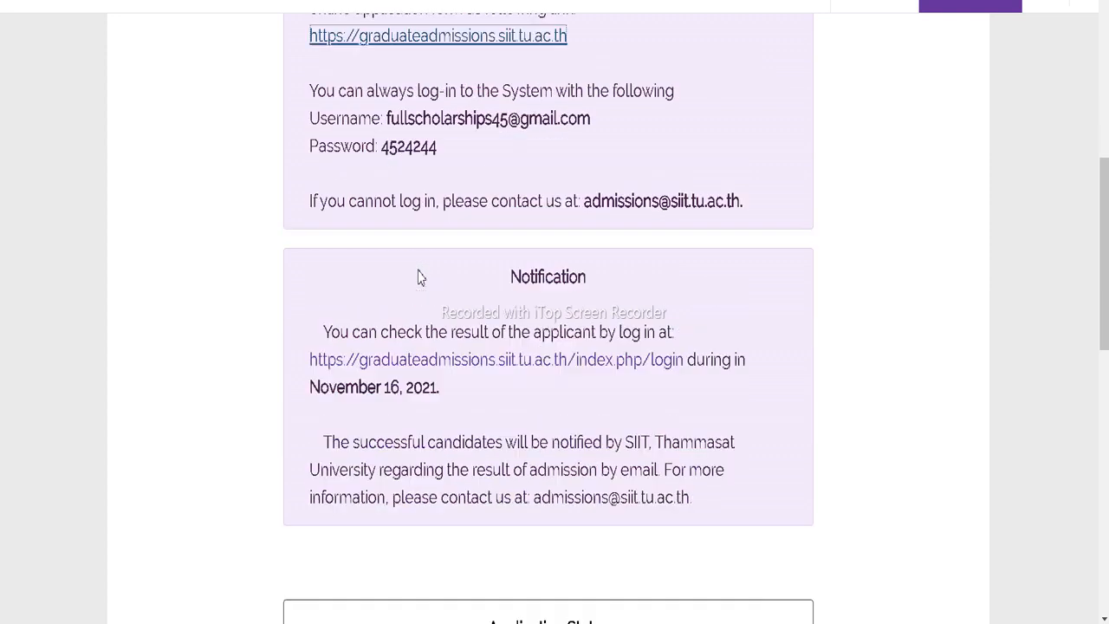
{"action": "scroll", "scroll_direction": "down", "scroll_amount": 3}
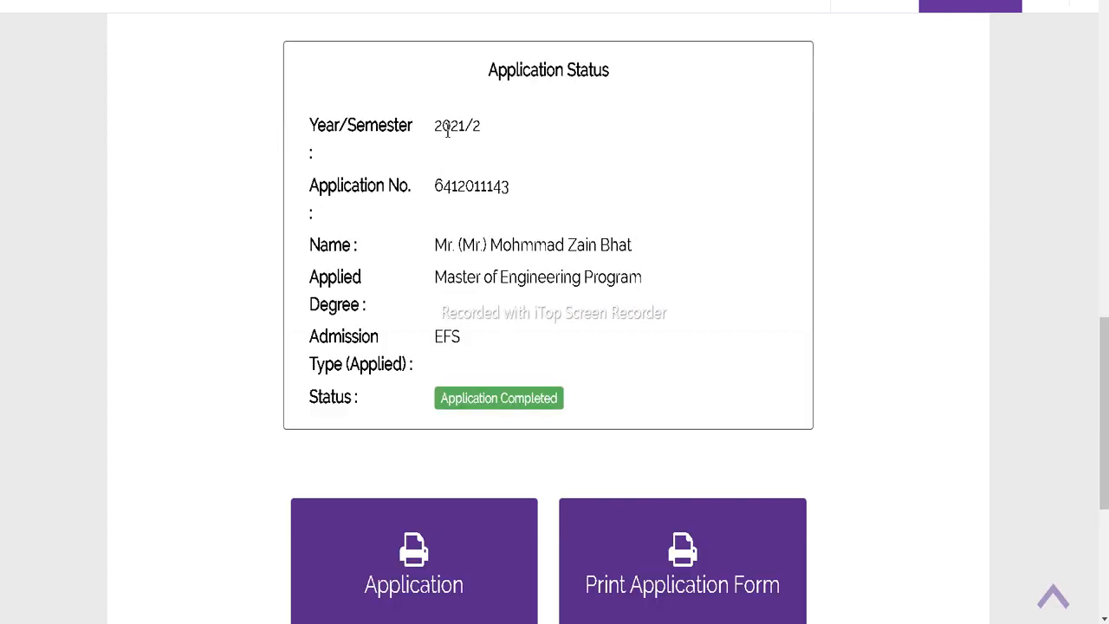
{"action": "mouse_move", "coordinate": [478, 198]}
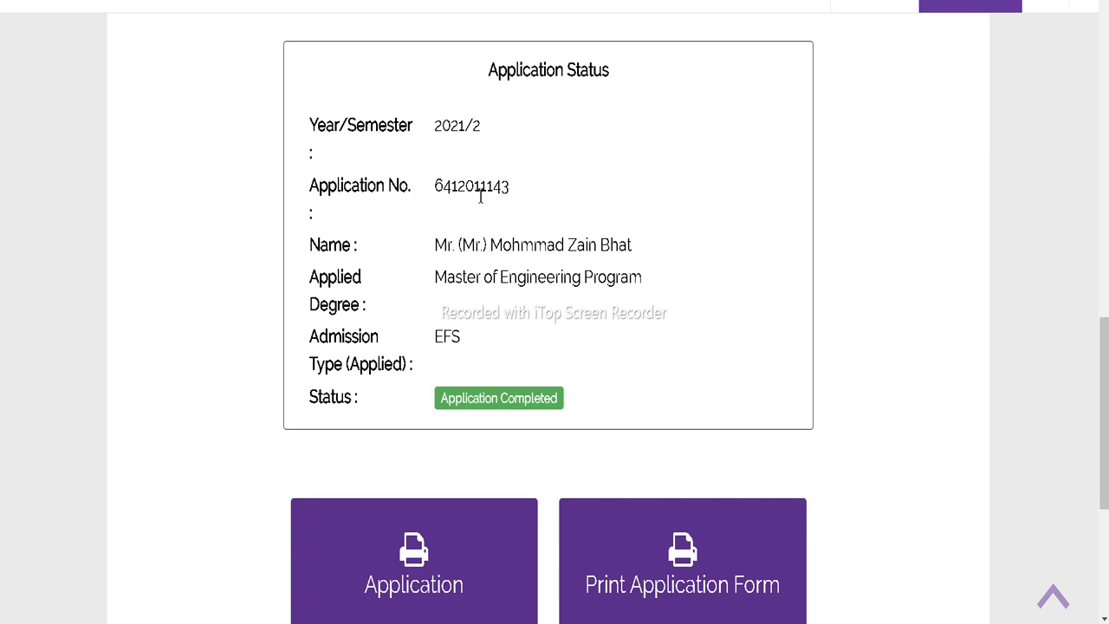
{"action": "mouse_move", "coordinate": [451, 246]}
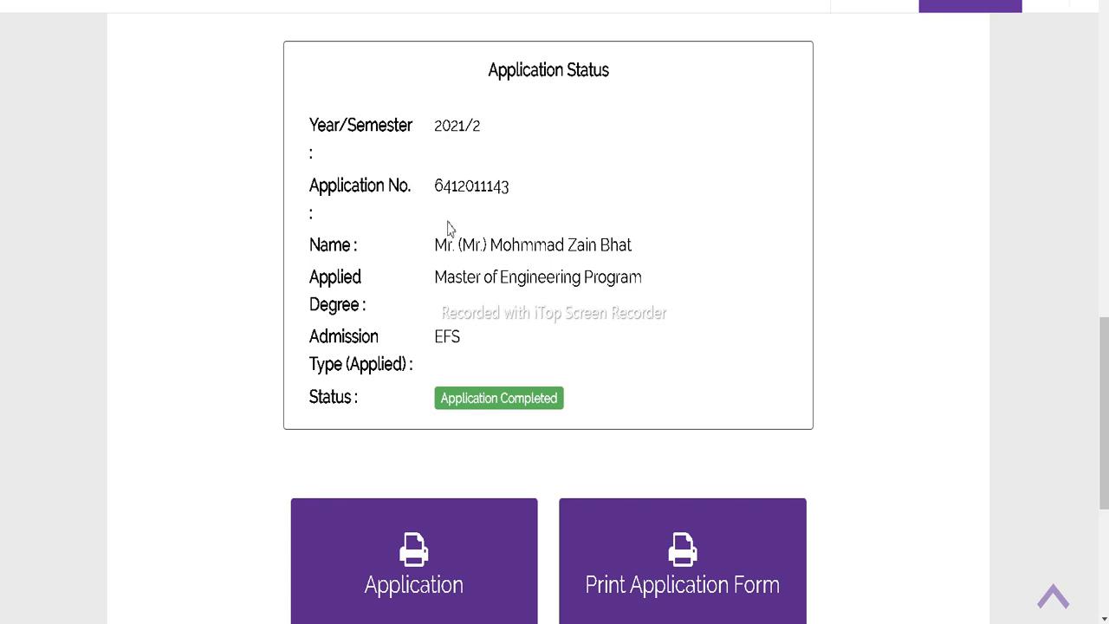
Scroll past the Application Completed status to the Print Application Form and Referees list.
{"action": "scroll", "scroll_direction": "down", "scroll_amount": 3}
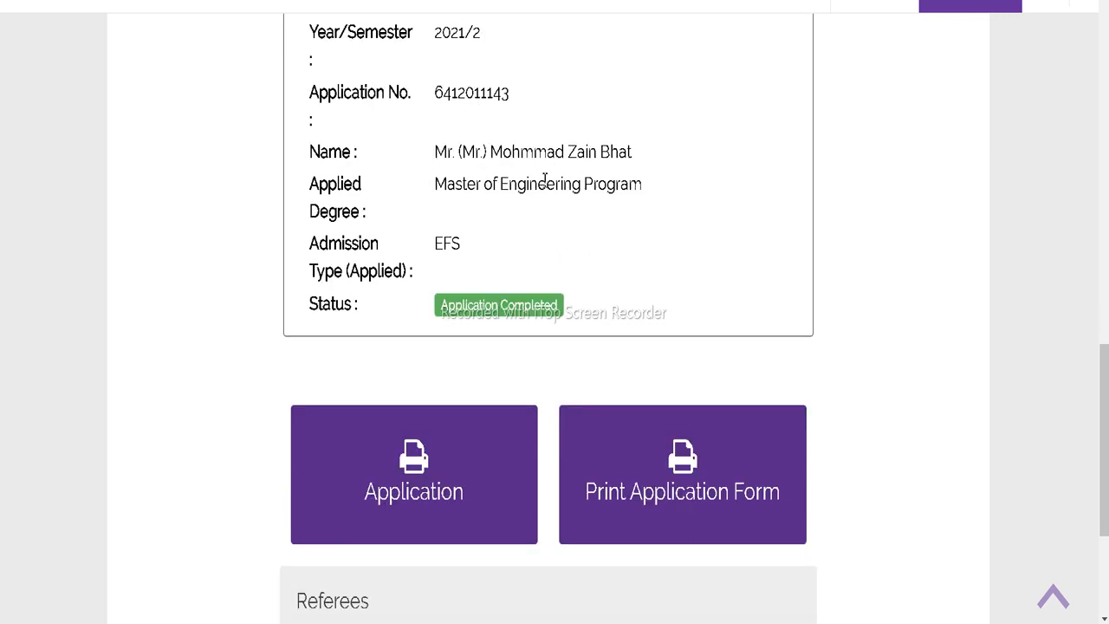
{"action": "scroll", "scroll_direction": "down", "scroll_amount": 3}
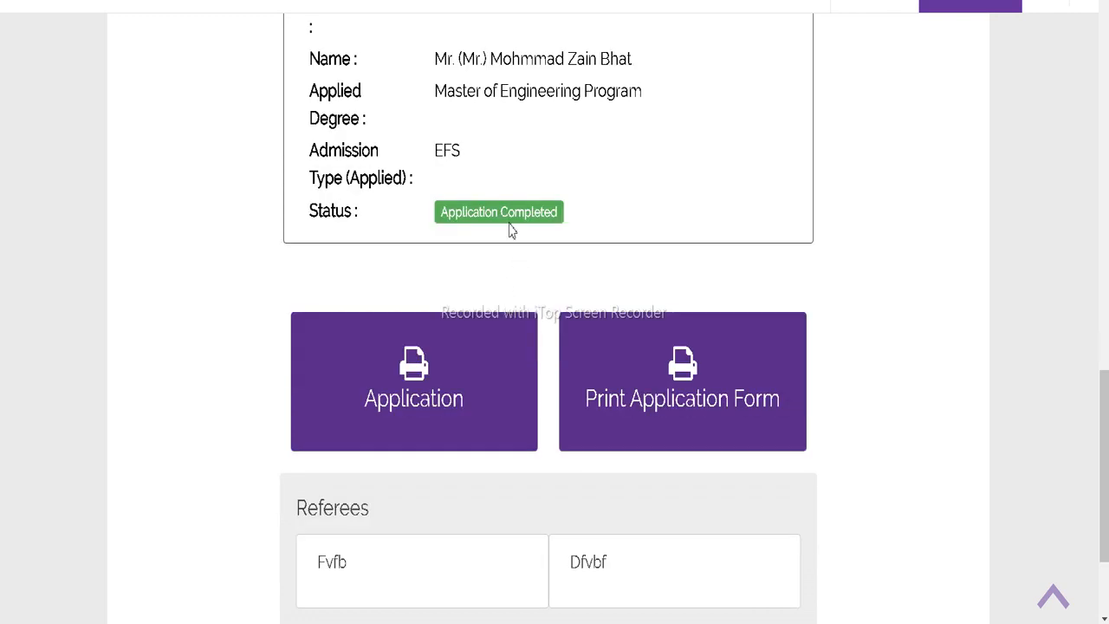
{"action": "scroll", "scroll_direction": "down", "scroll_amount": 3}
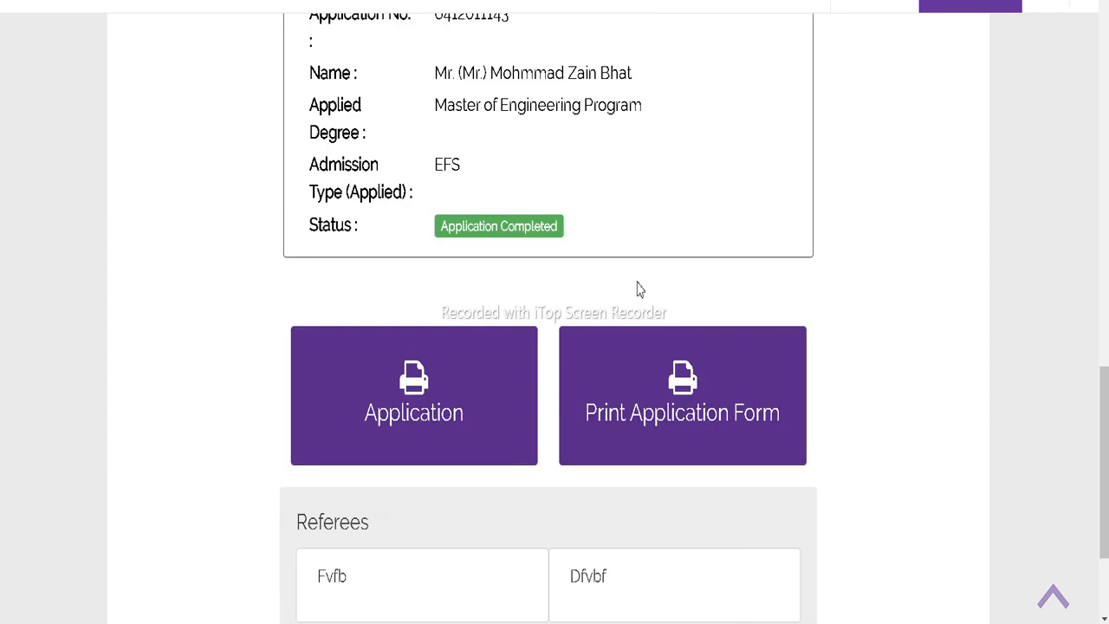
{"action": "mouse_move", "coordinate": [830, 191]}
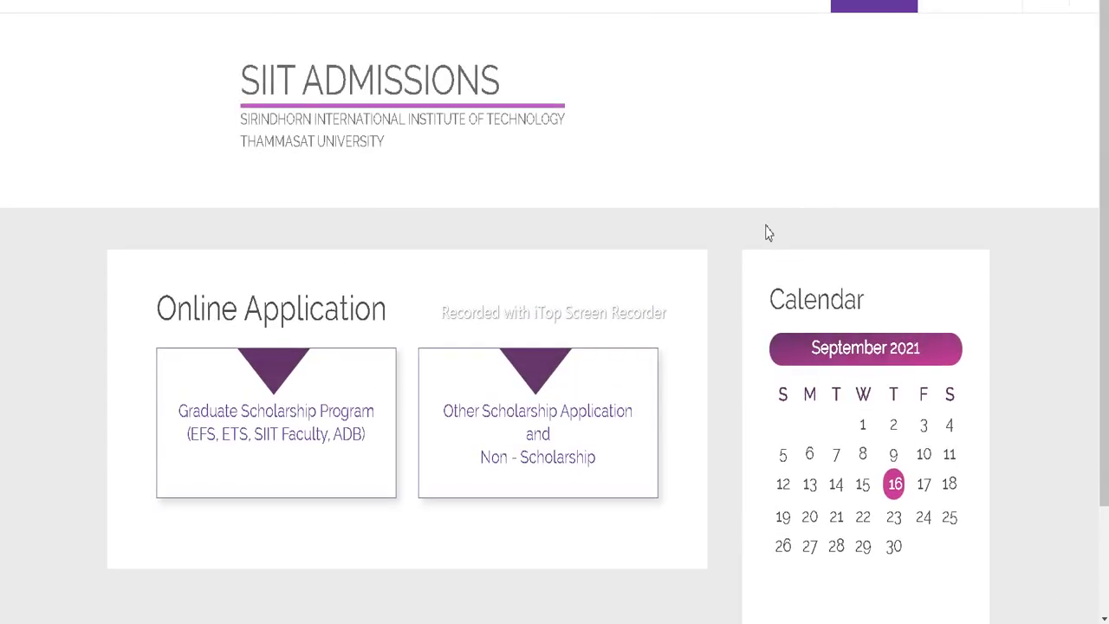
{"action": "scroll", "scroll_direction": "down", "scroll_amount": 3}
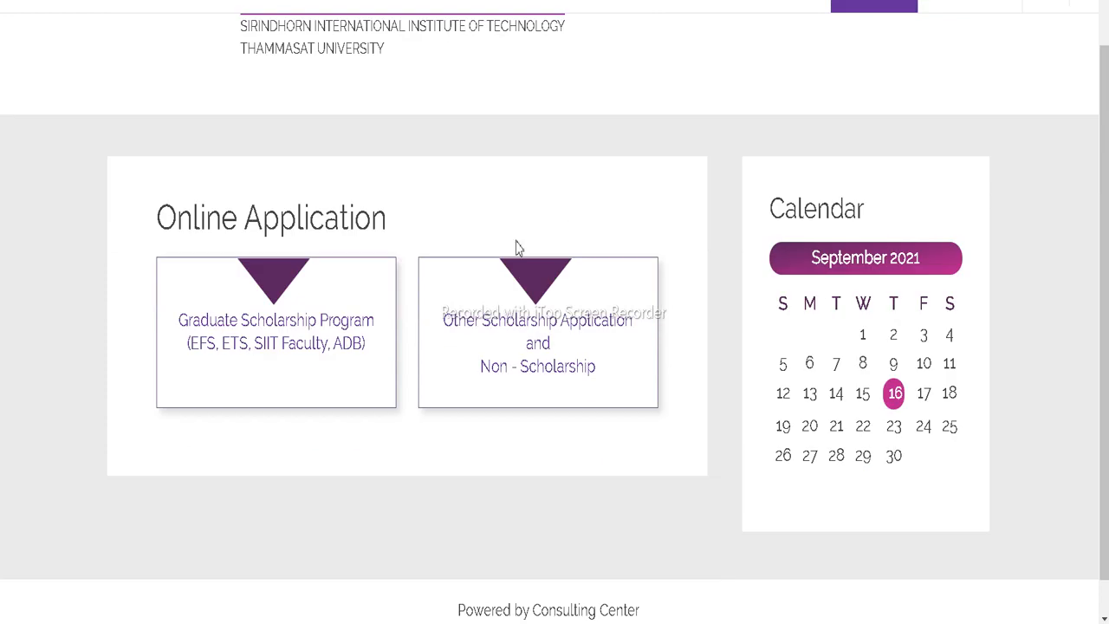
{"action": "scroll", "scroll_direction": "down", "scroll_amount": 3}
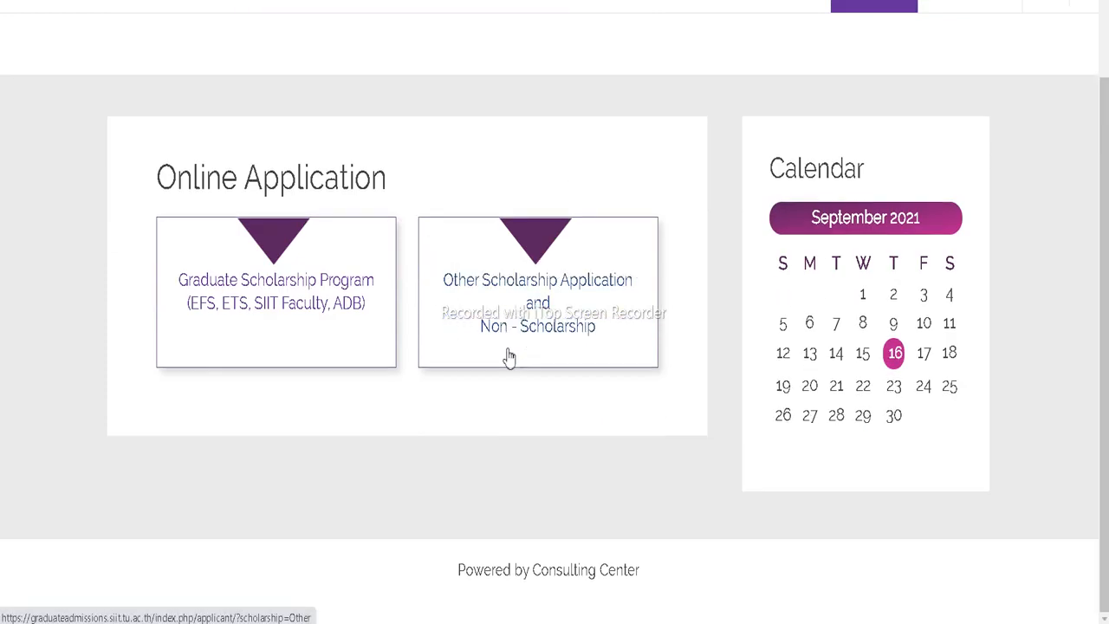
{"action": "scroll", "scroll_direction": "up", "scroll_amount": 3}
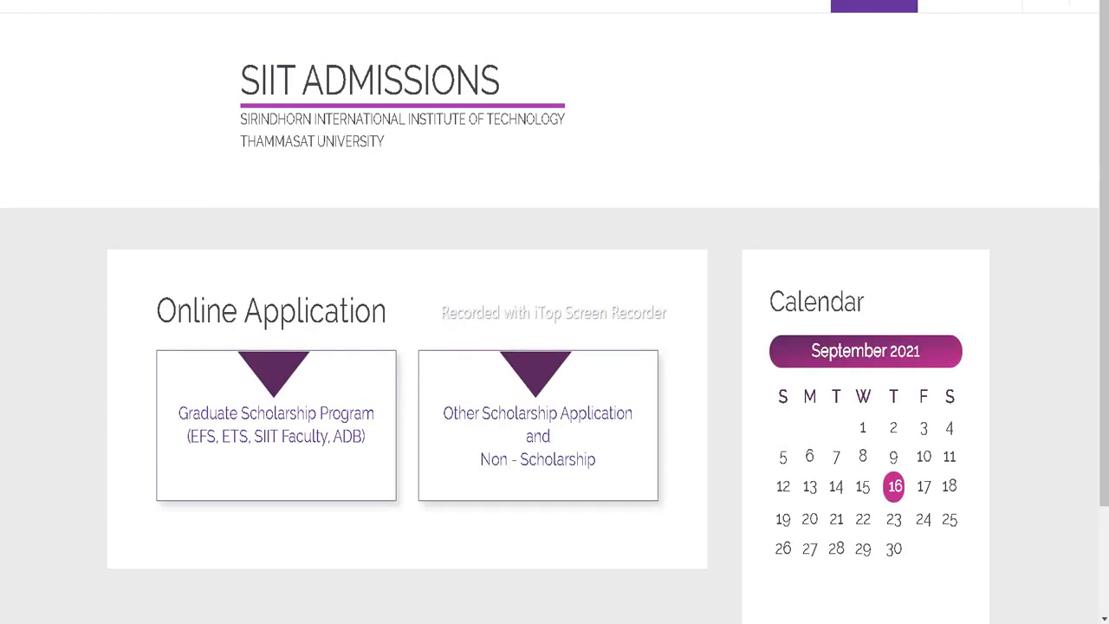